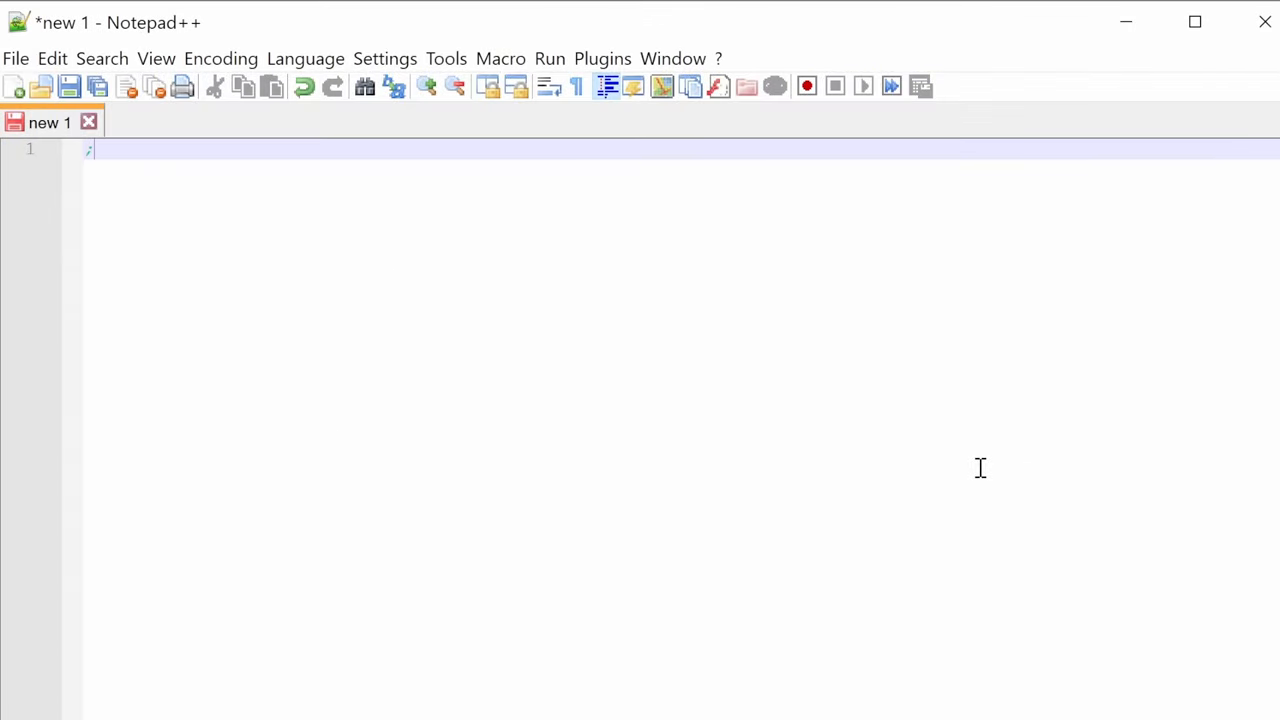
# - Start the new file with a ';NEW NES PROGAM' comment and LDA/STA instructions
pyautogui.write('NEW NES PORGRAM')
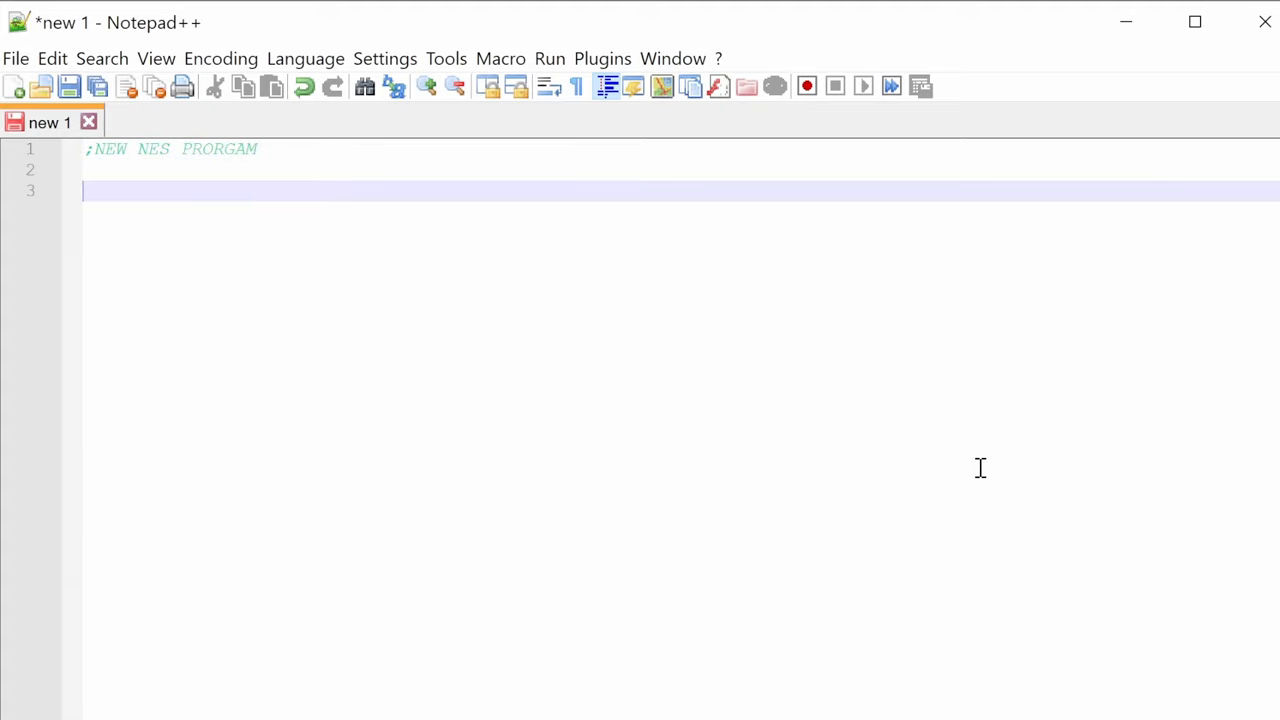
pyautogui.write('LDA #$FF')
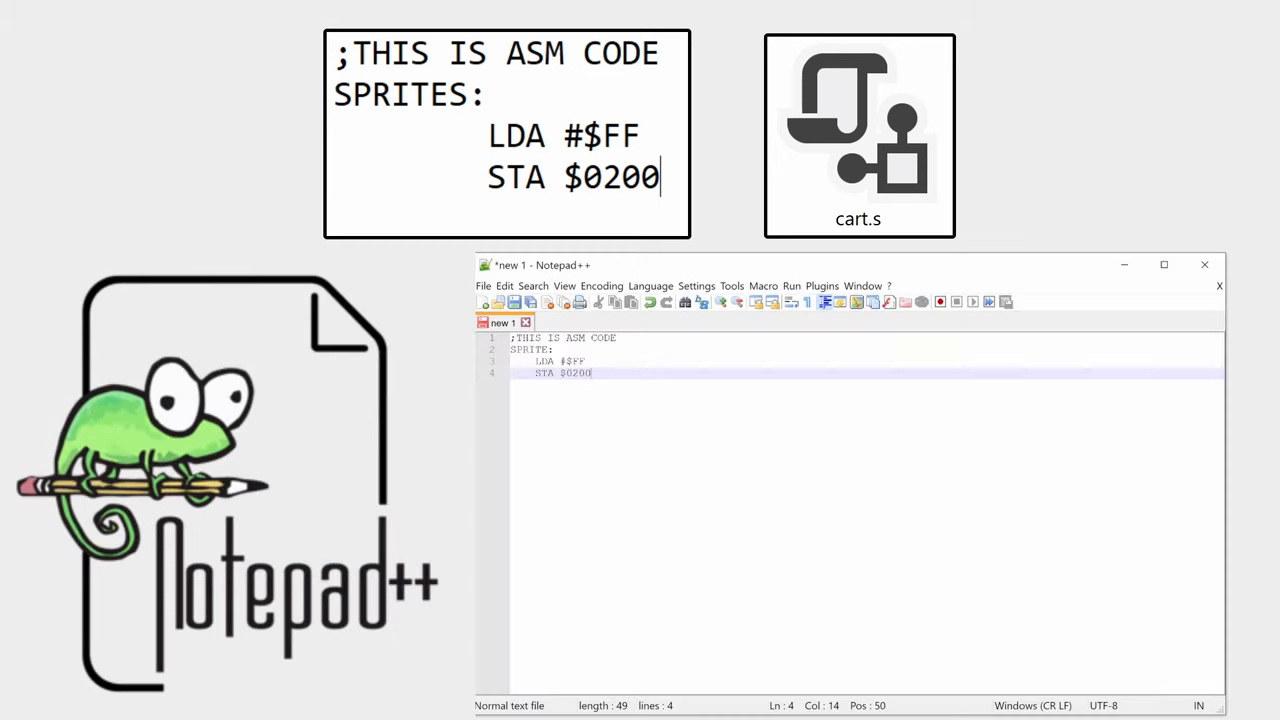
# - Choose 6502 Assembly (NES) as the file's syntax language
pyautogui.click(650, 285)
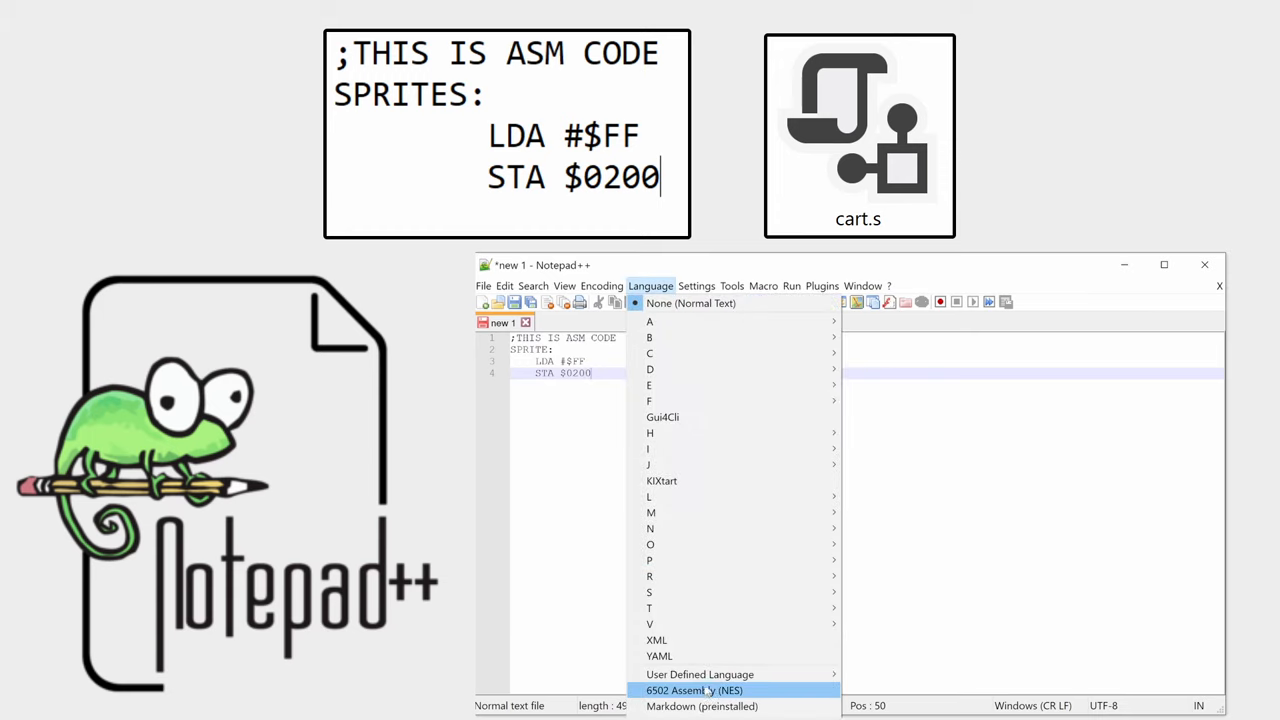
pyautogui.click(693, 690)
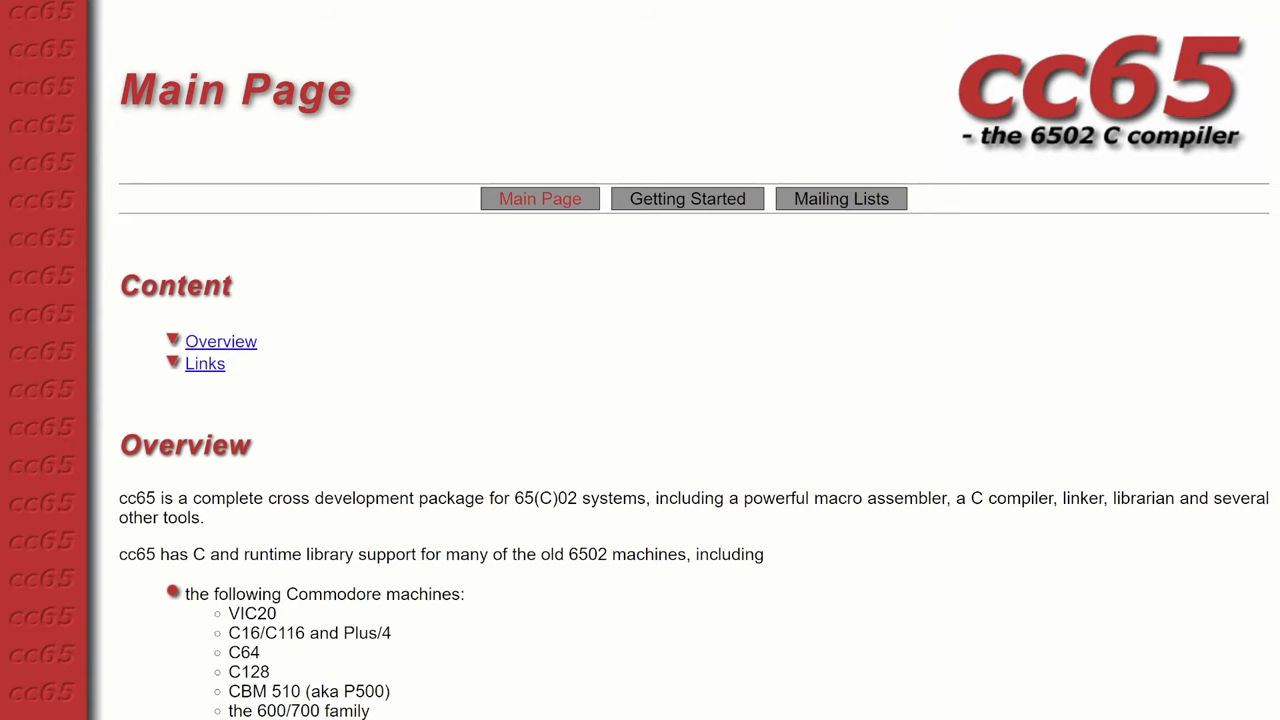
pyautogui.scroll(-3)
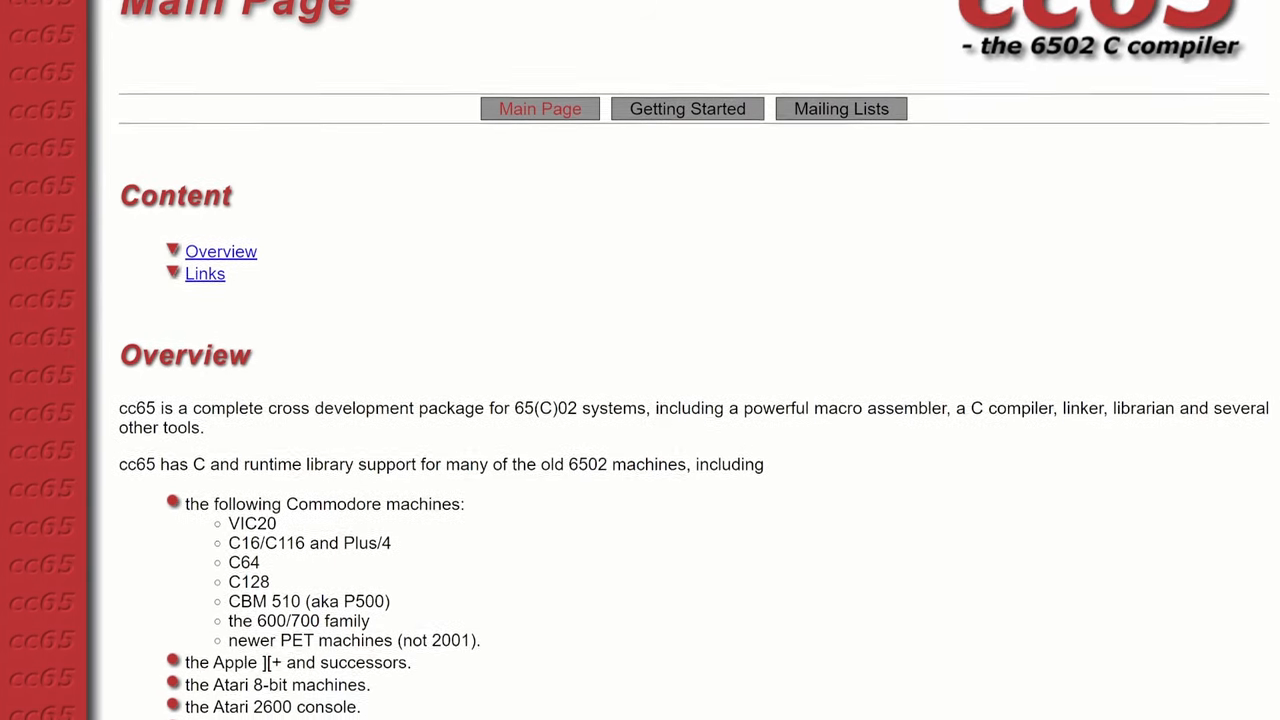
pyautogui.scroll(-3)
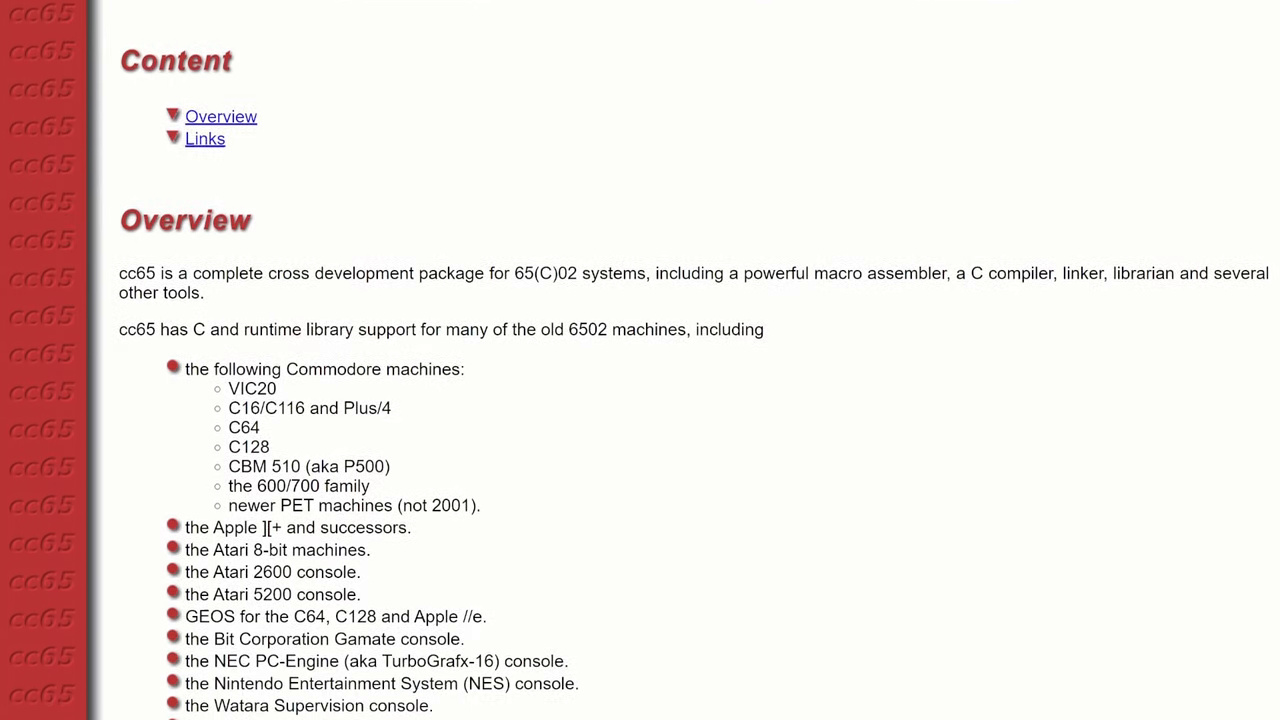
pyautogui.scroll(-3)
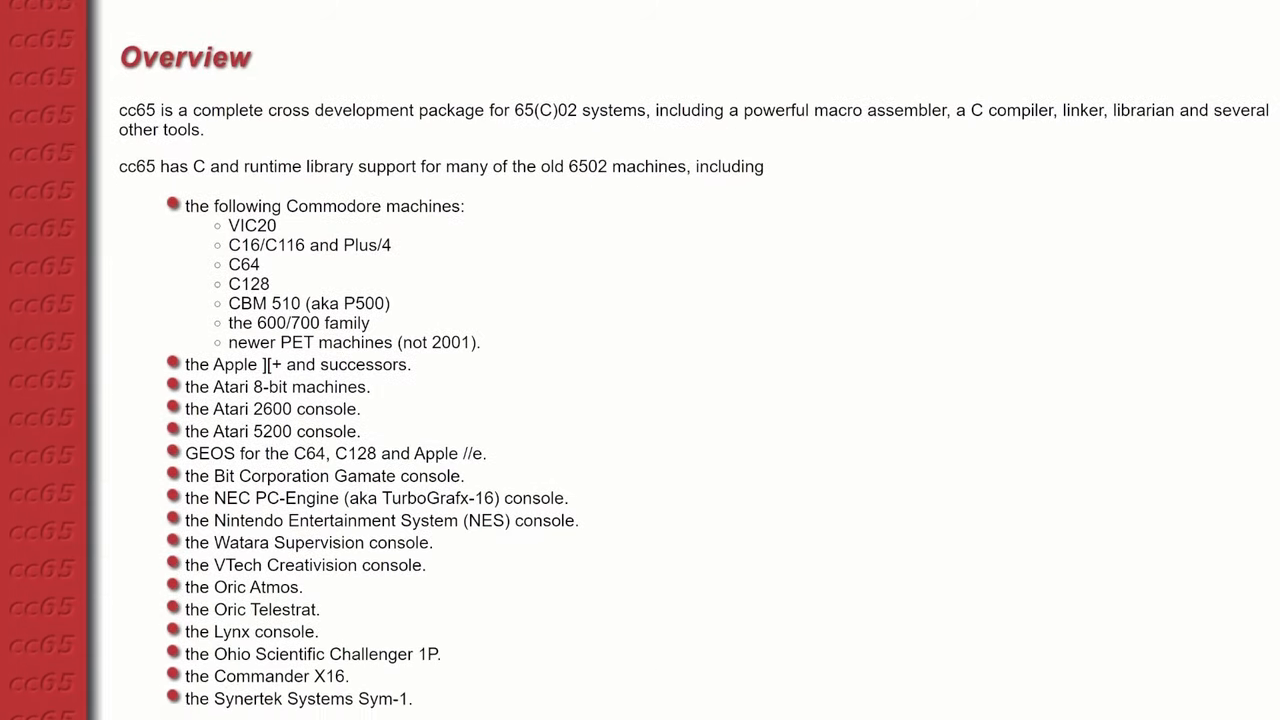
pyautogui.scroll(-3)
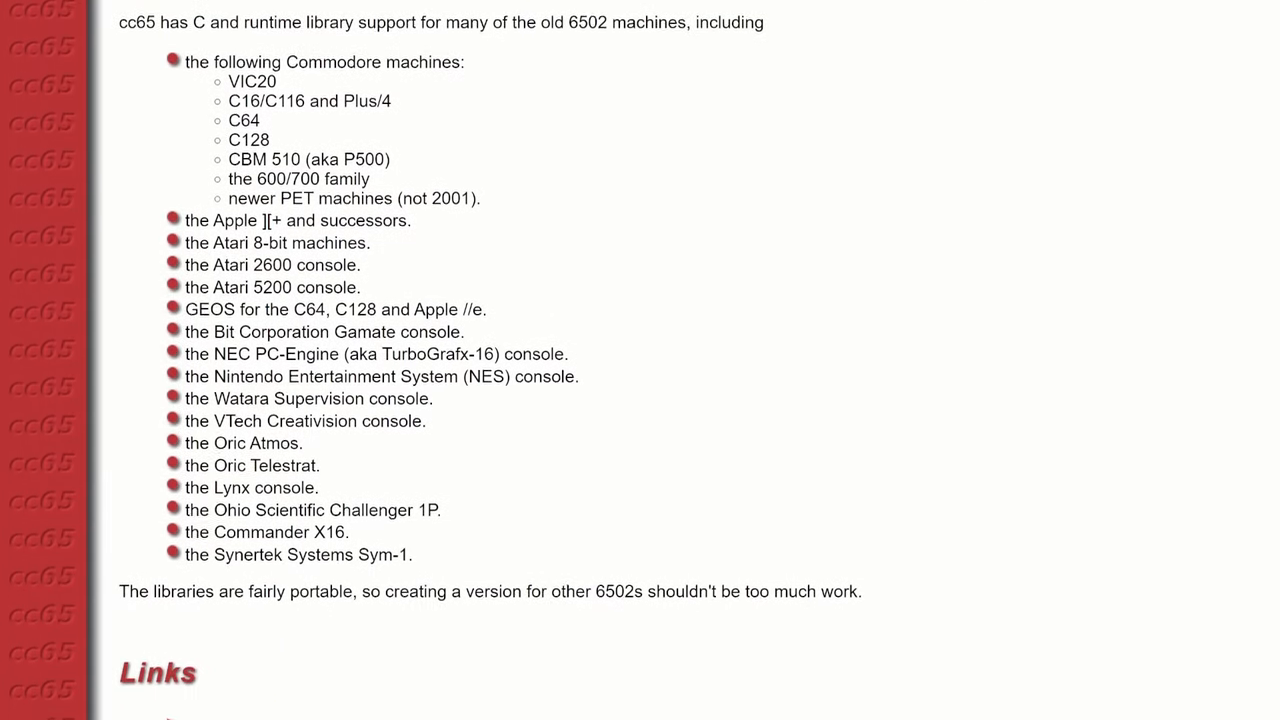
pyautogui.scroll(-3)
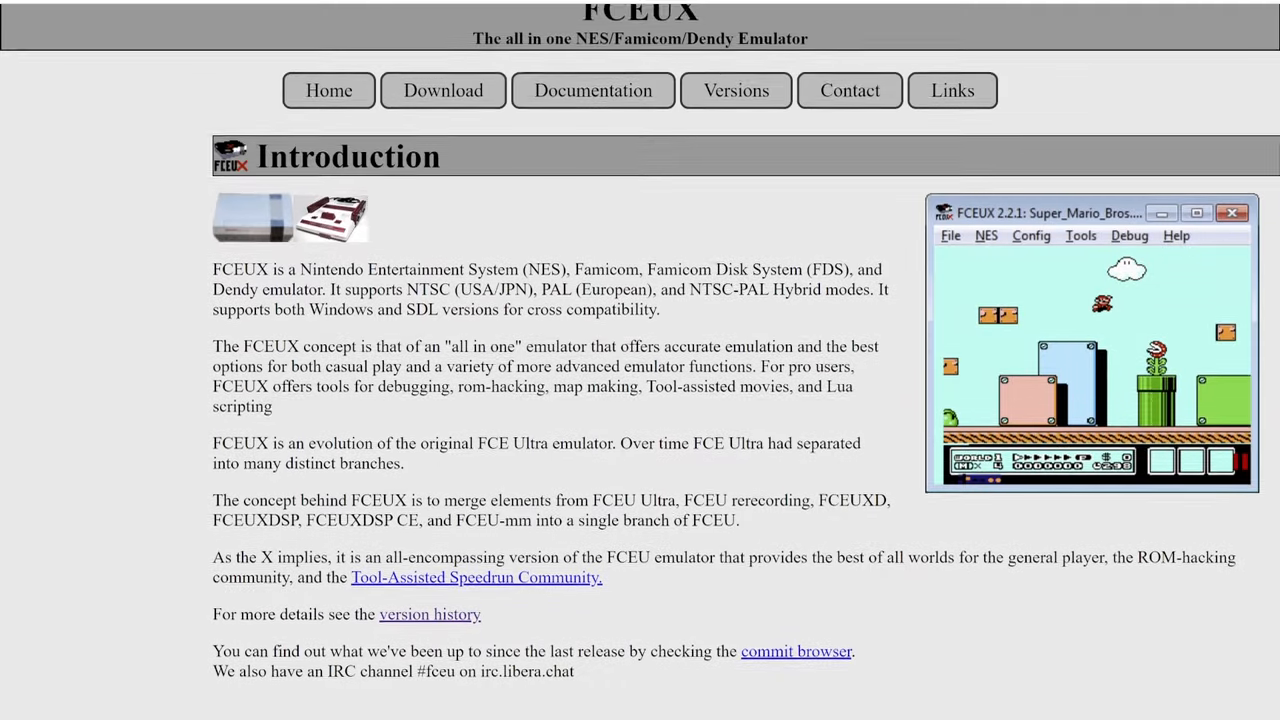
pyautogui.scroll(-3)
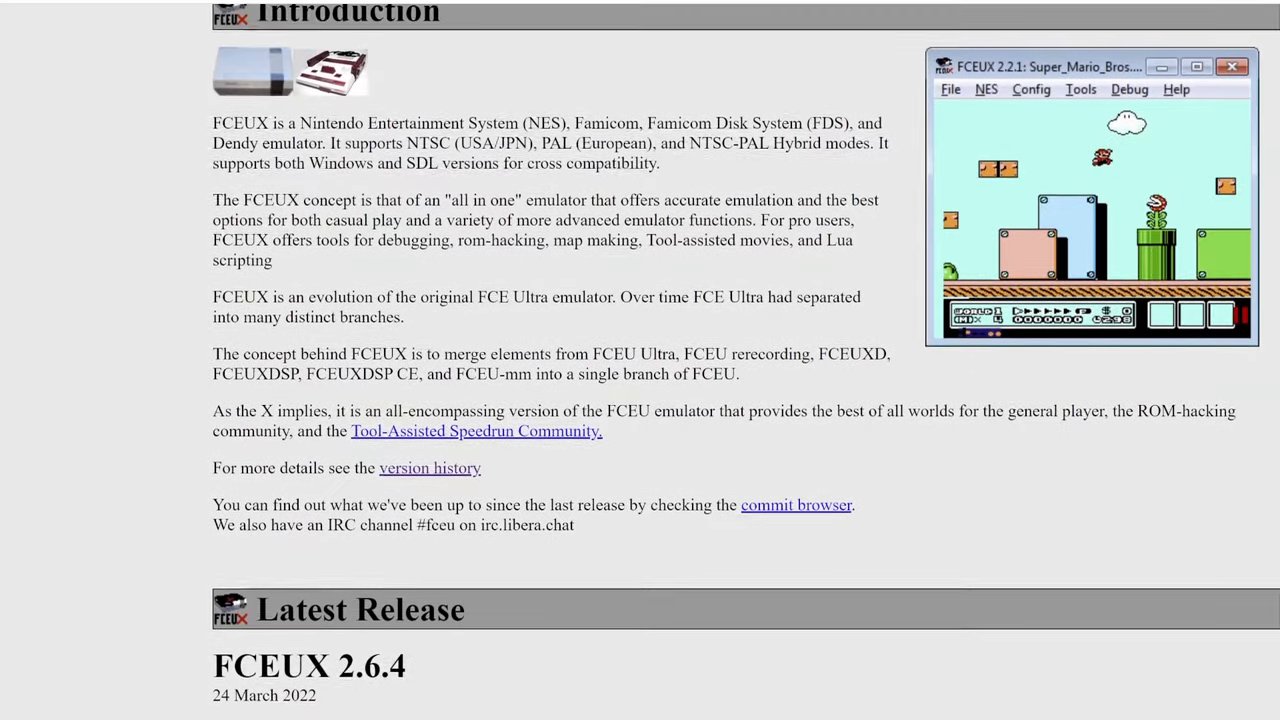
pyautogui.scroll(-3)
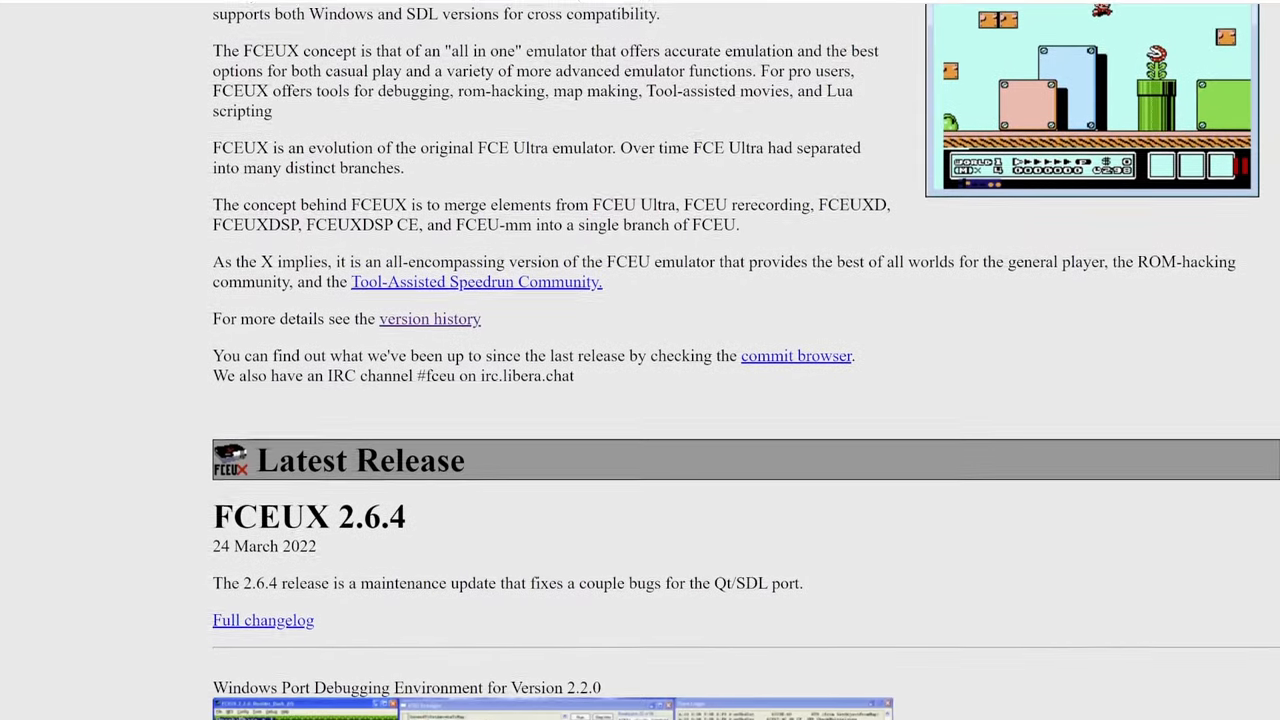
pyautogui.scroll(-3)
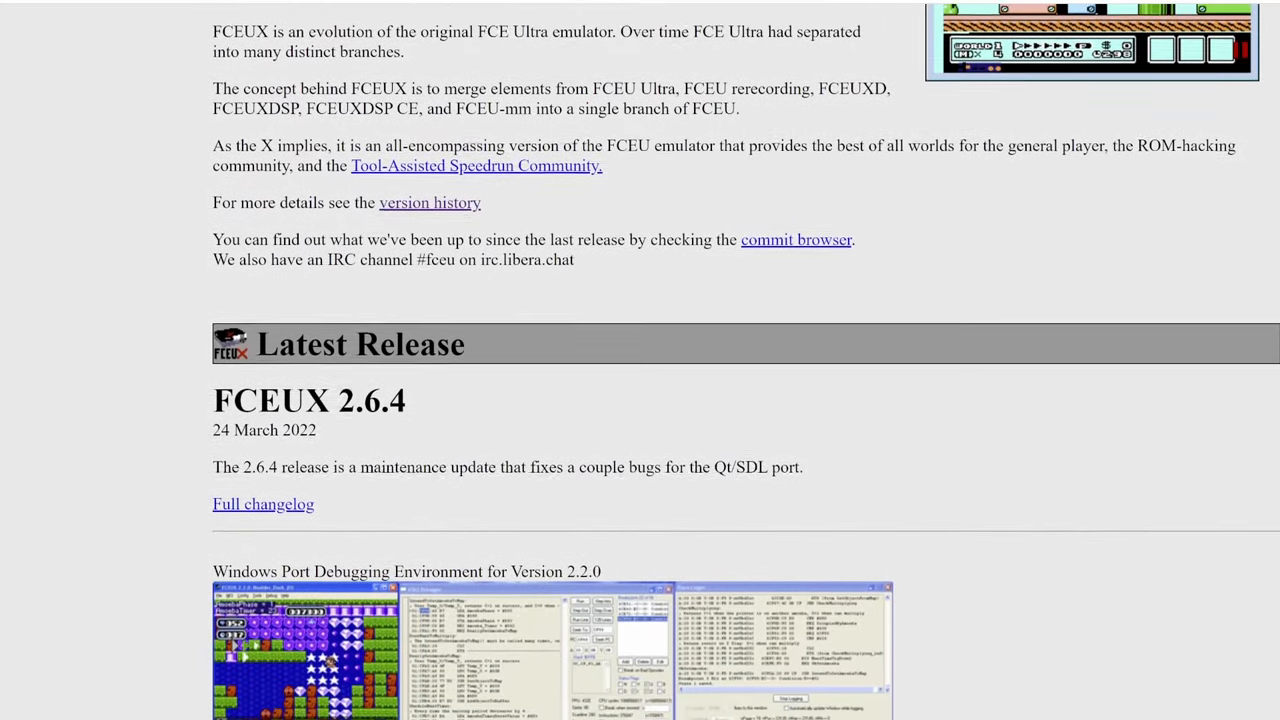
pyautogui.scroll(-3)
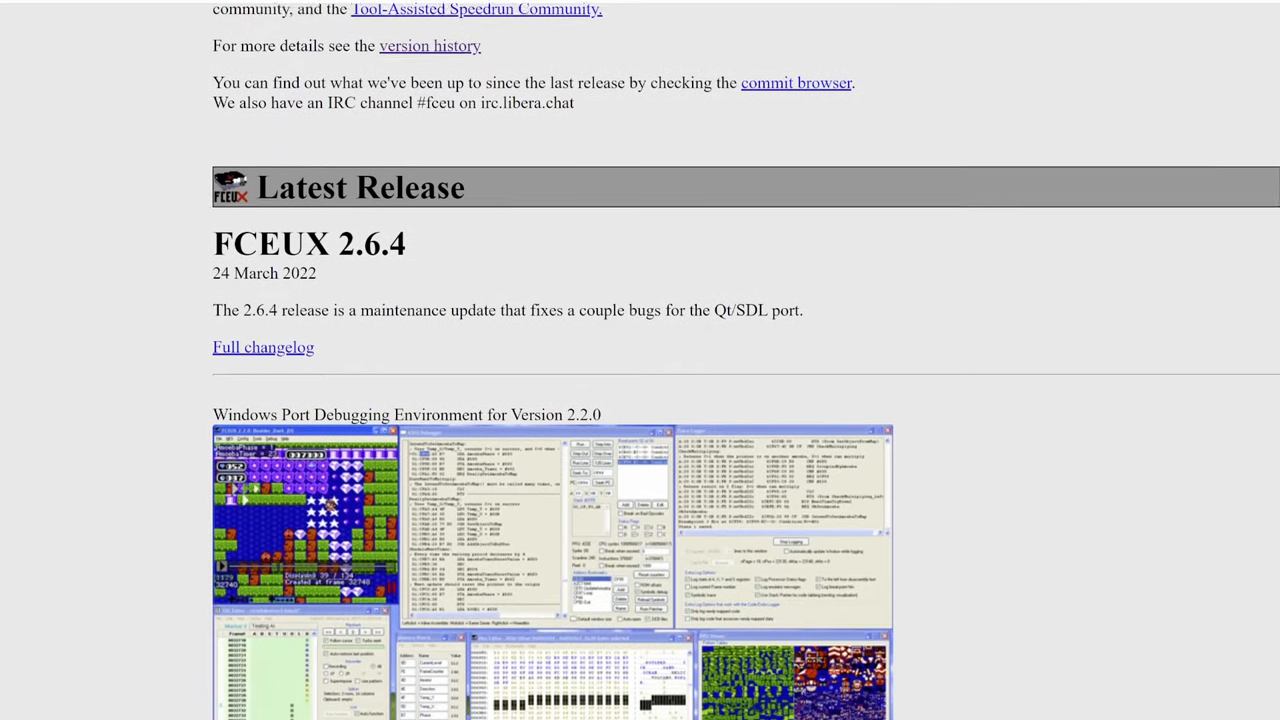
pyautogui.scroll(-3)
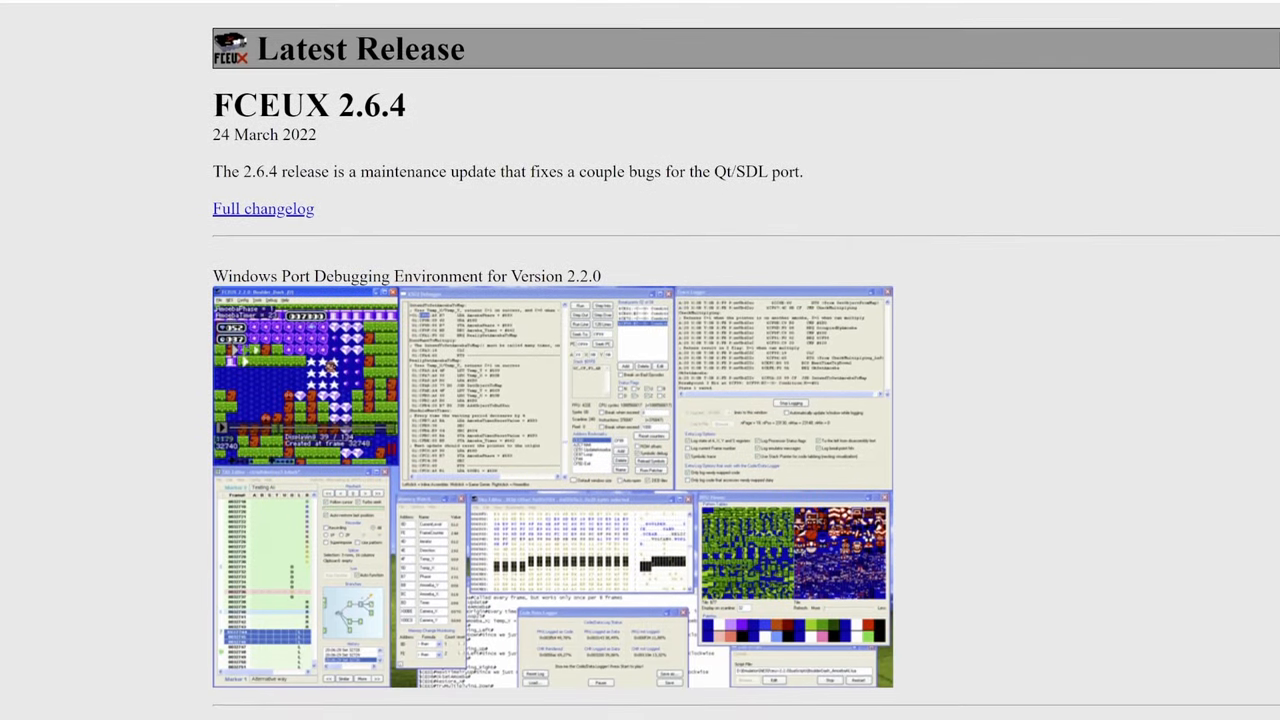
pyautogui.scroll(-3)
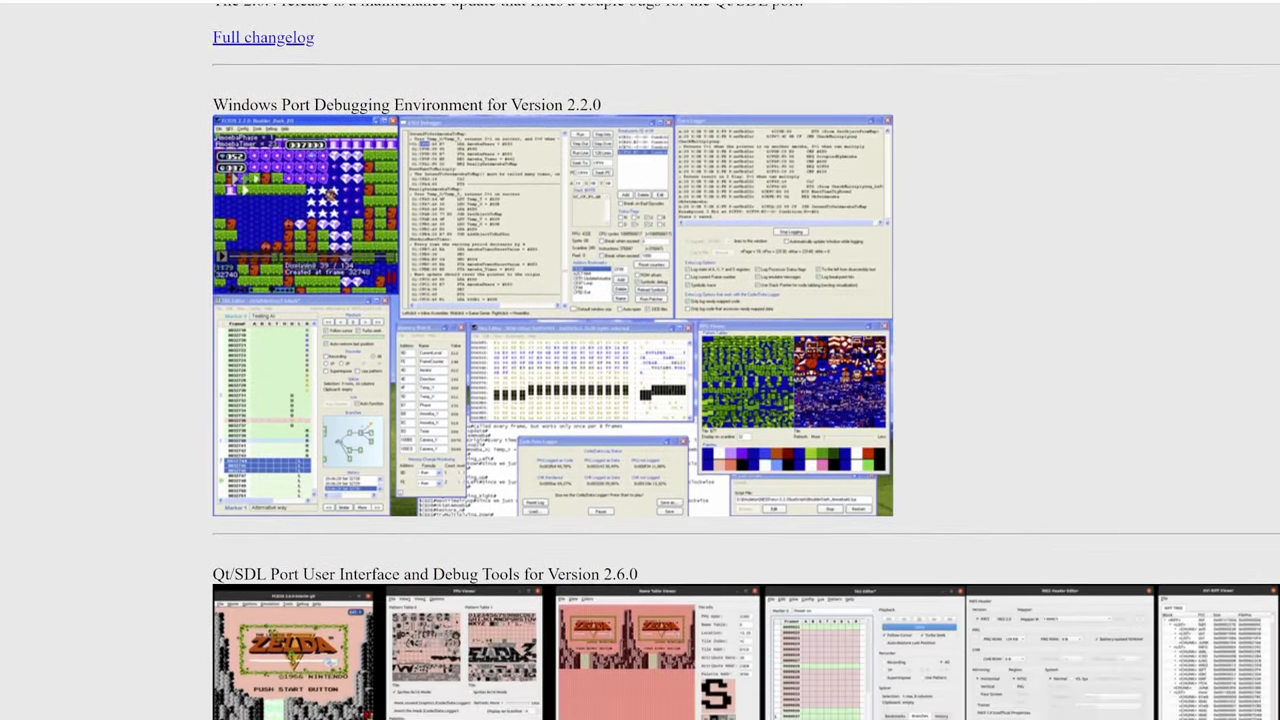
pyautogui.scroll(-3)
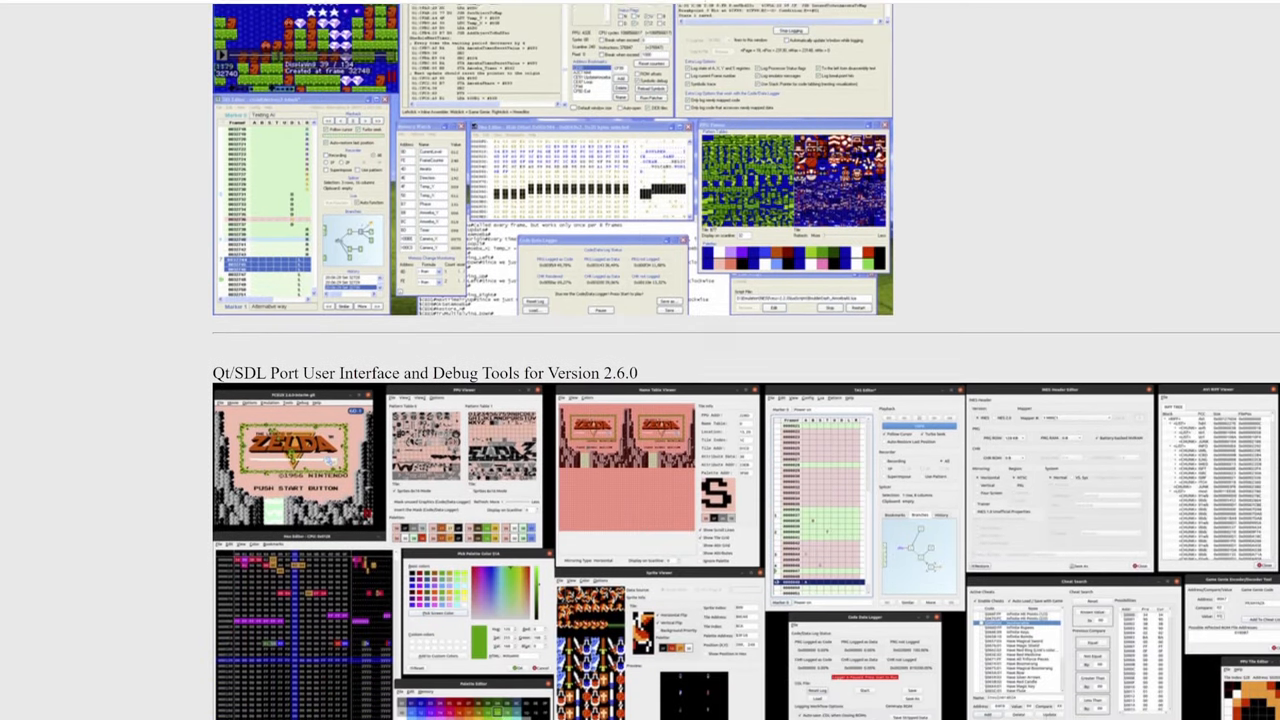
pyautogui.scroll(-3)
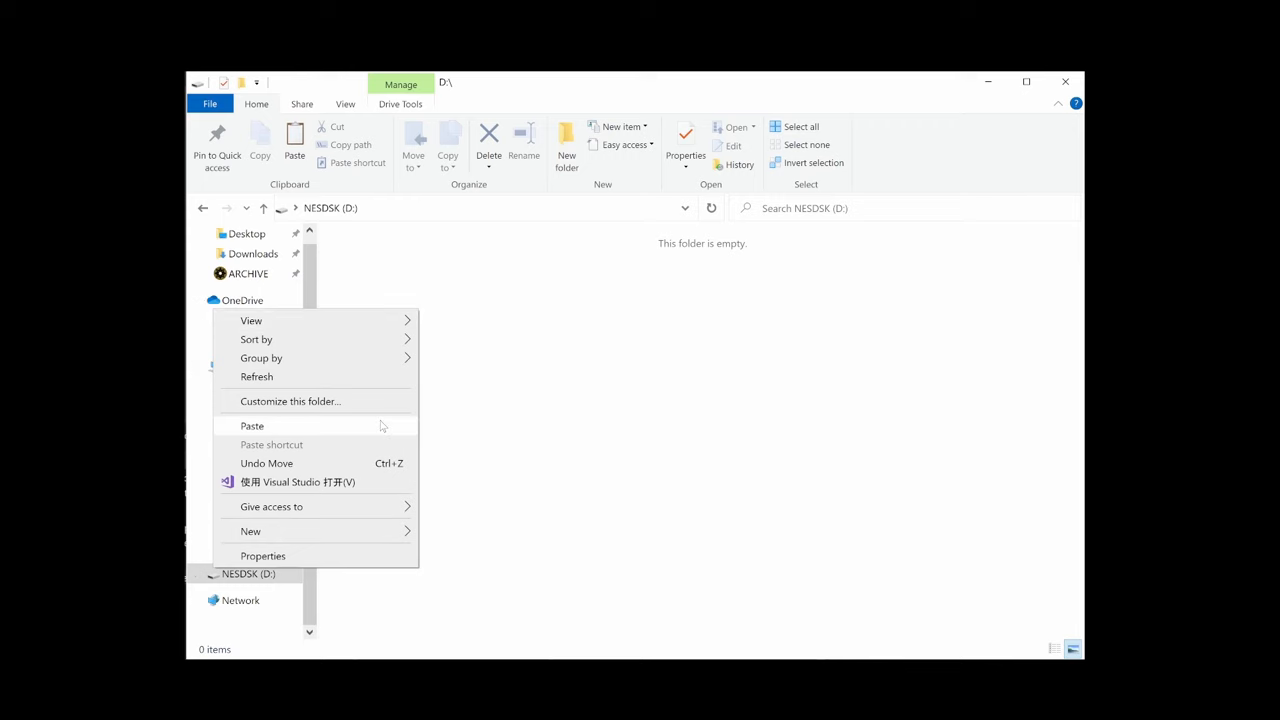
# - Paste the folder onto D: and create an empty cart.s file inside program
pyautogui.click(252, 425)
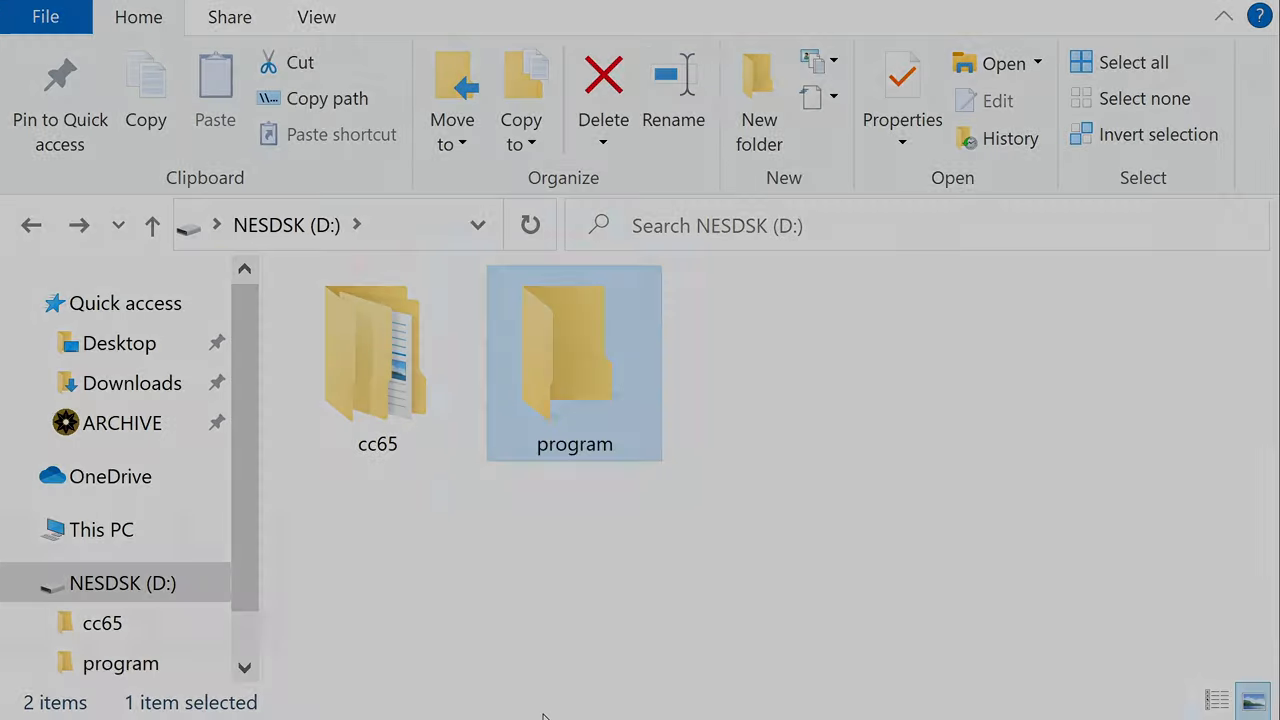
pyautogui.doubleClick(574, 360)
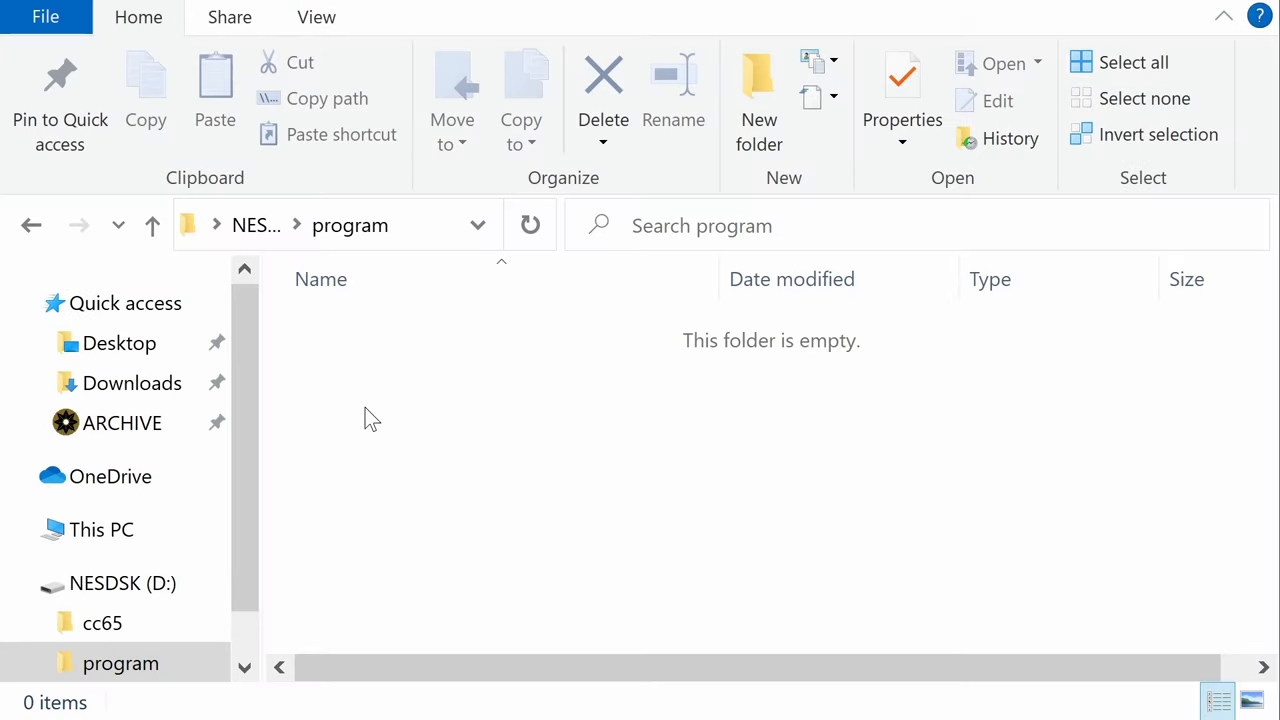
pyautogui.rightClick(372, 415)
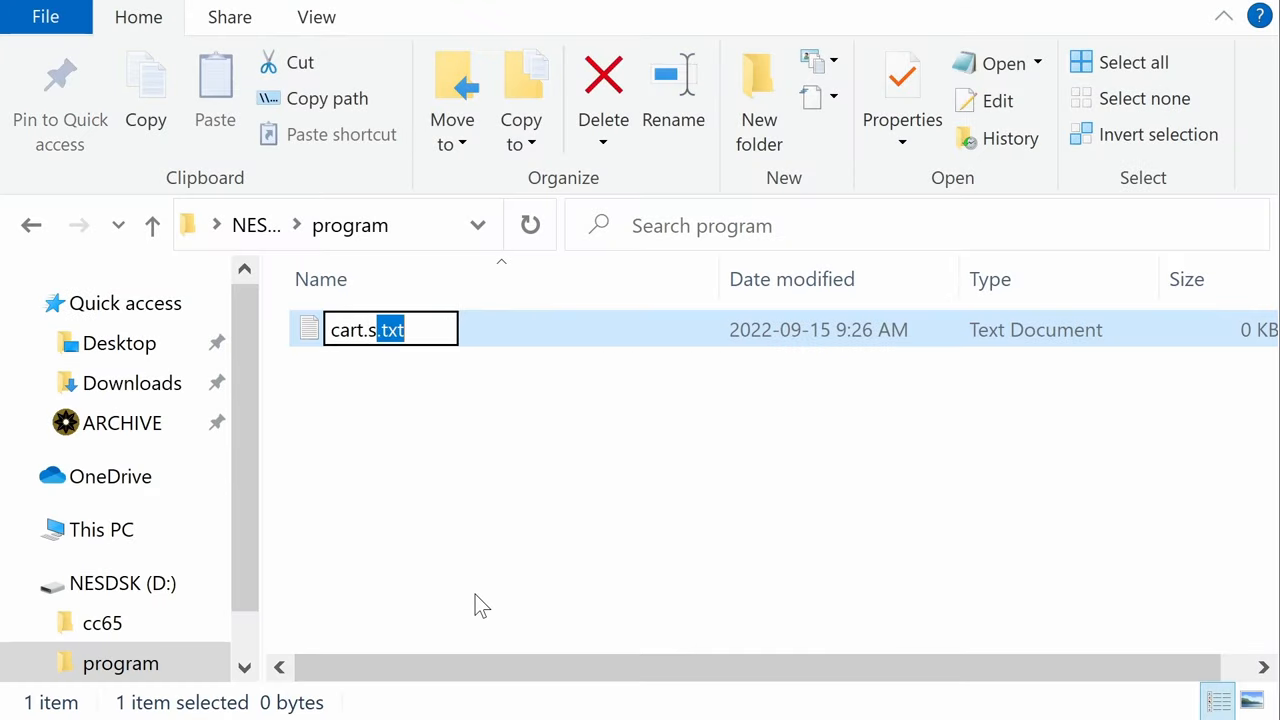
pyautogui.press('enter')
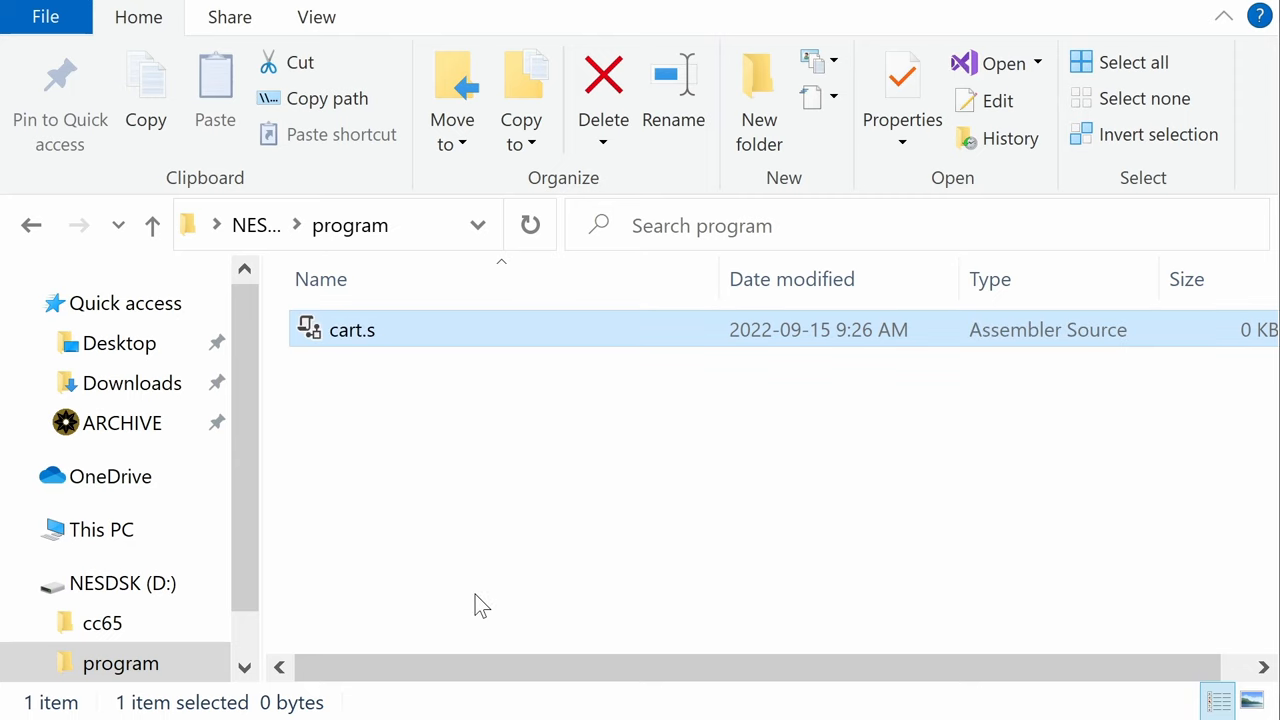
pyautogui.rightClick(352, 329)
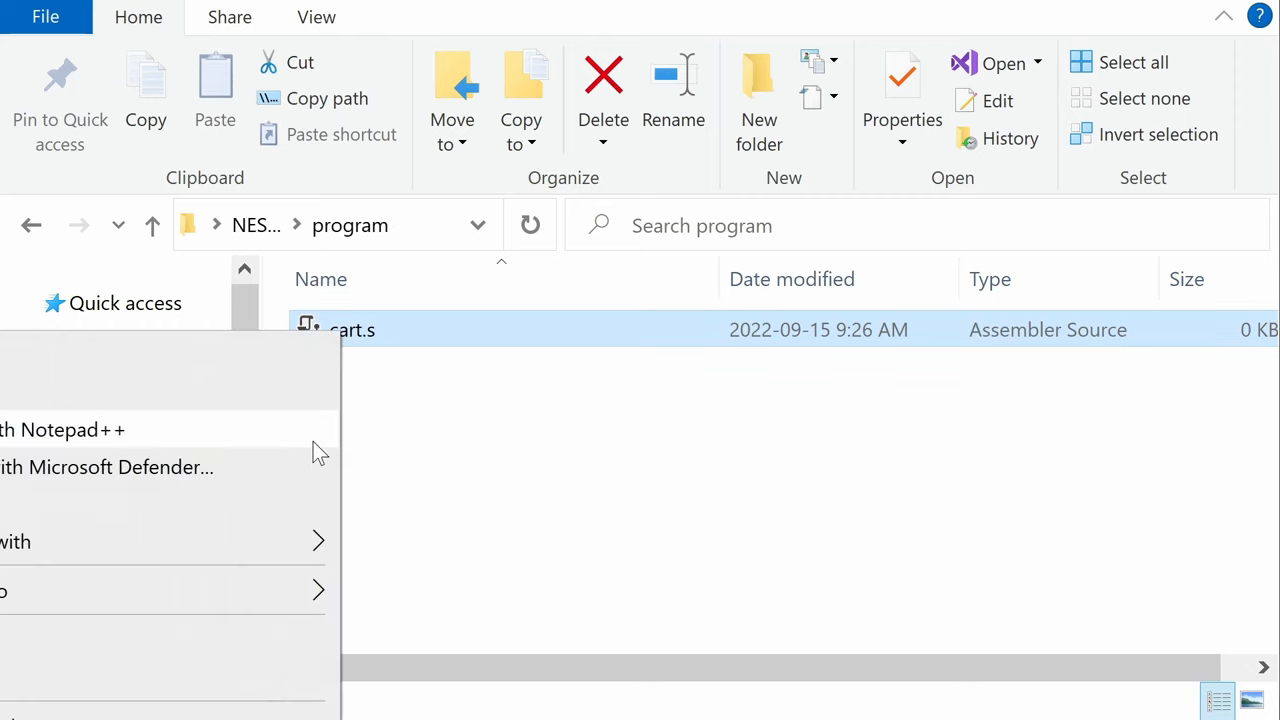
# - Open cart.s and type the HEADER, ZEROPAGE, STARTUP, VECTORS and CHARS segment lines
pyautogui.click(62, 429)
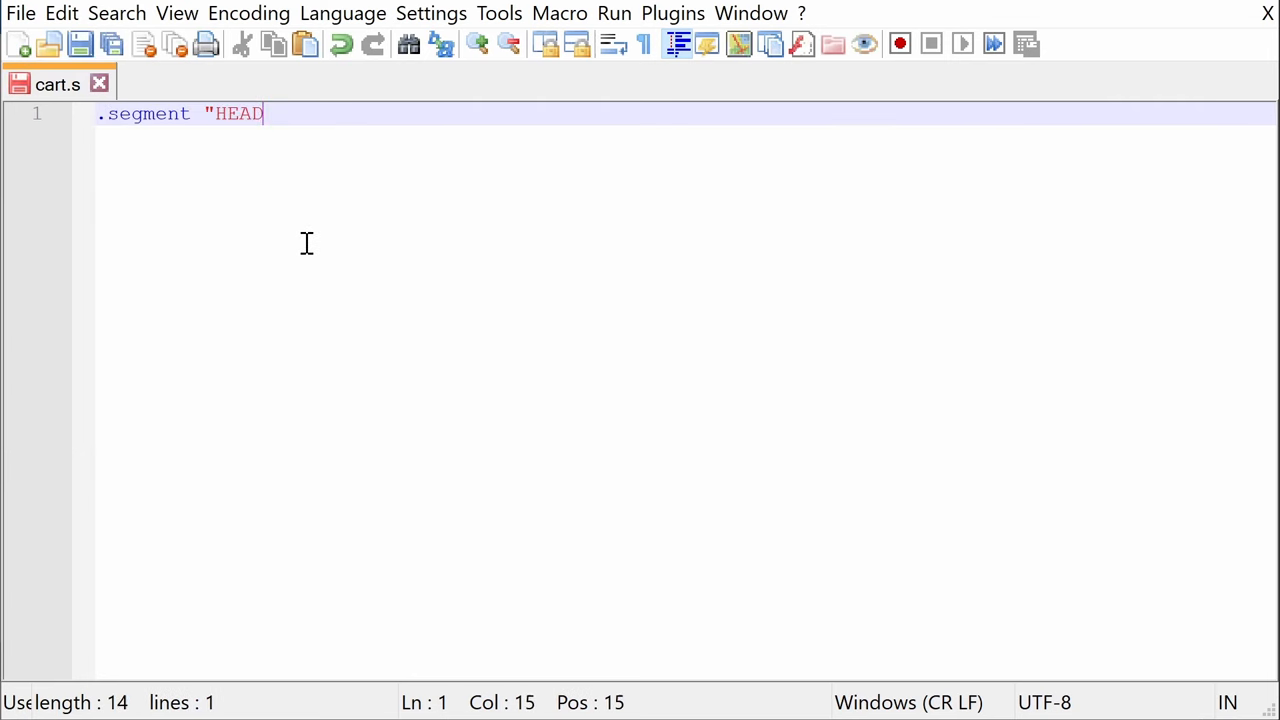
pyautogui.write('ER"')
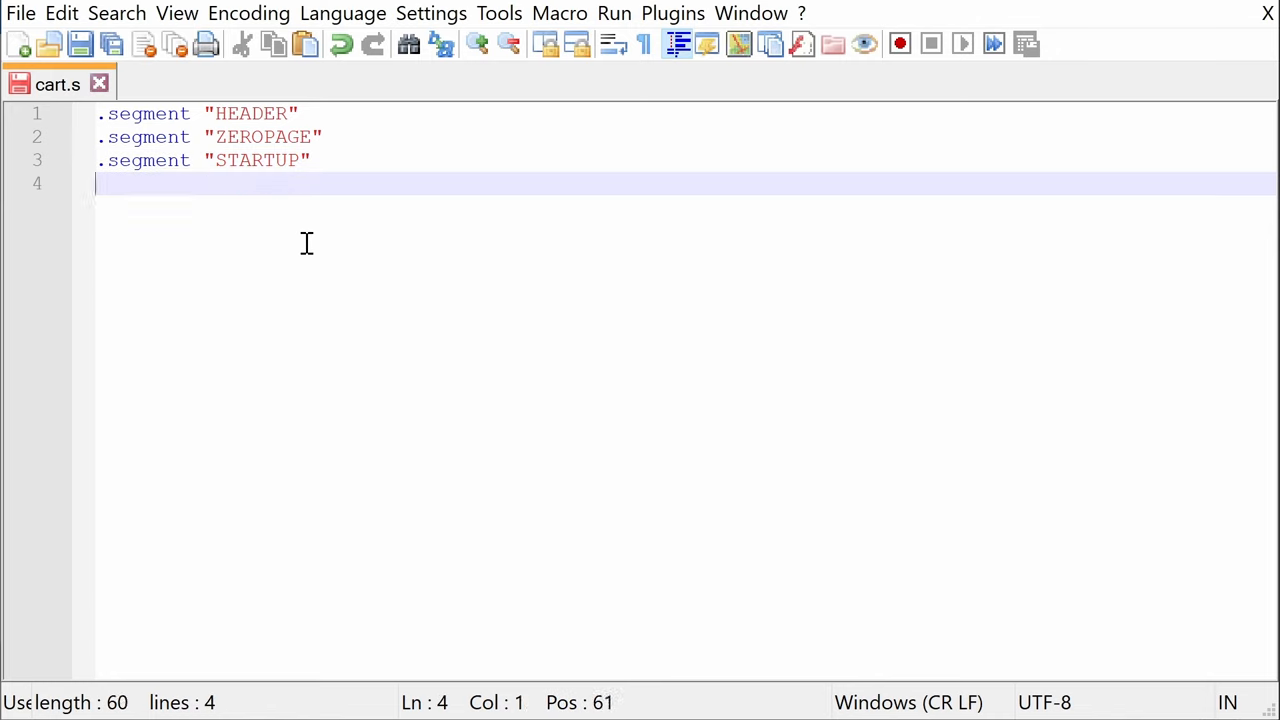
pyautogui.write('.segment "VECTORS"')
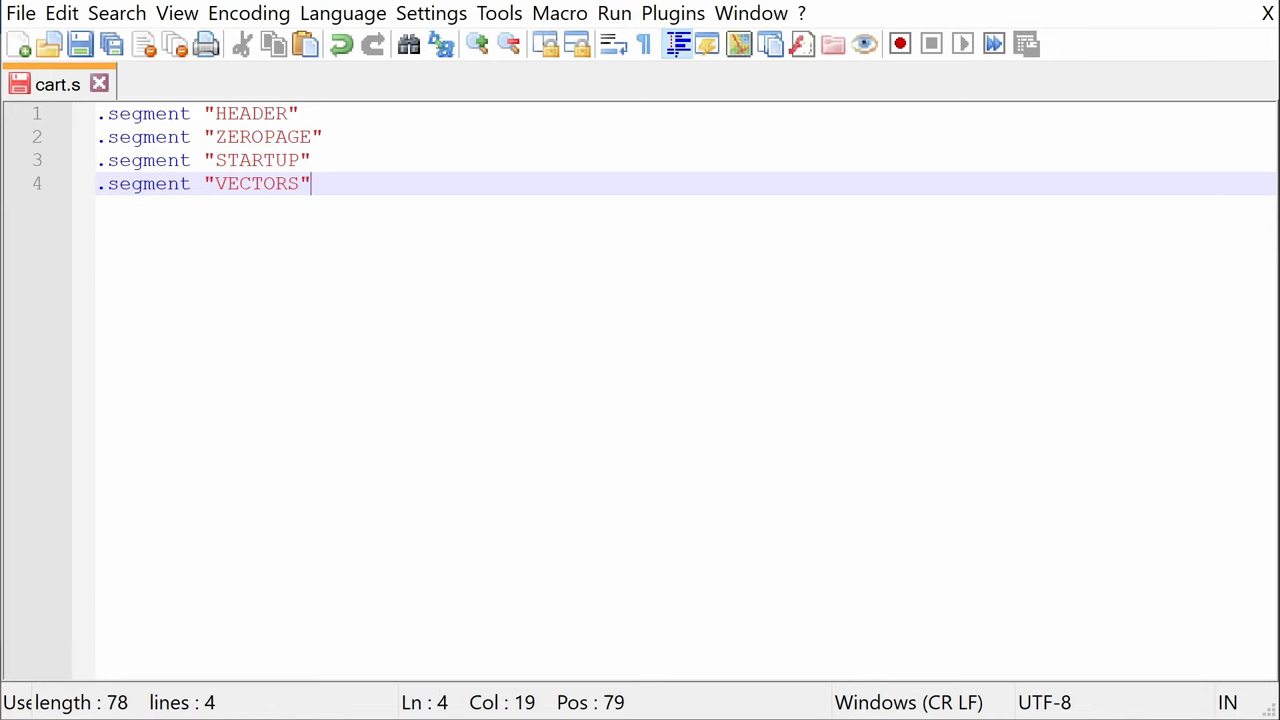
pyautogui.write('.segment "CHARS"')
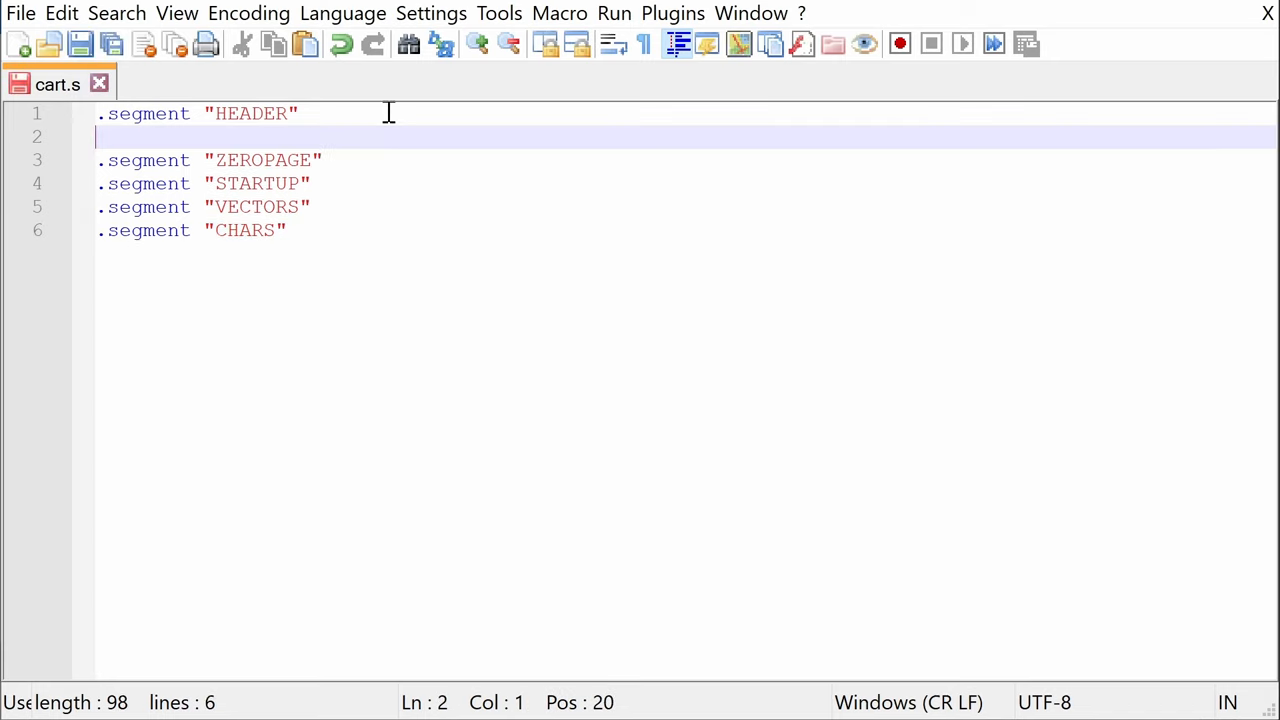
# - Add the .byte "NES", $1A header line commented as the identification string
pyautogui.write('.byte')
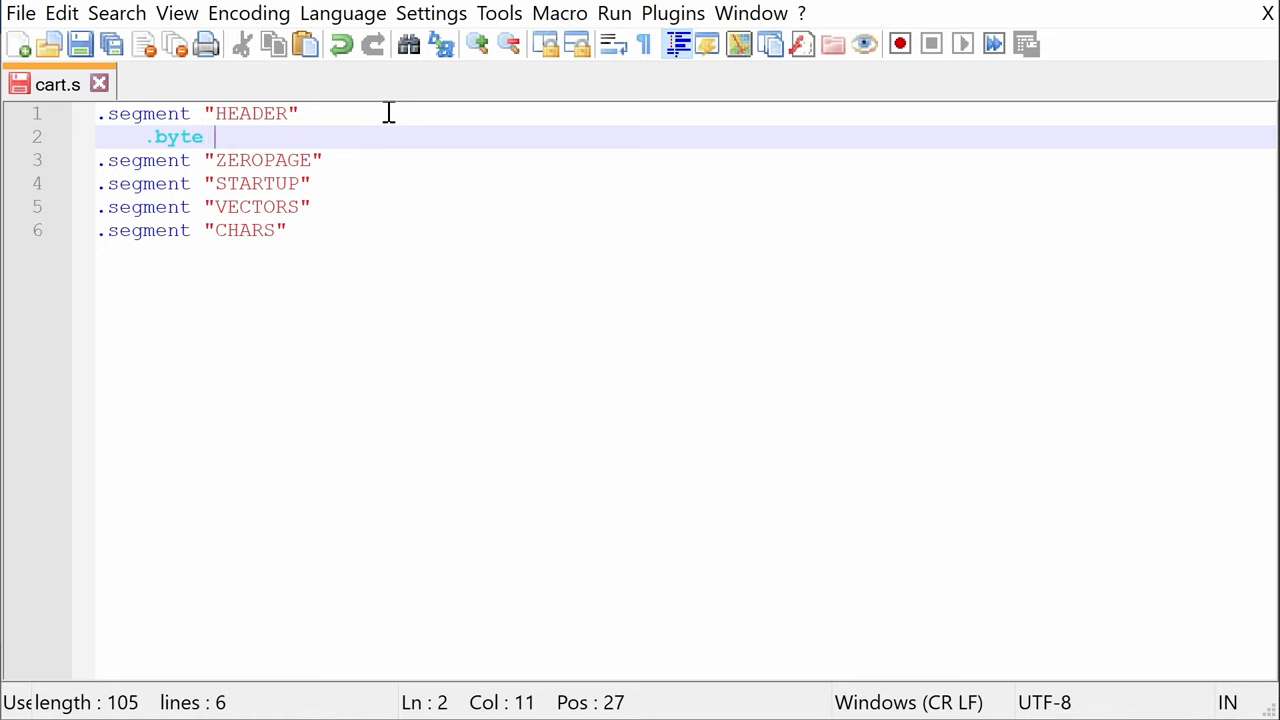
pyautogui.write('"NES"')
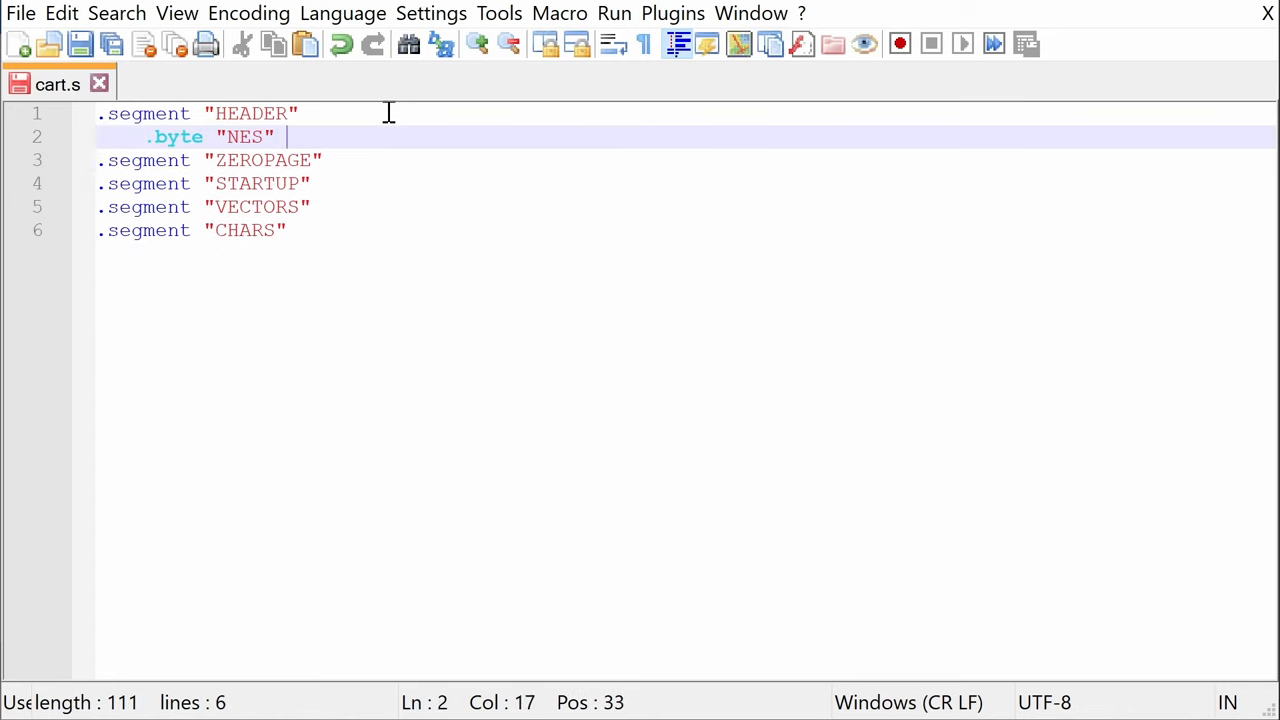
pyautogui.write(';identif')
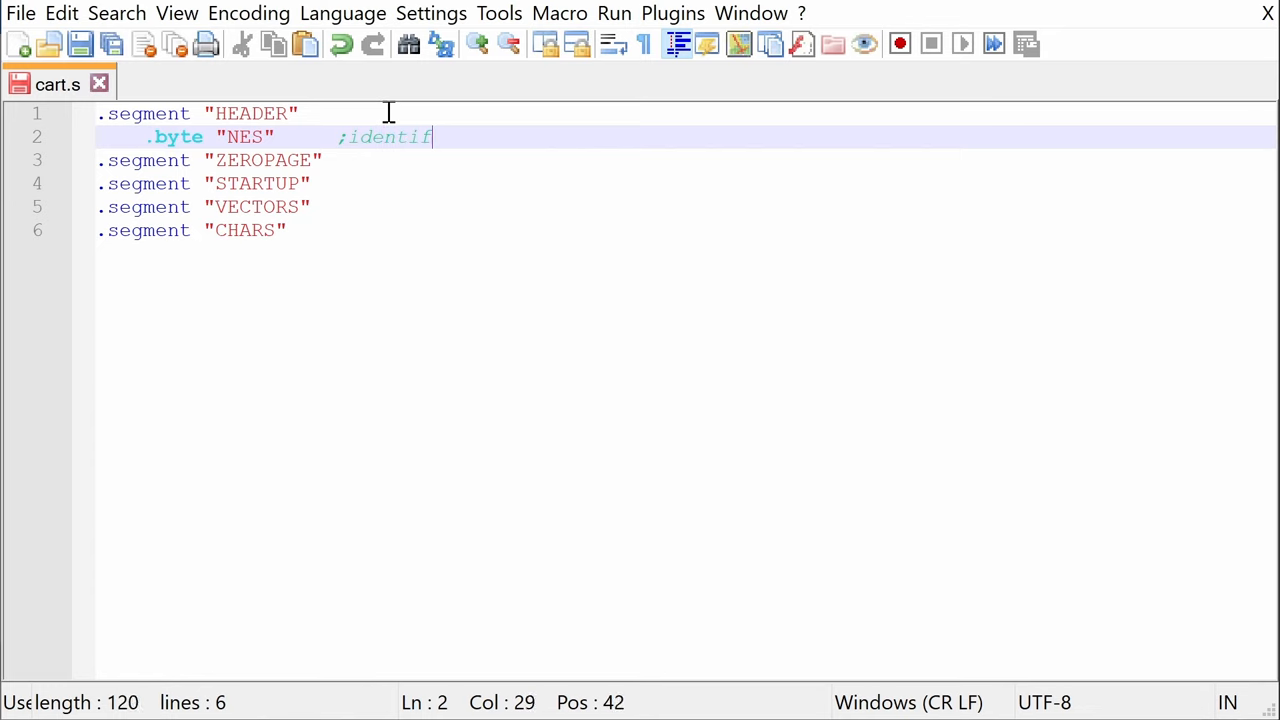
pyautogui.write('ication string')
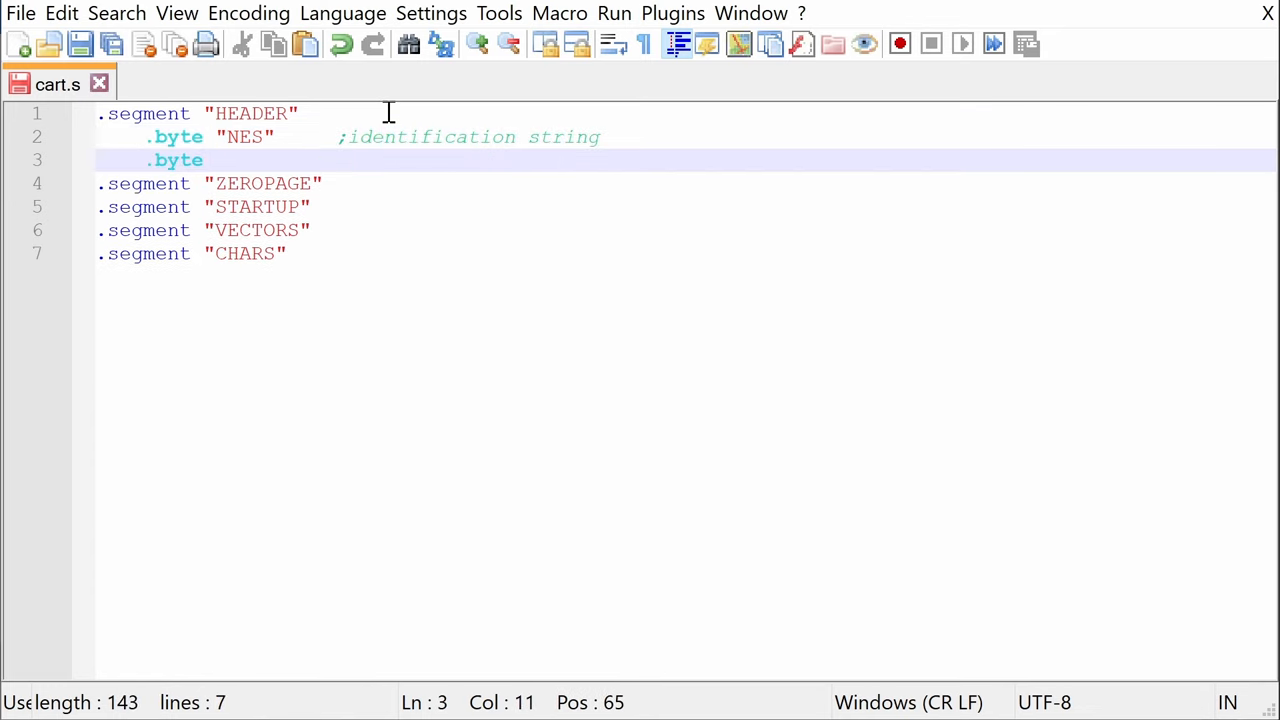
pyautogui.write('1A')
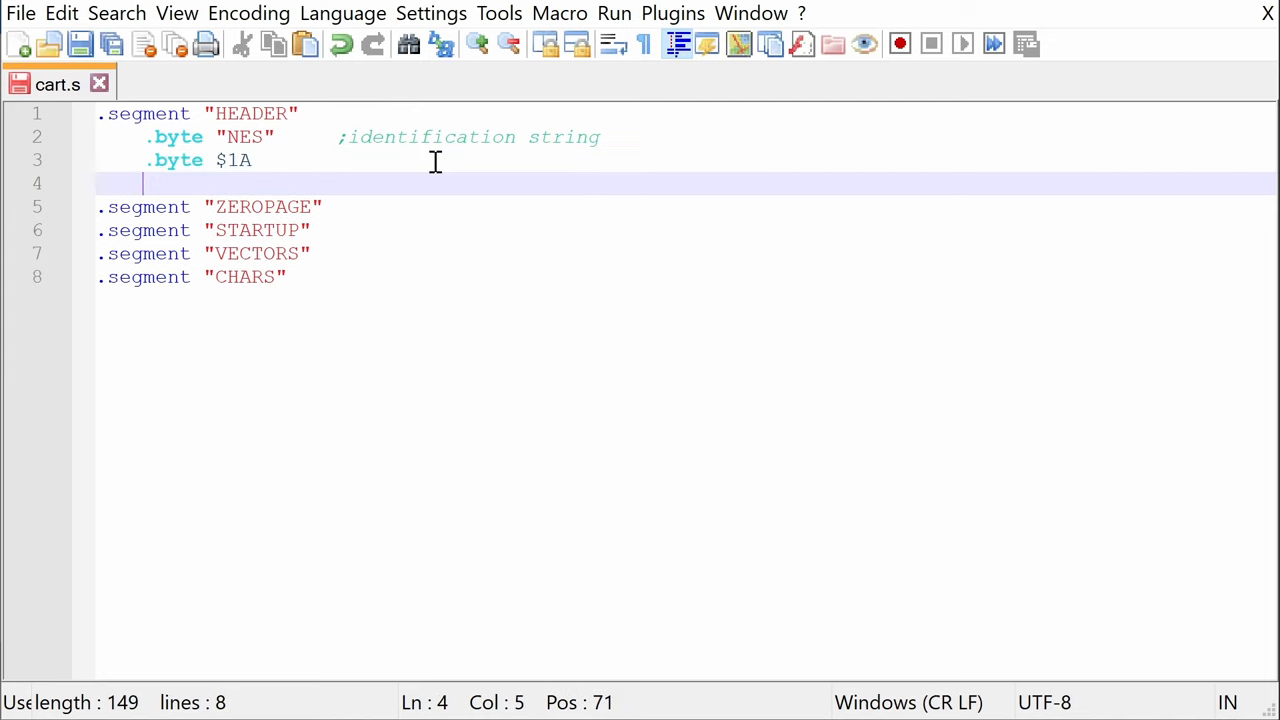
# - Add the PRG ROM size byte $02 (16K units) and CHR ROM size byte (8K units)
pyautogui.write('.byte')
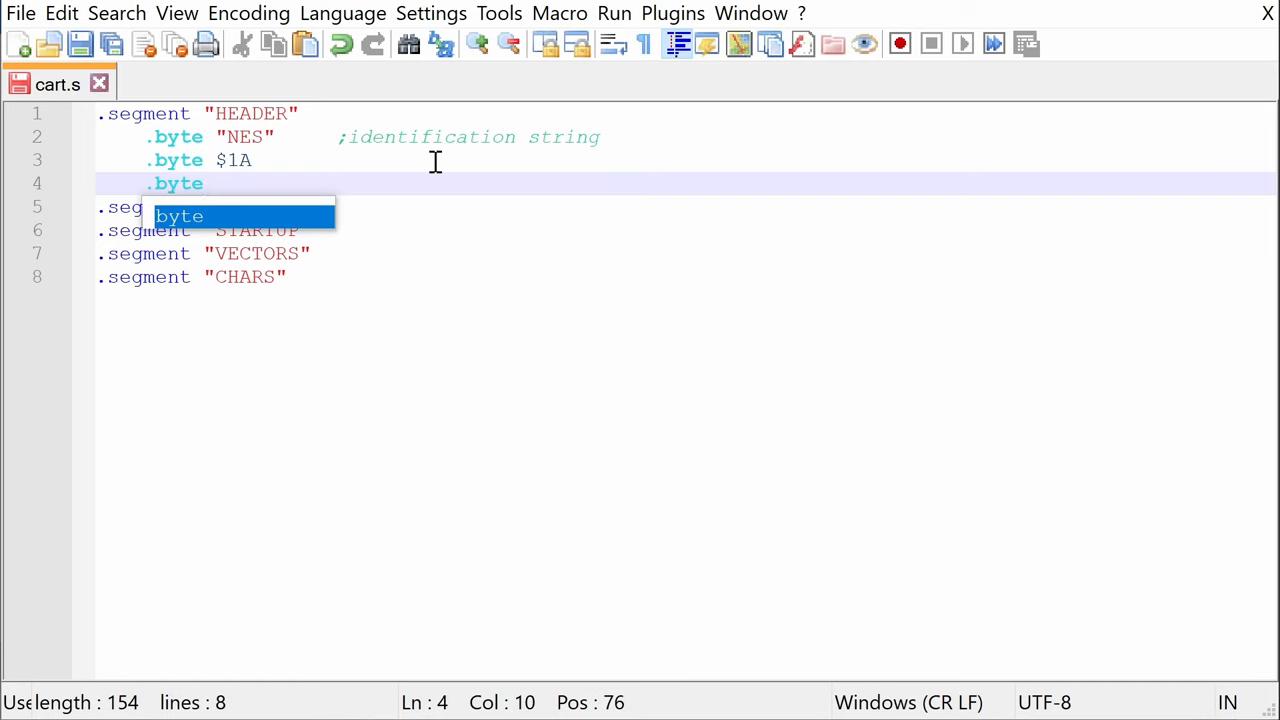
pyautogui.write('$02')
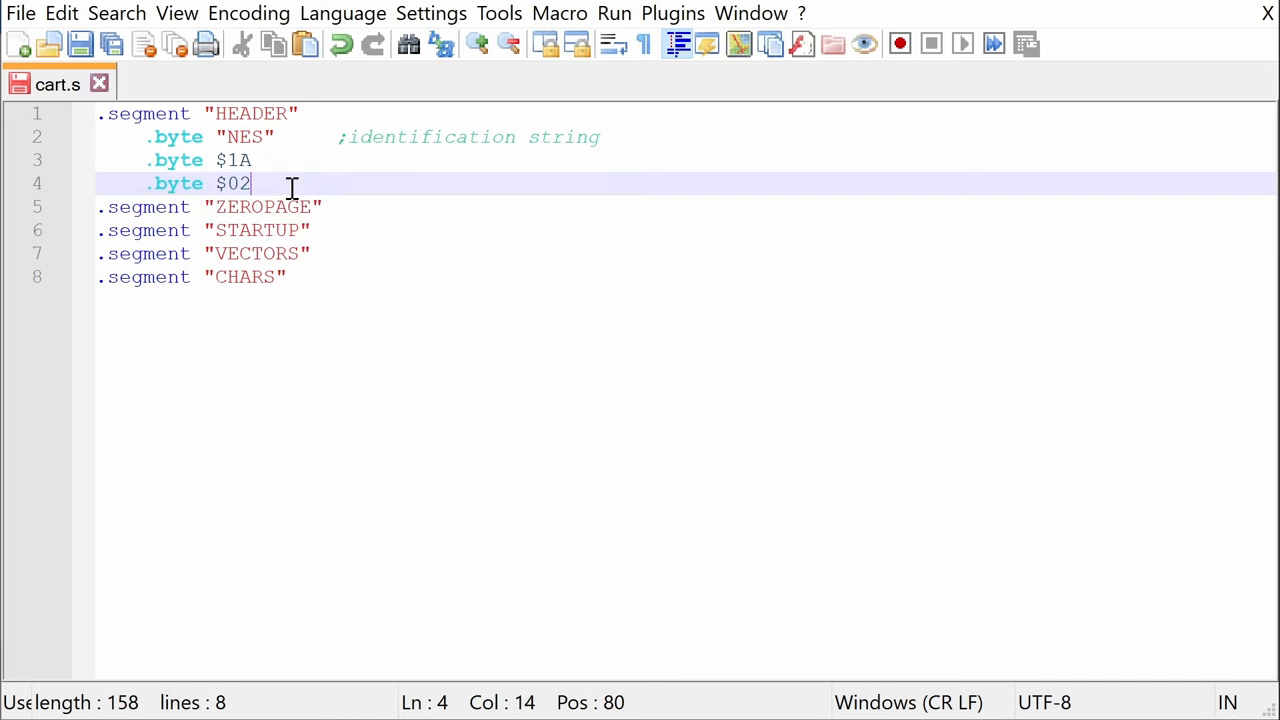
pyautogui.write(';amo')
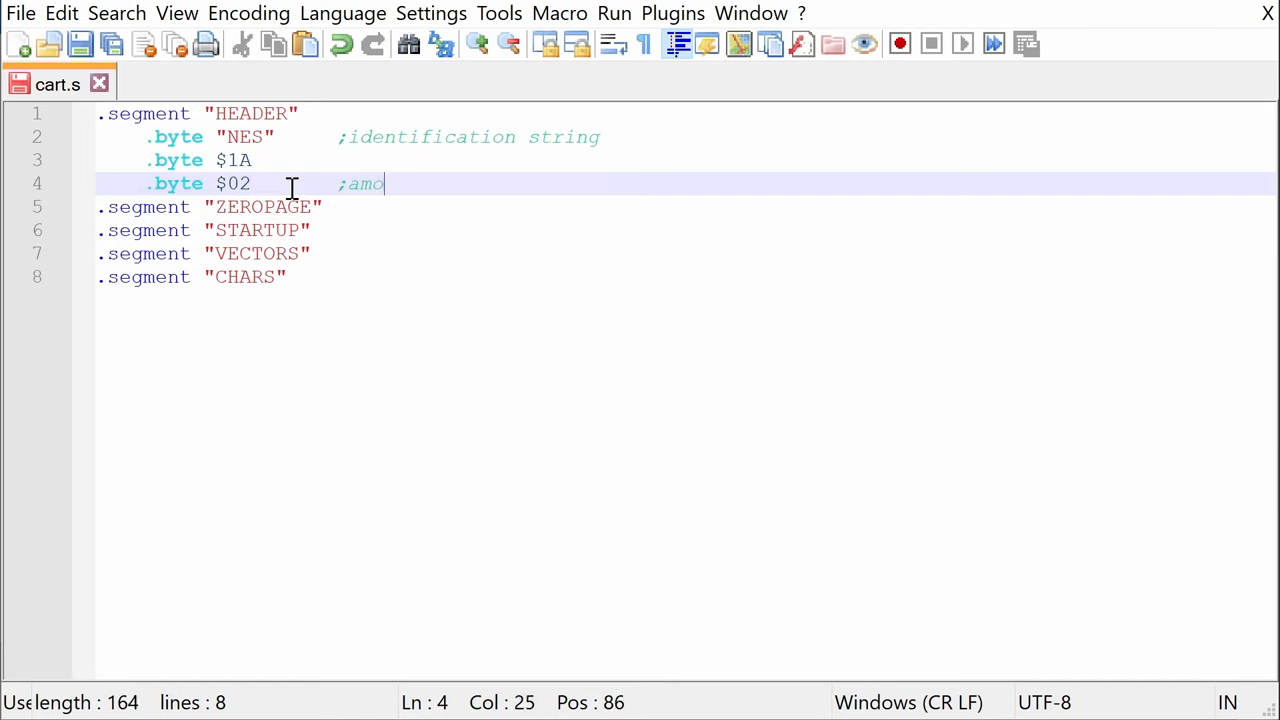
pyautogui.write('unt of PRG ROM in')
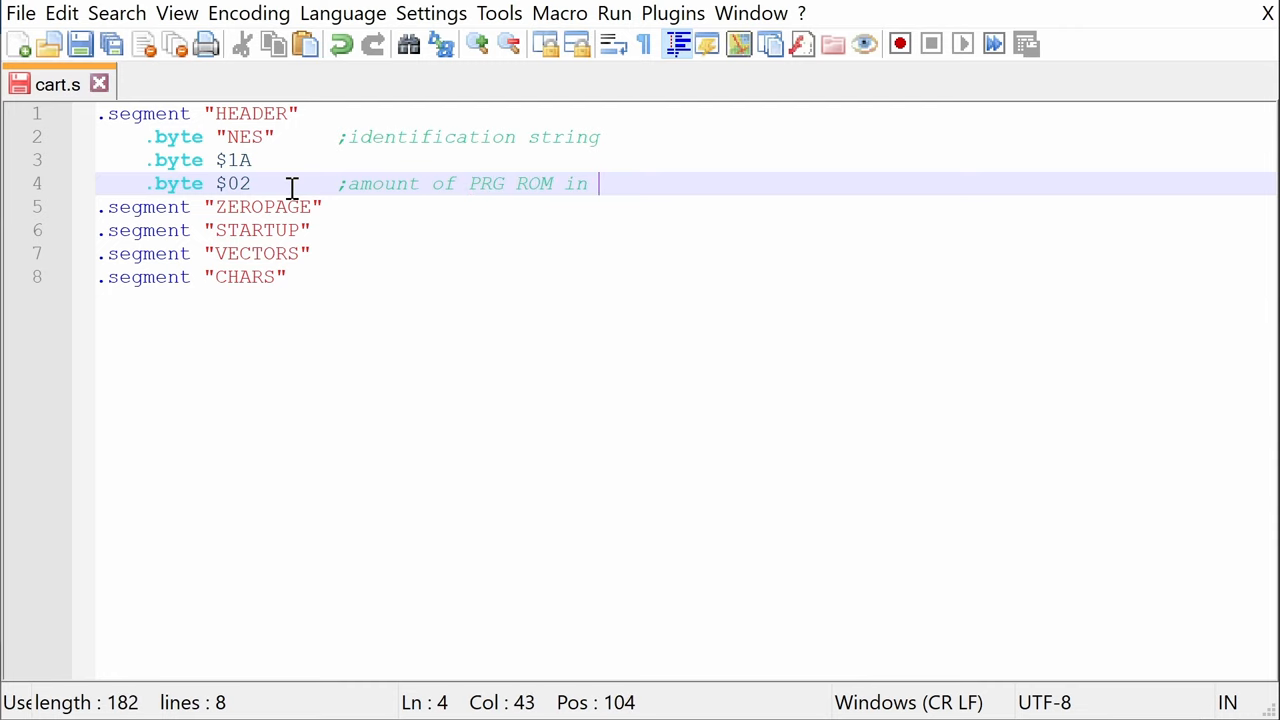
pyautogui.write('16K units')
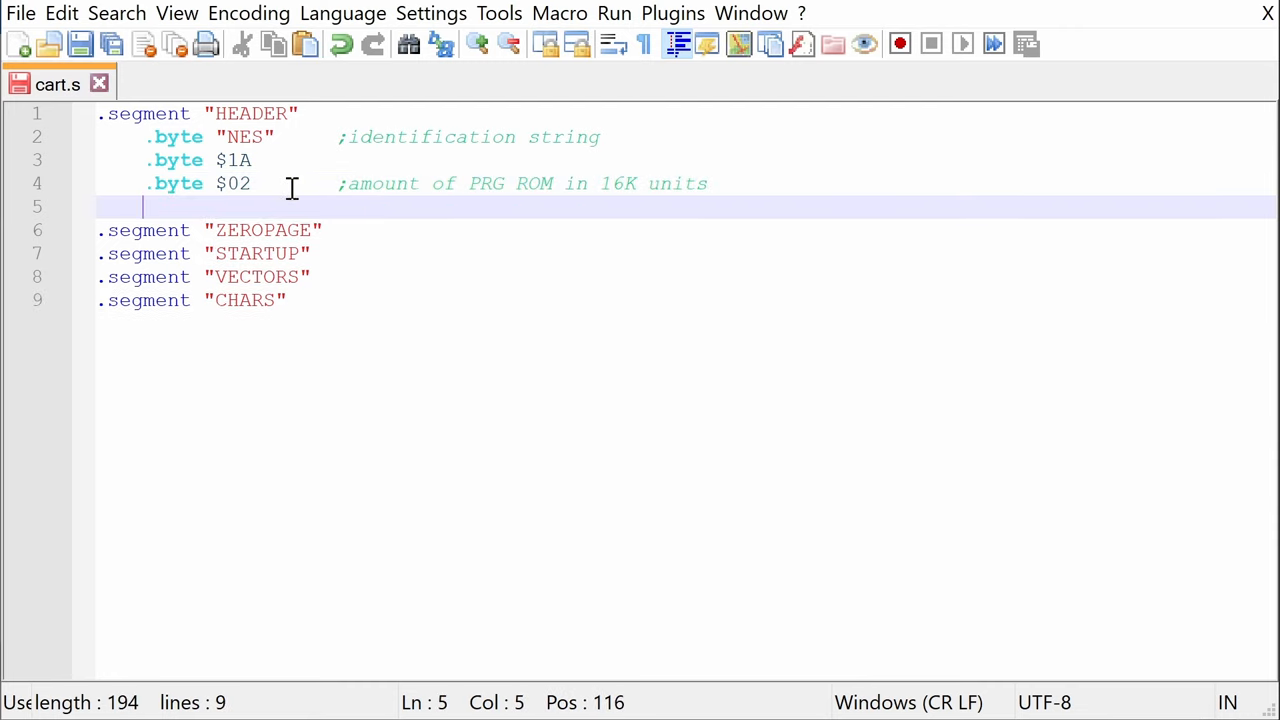
pyautogui.write('.byte $01       ;amounf of')
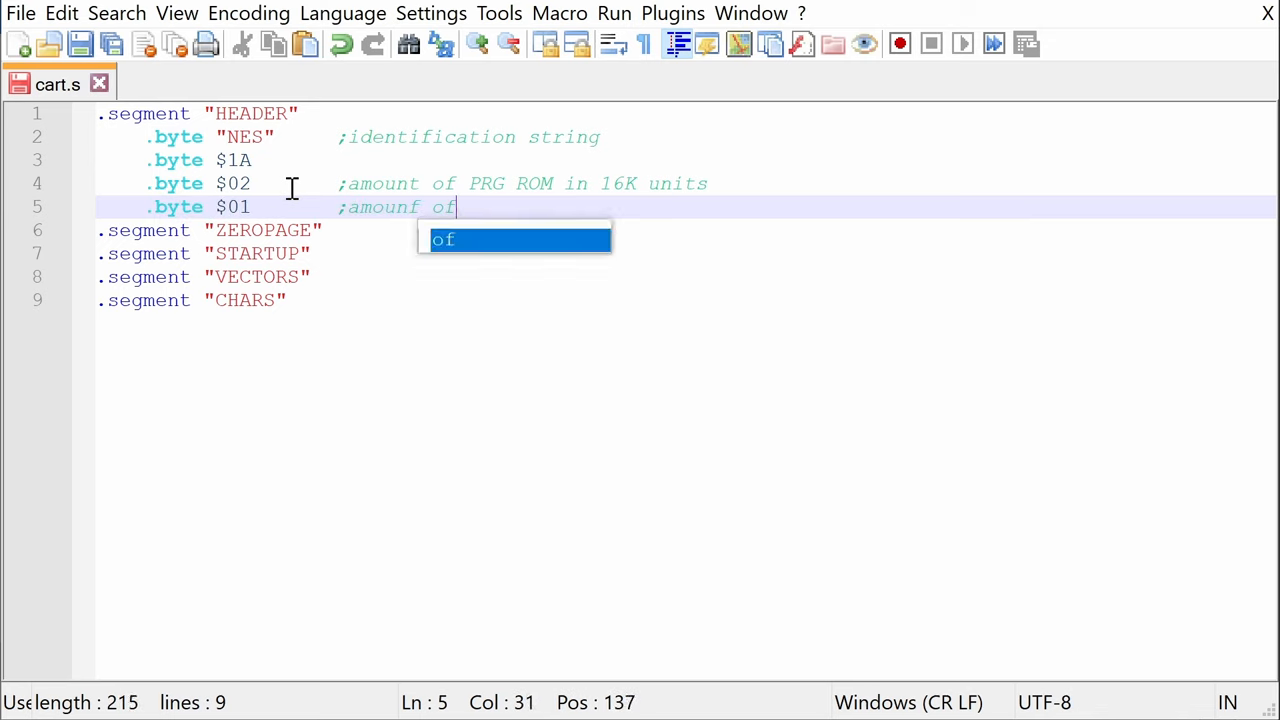
pyautogui.write('CHR ROM in')
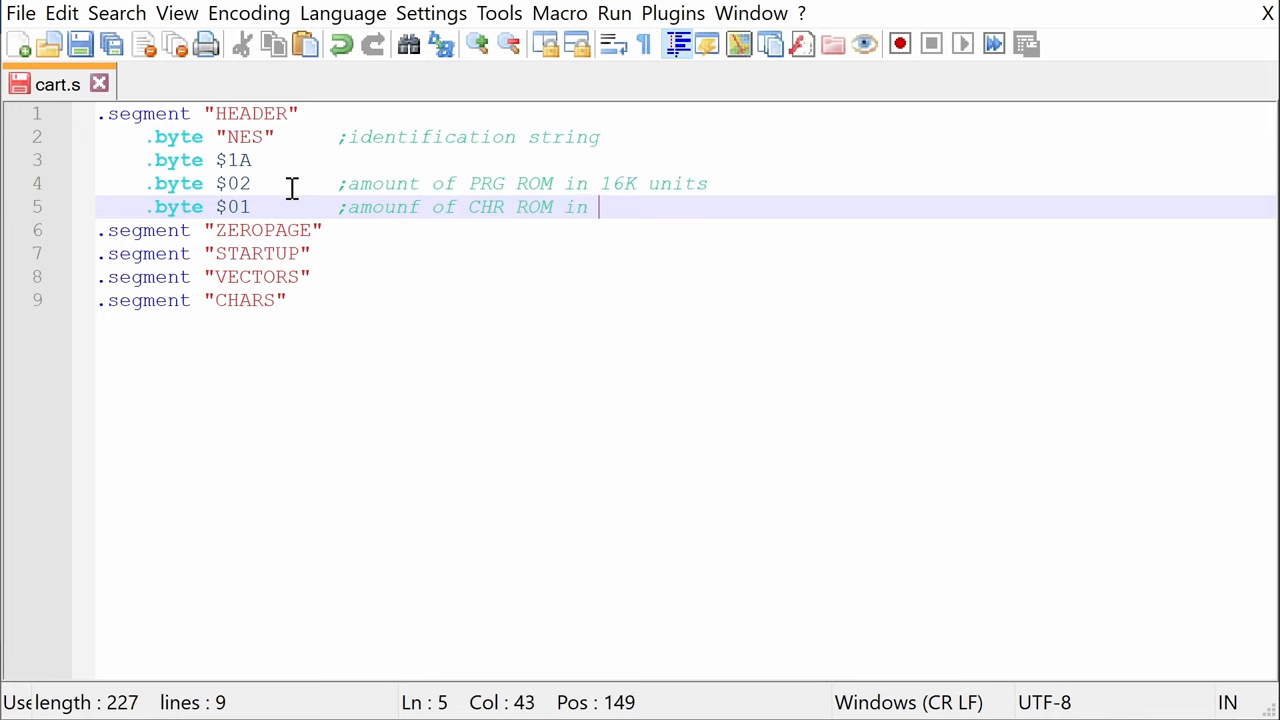
pyautogui.write('8K units')
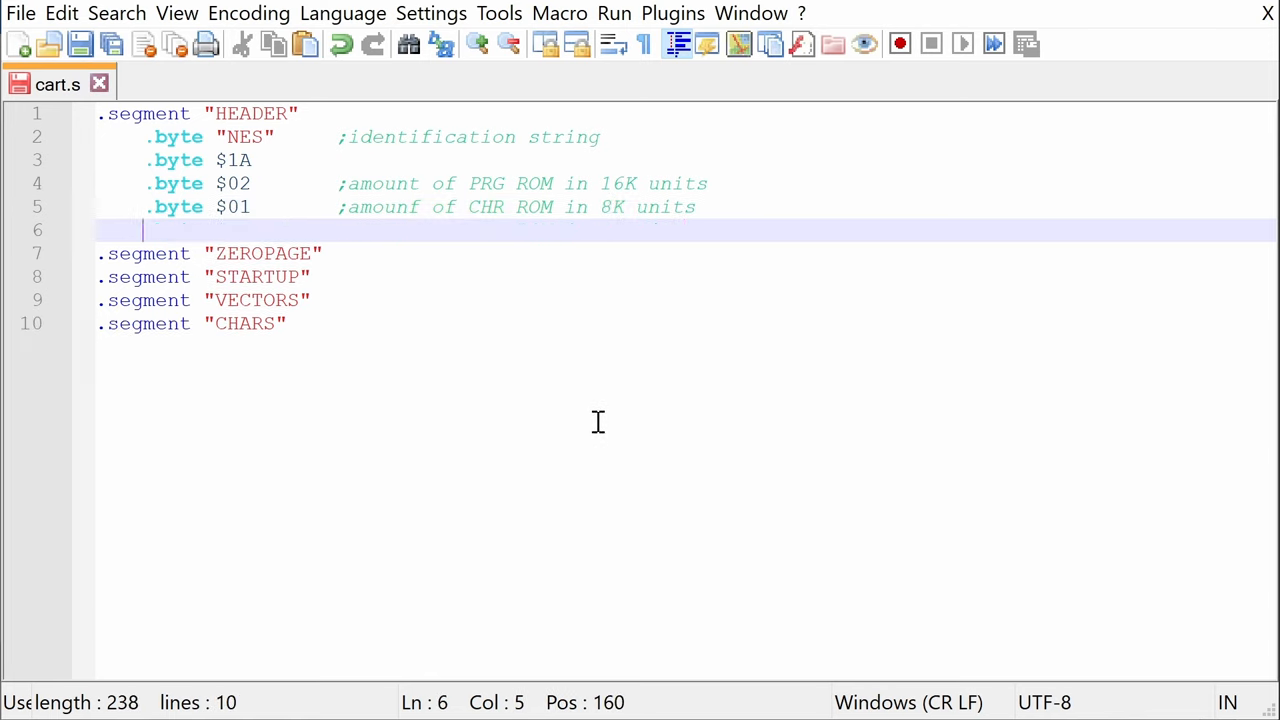
# - Add the mapper and mirroring byte, then rows of $00 padding bytes
pyautogui.write('.byte $00       ;')
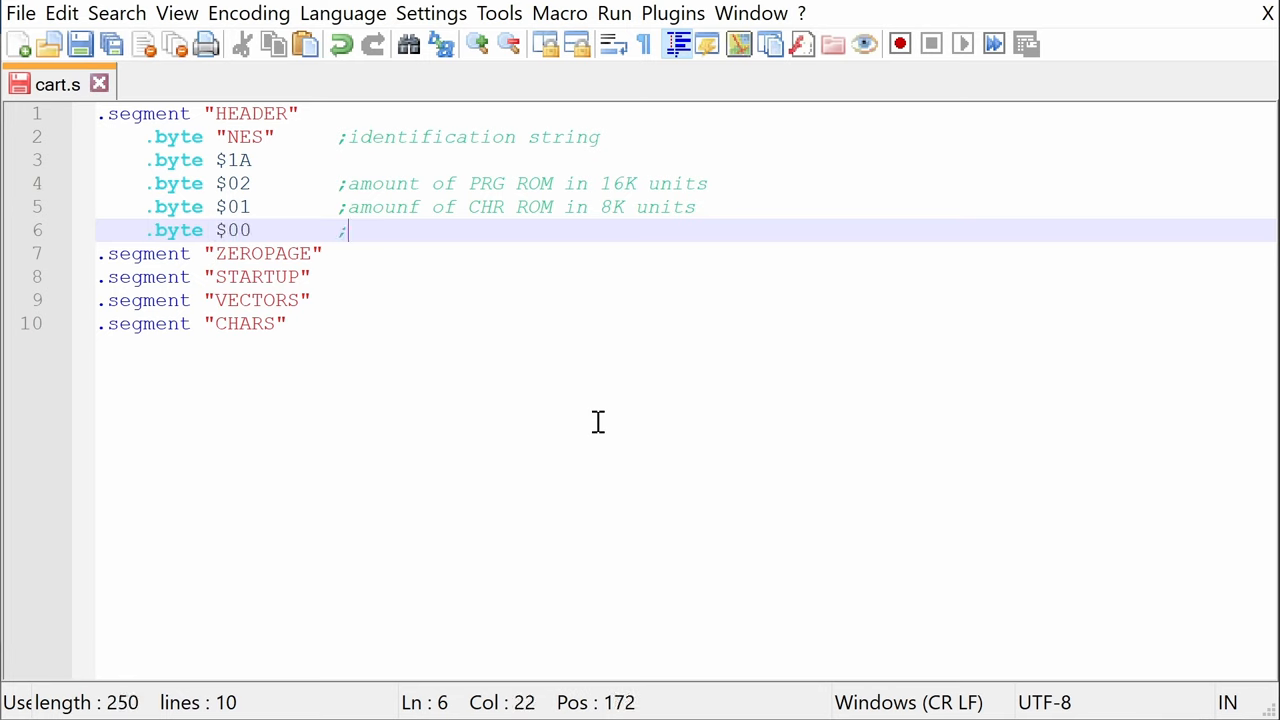
pyautogui.write('mapper and')
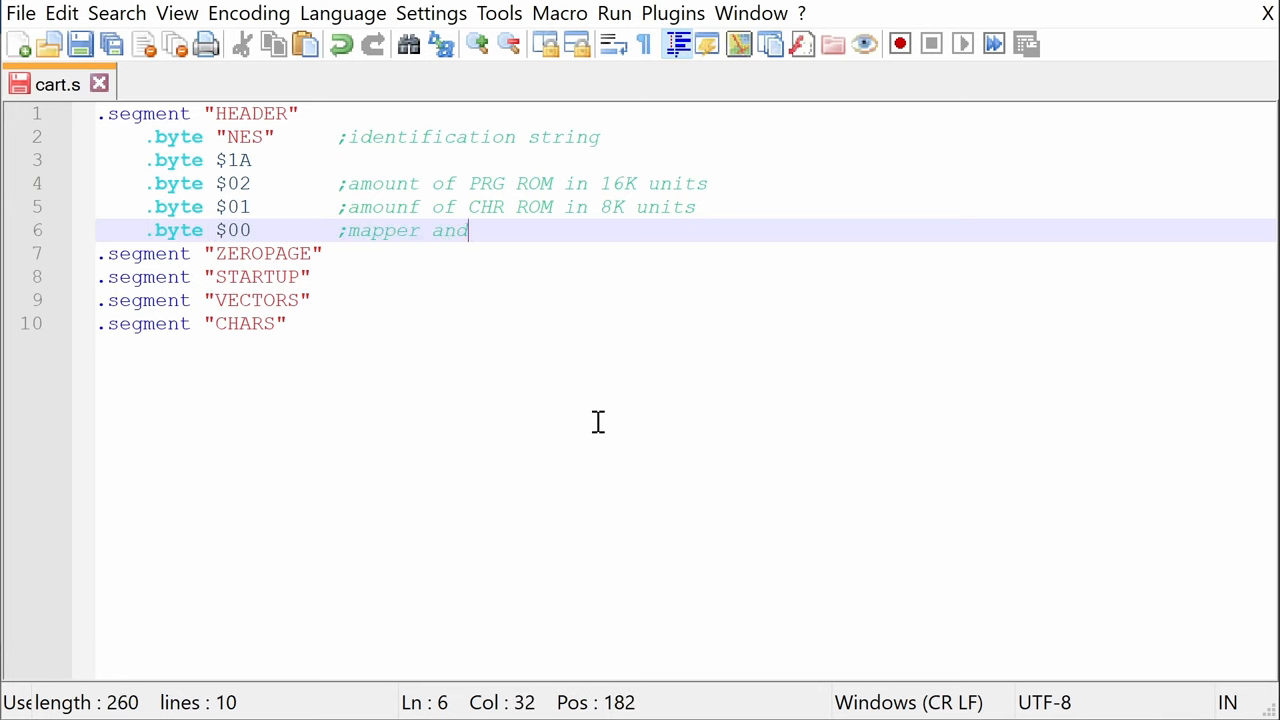
pyautogui.write('mirroing')
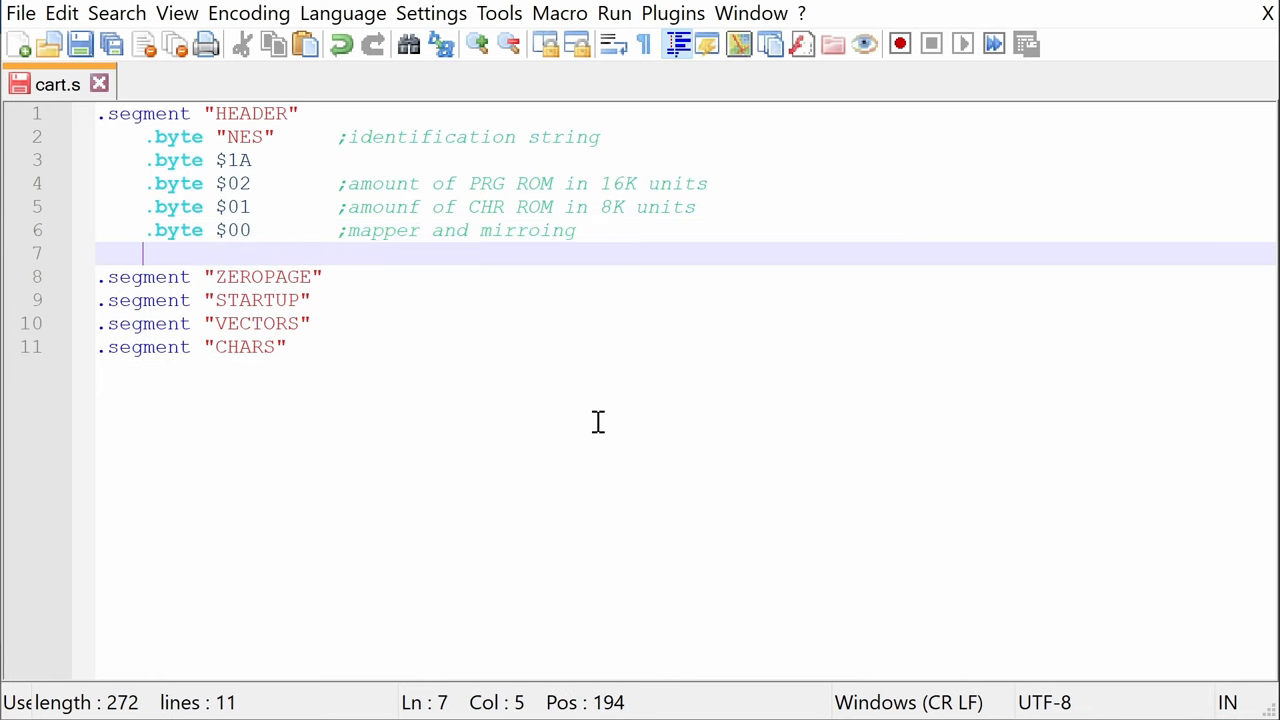
pyautogui.click(80, 43)
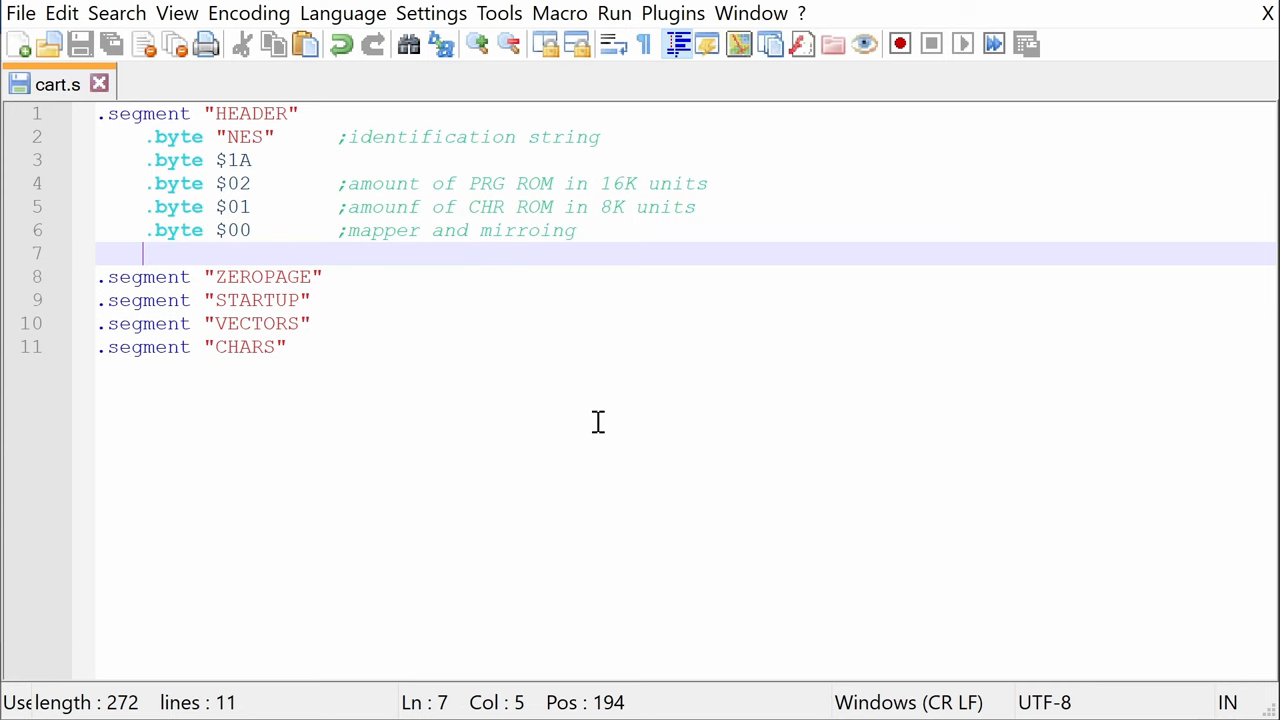
pyautogui.write('.byte $00,')
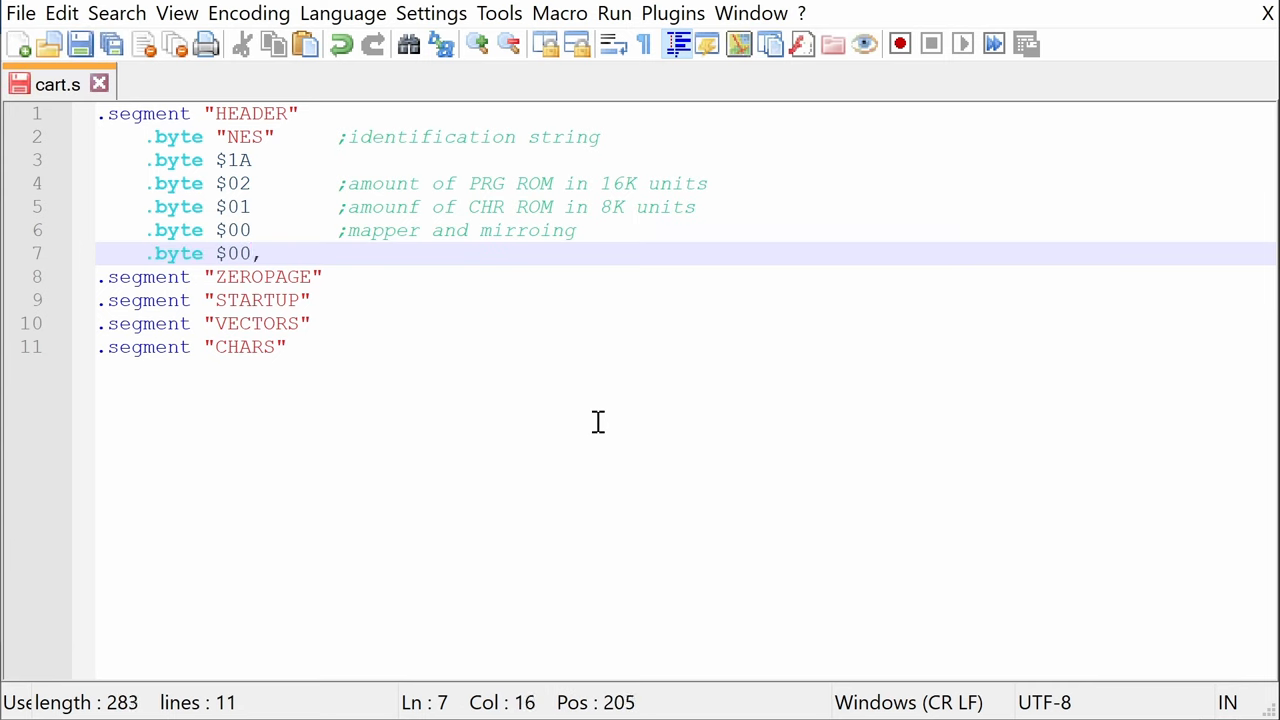
pyautogui.write('$00, $00,')
pyautogui.write('.byte')
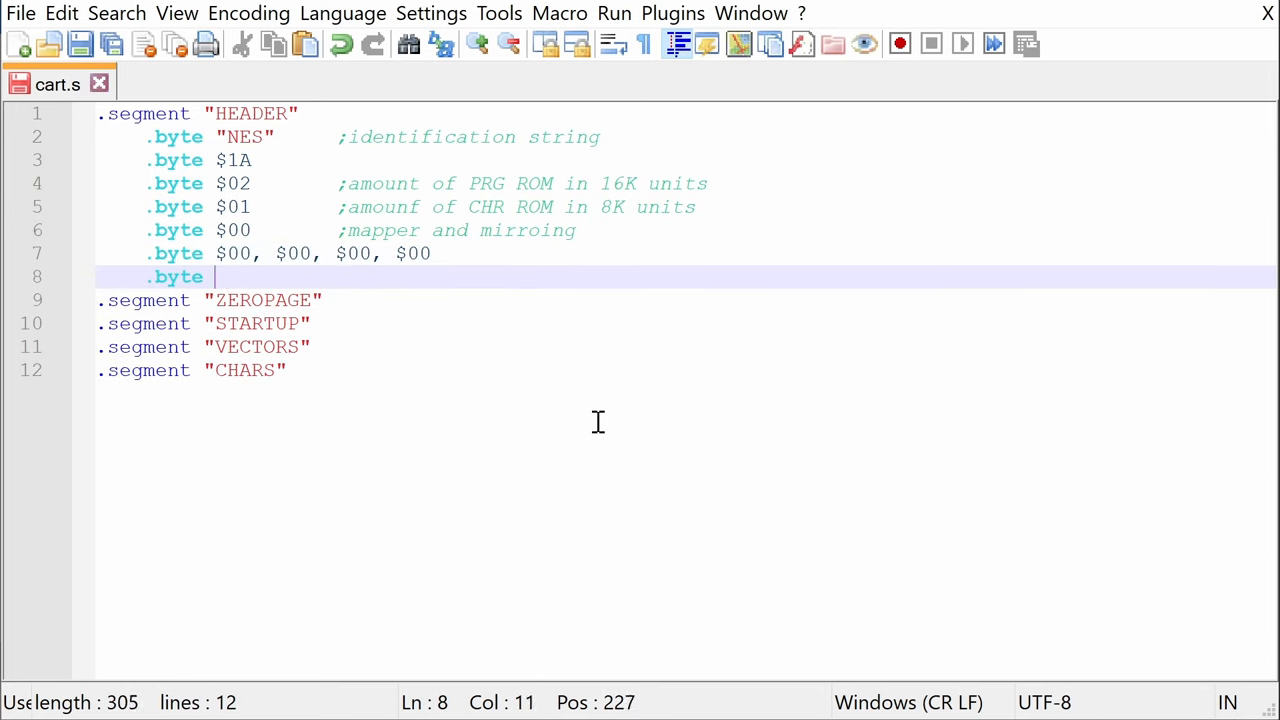
pyautogui.write('$00, $00, $00, $0')
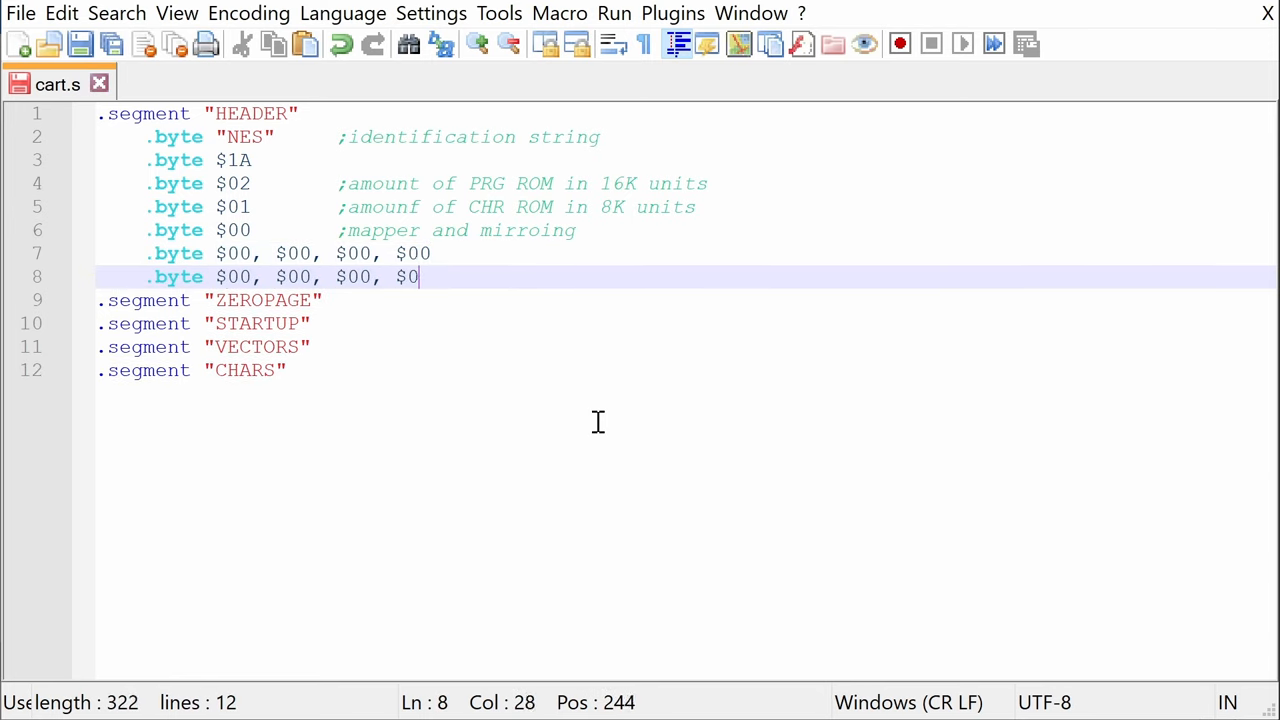
pyautogui.write('0, $00')
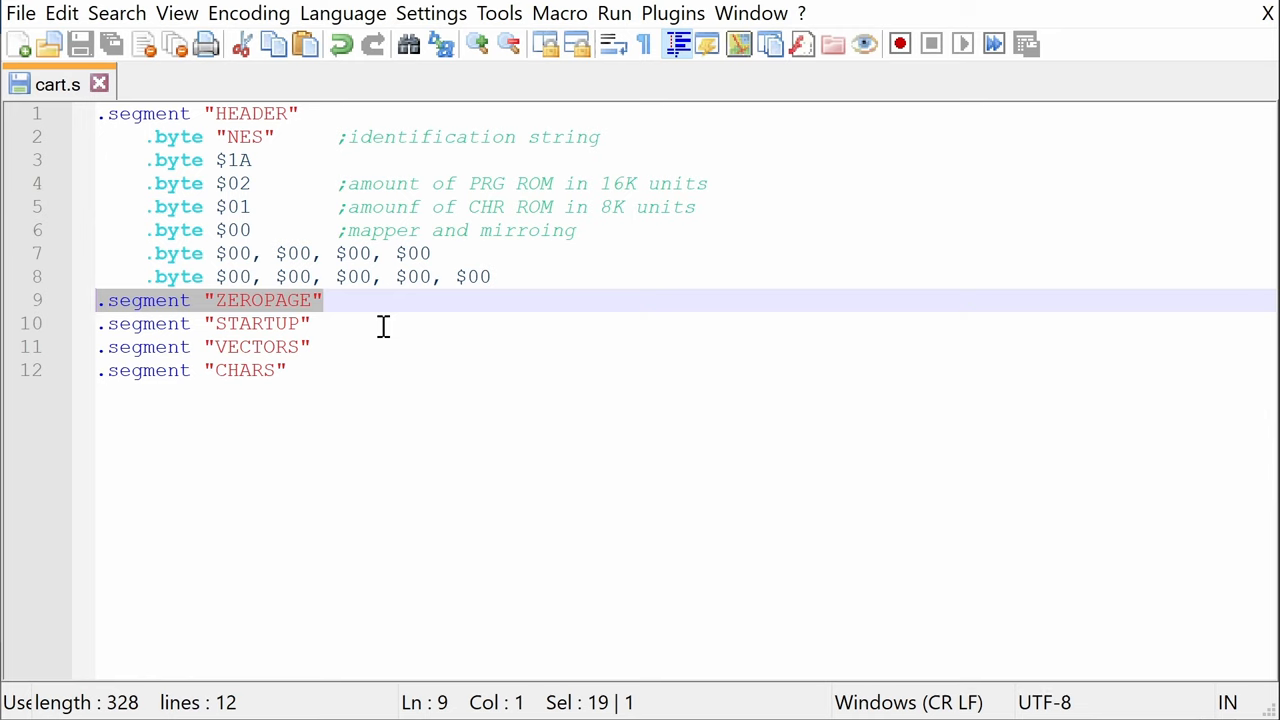
# - Declare VAR: .RES 1 under ZEROPAGE with a ';reserves 1 byte of memory' comment
pyautogui.press('enter')
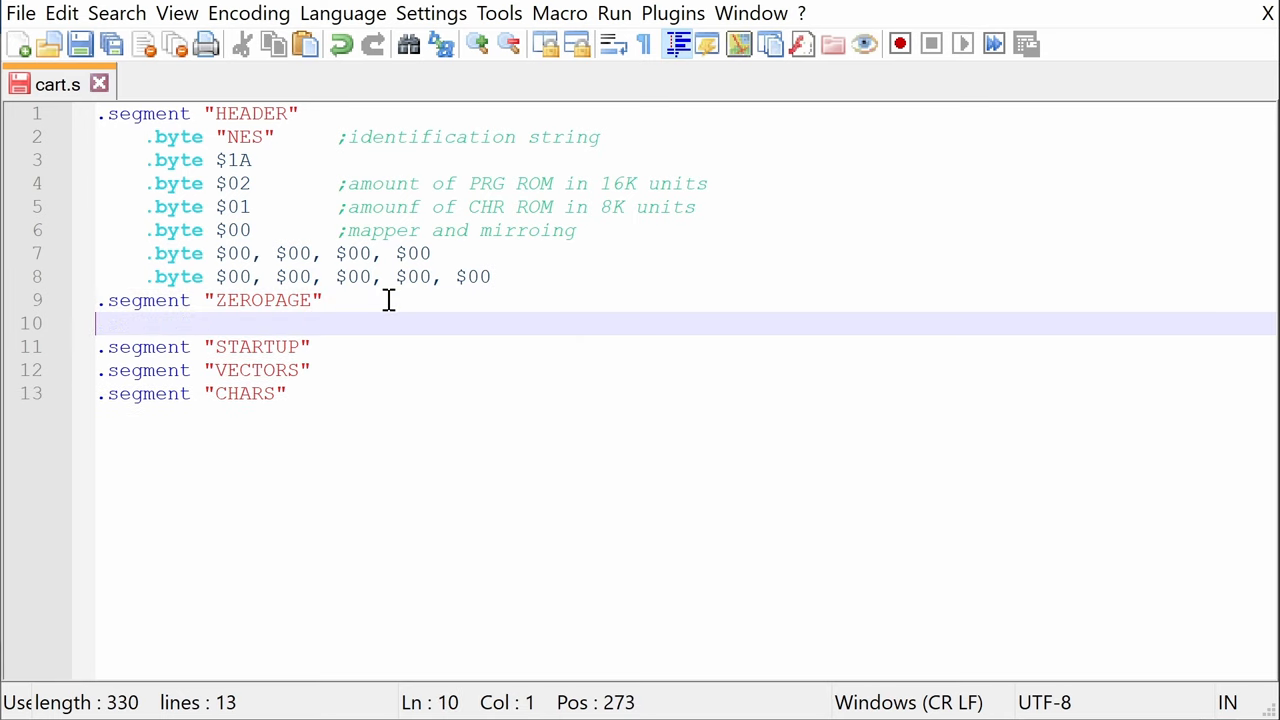
pyautogui.write('VAR:')
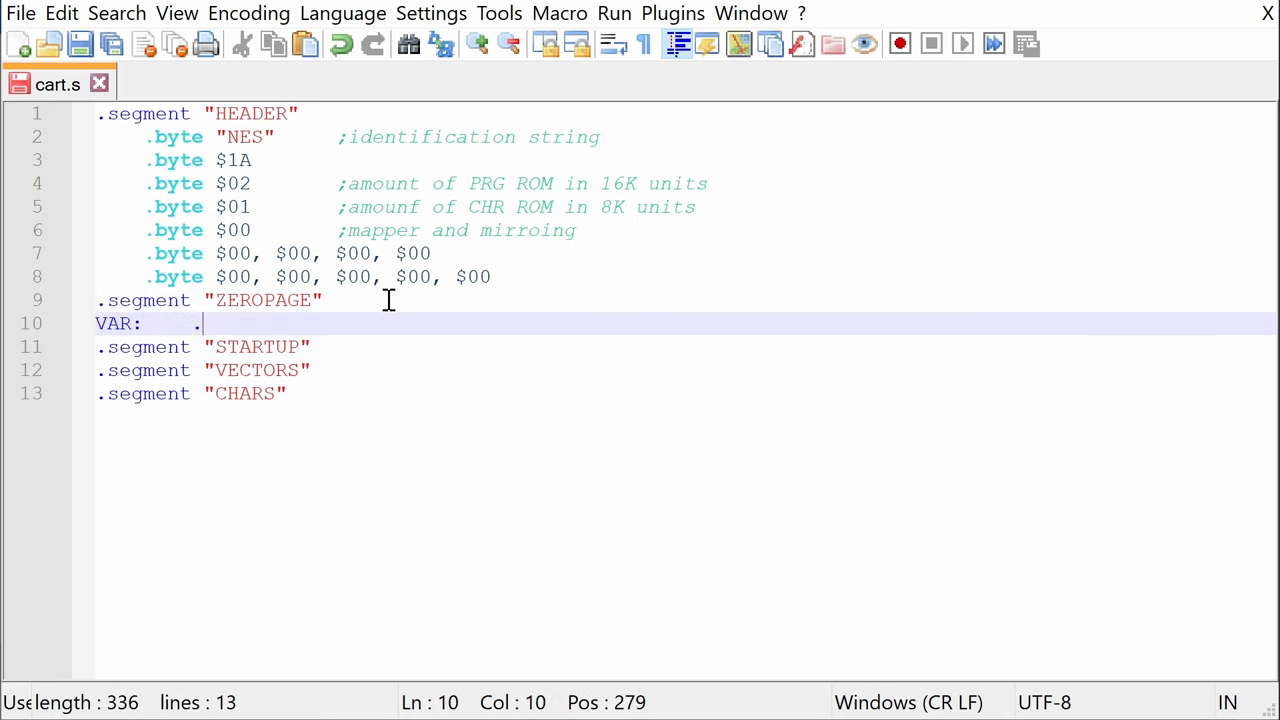
pyautogui.write('RES 1')
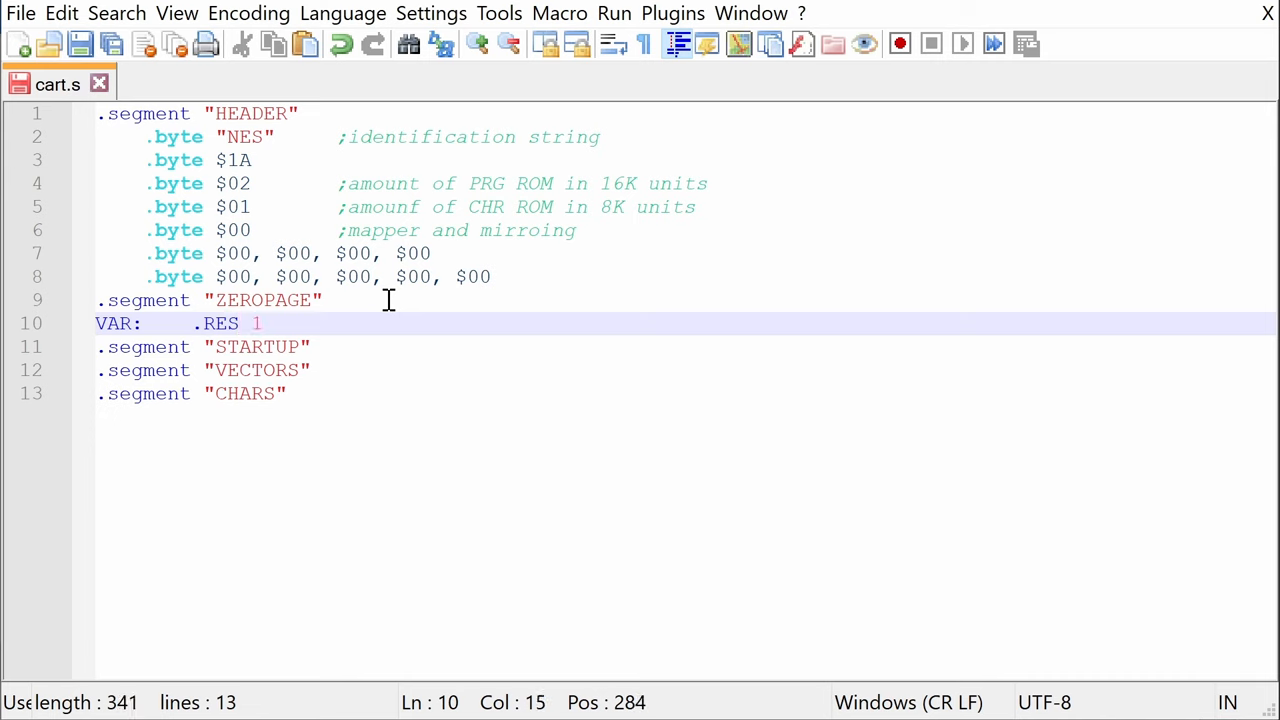
pyautogui.write(';')
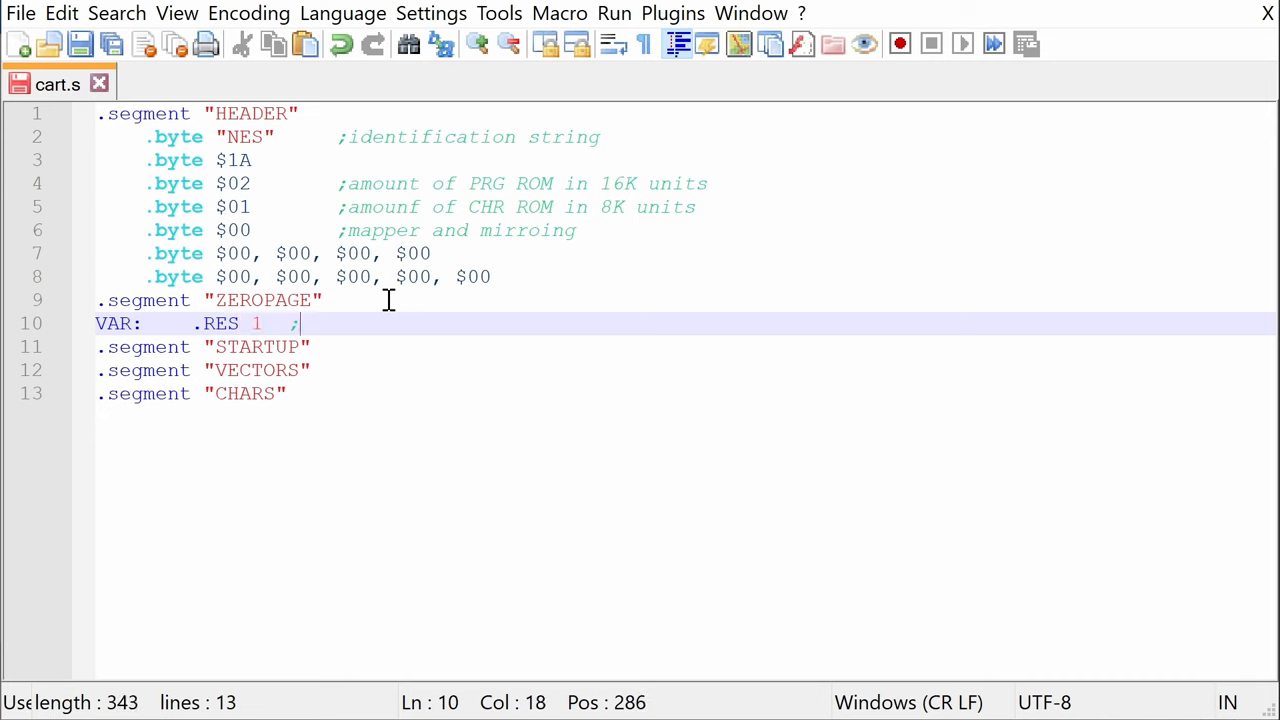
pyautogui.write('reserves 1 byte of memory')
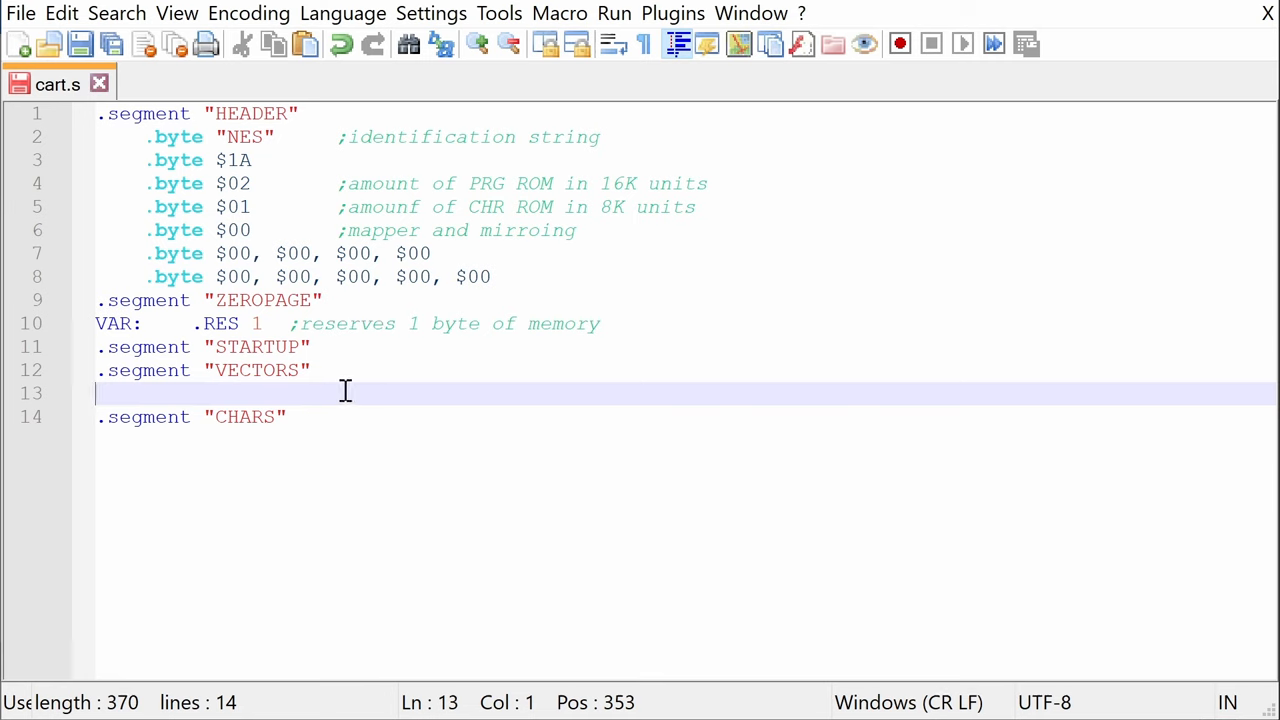
# - Type .word NMI and .word RESET with a '; specialized hardware interrupts' comment
pyautogui.write('.word NM')
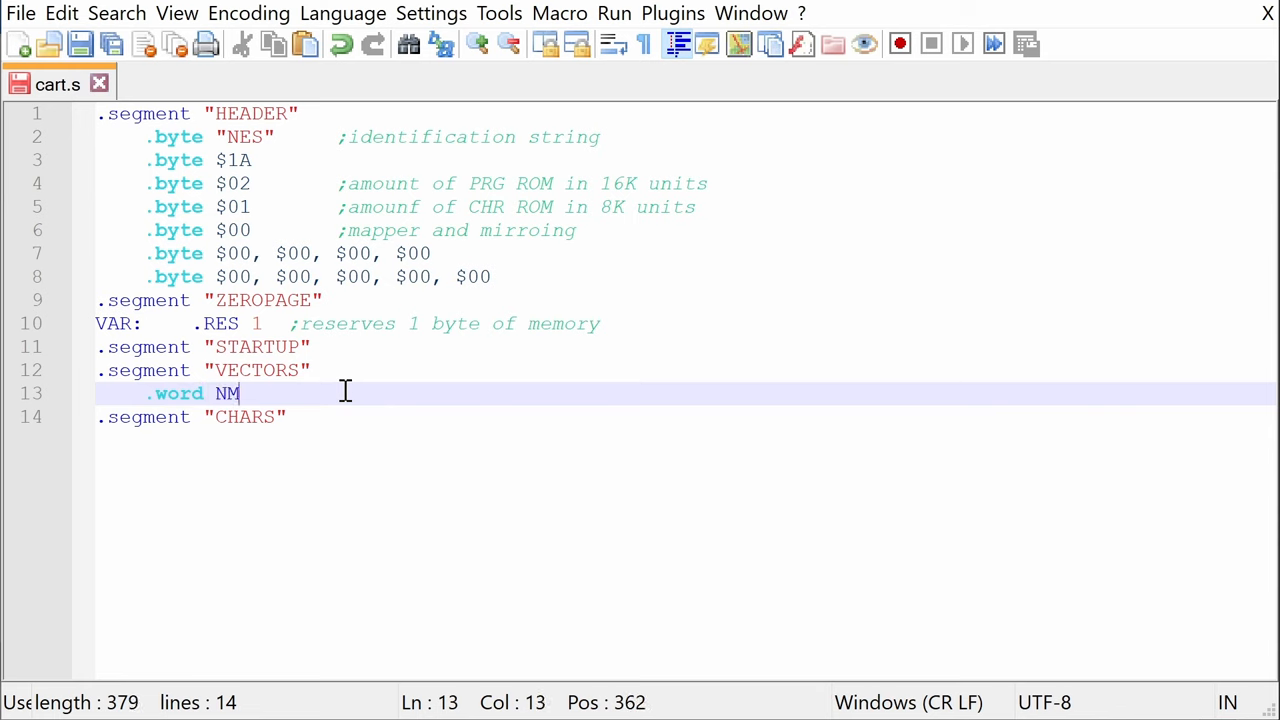
pyautogui.write('I')
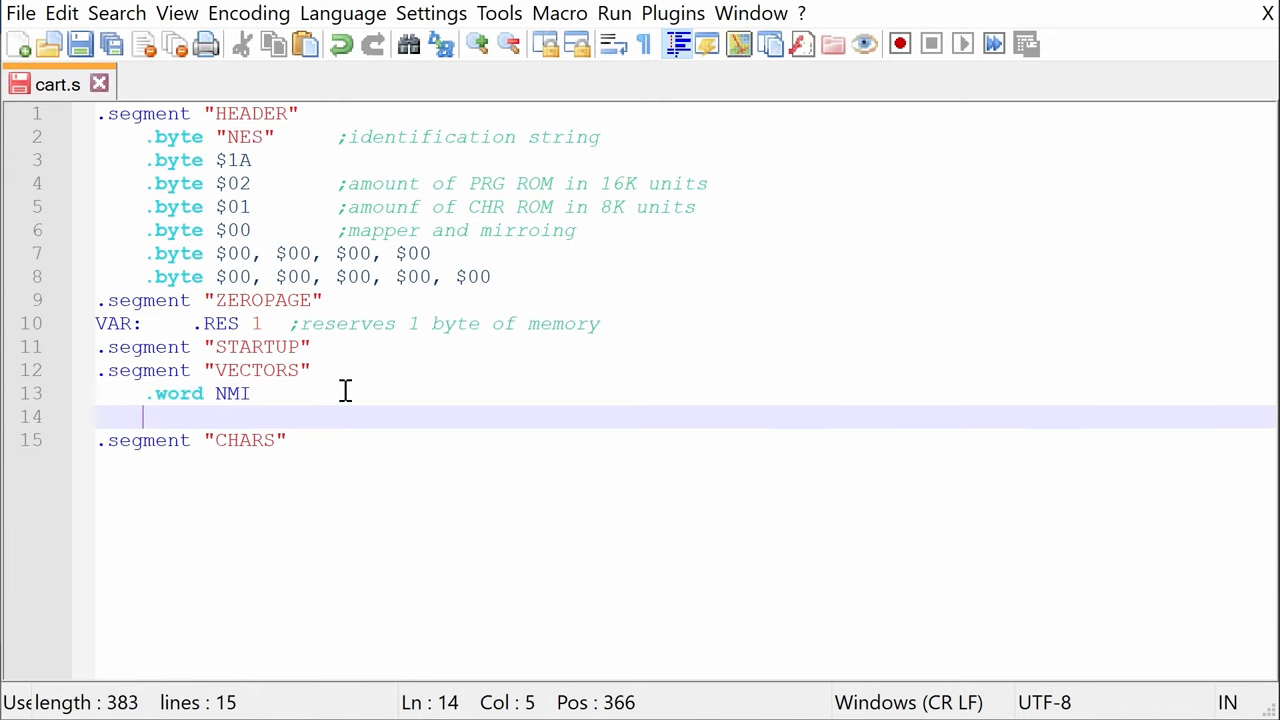
pyautogui.write('.word R')
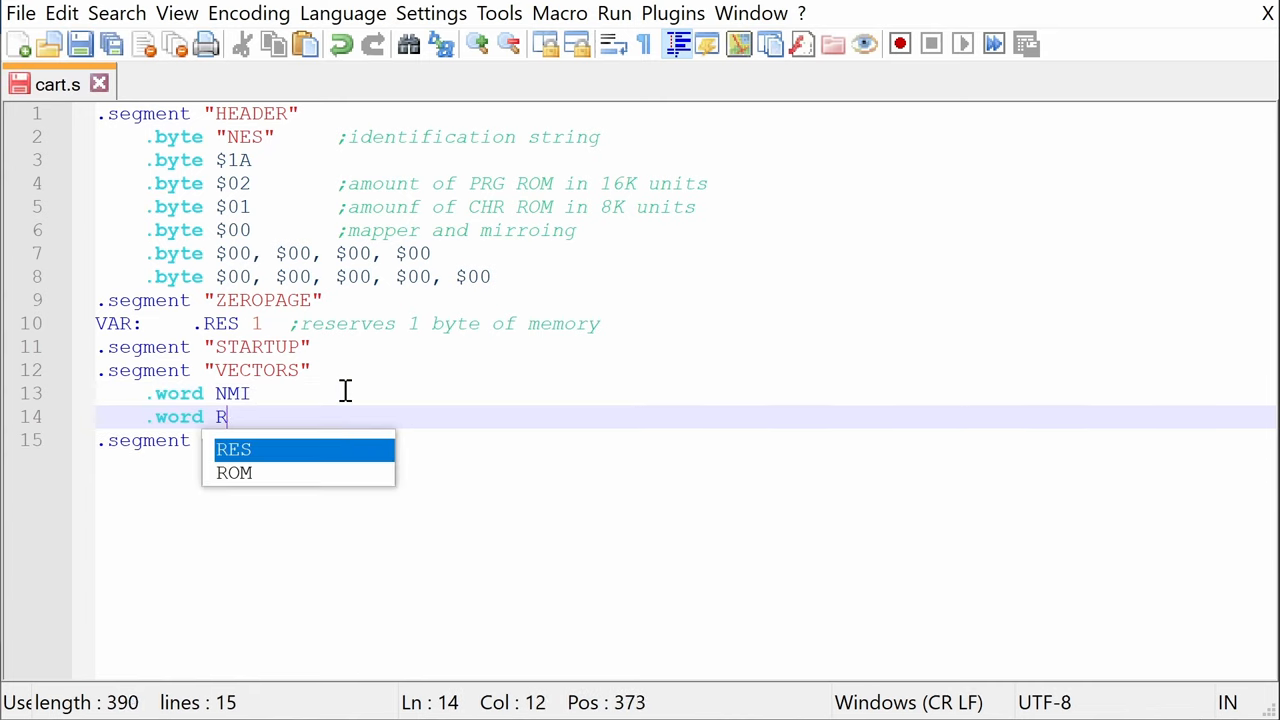
pyautogui.write('ESET')
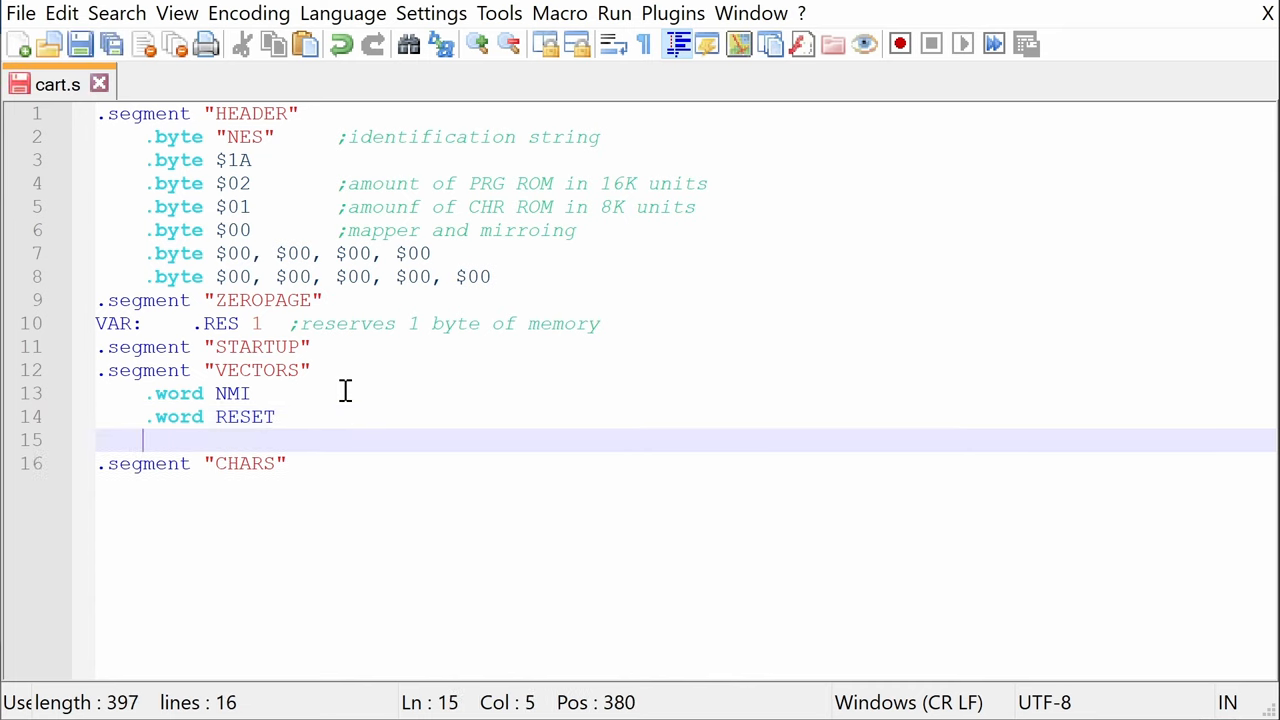
pyautogui.write(';')
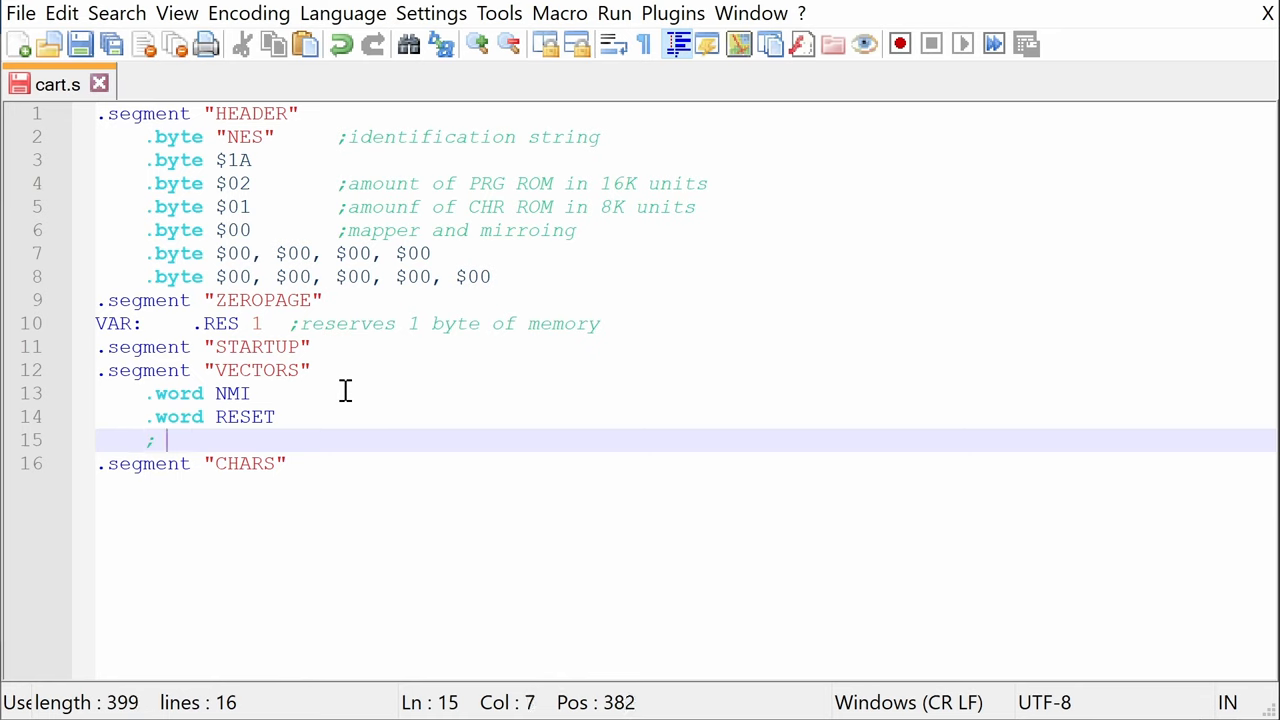
pyautogui.write('specialized hardware interrup')
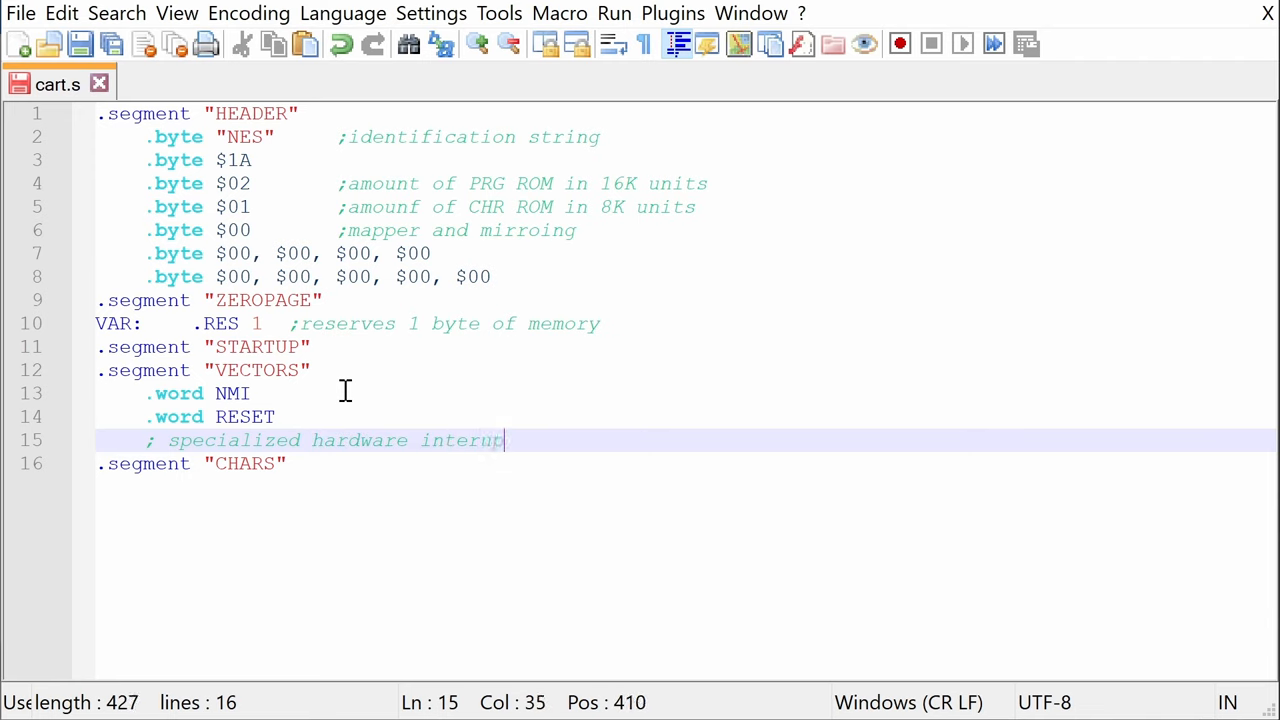
pyautogui.write('ts')
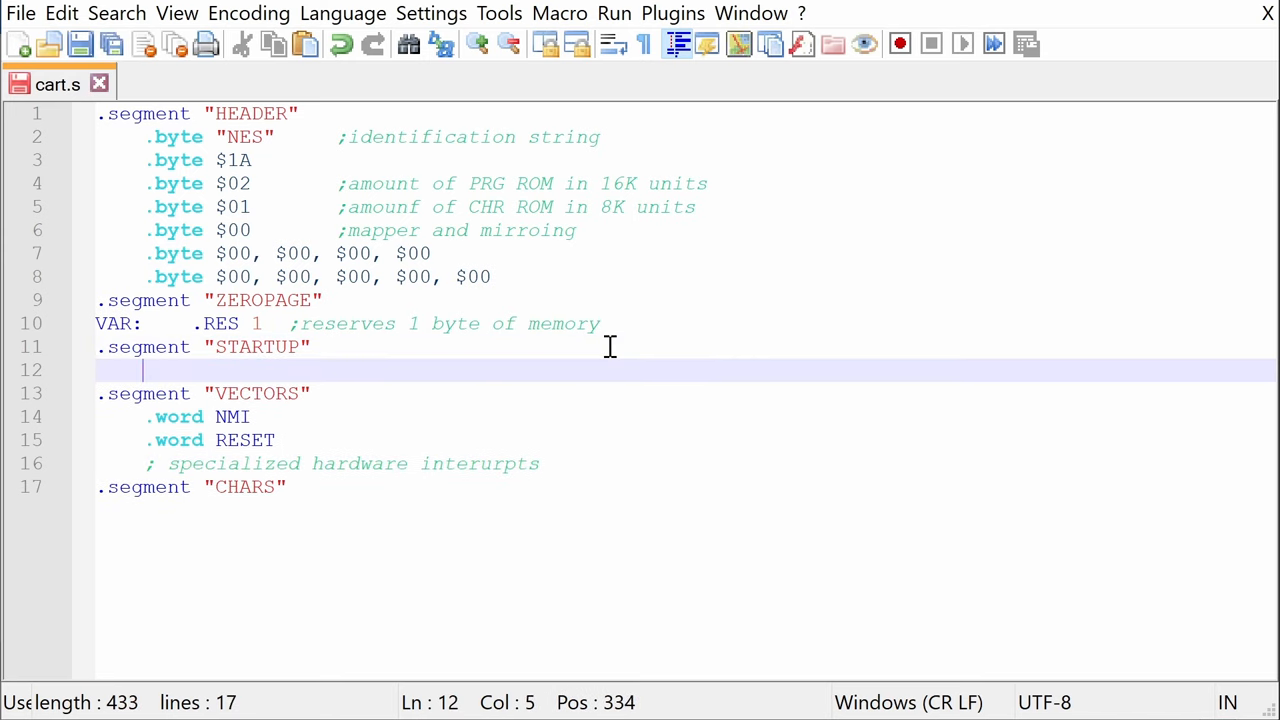
# - Write RESET: with an INFLOOP: JMP INFLOOP loop, and NMI: returning with RTI
pyautogui.write('RESET:')
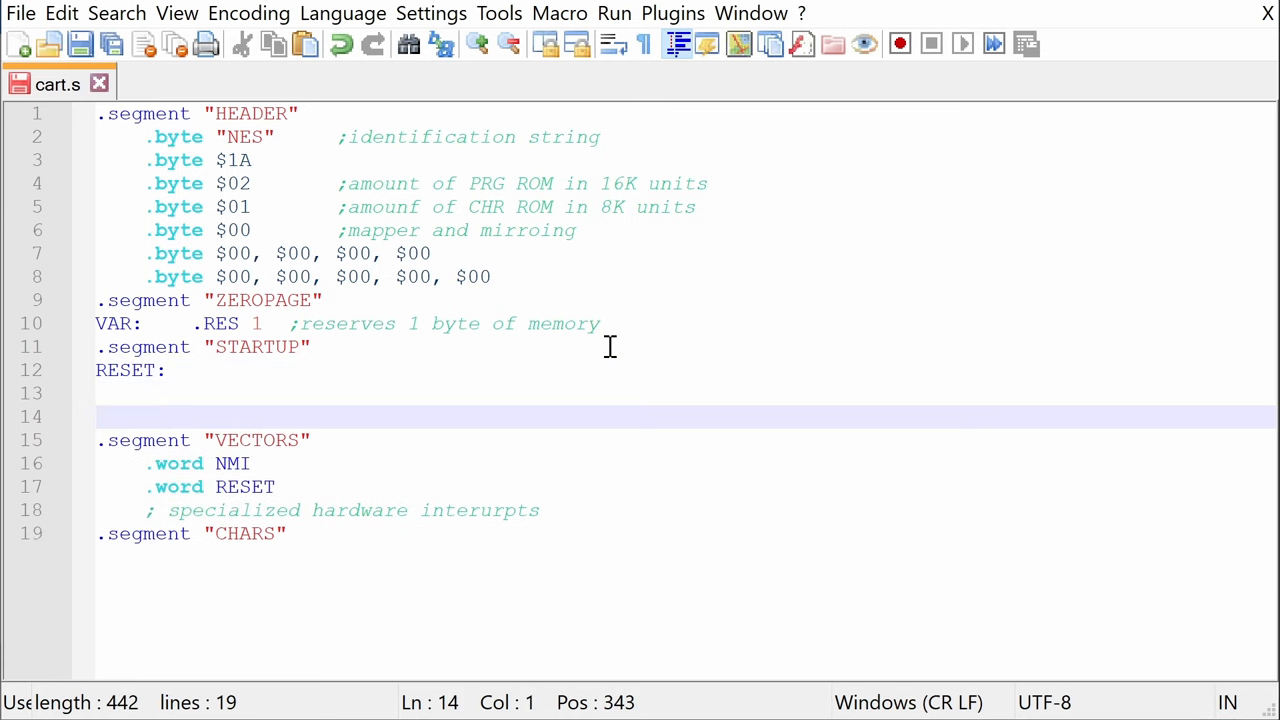
pyautogui.write('NMI:')
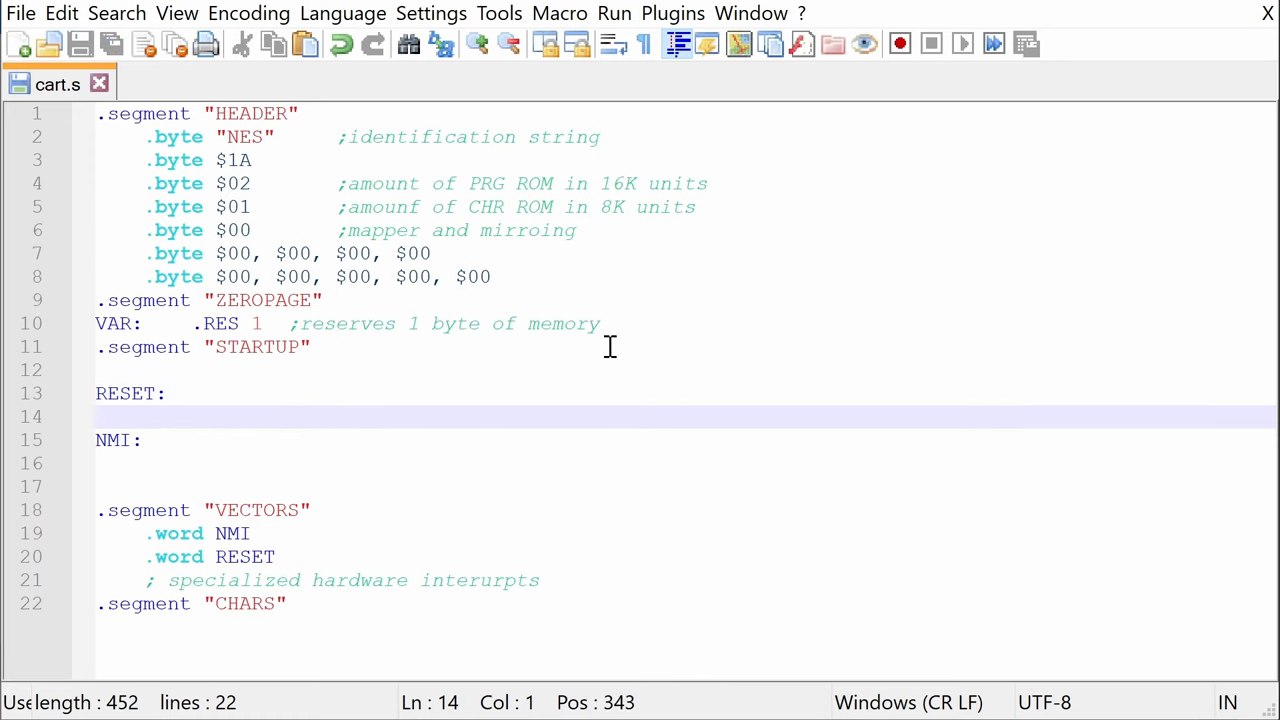
pyautogui.press('Enter')
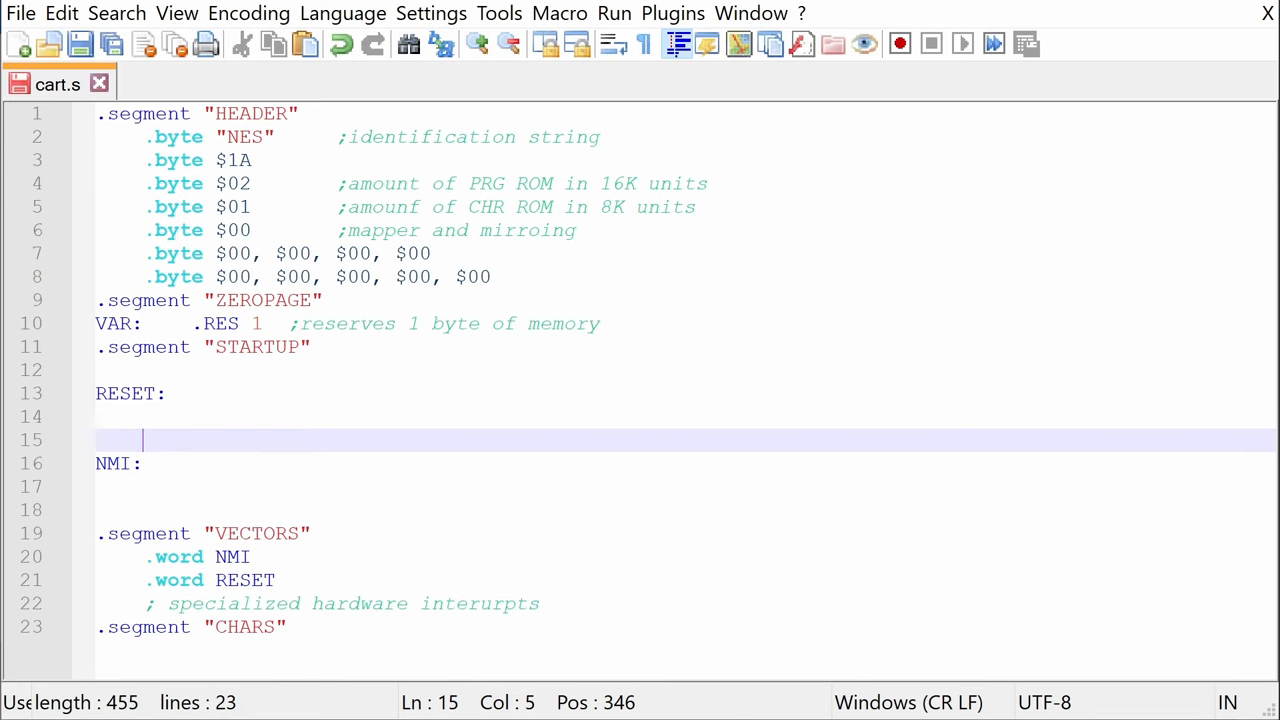
pyautogui.write('INFLOOP[')
pyautogui.write('J')
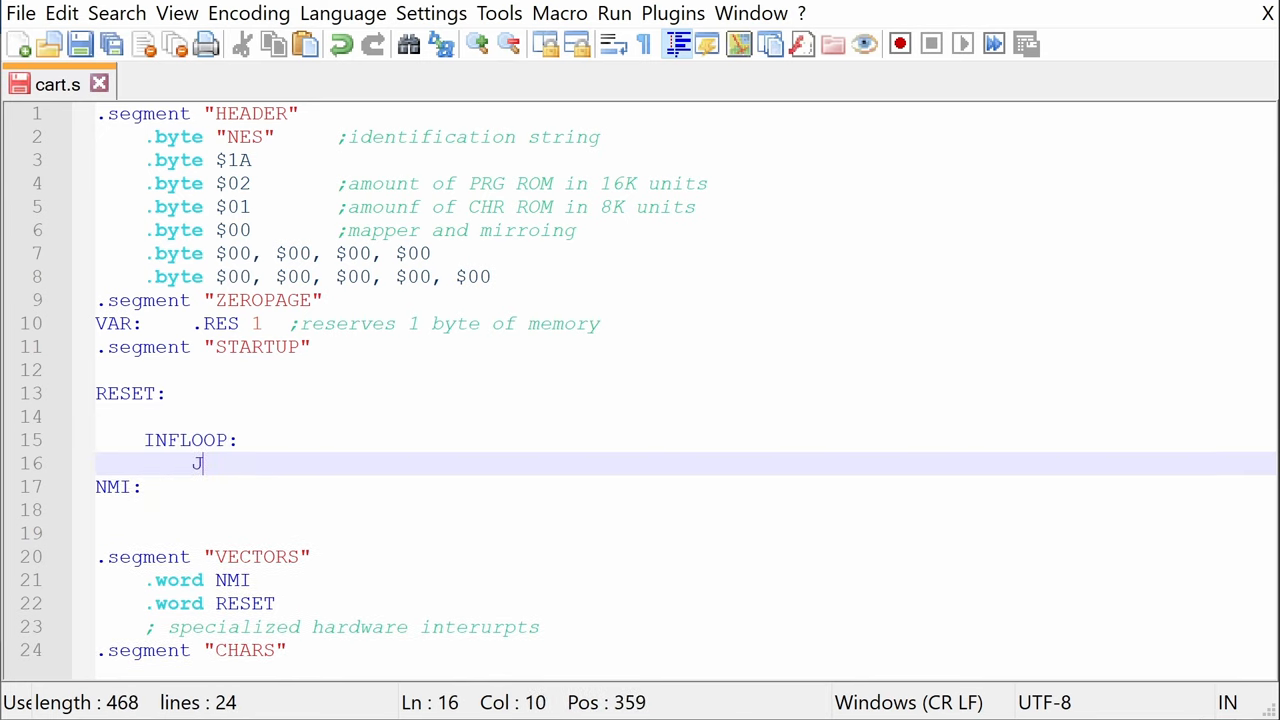
pyautogui.write('MP INFLOOP')
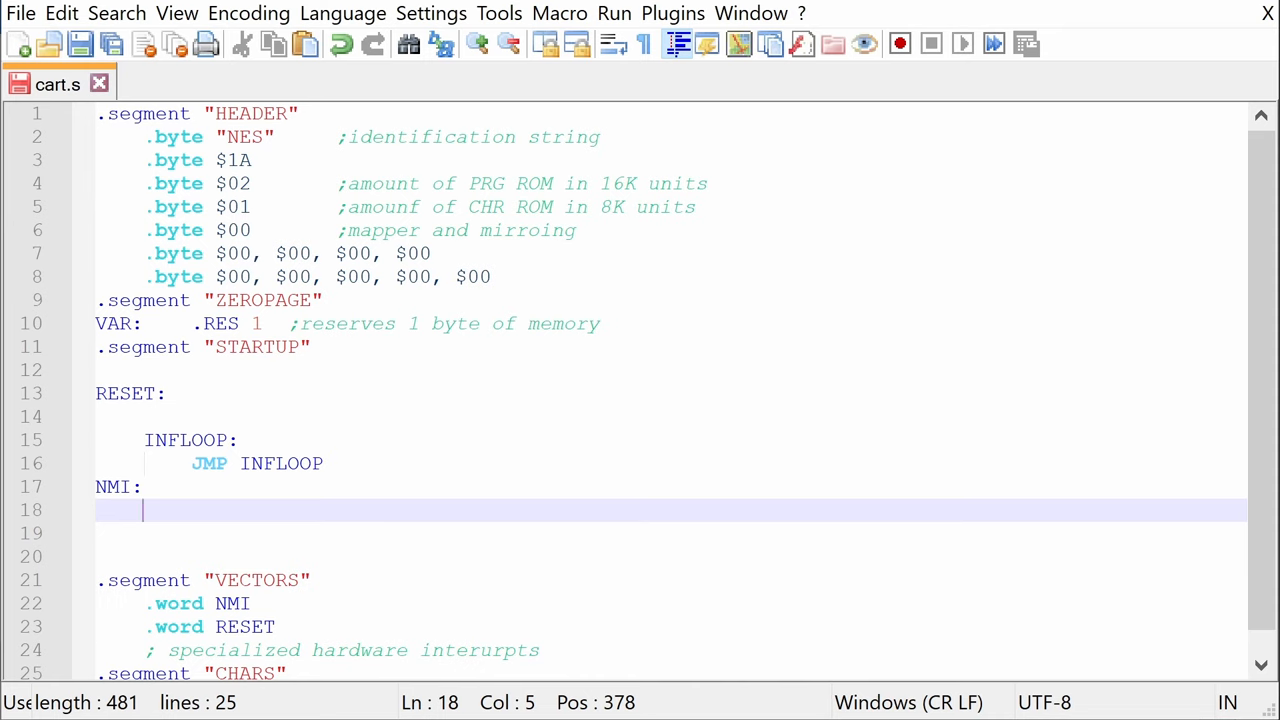
pyautogui.write('RTI')
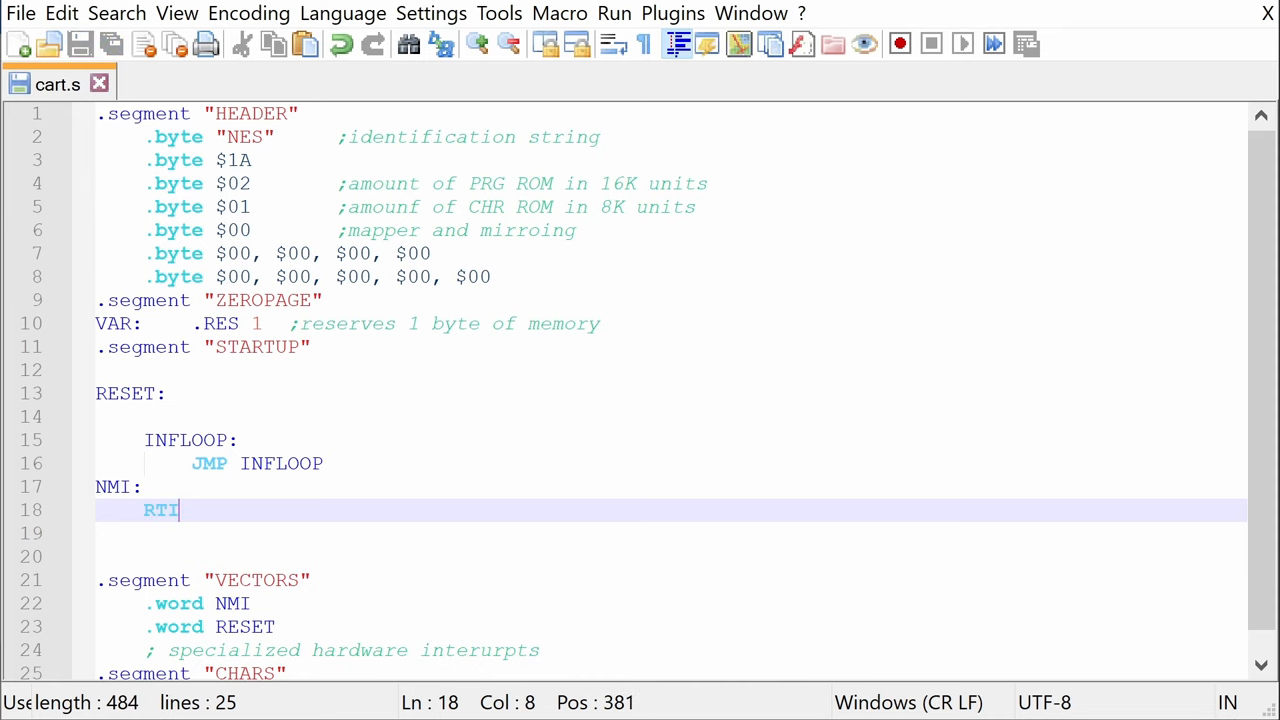
pyautogui.scroll(-3)
pyautogui.write('.')
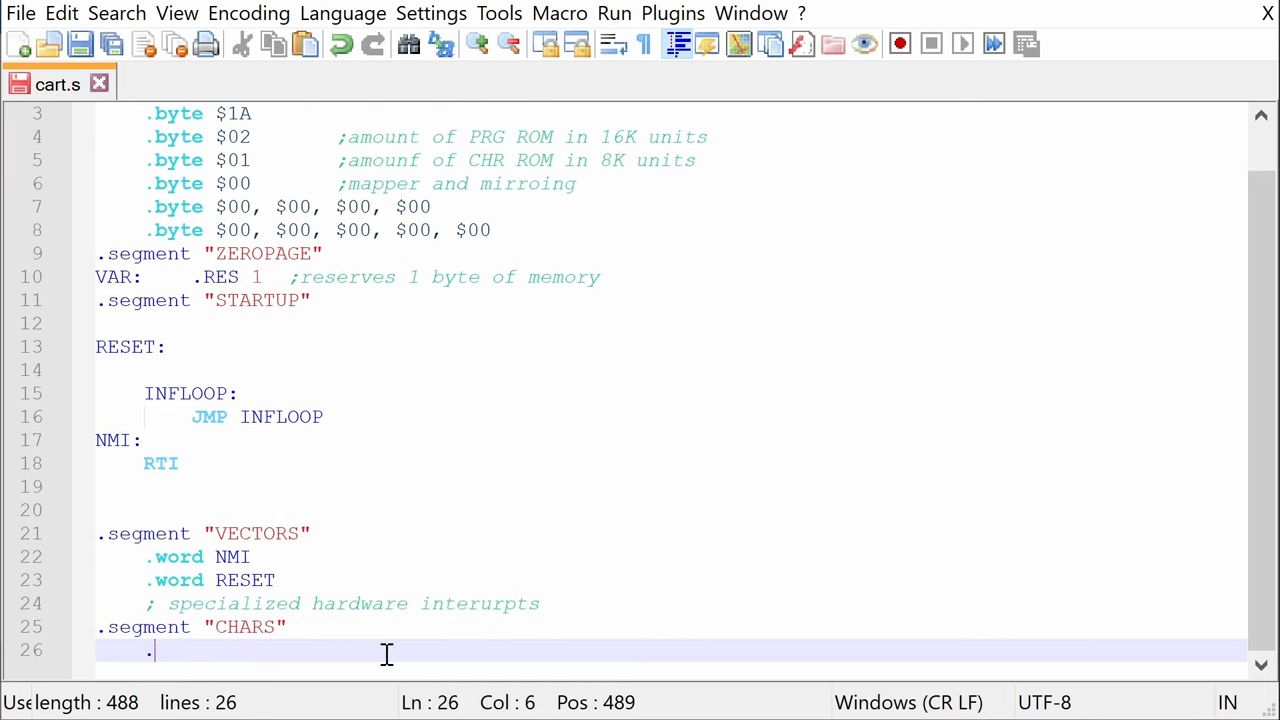
# - Add .incbin "rom.chr" under the CHARS segment
pyautogui.write('incbin')
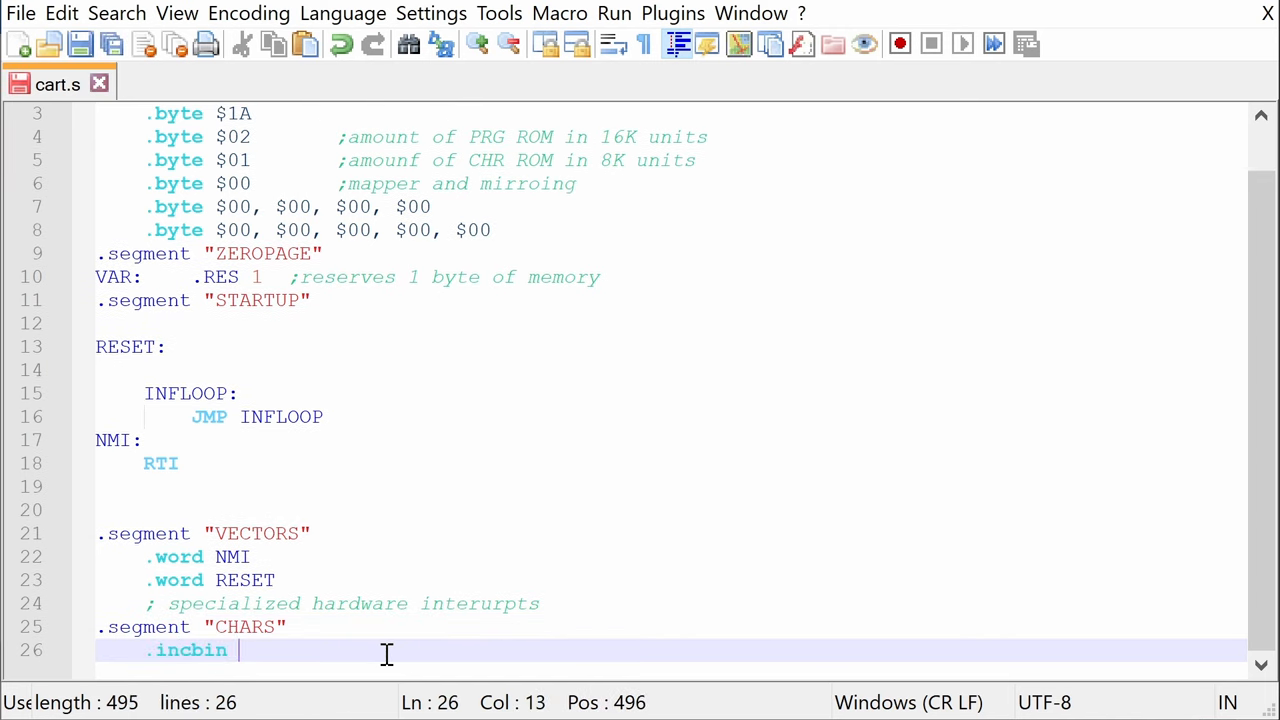
pyautogui.write('"rom/')
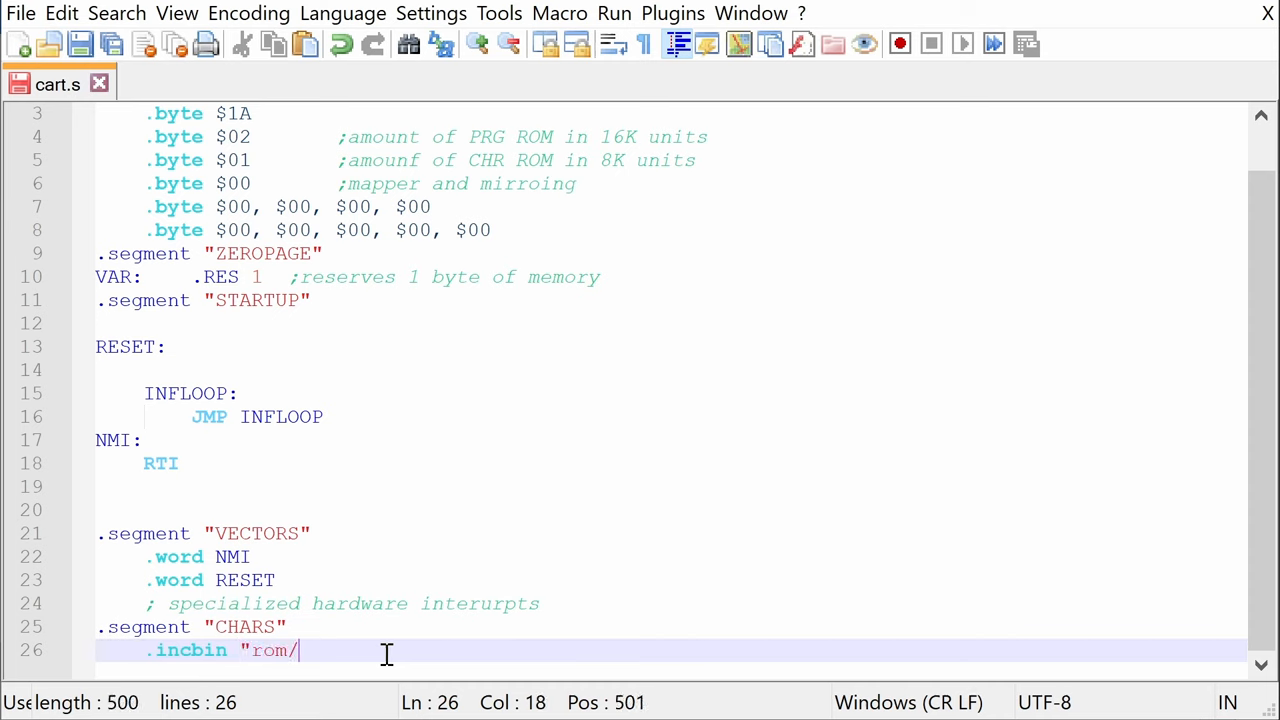
pyautogui.write('chr"')
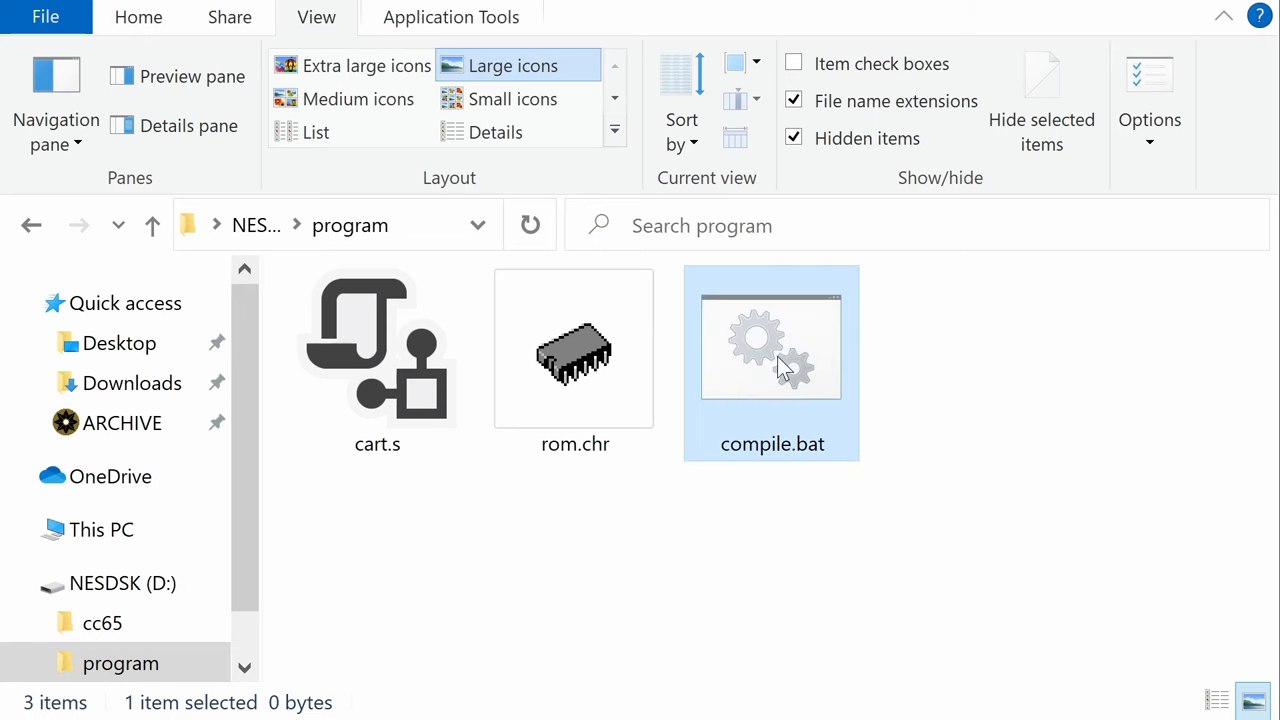
# - Open compile.bat and write cd D:\, the ca65 and ld65 commands producing cart.nes, and cd D:\program
pyautogui.doubleClick(772, 363)
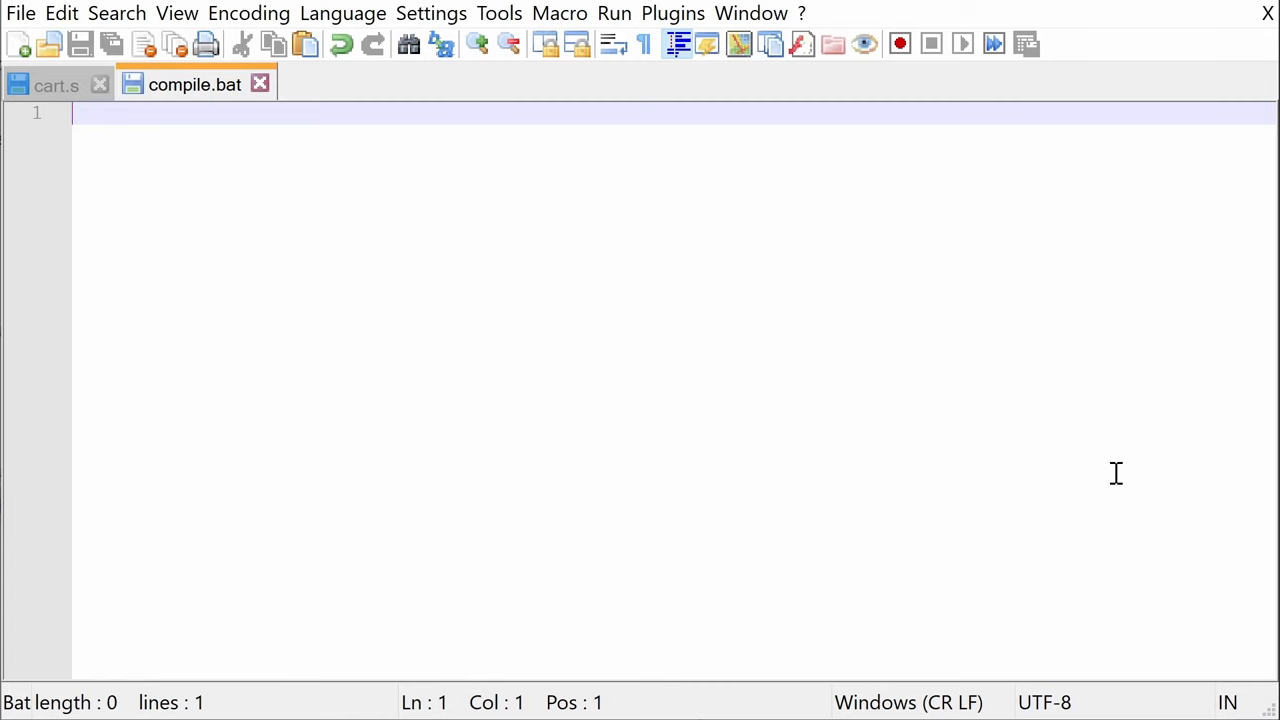
pyautogui.write('cd D:\\')
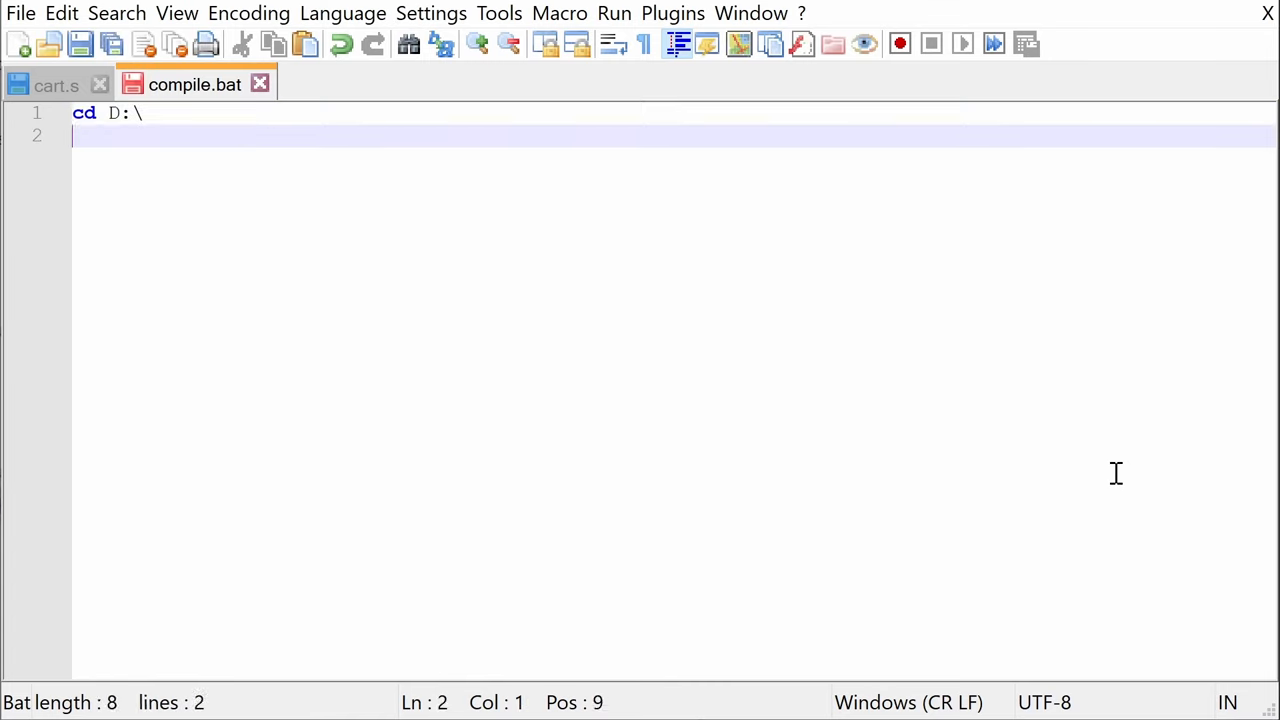
pyautogui.write('cc65\\bin\\ca65 program\\car')
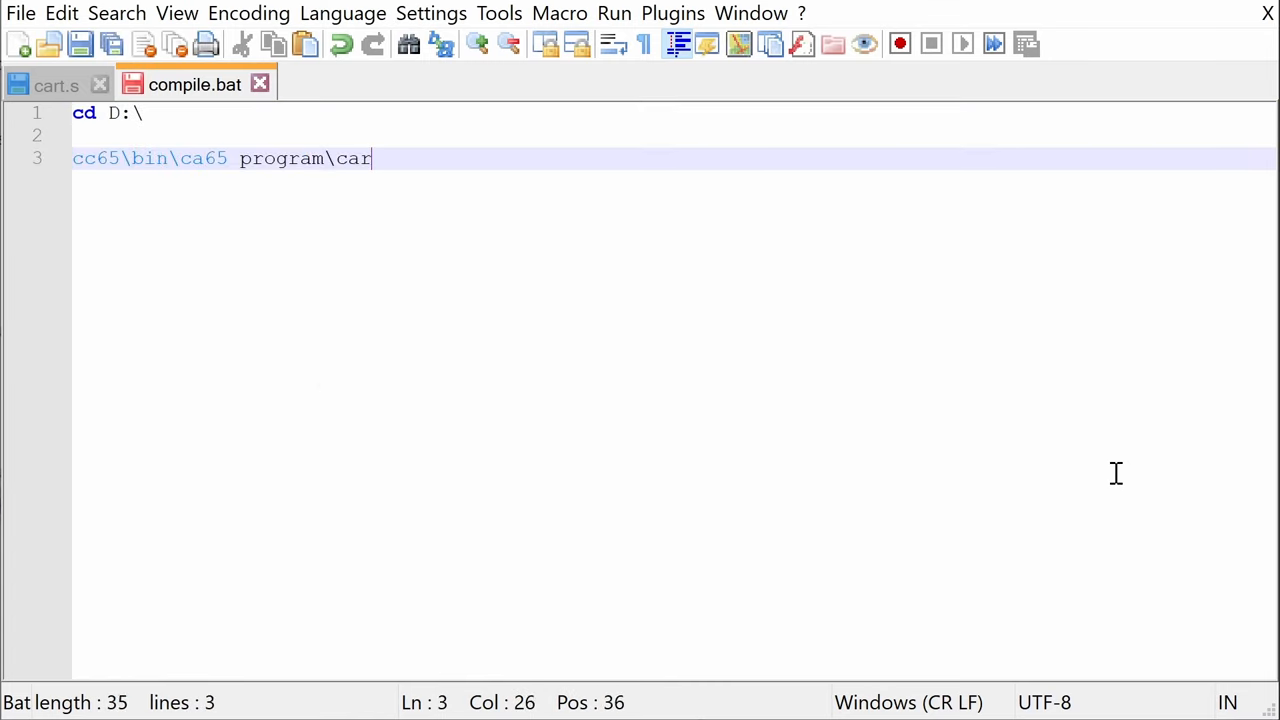
pyautogui.write('t.s -o program\\cart.o -t nes')
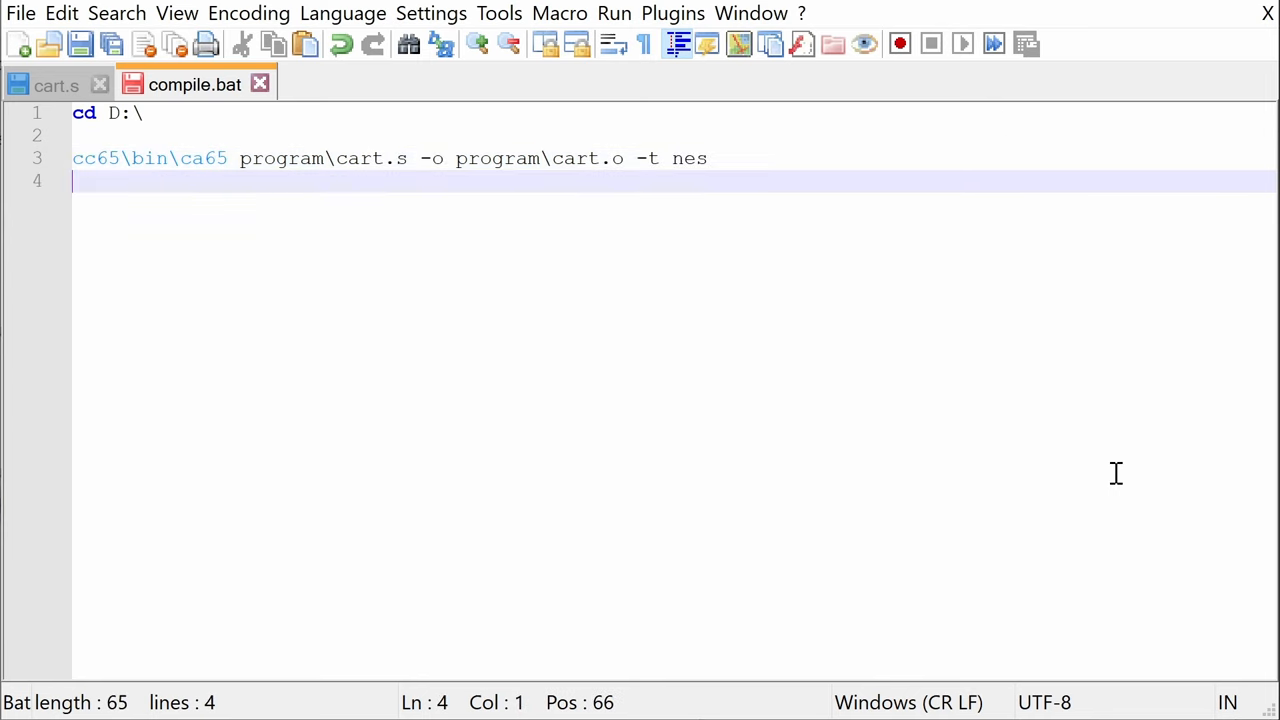
pyautogui.write('cc65\\bin\\ld65 program\\cart.o -o')
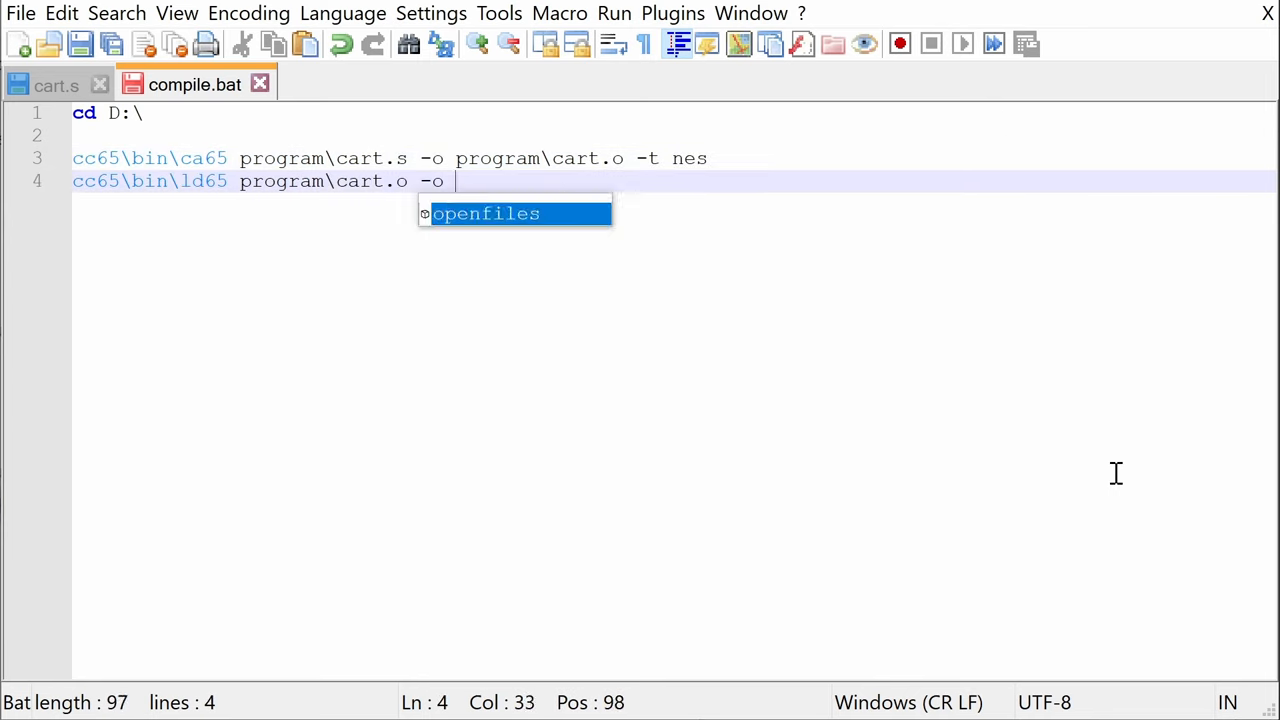
pyautogui.write('program\\cart.nes -t nes')
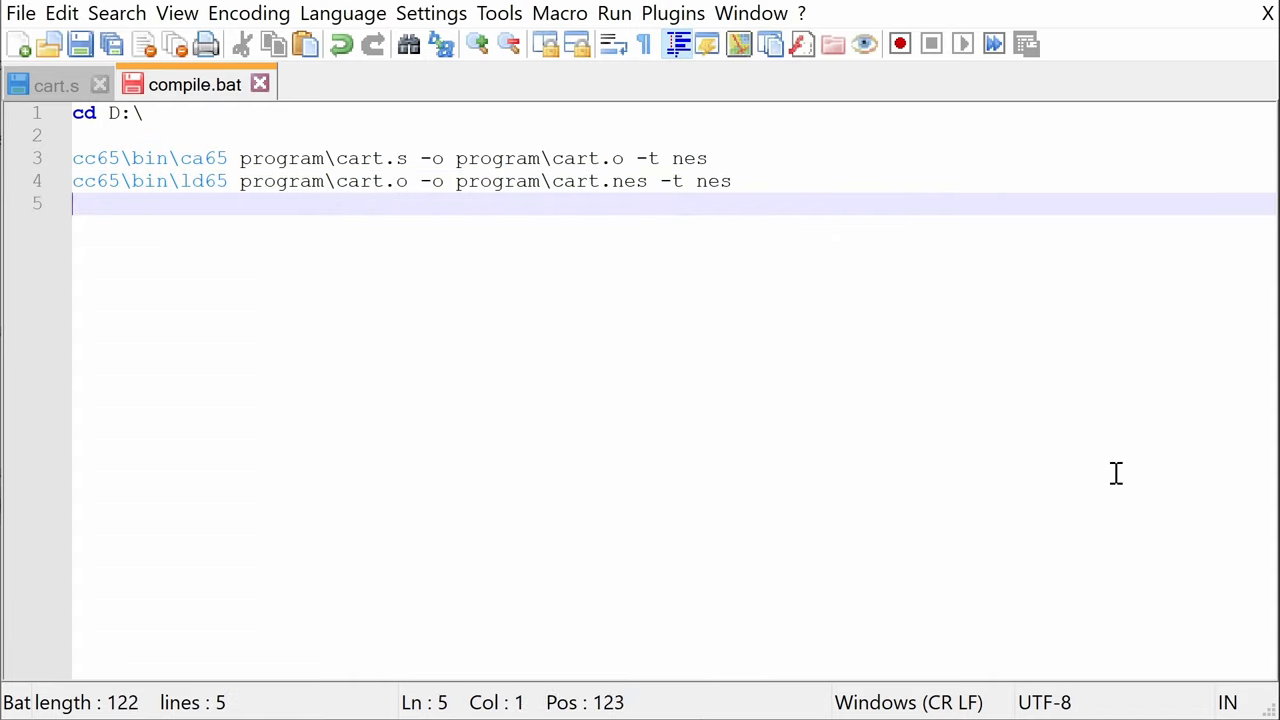
pyautogui.write('cd D:\\program')
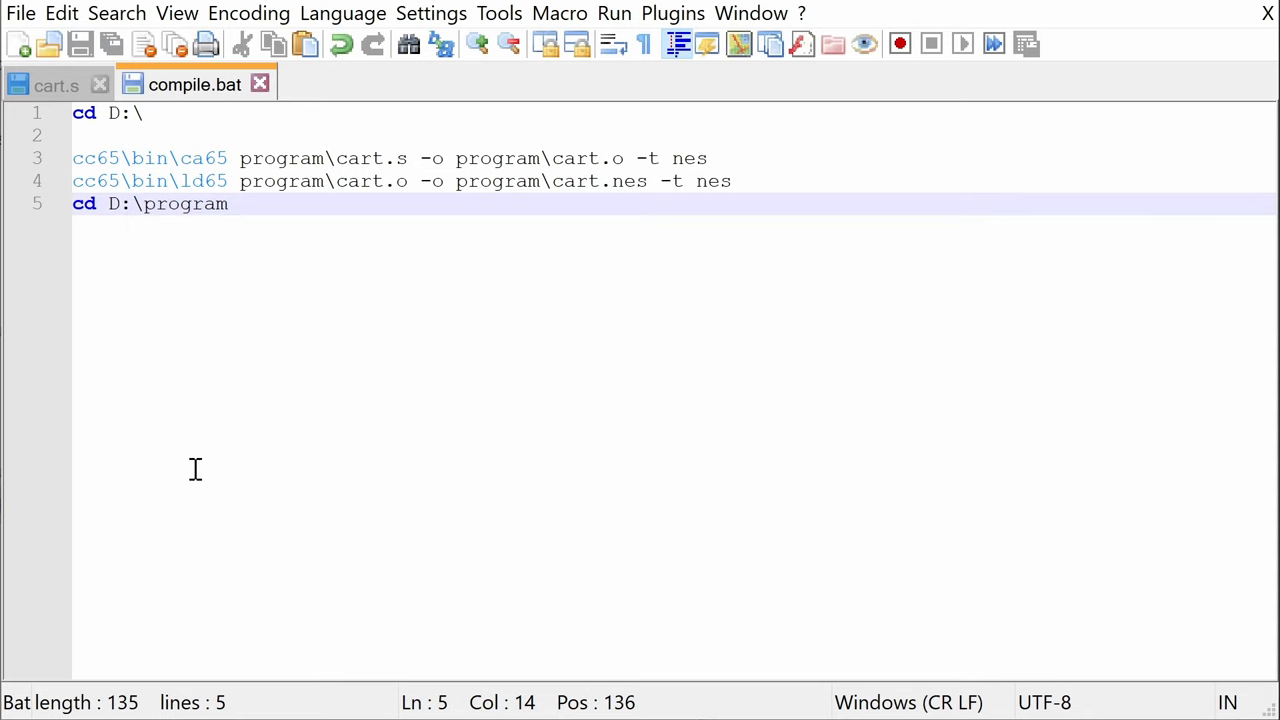
pyautogui.moveTo(201, 441)
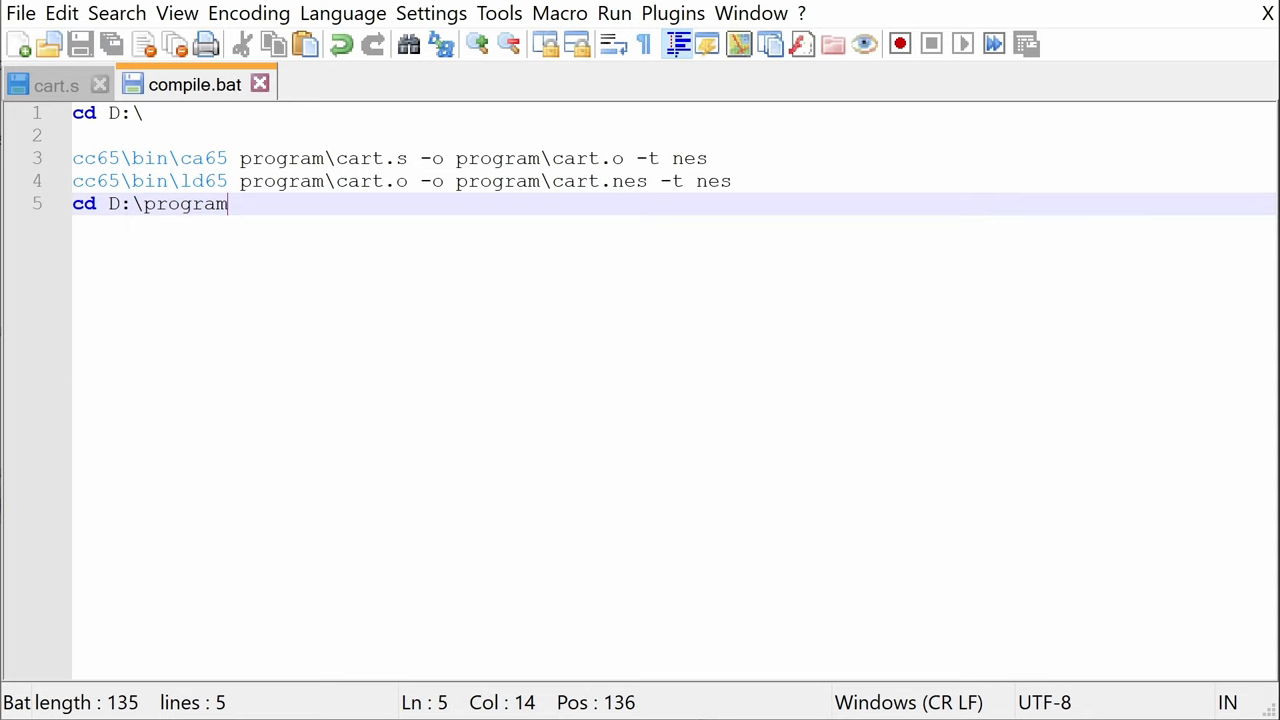
# - Save compile.bat
pyautogui.click(842, 181)
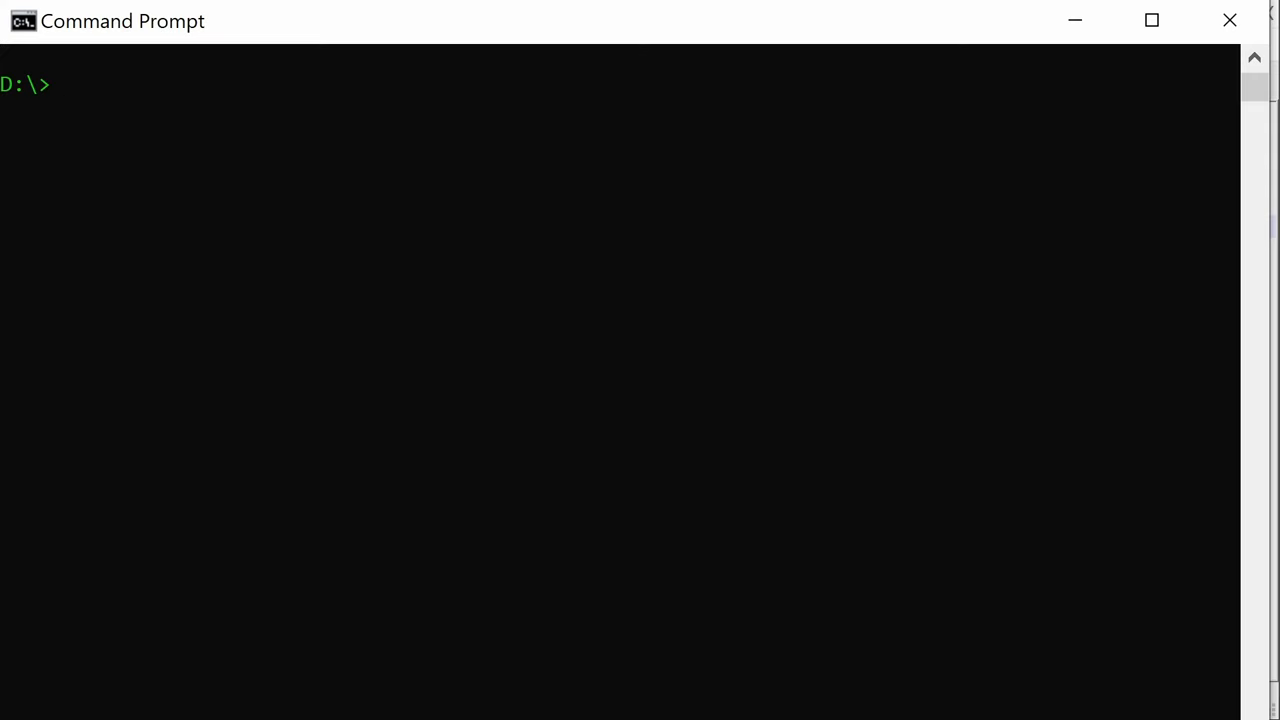
# - Run compile.bat from D:\program to assemble and link cart.s into cart.nes
pyautogui.write('cd')
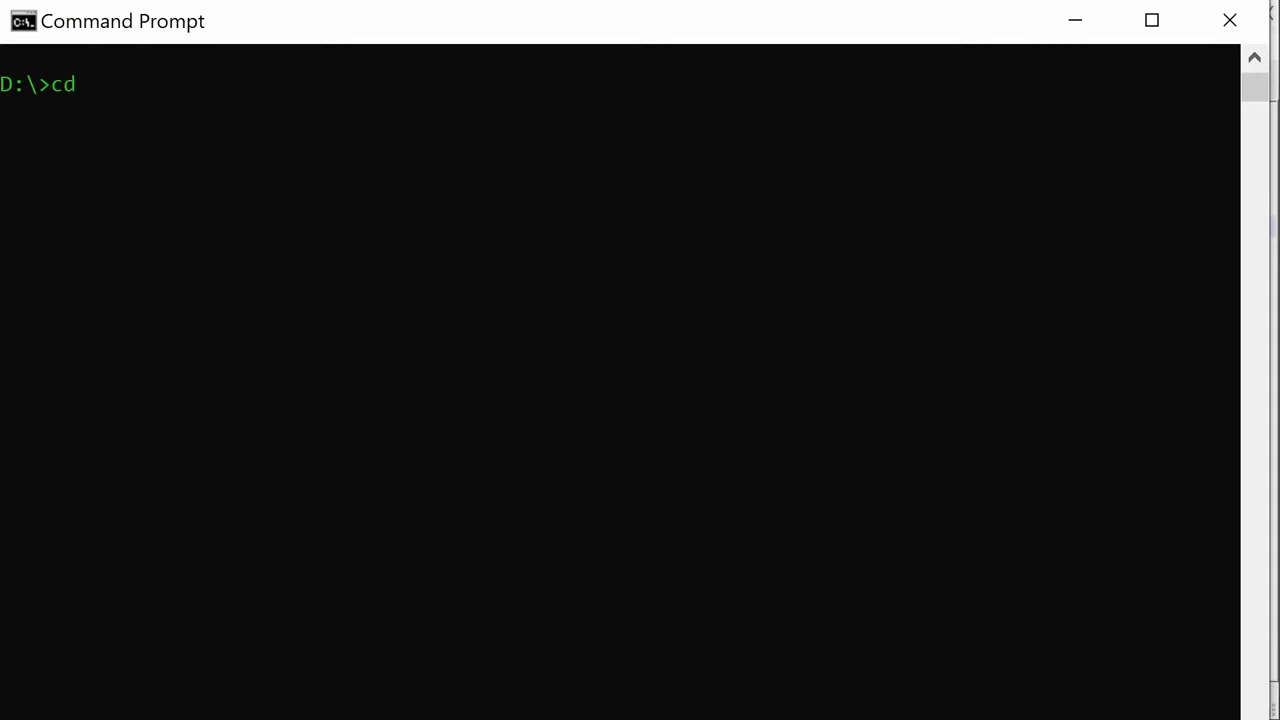
pyautogui.write('program')
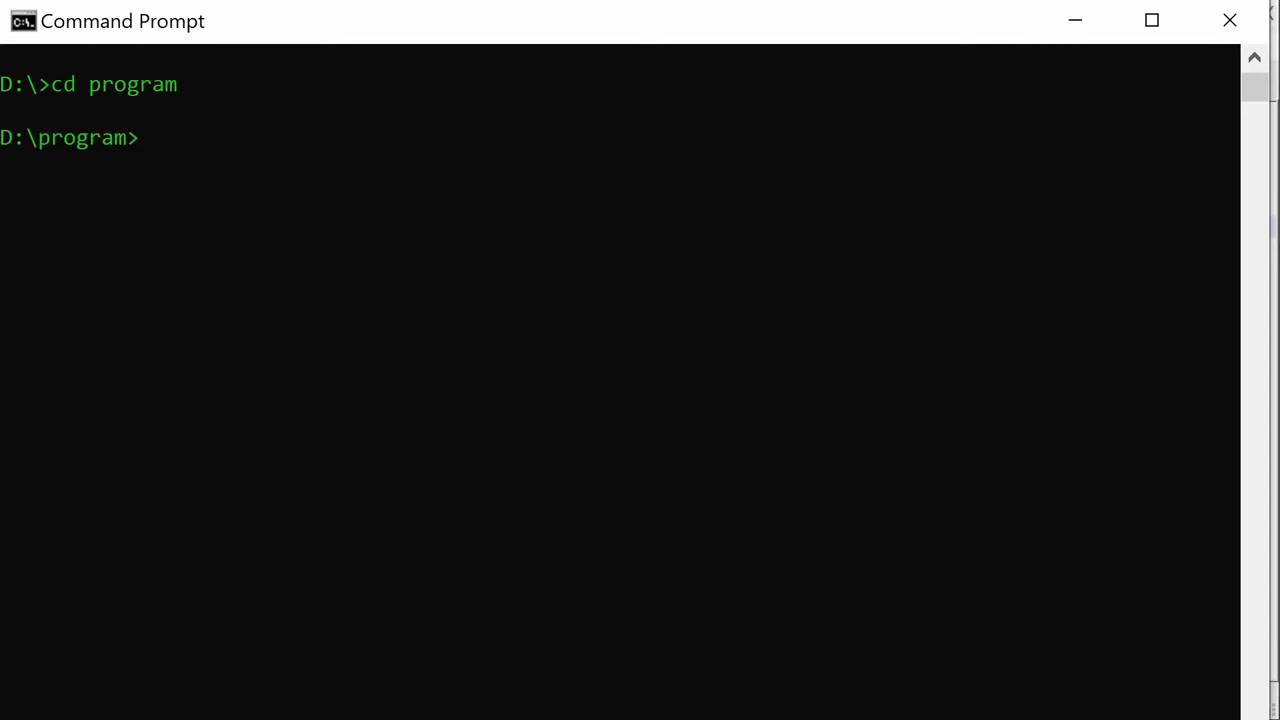
pyautogui.write('compile.bat')
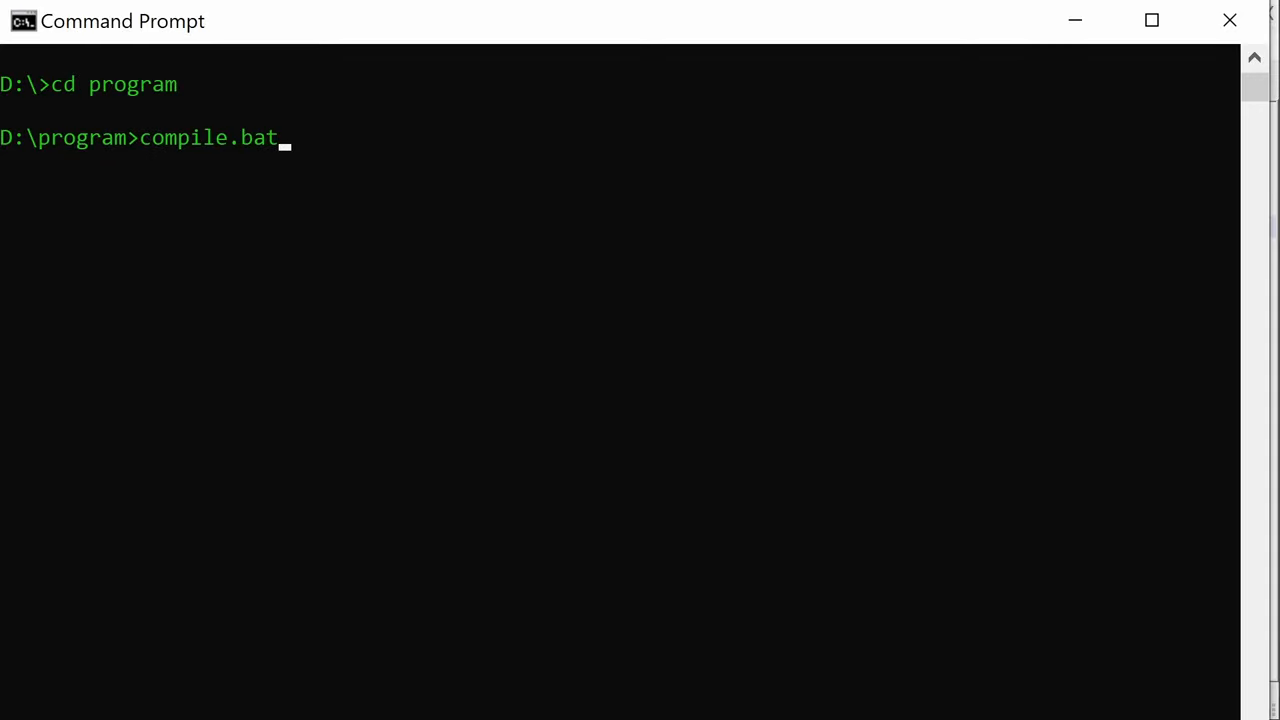
pyautogui.press('enter')
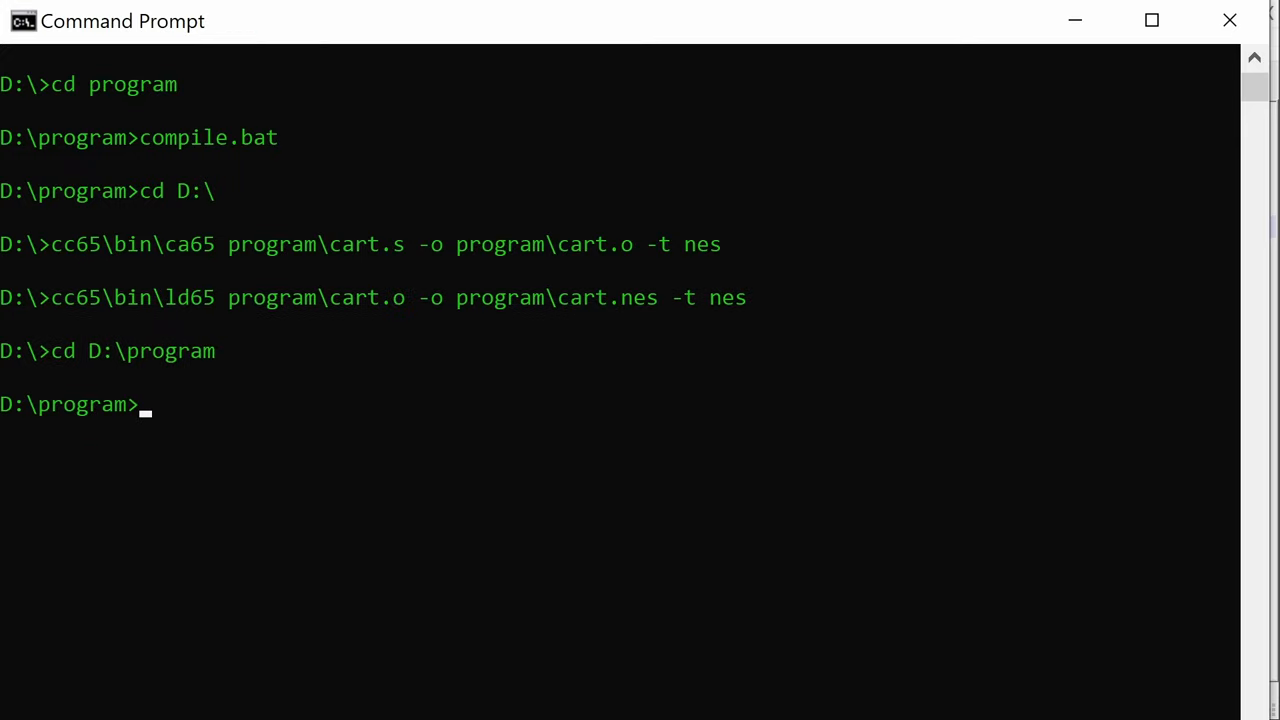
pyautogui.moveTo(167, 447)
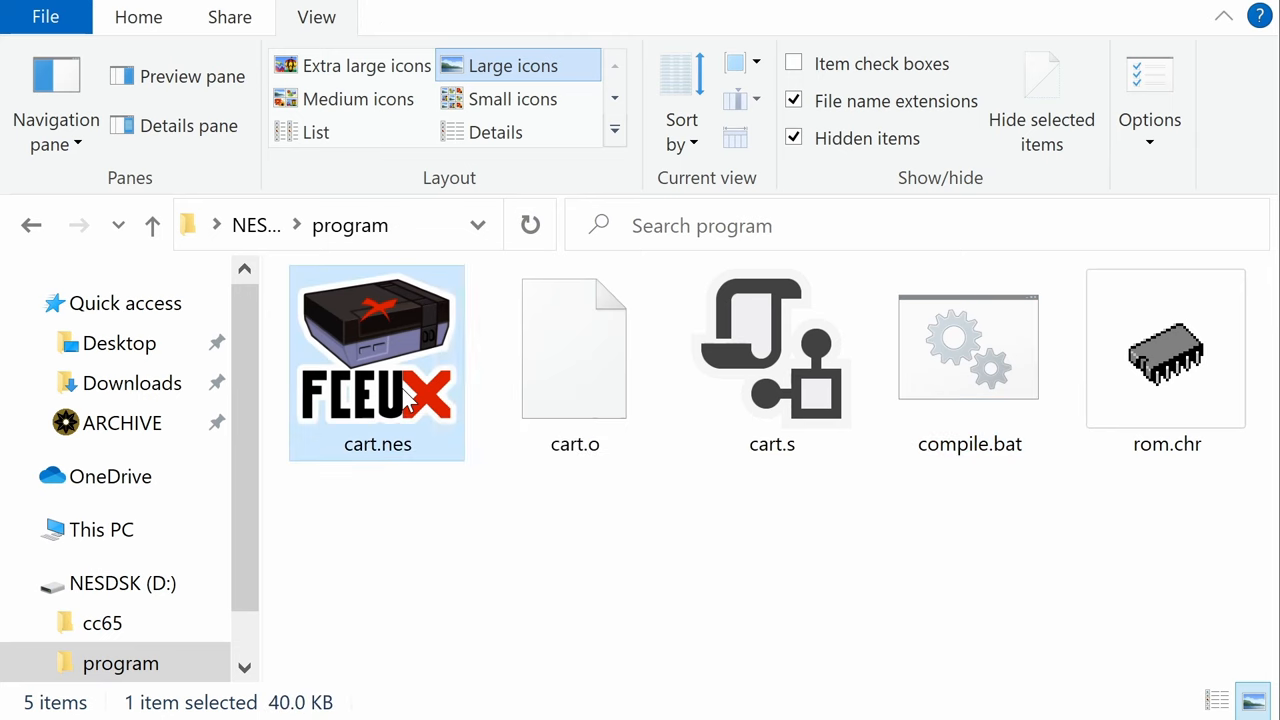
# - Launch the built cart.nes in FCEUX, which shows a blank grey screen
pyautogui.doubleClick(377, 360)
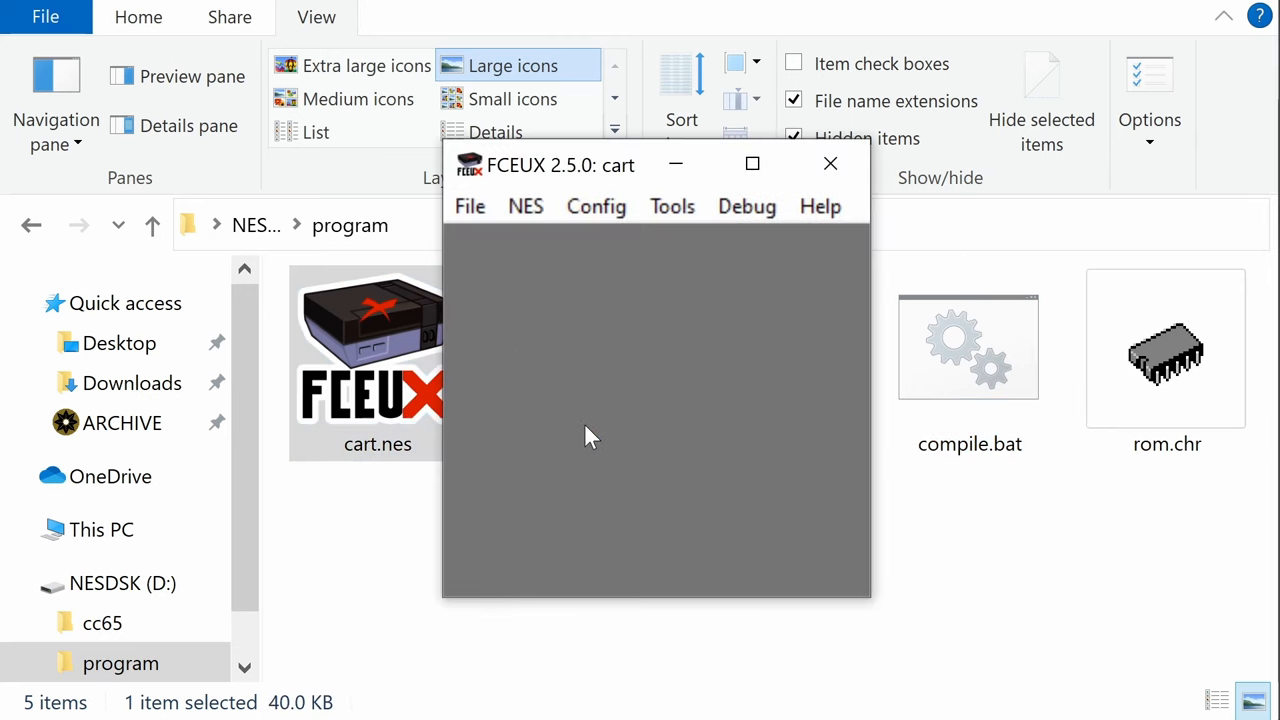
pyautogui.moveTo(790, 510)
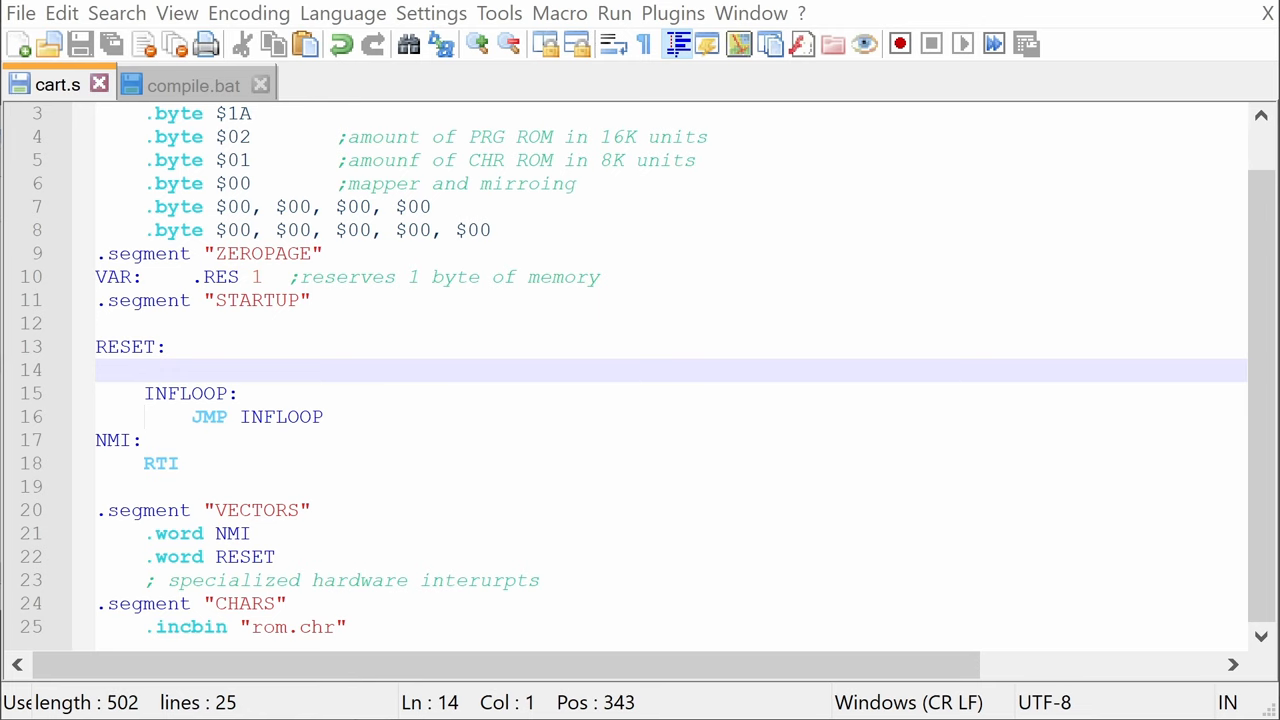
# - Comment SEI, add CLD to turn off decimal mode, and disable sound IRQ ($4017) and PCM ($4010)
pyautogui.scroll(-3)
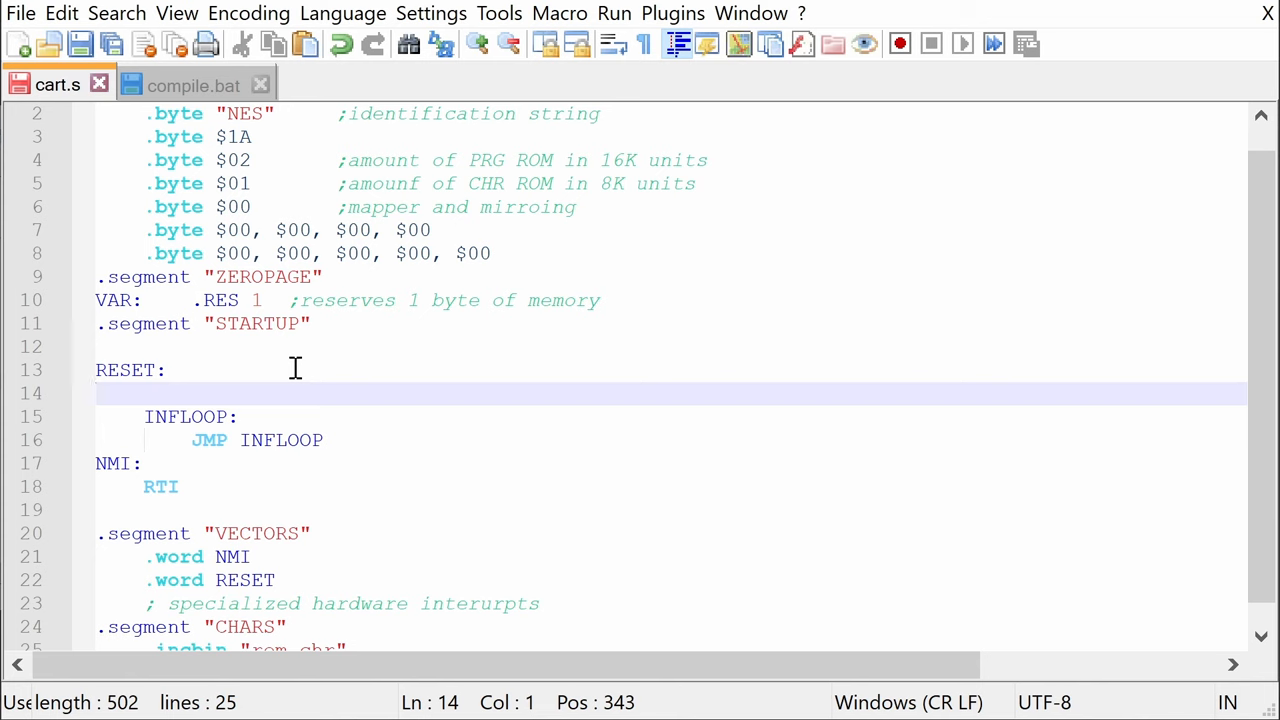
pyautogui.write('SEI')
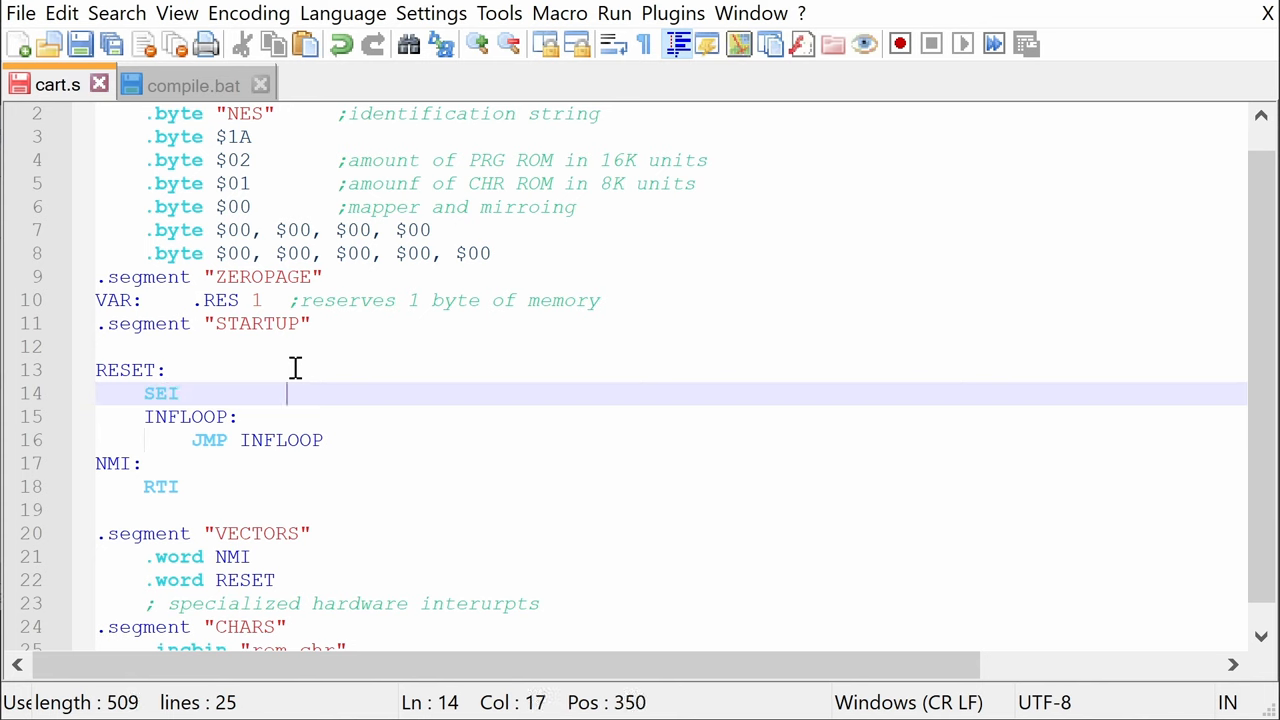
pyautogui.write(';disables interupts')
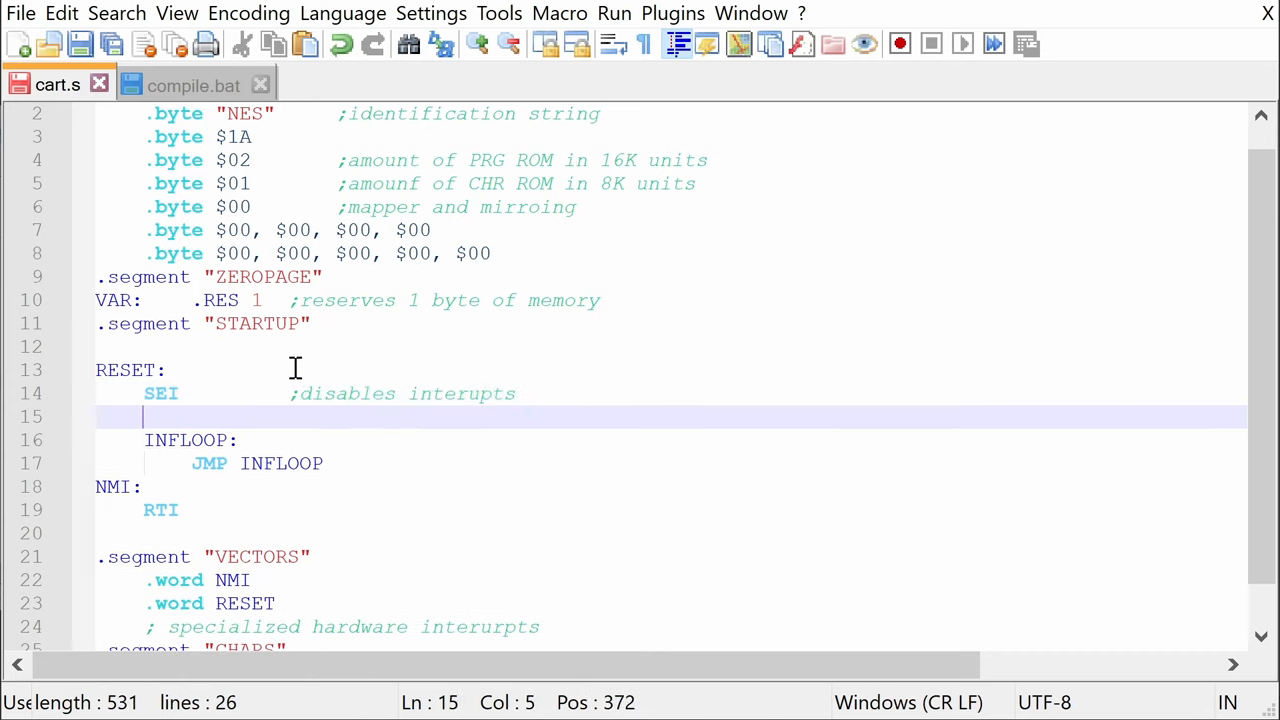
pyautogui.write('CLD')
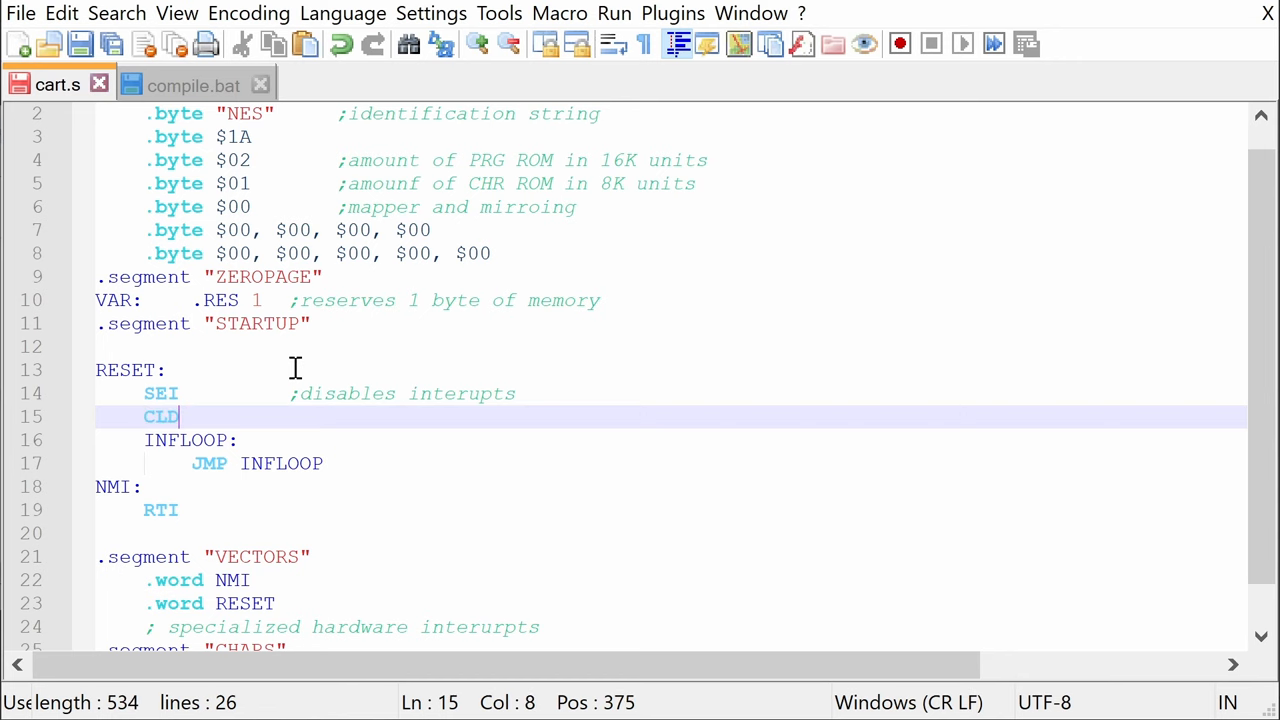
pyautogui.write(';turn off')
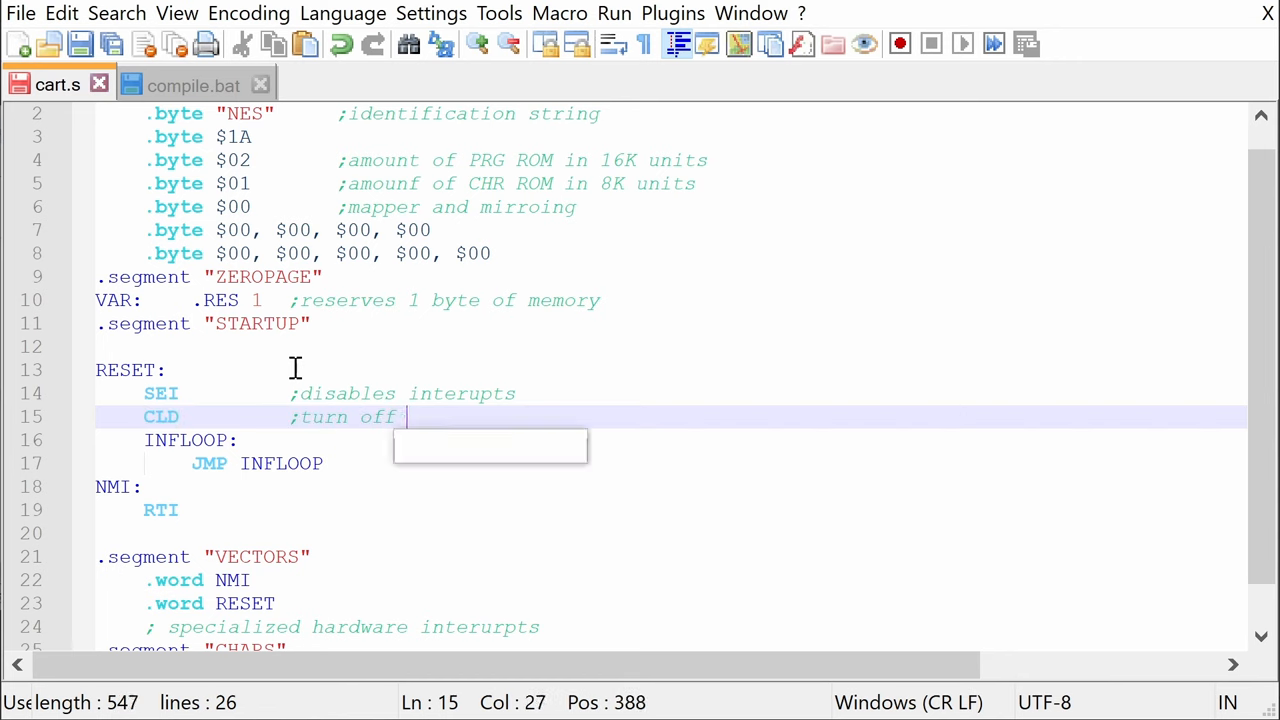
pyautogui.write('decimal')
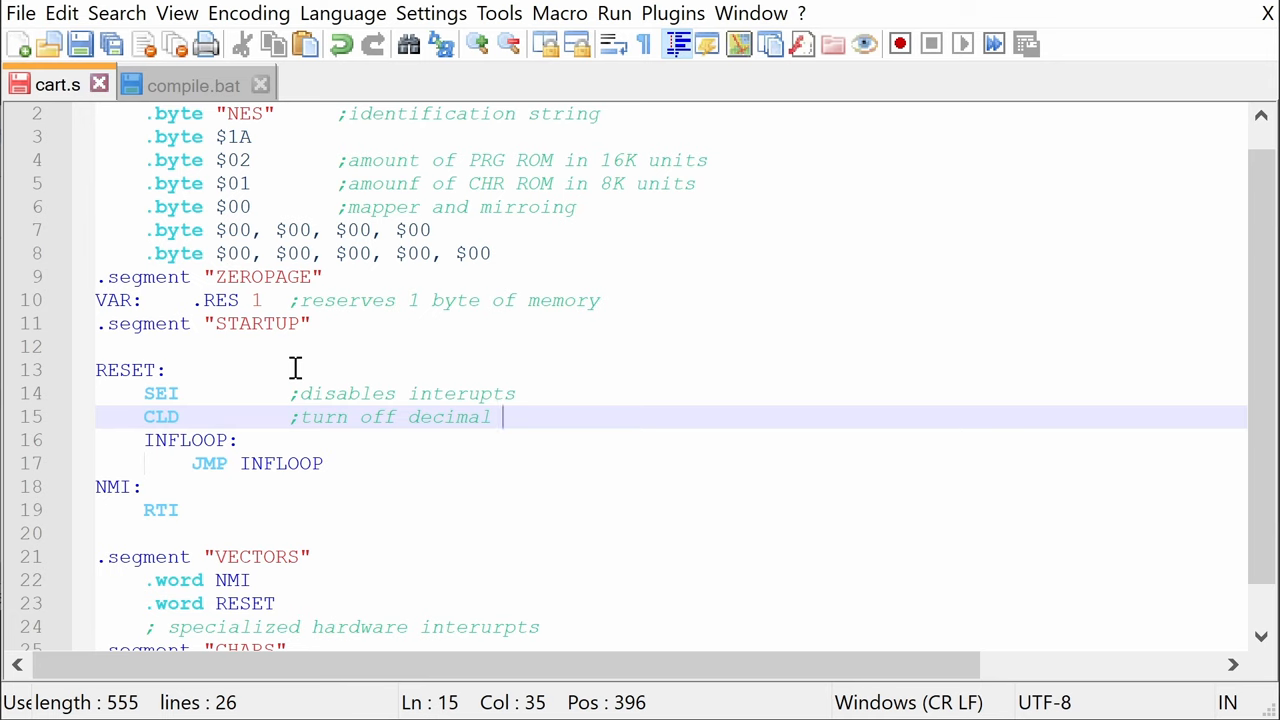
pyautogui.write('mode')
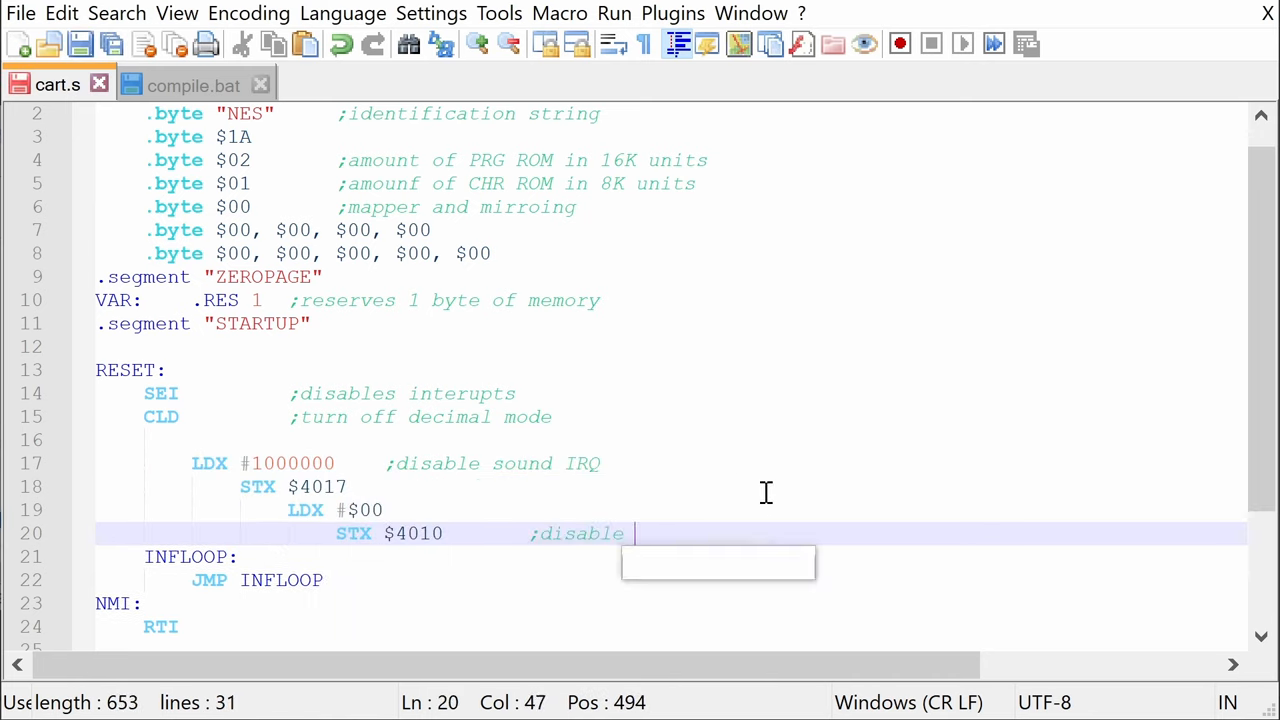
pyautogui.write('PCM')
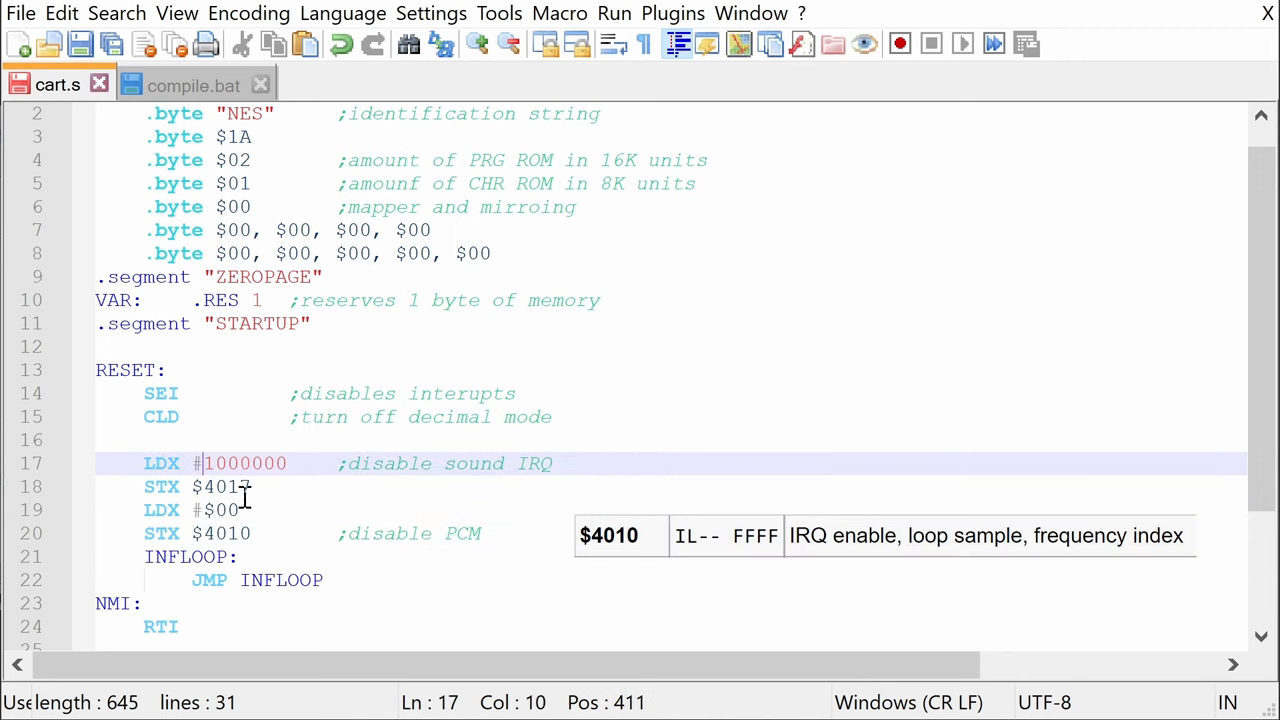
pyautogui.write('%')
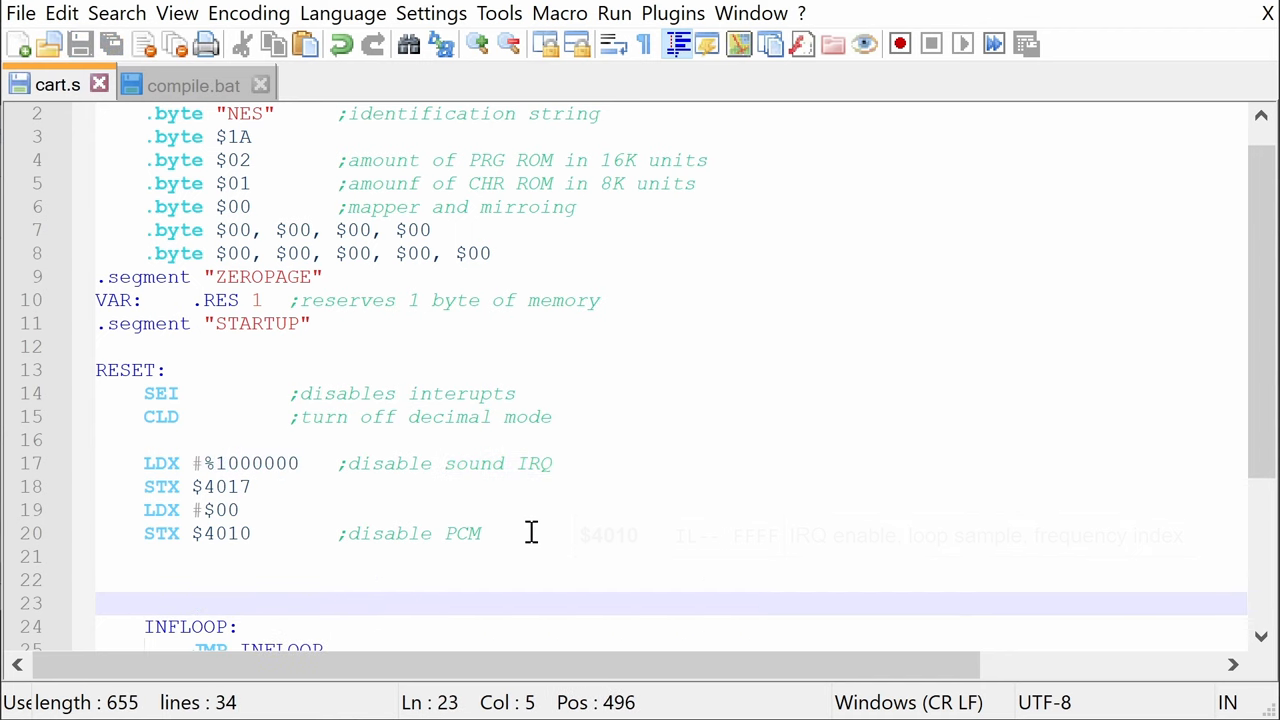
# - Initialize the stack with LDX #$FF and TXS, then begin the '; Clear PPU registers' comment
pyautogui.write(';')
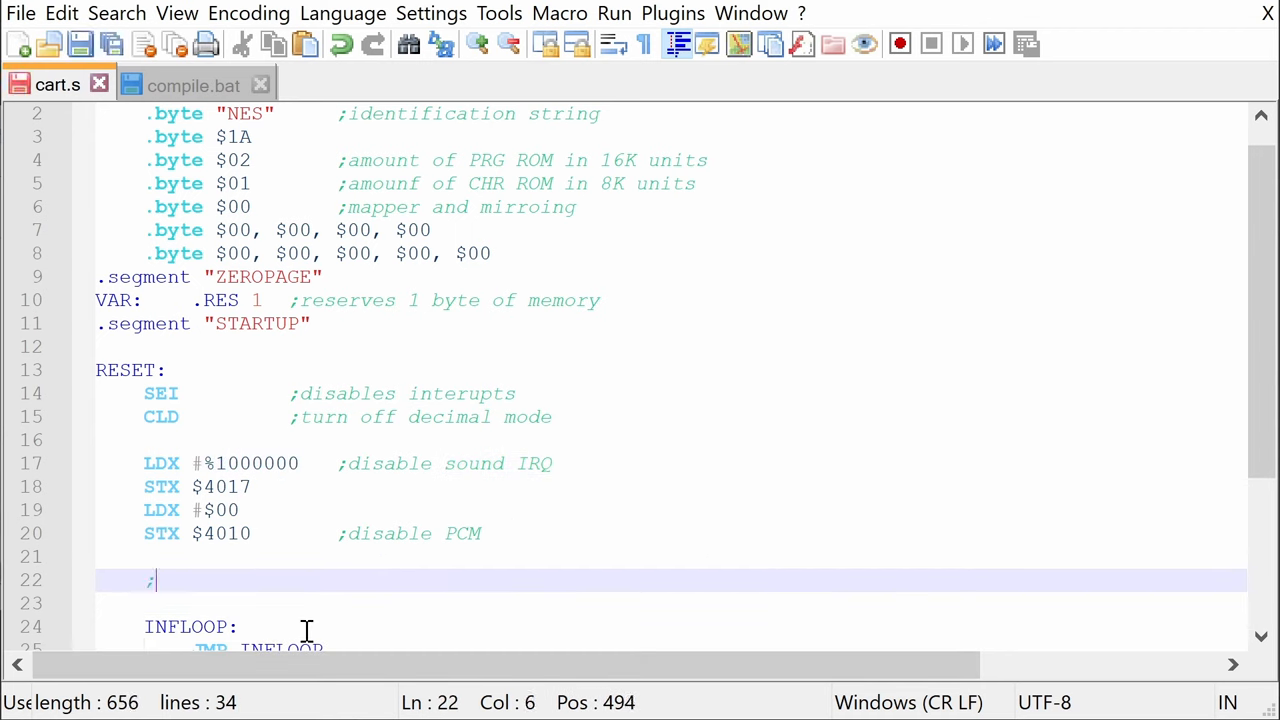
pyautogui.write('initialize the stack reg')
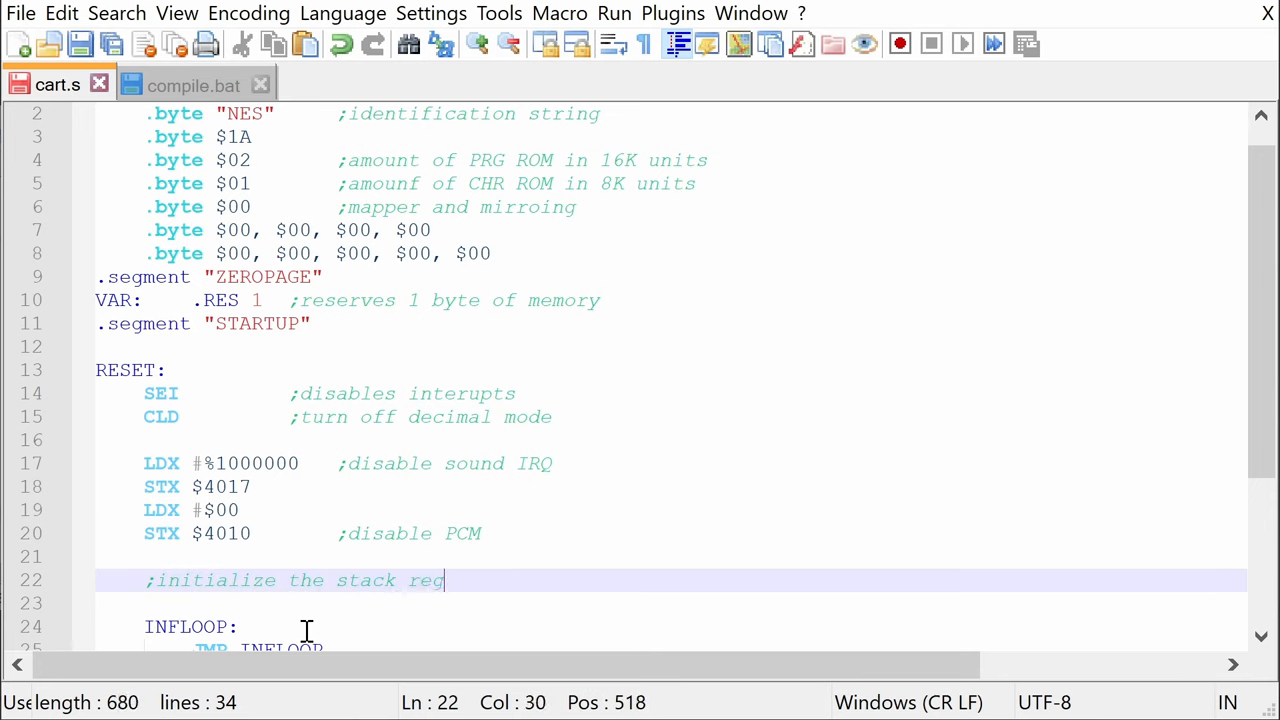
pyautogui.write('ister')
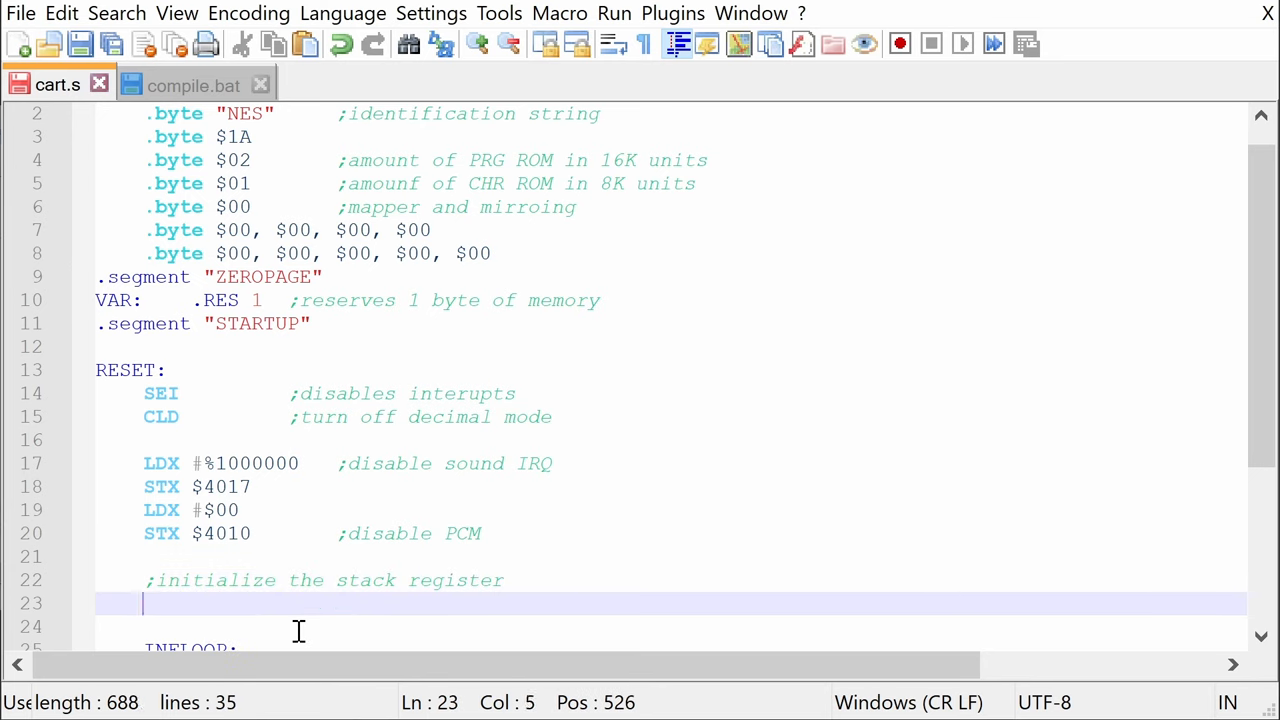
pyautogui.write('LDX #$FF')
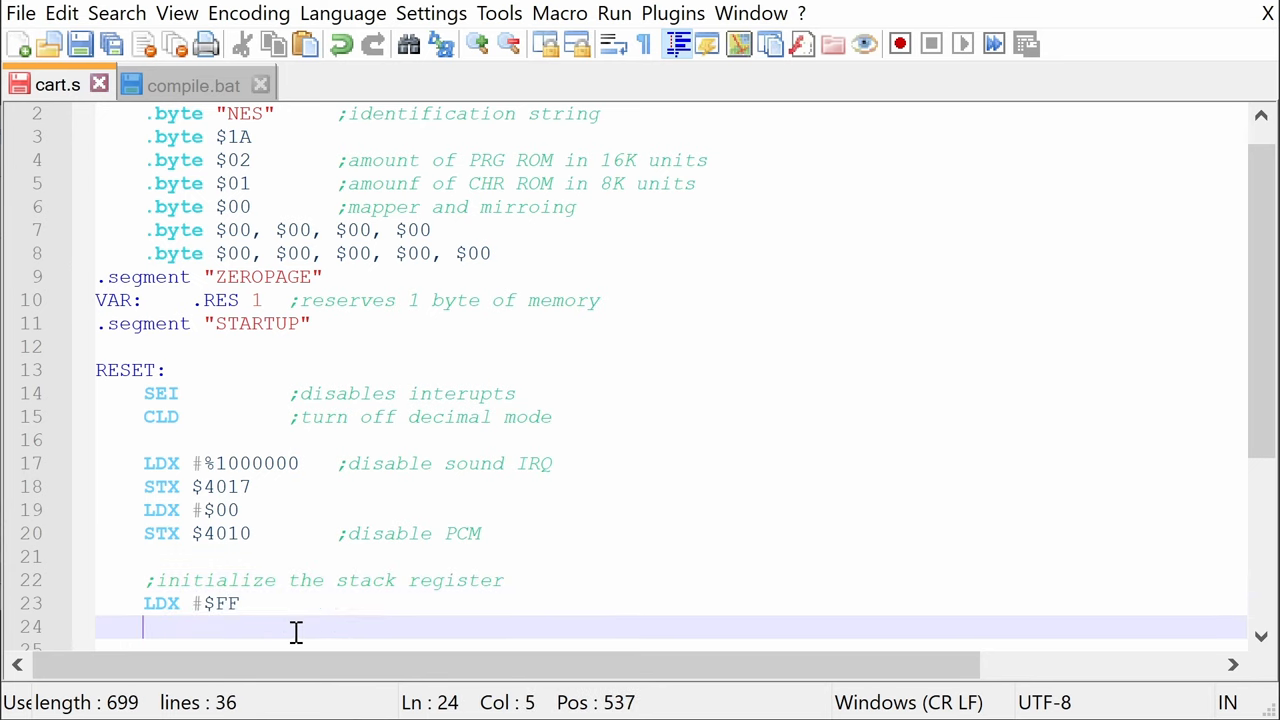
pyautogui.write('TXS')
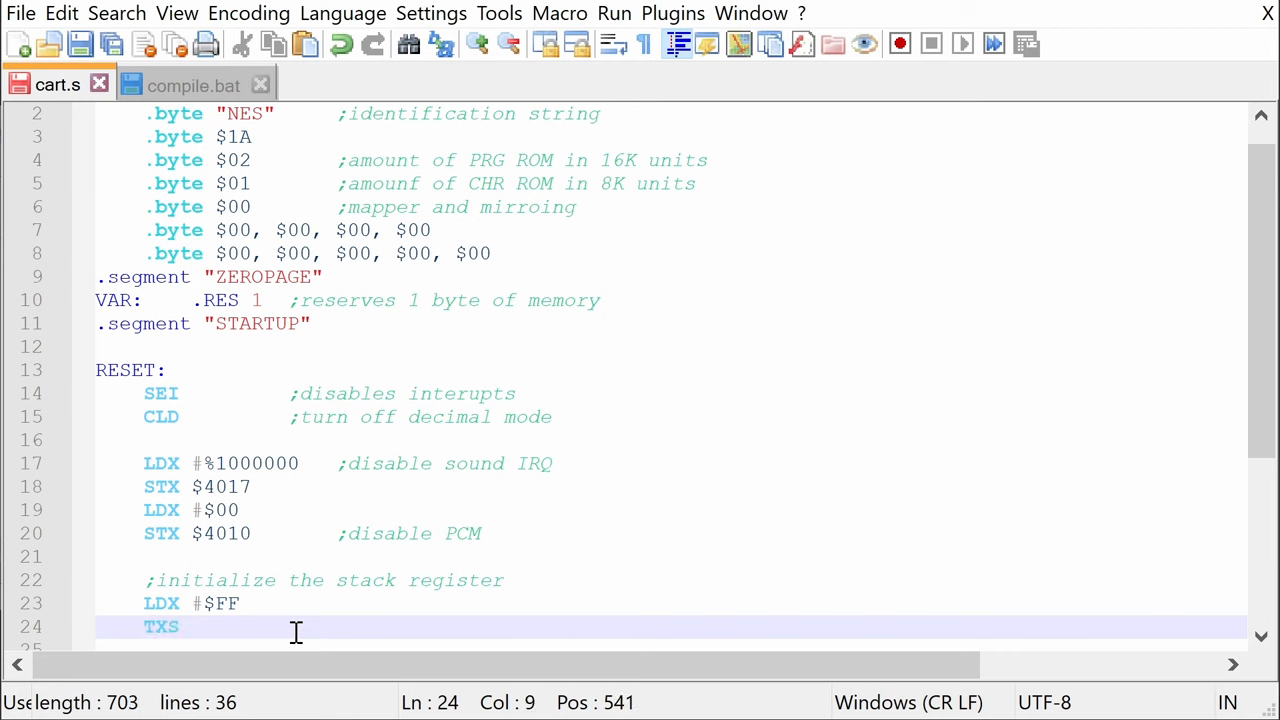
pyautogui.write(';transfer x to the stack')
pyautogui.write(':')
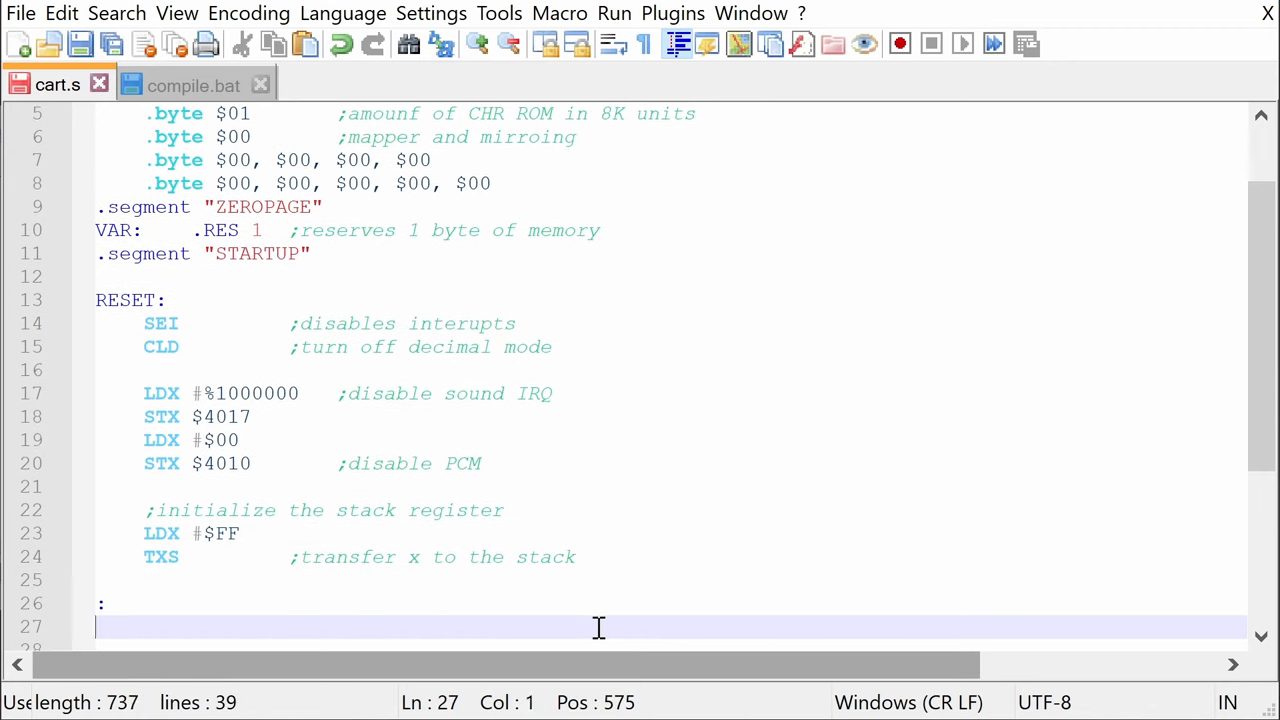
pyautogui.write('; Clear PPU registers')
pyautogui.write('STX')
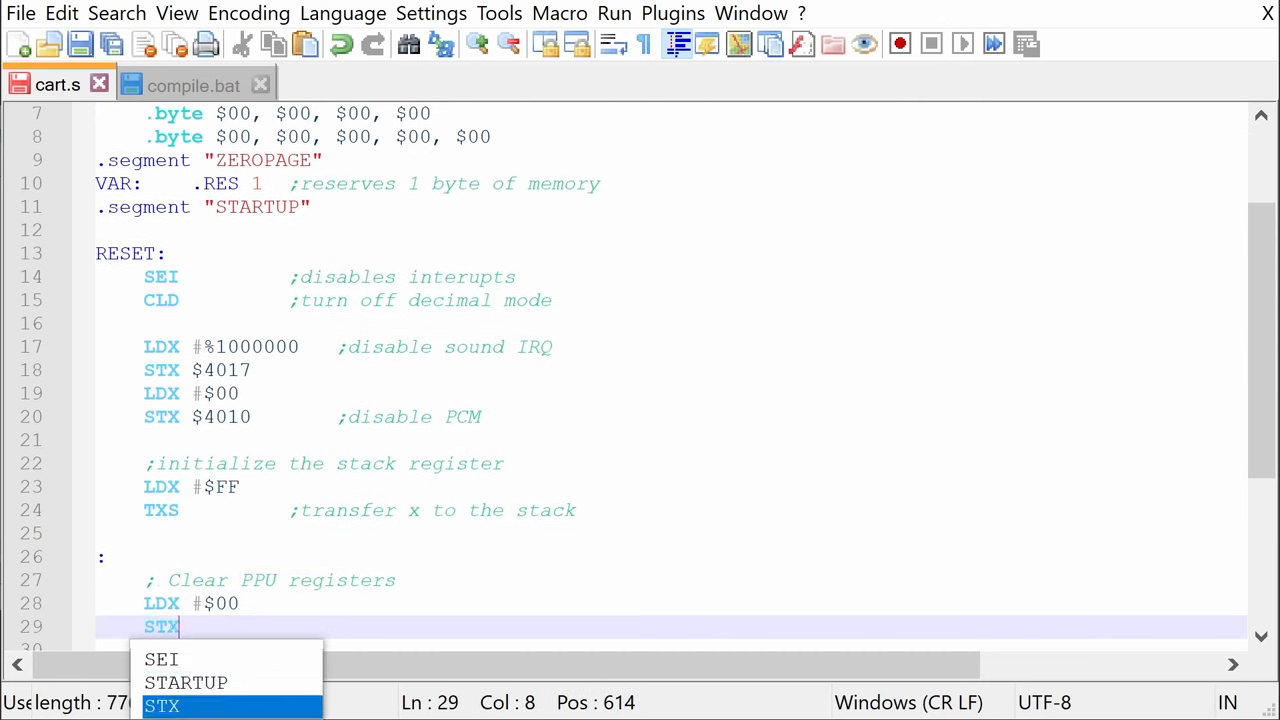
# - Finish clearing the PPU registers with STX $2000 and STX $2001
pyautogui.write('$2000')
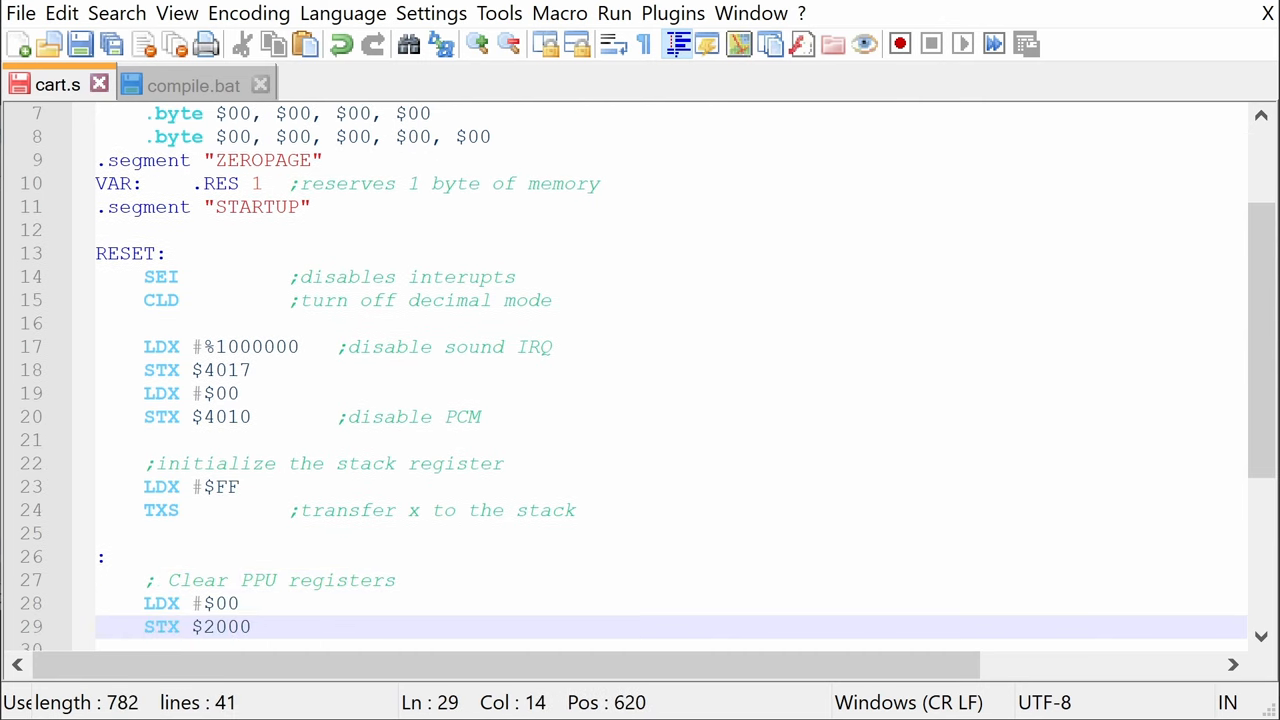
pyautogui.write('STX $2001')
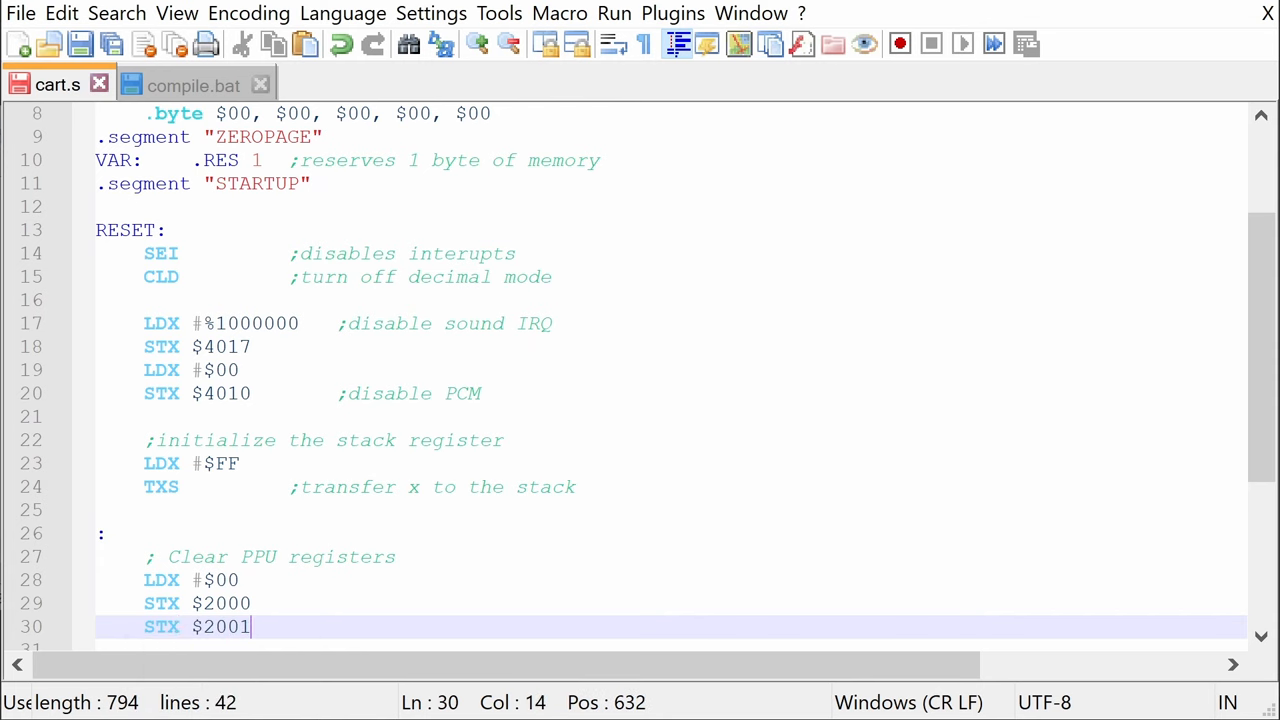
pyautogui.press('enter')
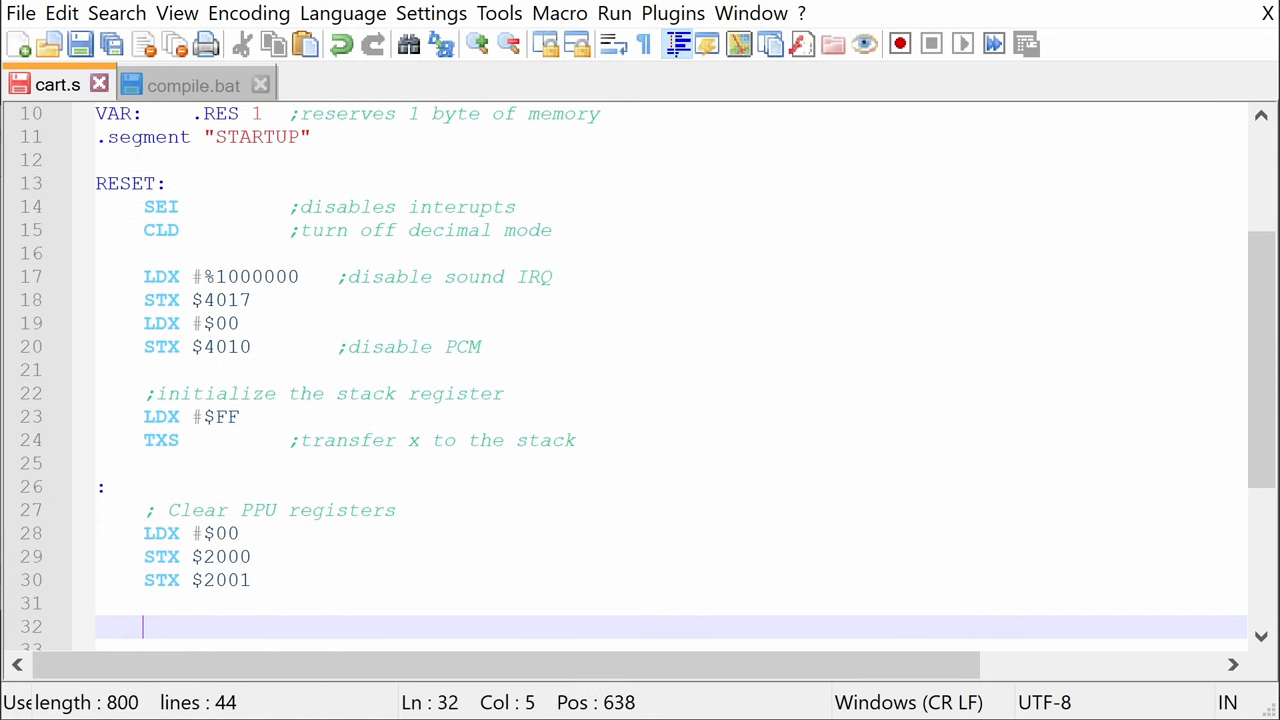
# - Add a ;WAIT FOR VBLANK loop with BIT $2002 and BPL :- back to its label
pyautogui.write(';WAIT FOR VBL')
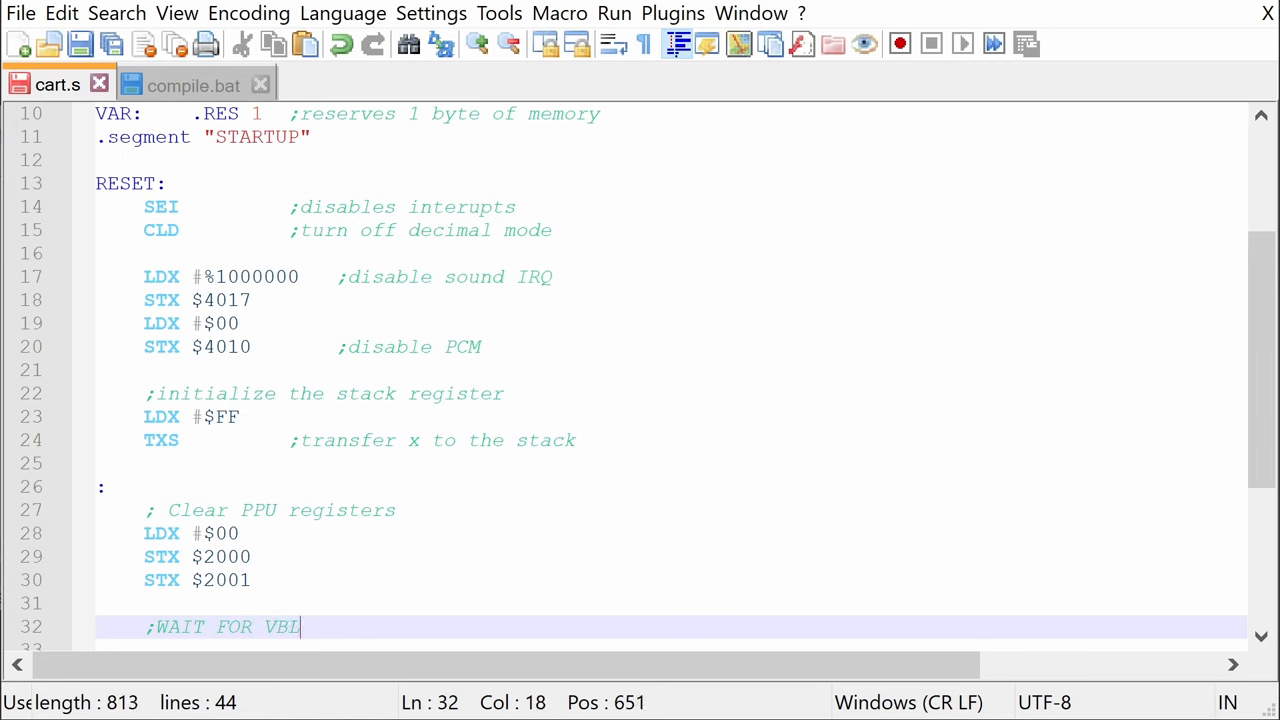
pyautogui.write('ANK')
pyautogui.write(':')
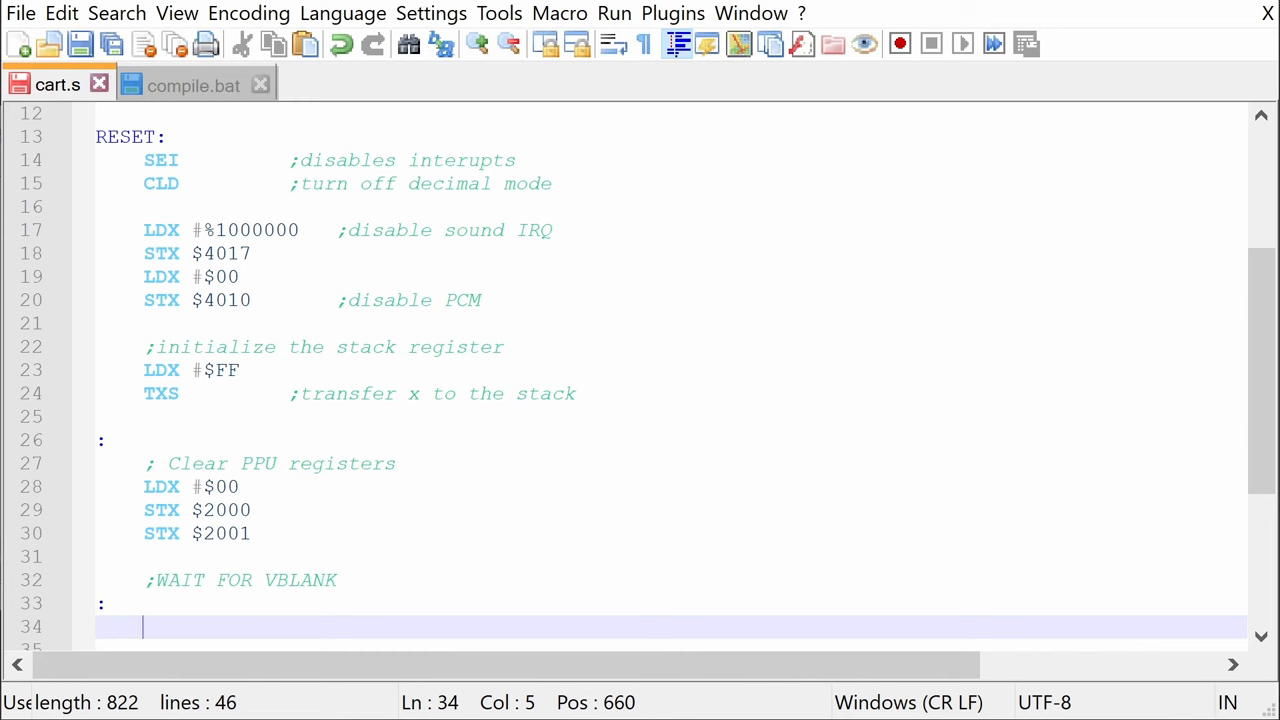
pyautogui.write('BIT')
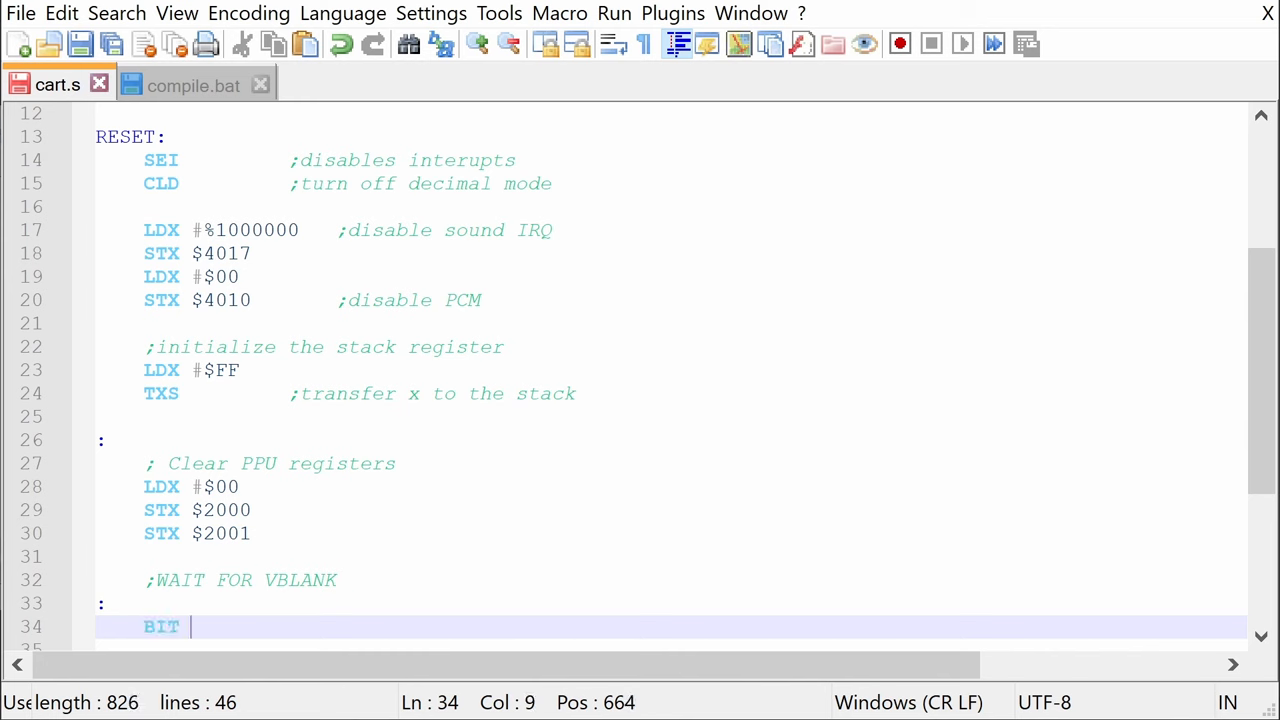
pyautogui.write('$2002')
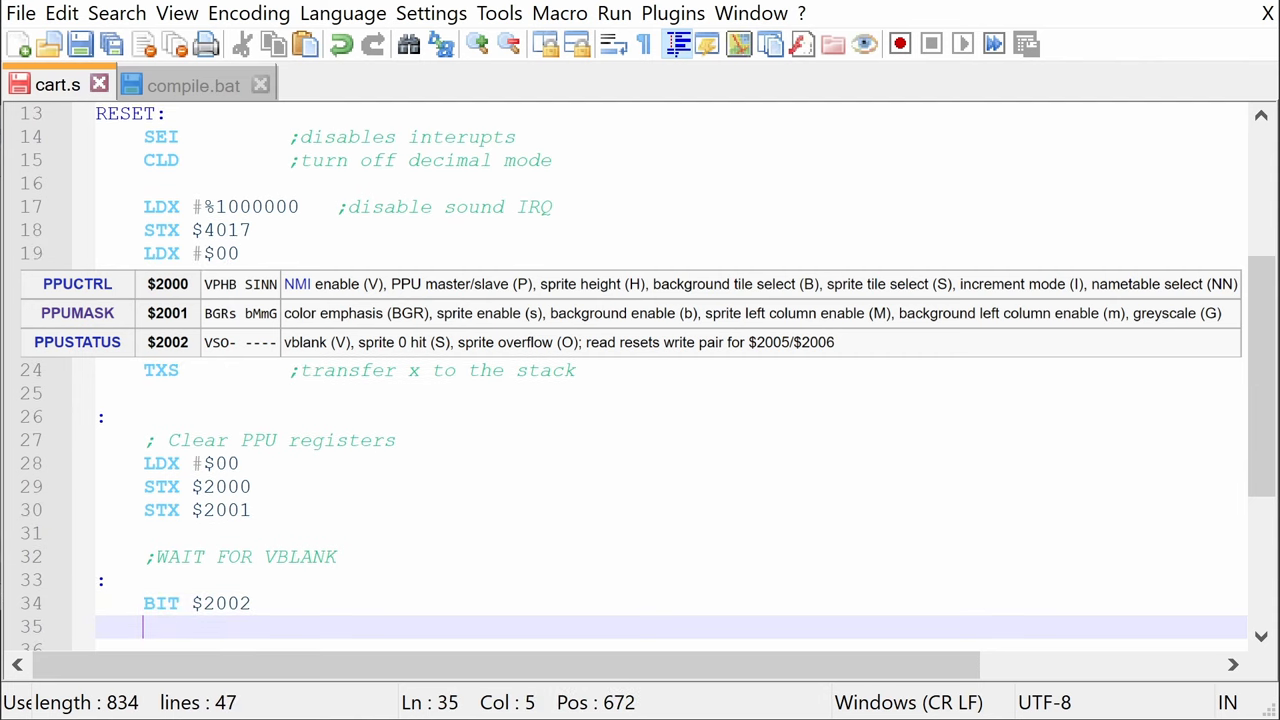
pyautogui.write('BPI')
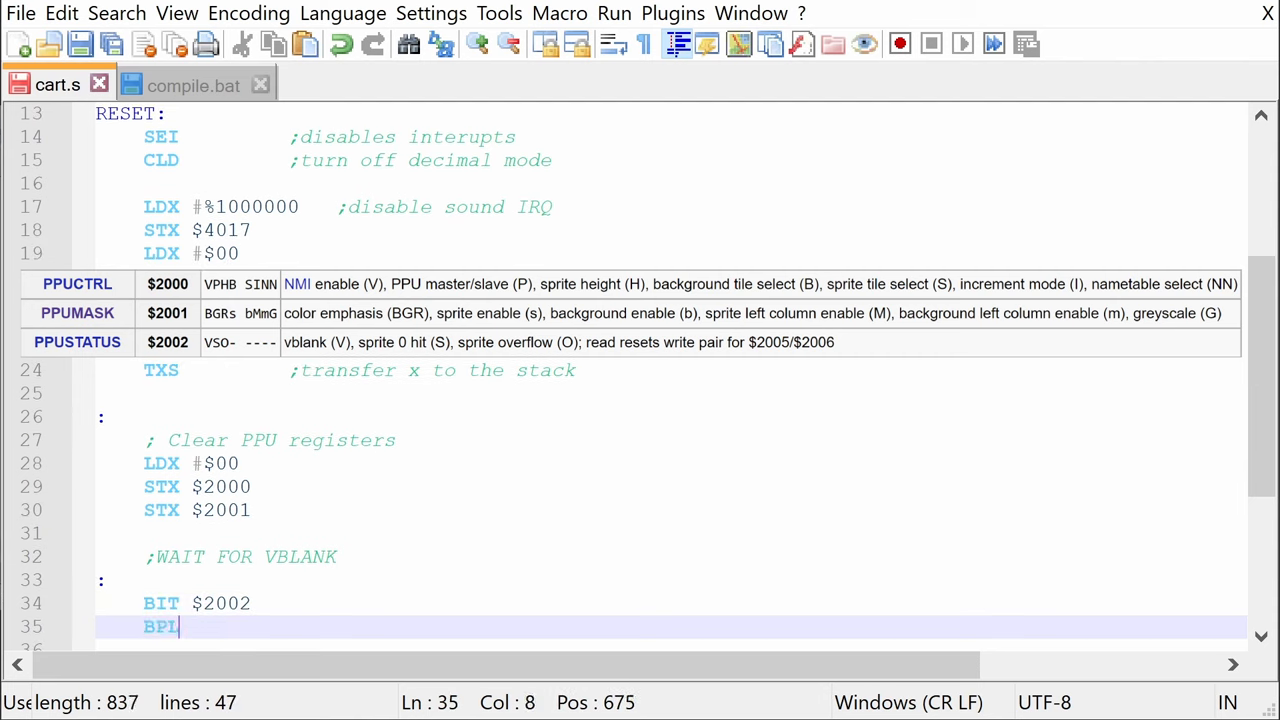
pyautogui.write(':-')
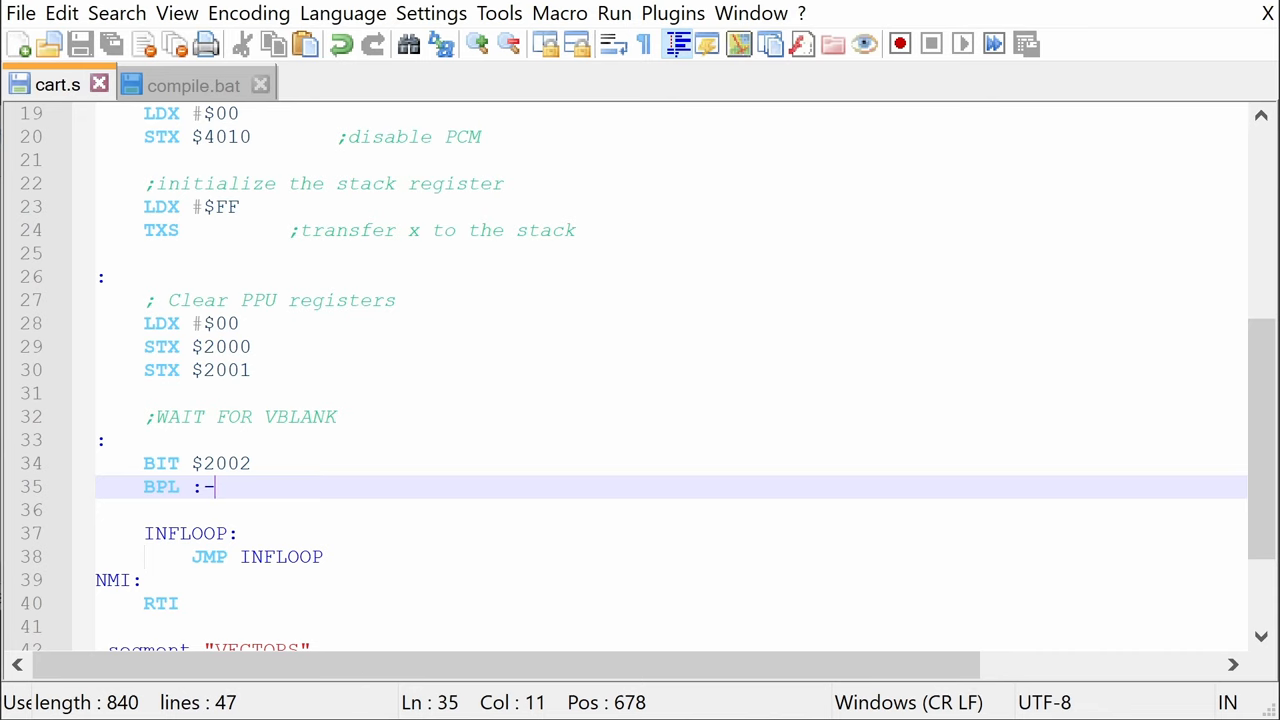
# - Add a ;CLEARING 2K MEMORY section with TXA and the CLEARMEMORY label
pyautogui.press('enter')
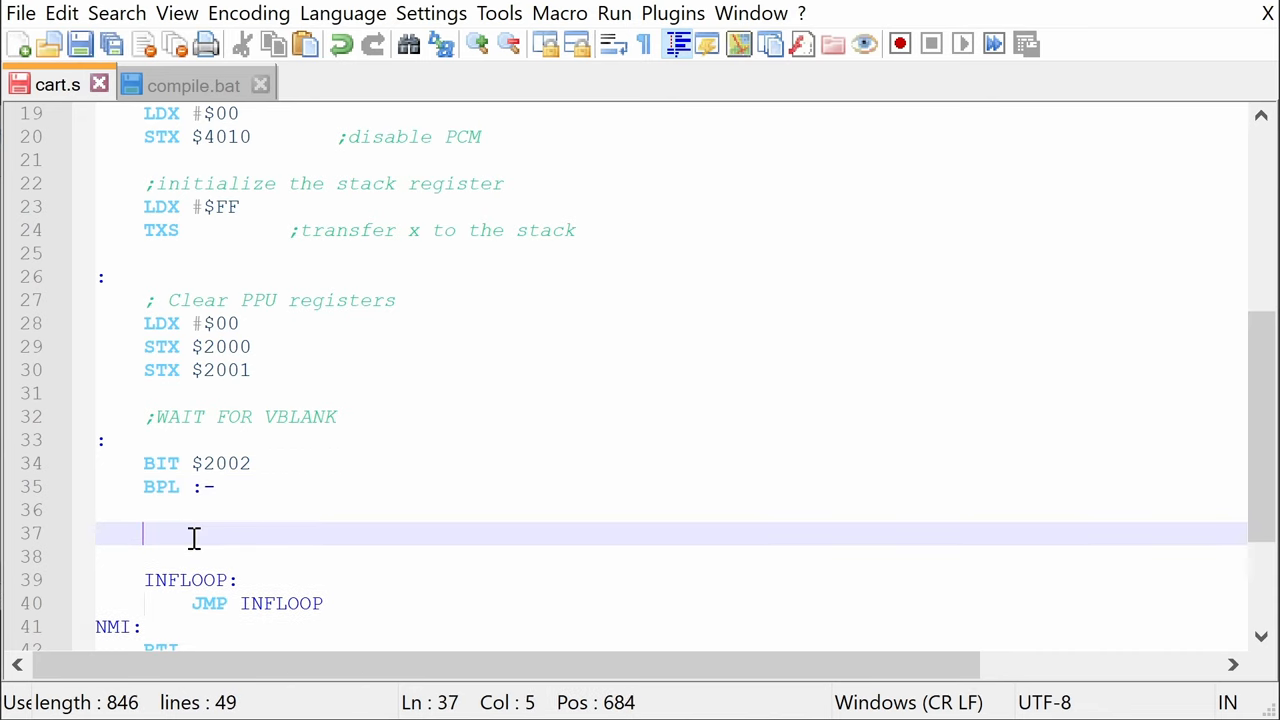
pyautogui.write(';CLEAR')
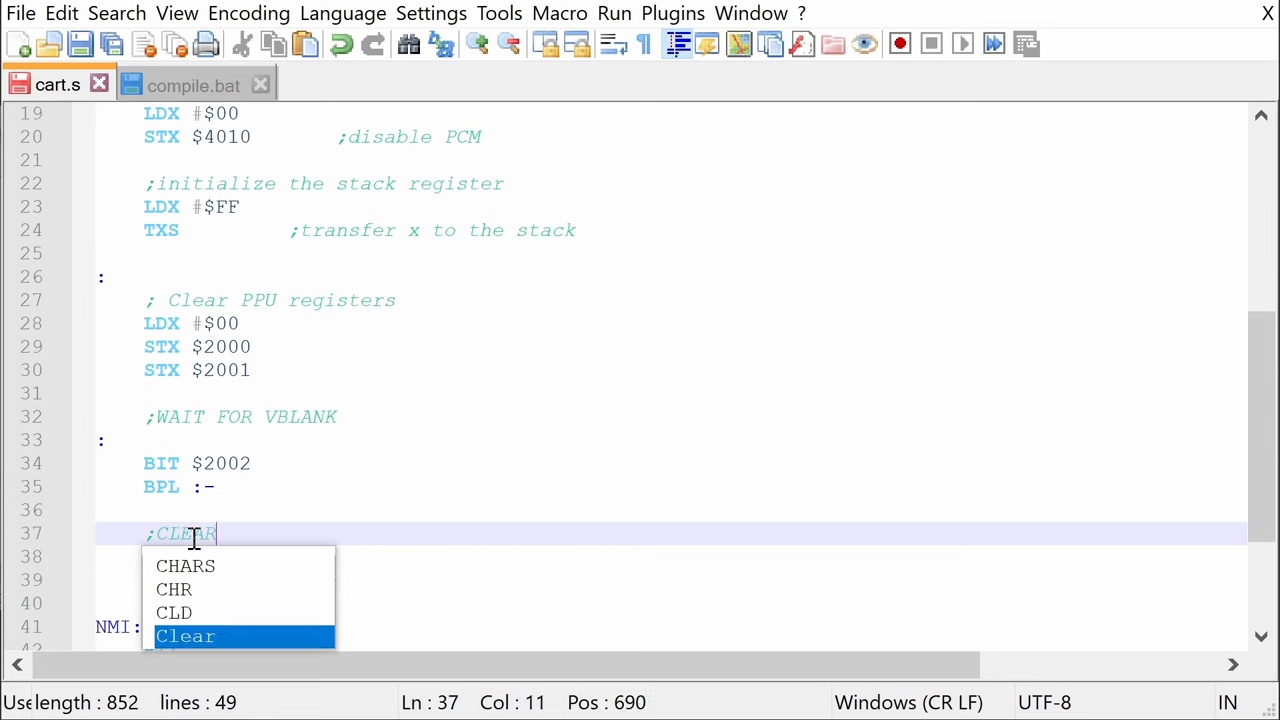
pyautogui.write('ING 2K MEMORY')
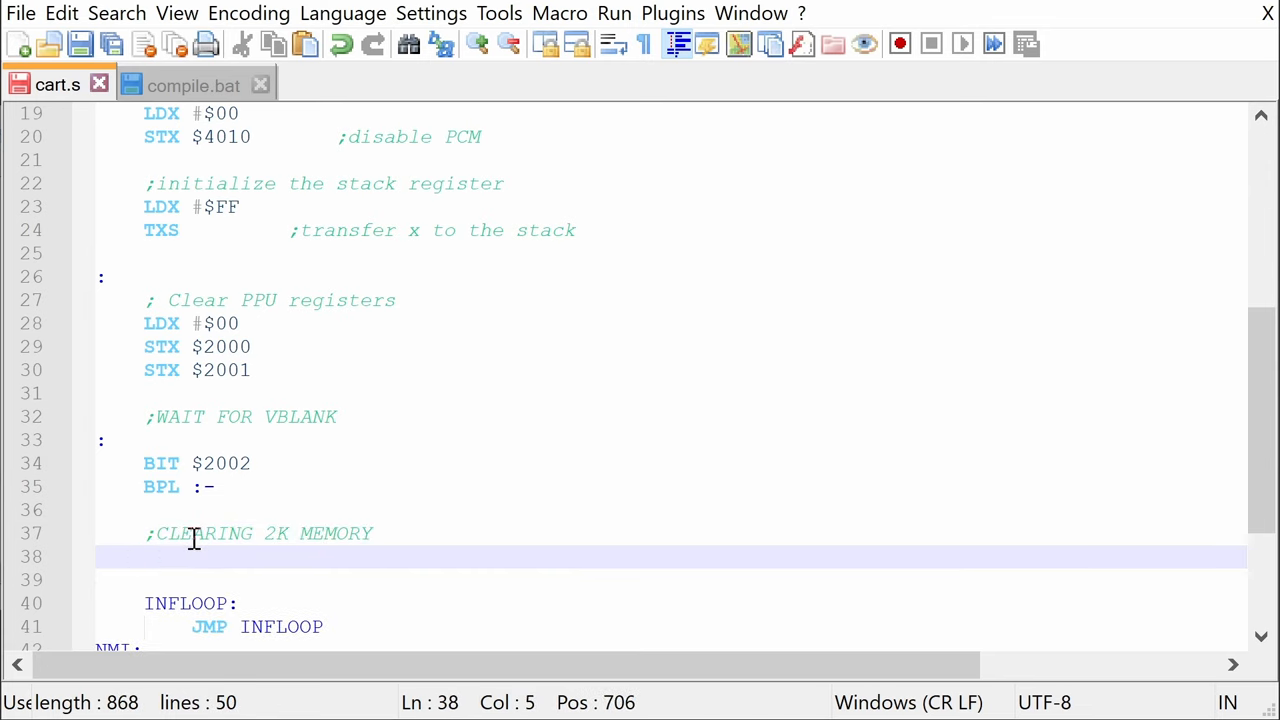
pyautogui.write('TXA')
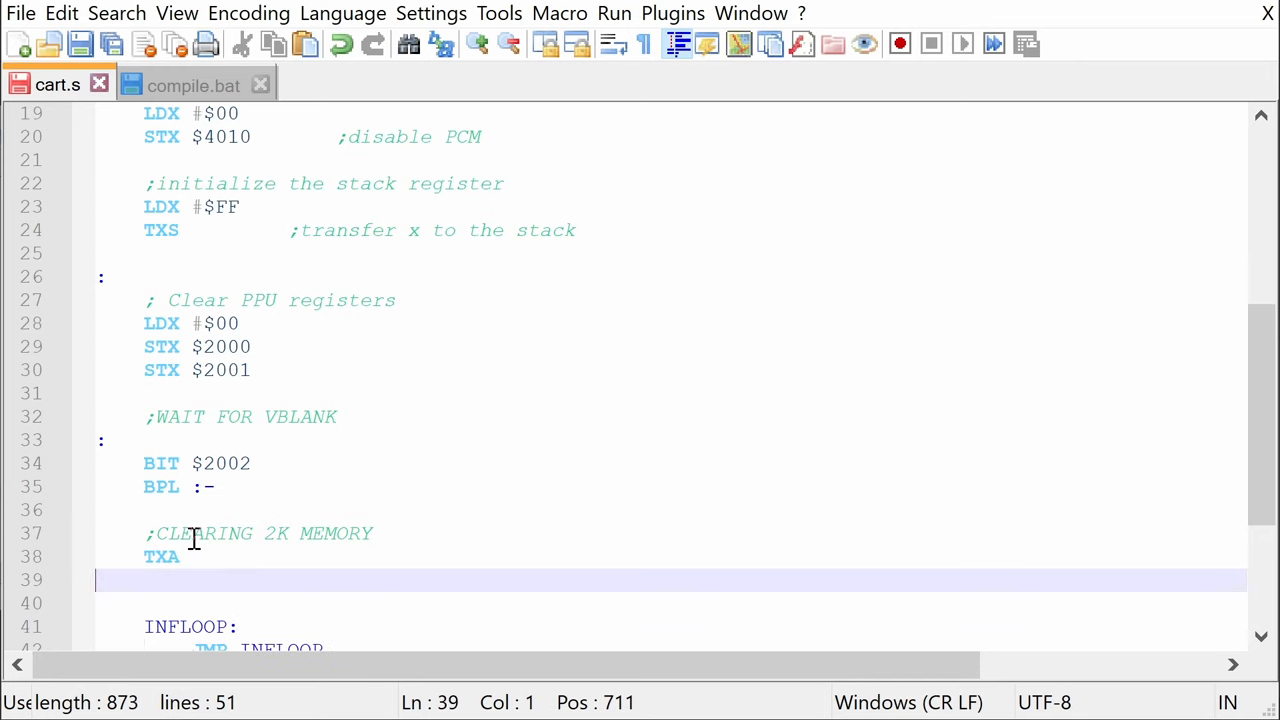
pyautogui.write('CLEARMEMORY:')
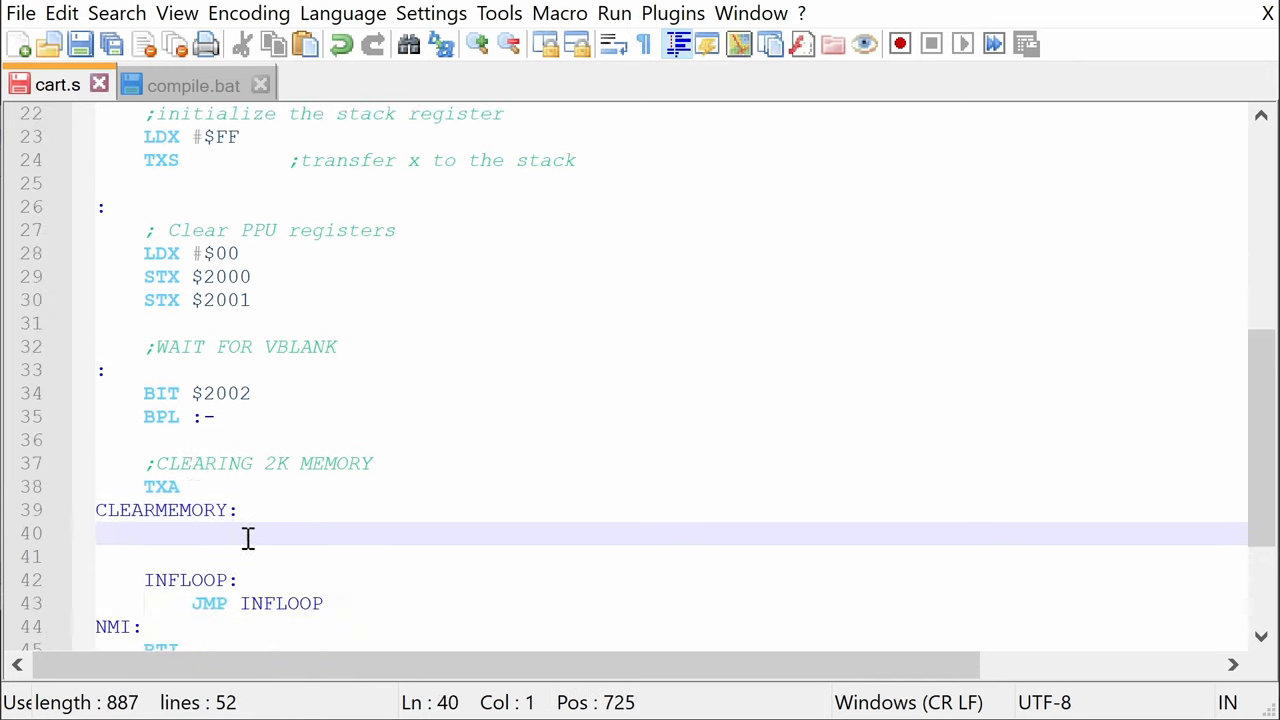
# - Fill the CLEARMEMORY loop: STA $0000,X through $0700,X, INX, CPX #$00, BNE CLEARMEMORY
pyautogui.write('STA $0000, X')
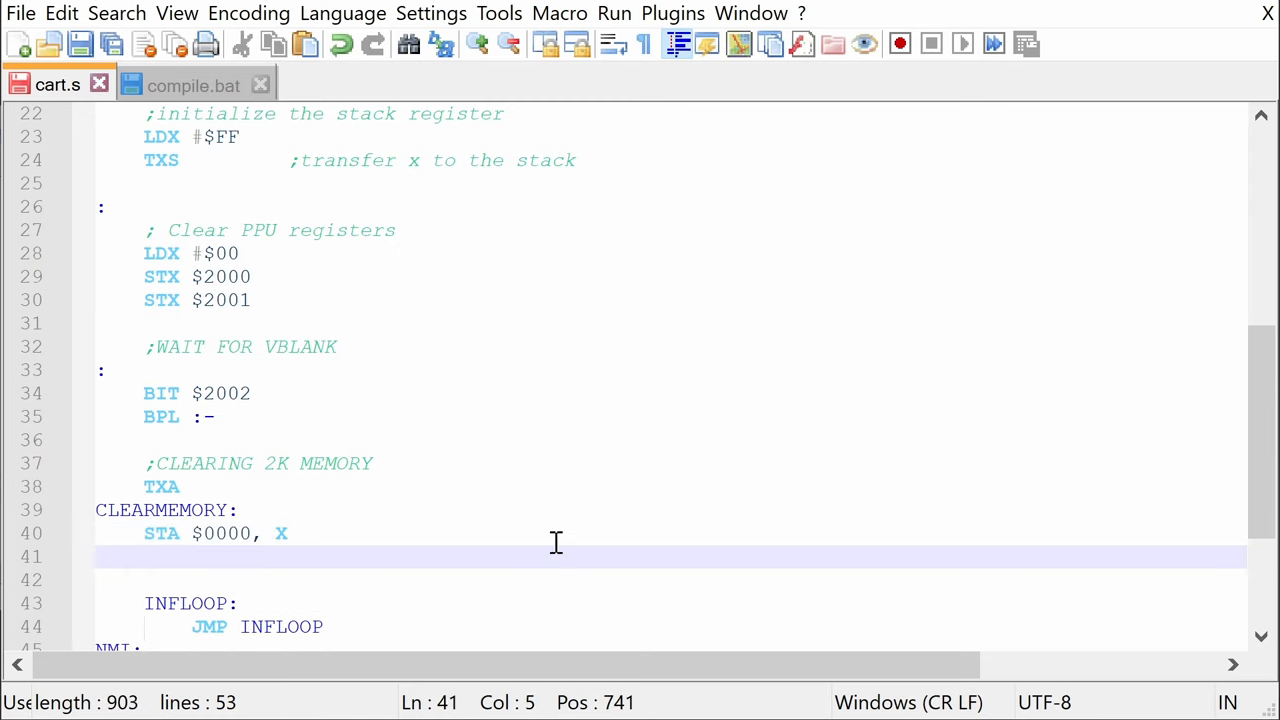
pyautogui.write('INX')
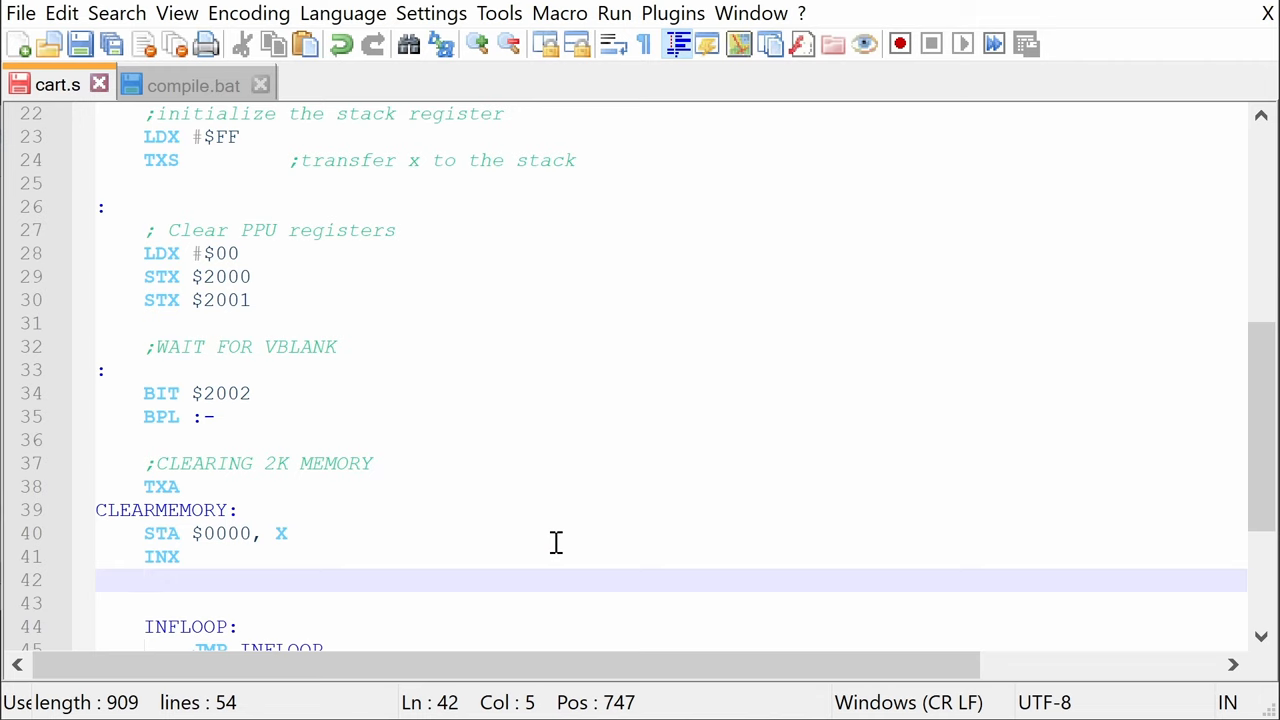
pyautogui.write('CPX #$00')
pyautogui.write('BNE')
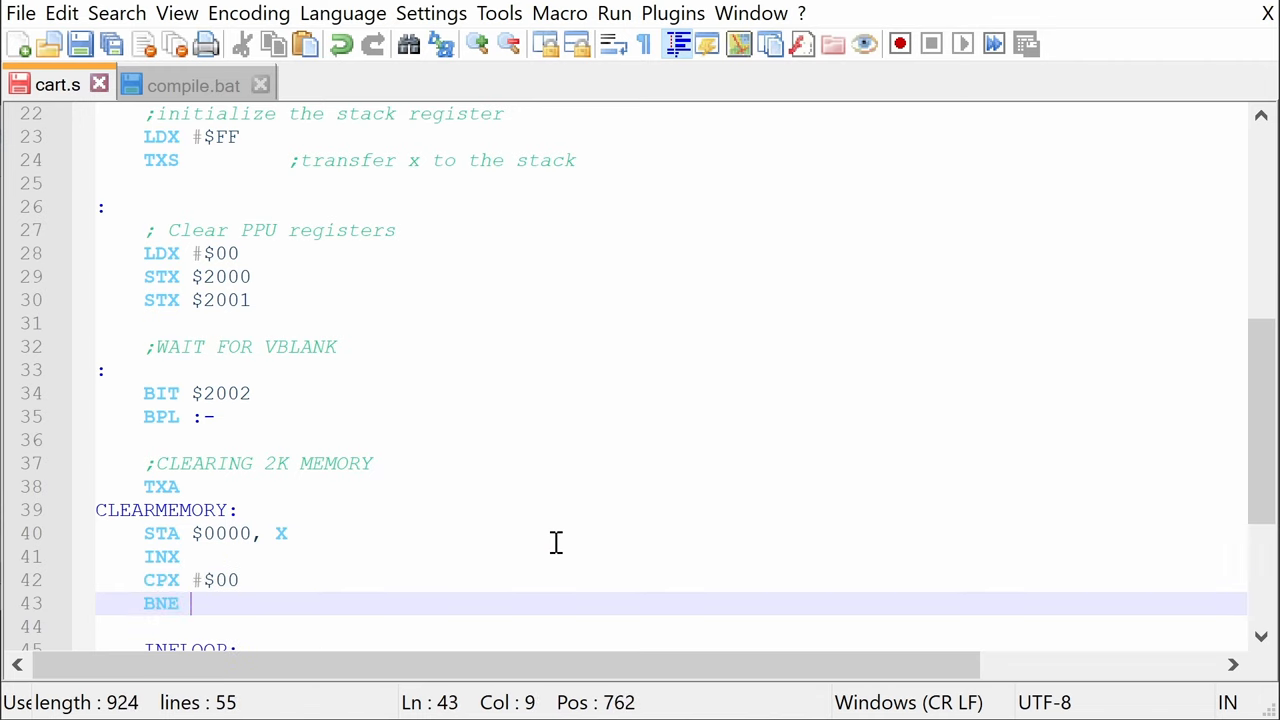
pyautogui.write('CLEARMEMORY')
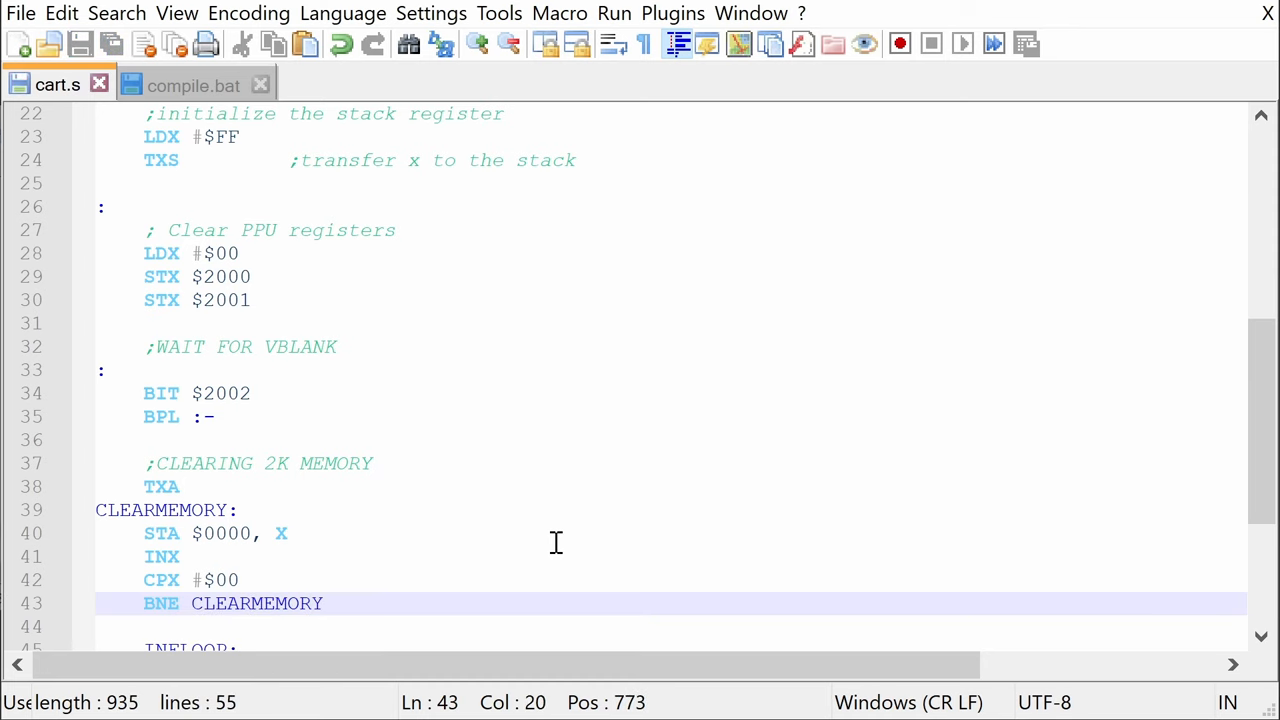
pyautogui.click(324, 603)
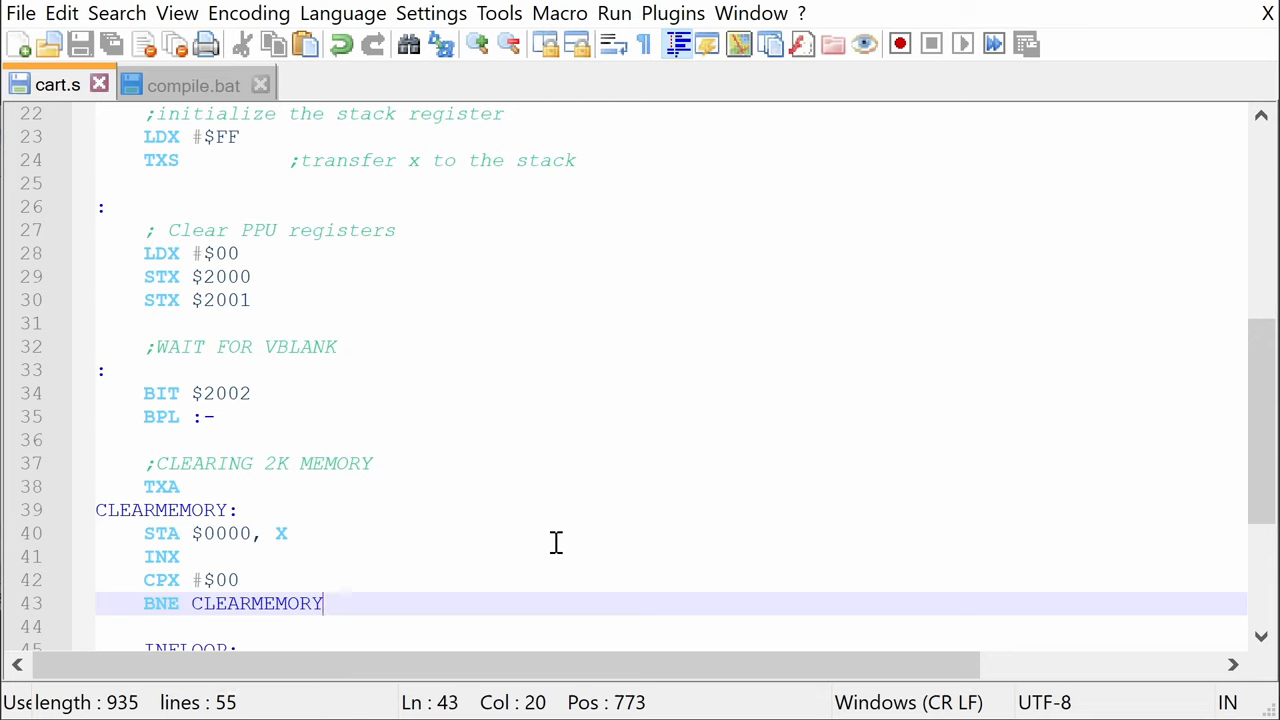
pyautogui.moveTo(521, 580)
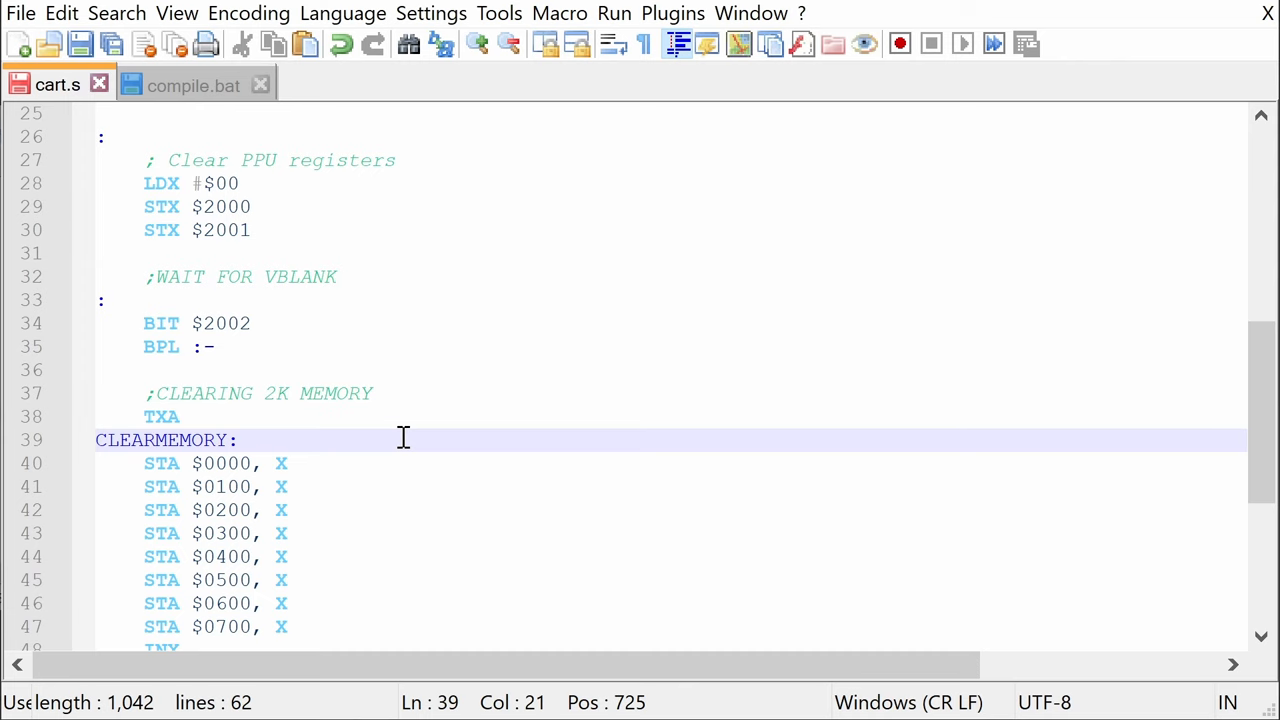
# - Comment CLEARMEMORY with ;$0000 - $07FF and move the STA $0200,X line below $0700
pyautogui.write(';$0000 - $')
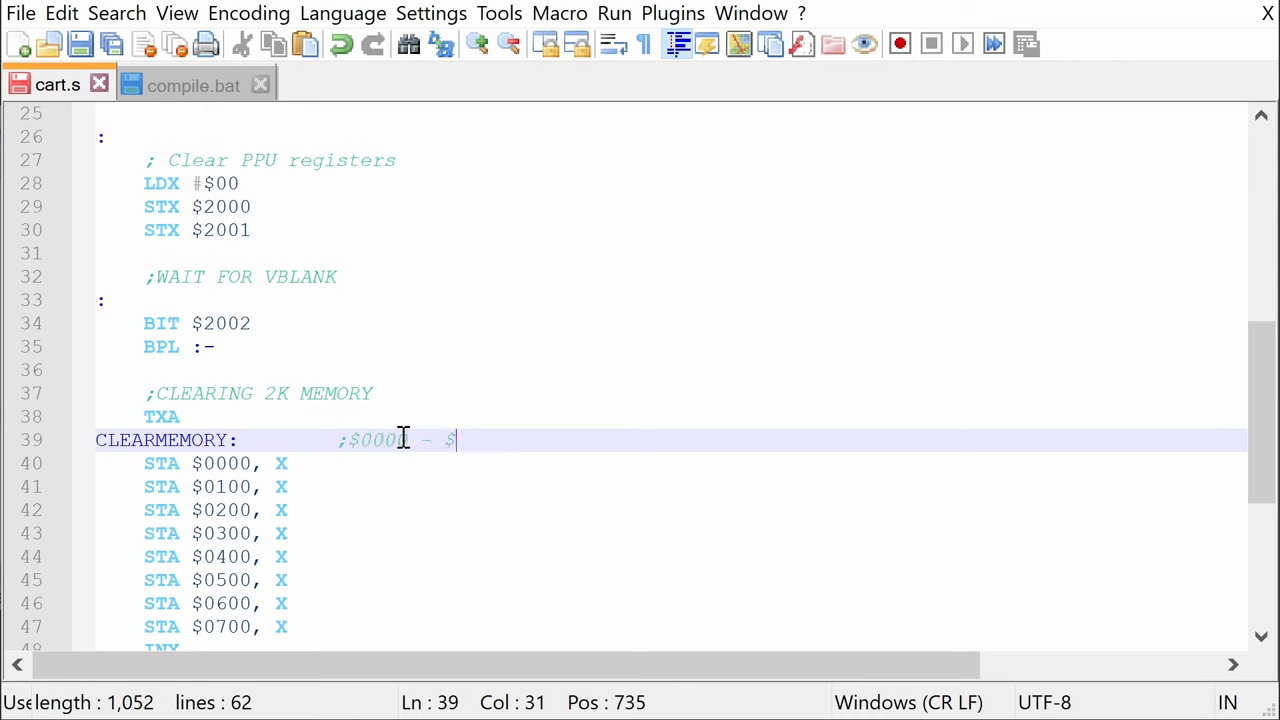
pyautogui.write('07FF')
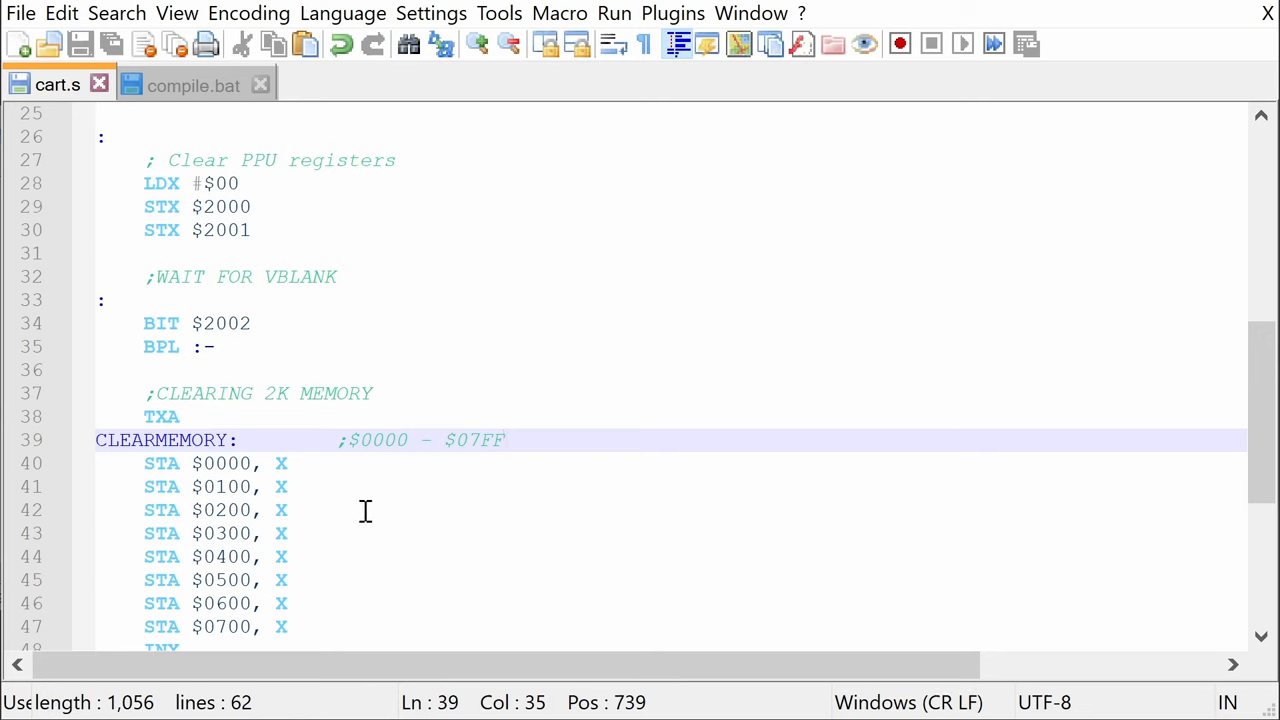
pyautogui.click(285, 510)
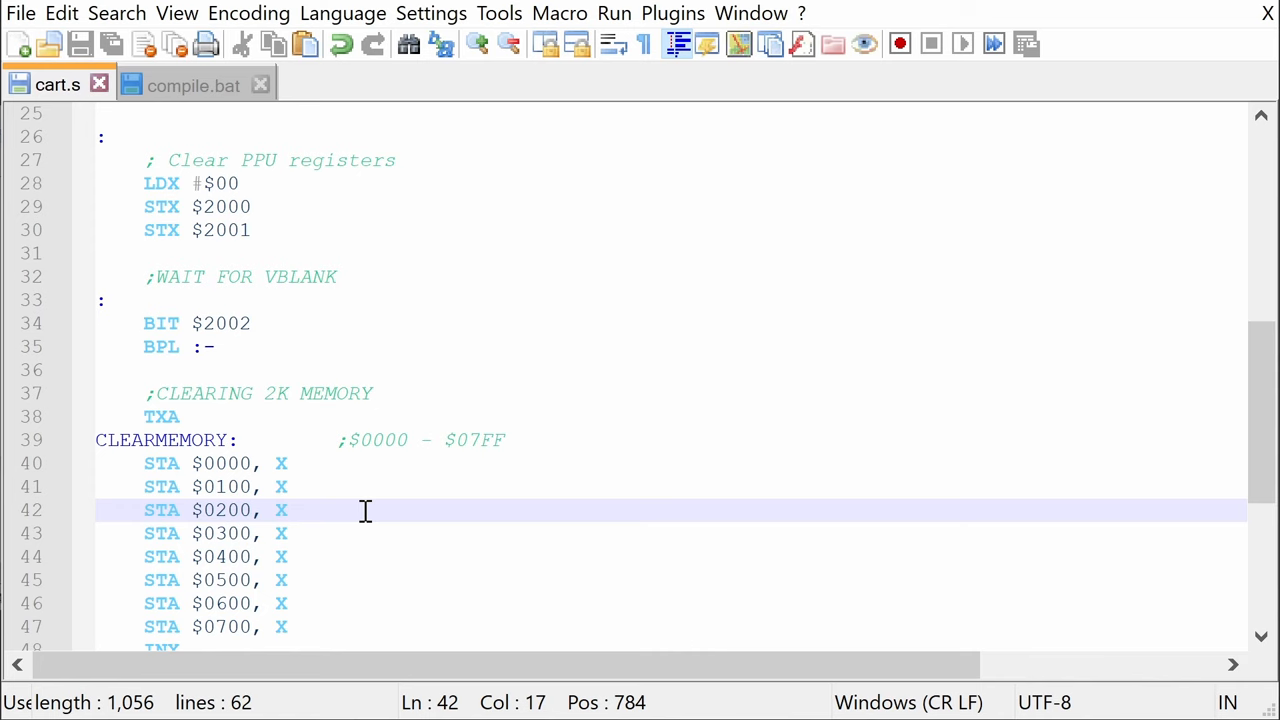
pyautogui.click(288, 510)
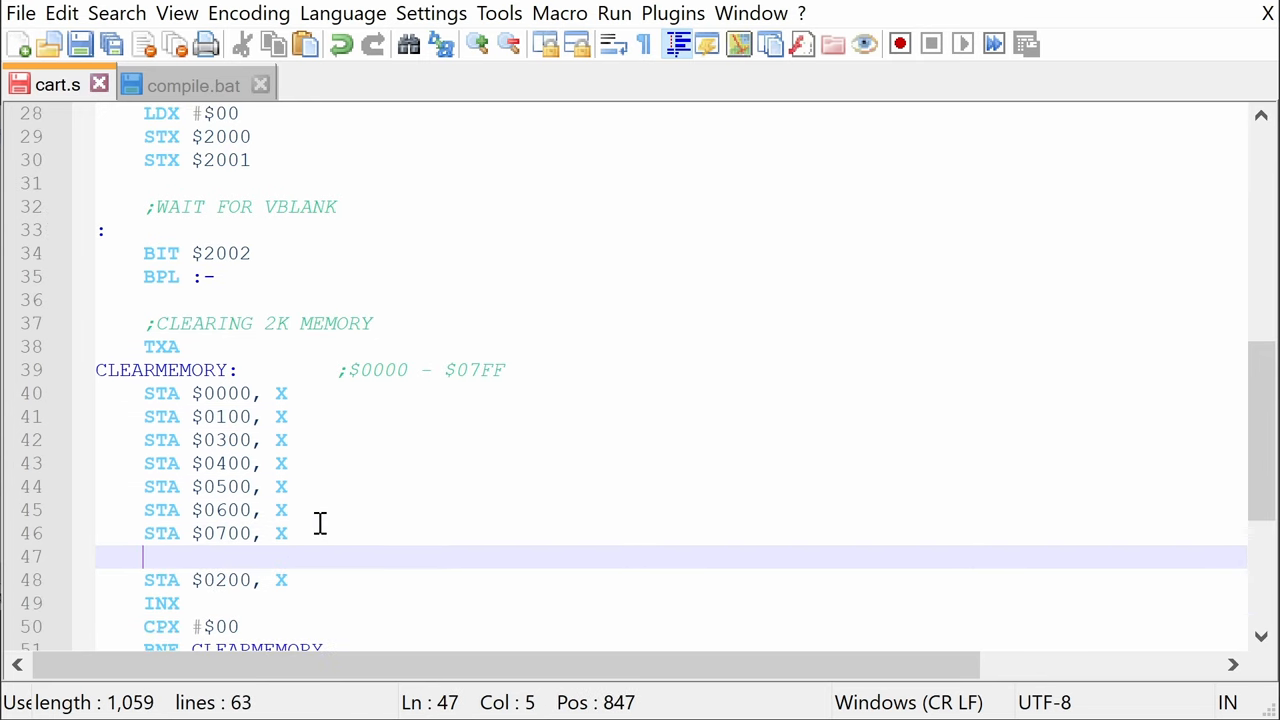
# - Wrap STA $0200,X with LDA #$FF before and LDA #$00 after it
pyautogui.write('LDA')
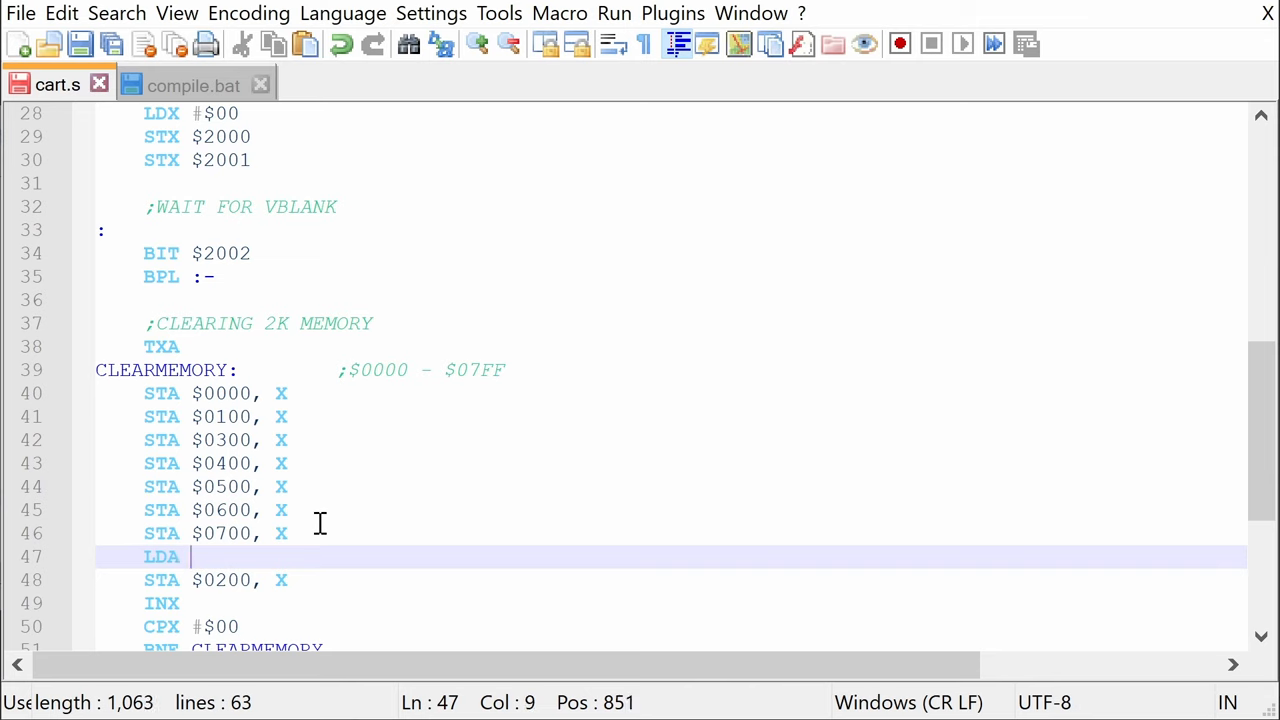
pyautogui.write('#$FF')
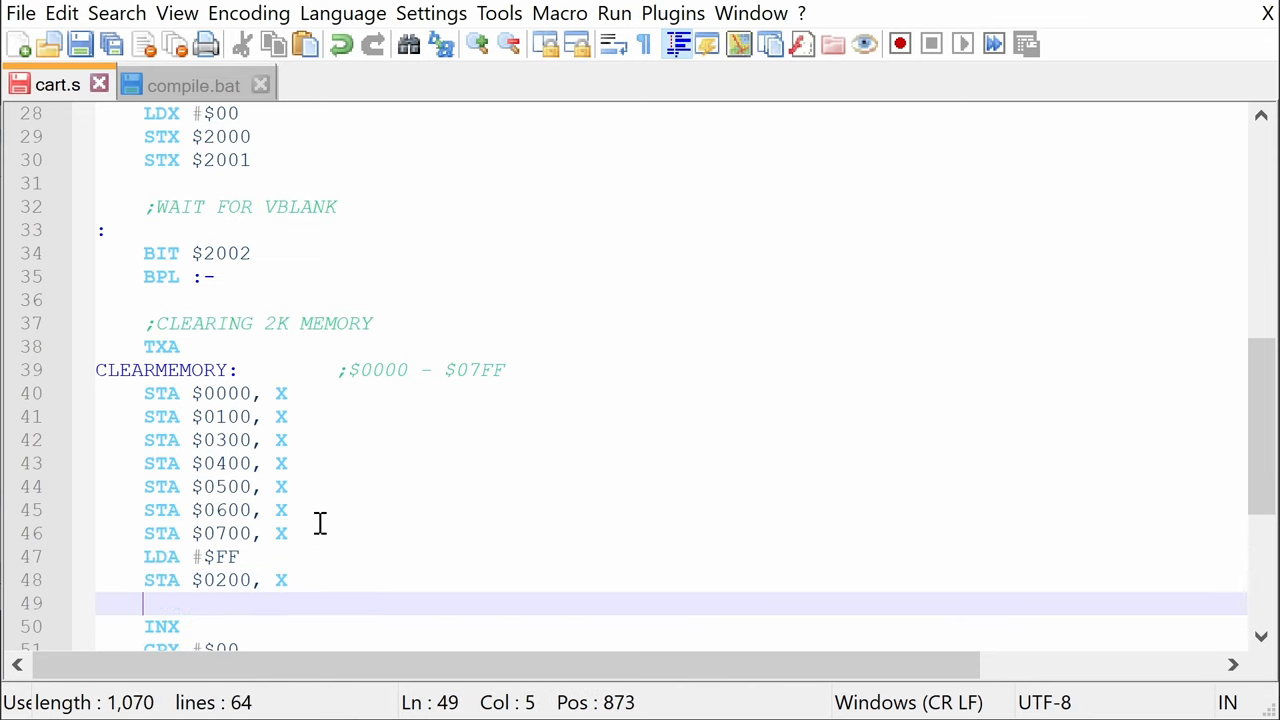
pyautogui.write('LDA #$')
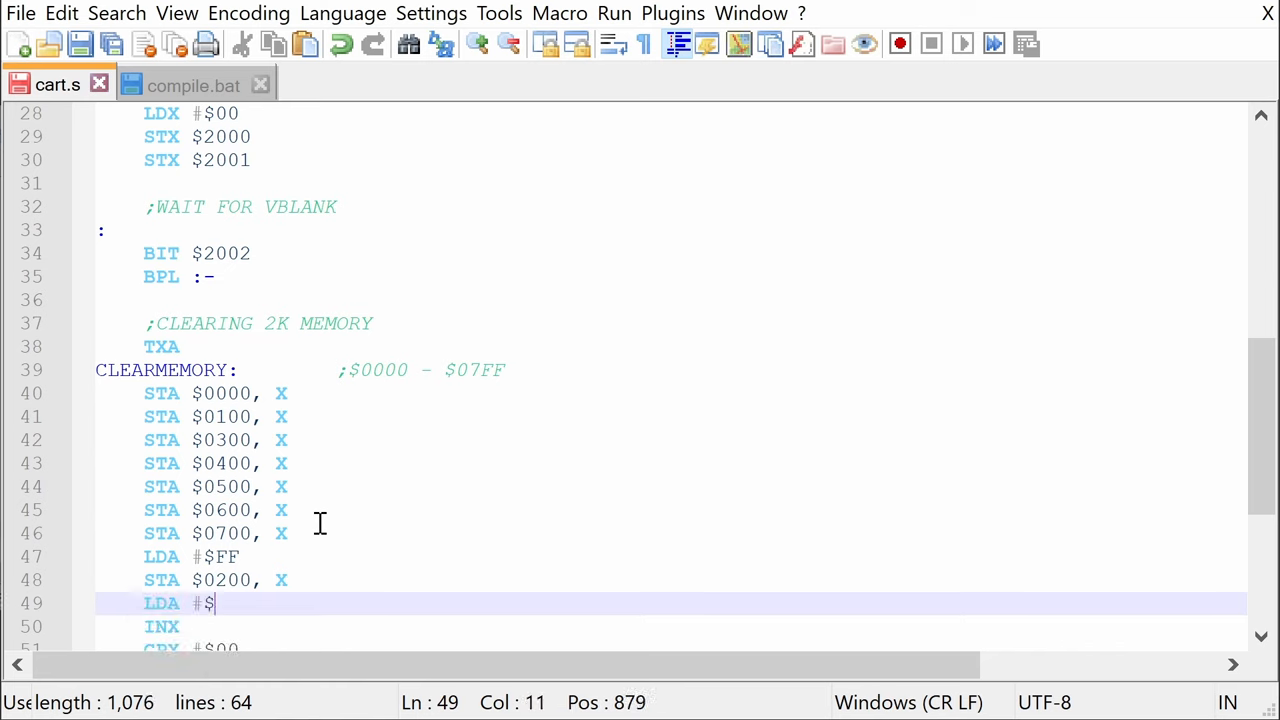
pyautogui.write('00')
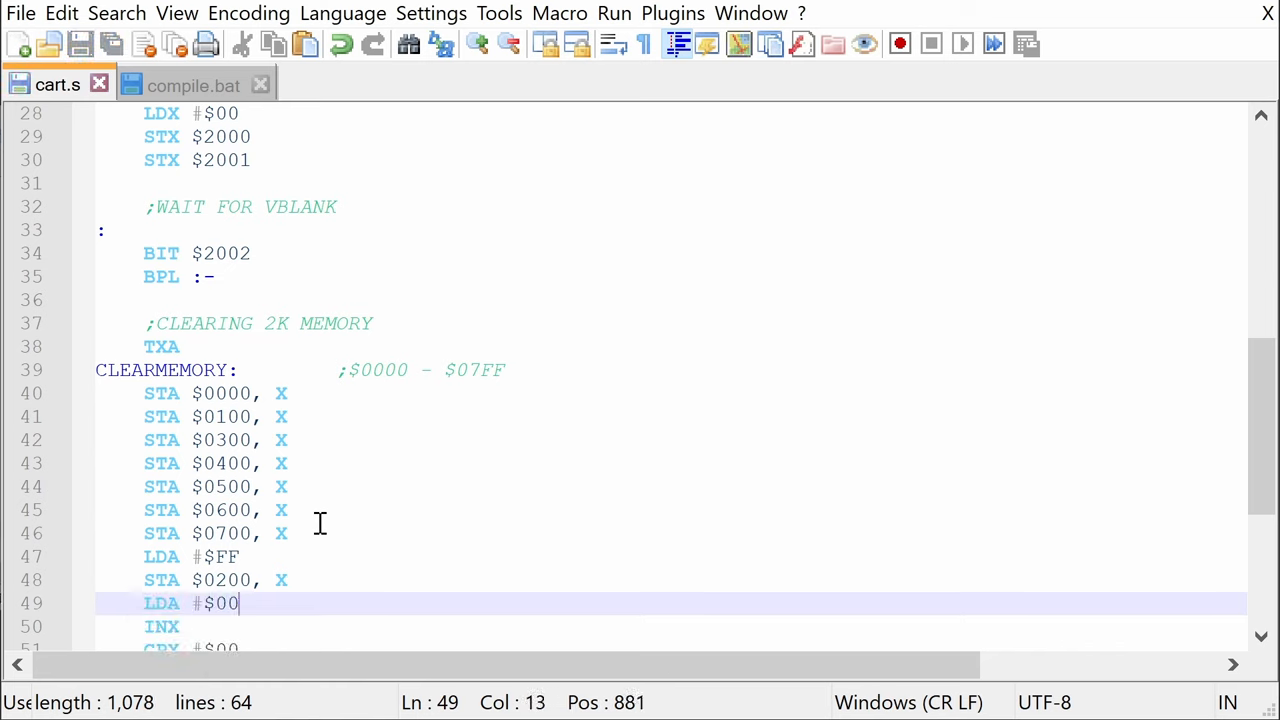
pyautogui.moveTo(290, 582)
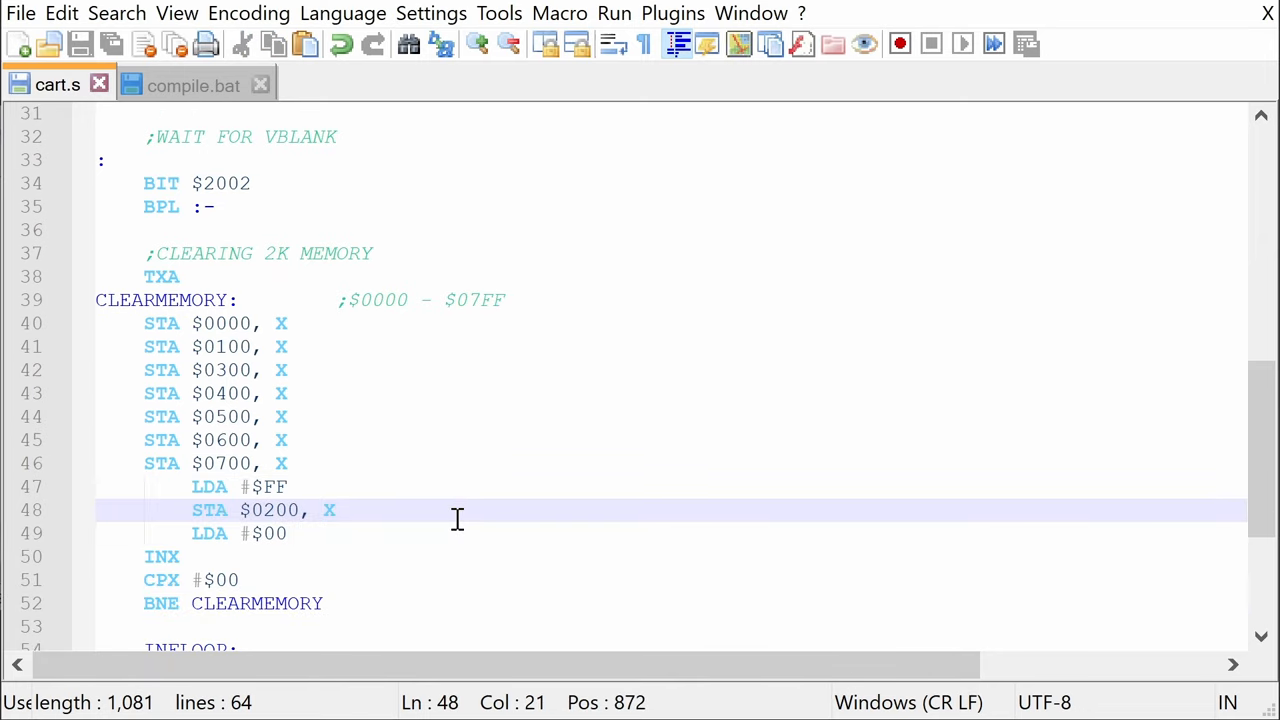
pyautogui.click(335, 510)
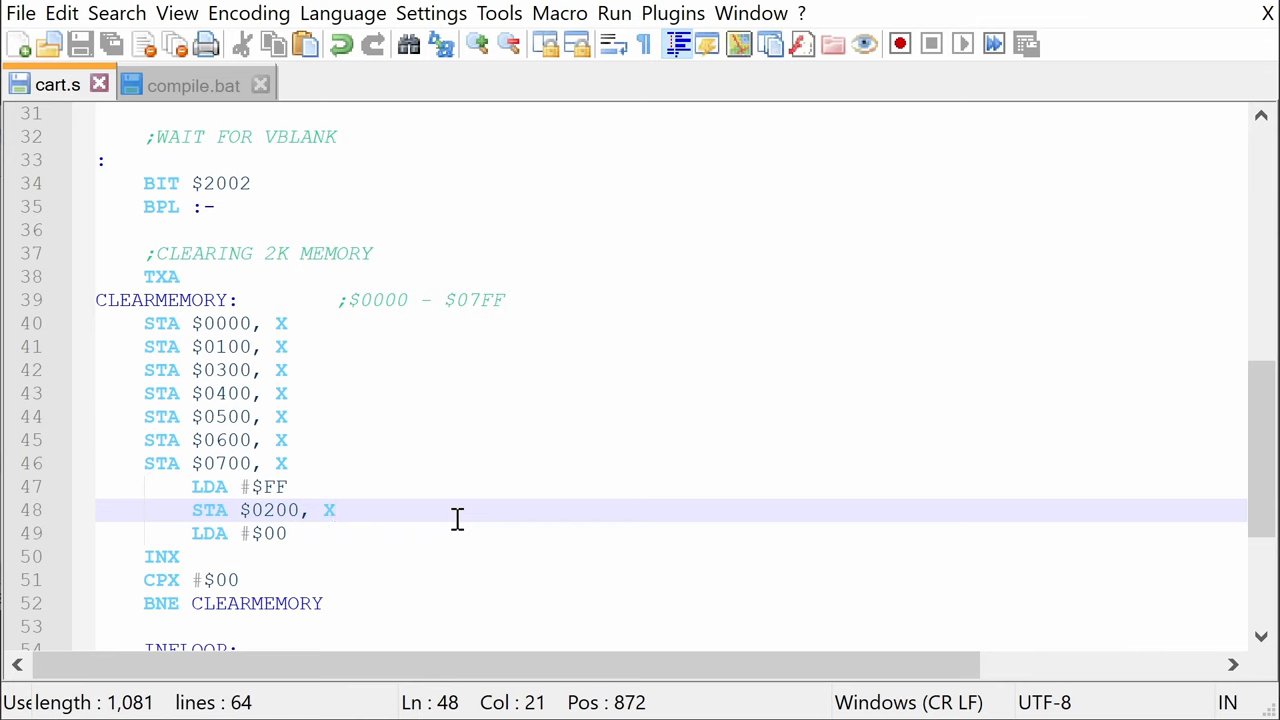
pyautogui.moveTo(242, 213)
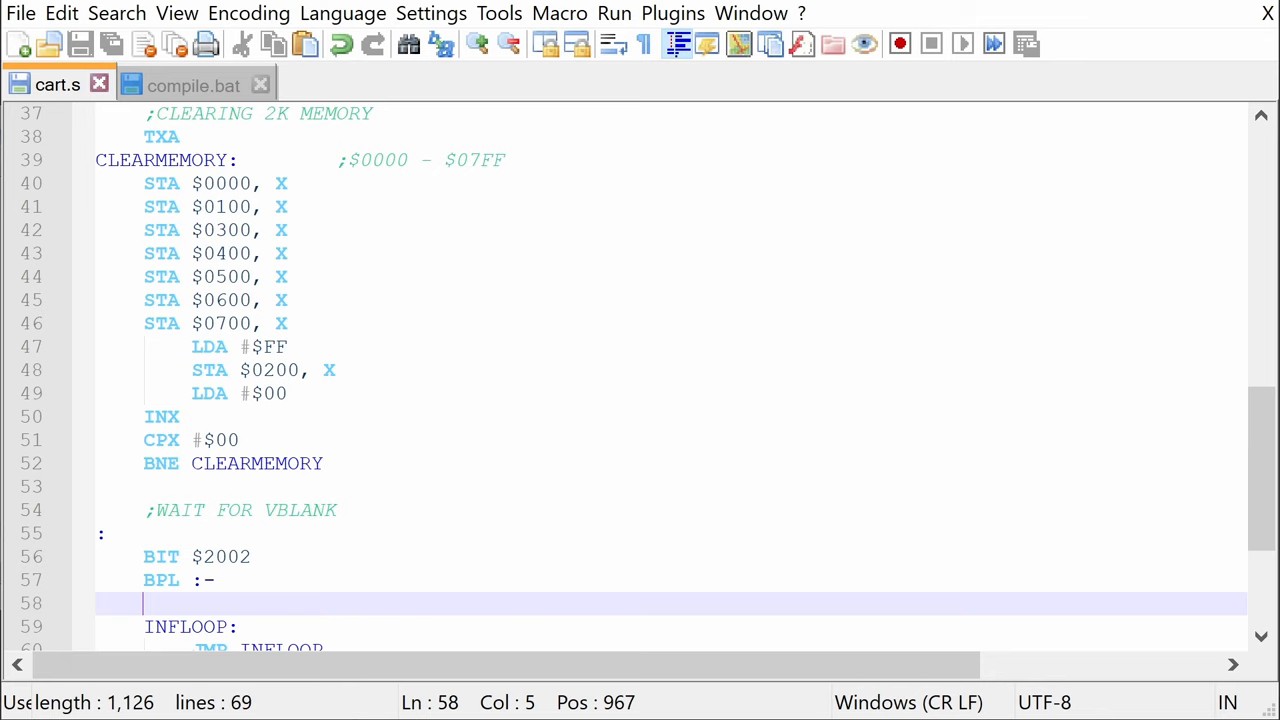
# - Add LDA #$02 and STA $4014 under a ;SETTING SPRITE RANGE comment
pyautogui.write('LDA')
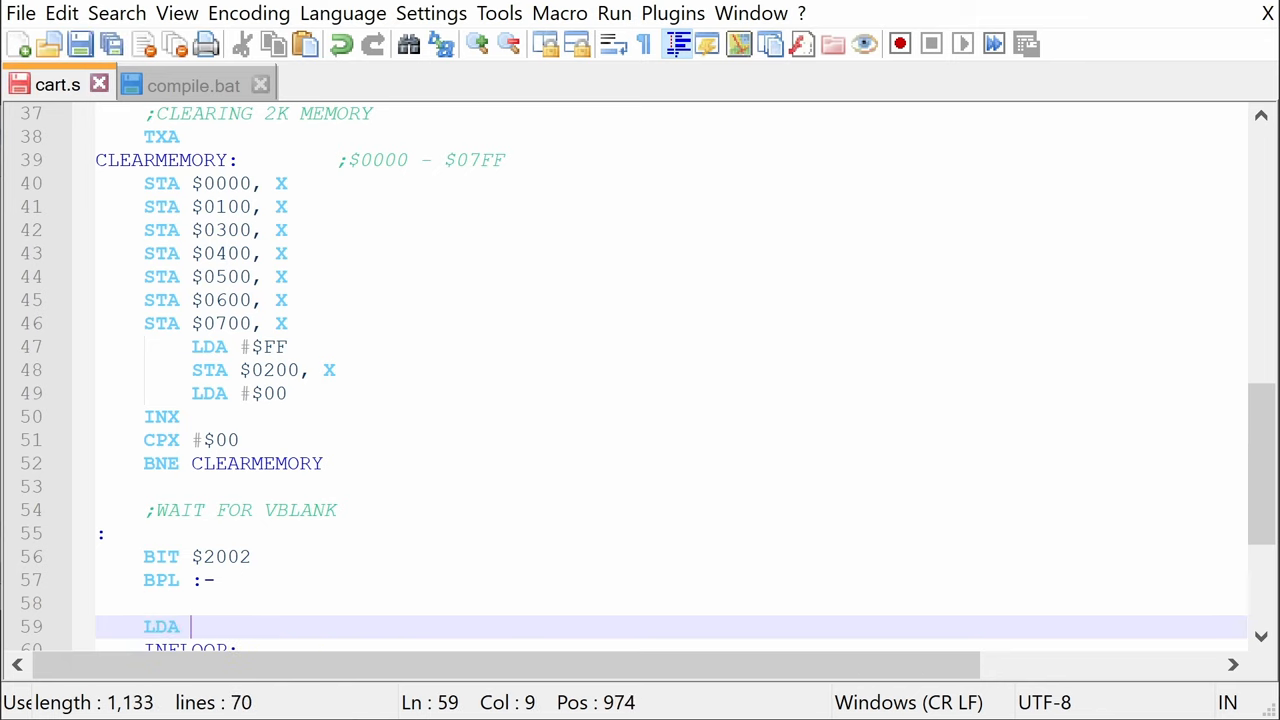
pyautogui.write('#$02')
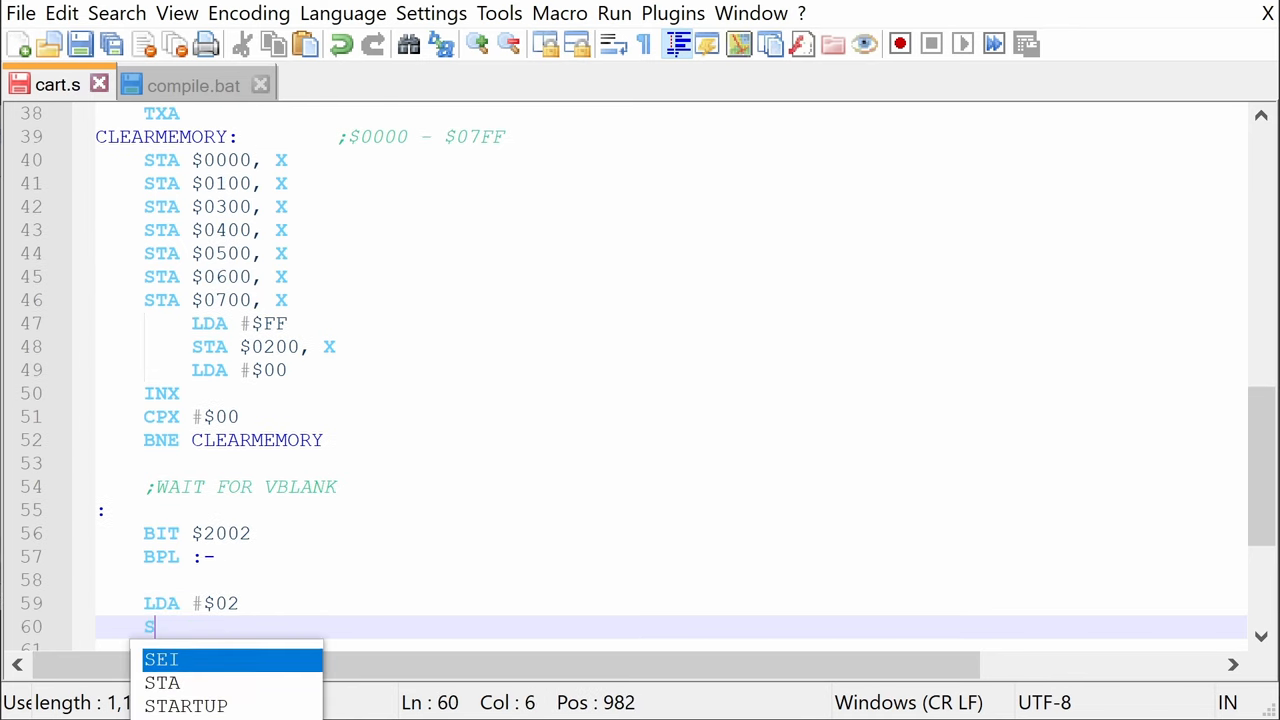
pyautogui.write('TA')
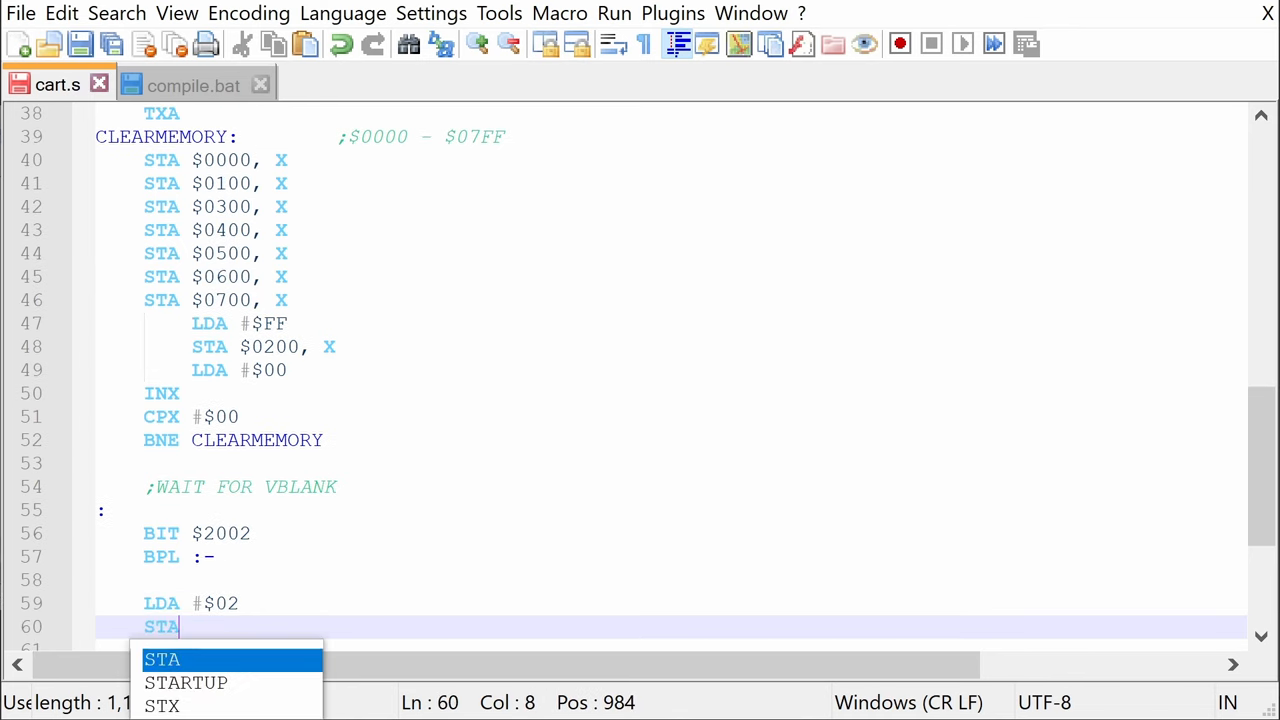
pyautogui.write('$4014')
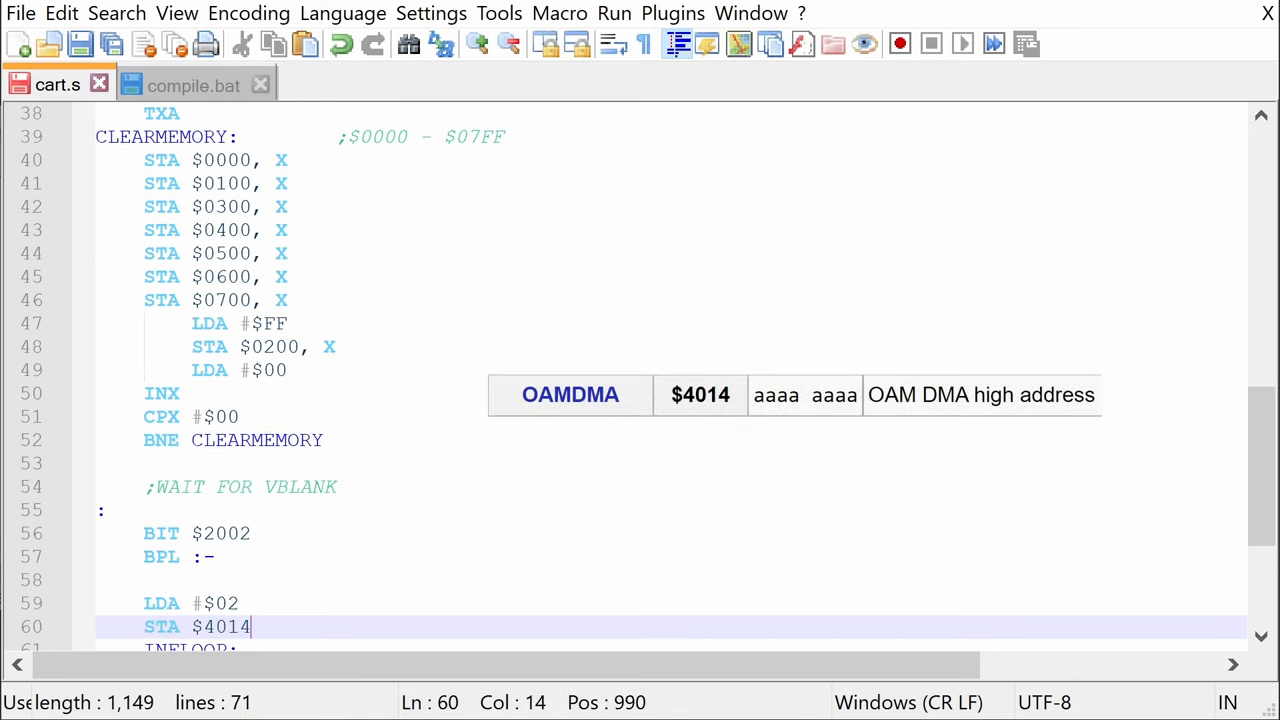
pyautogui.write(';SETTING S')
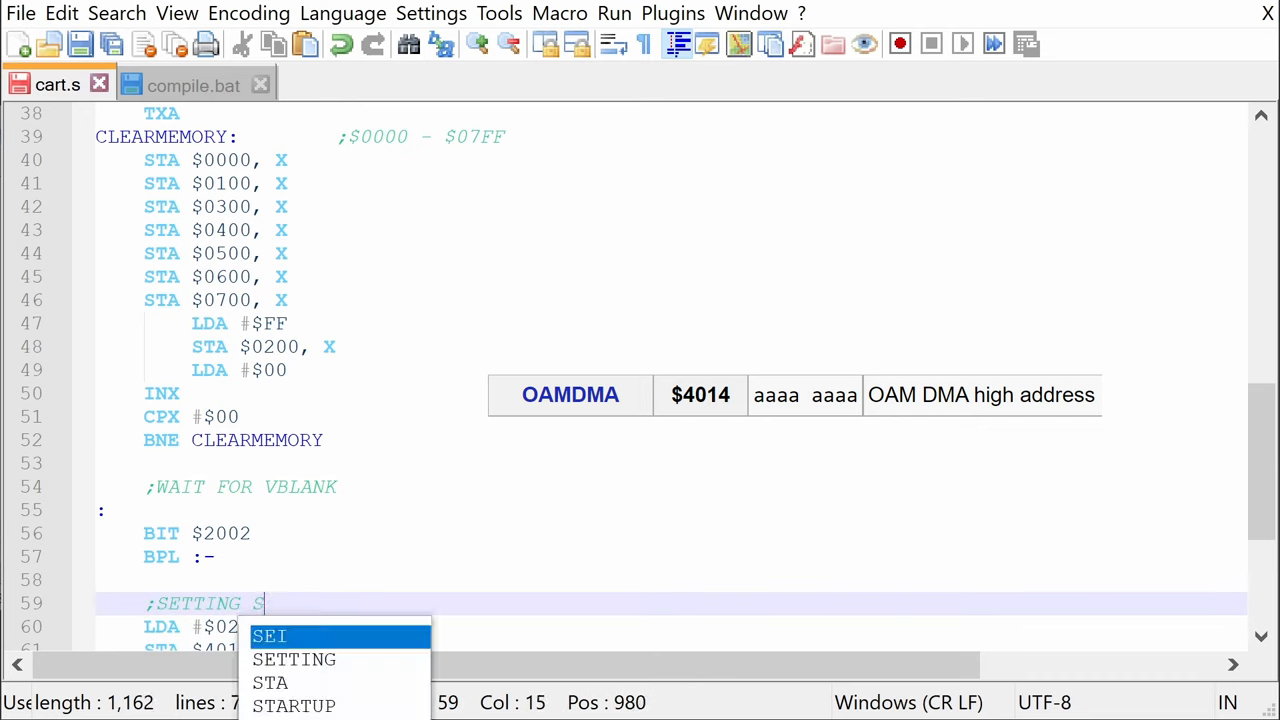
pyautogui.write('PRITE RANGE')
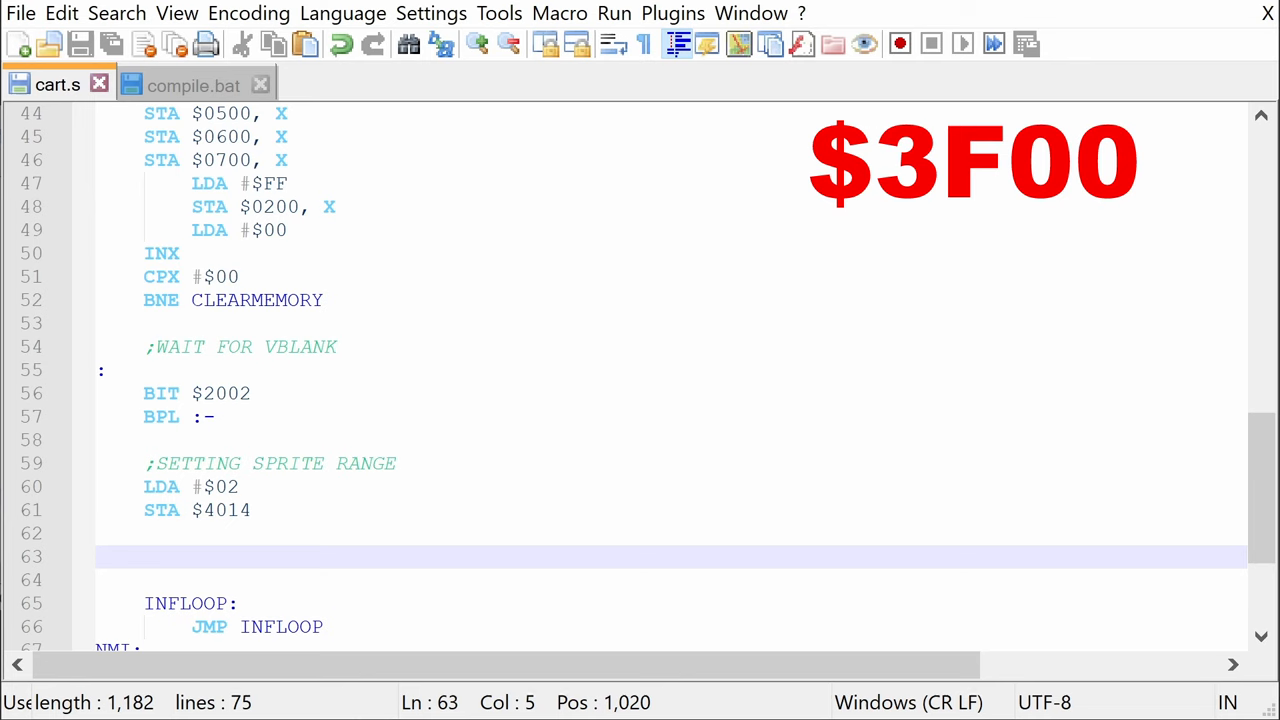
# - Set the PPU address to $3F00: LDA #$3F, STA $2006, LDA #$00, STA $2006
pyautogui.click(145, 557)
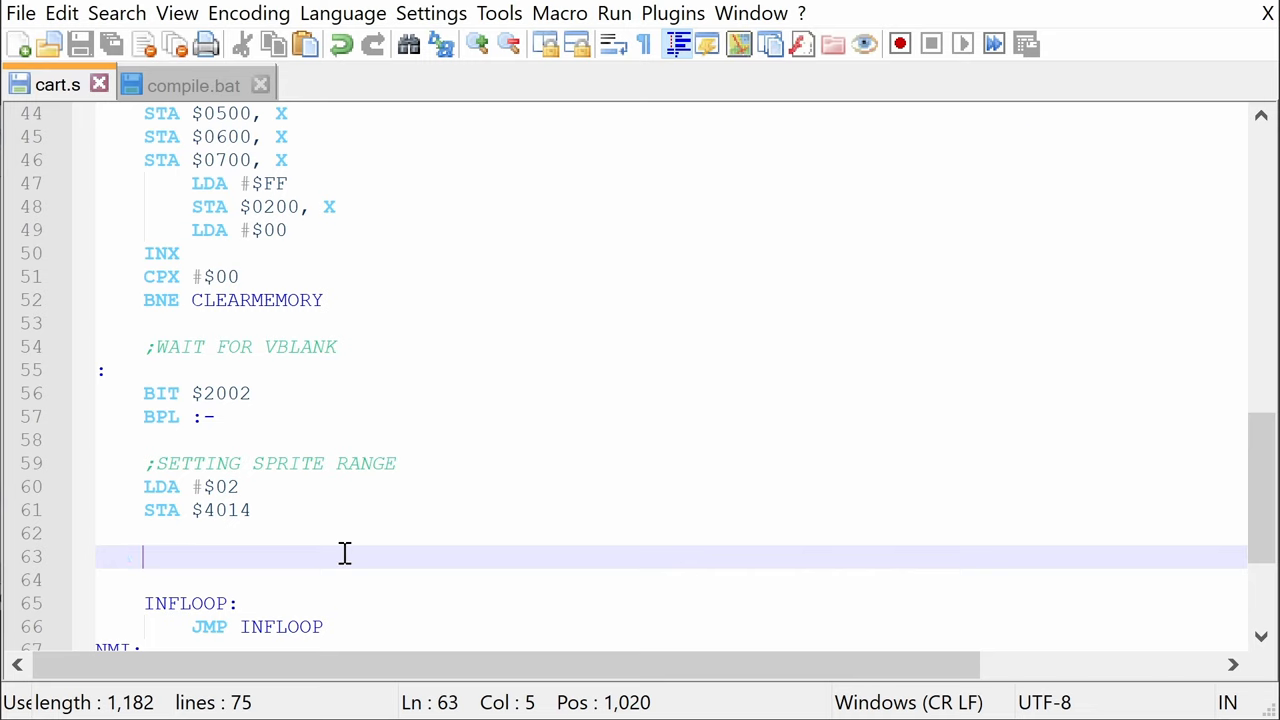
pyautogui.write('LDA #$3F')
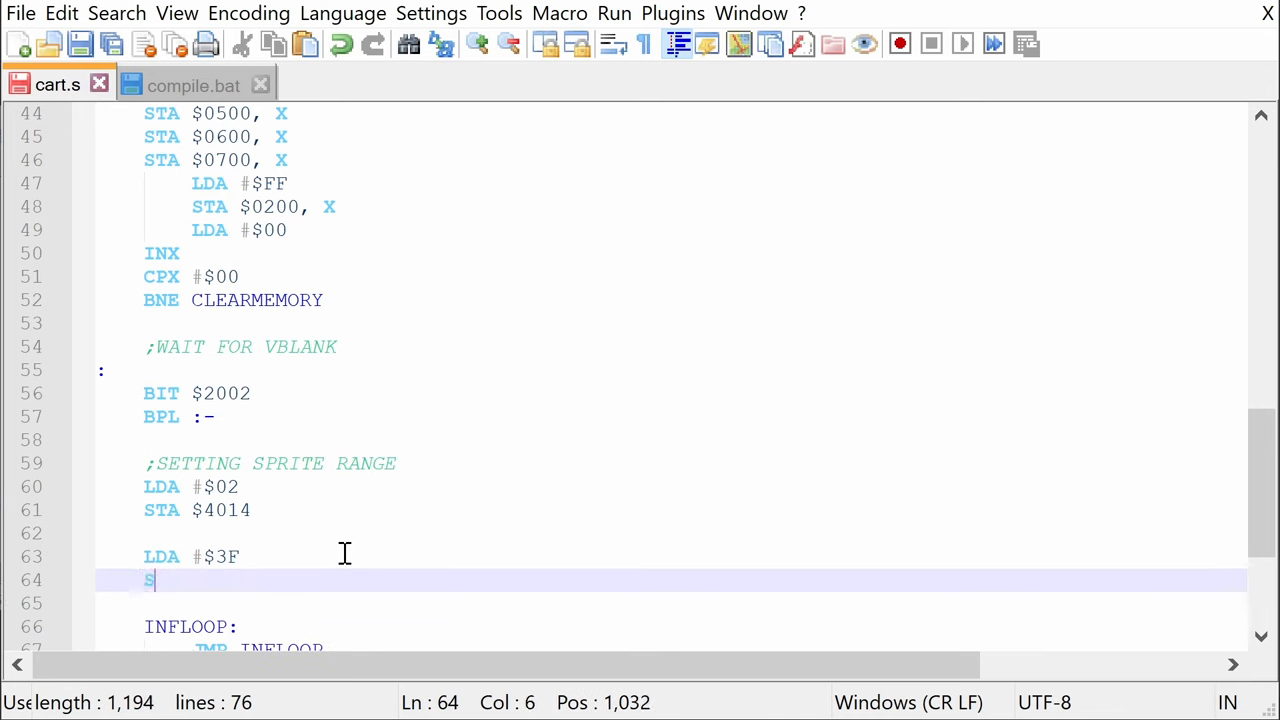
pyautogui.write('AT $2006')
pyautogui.write('STA')
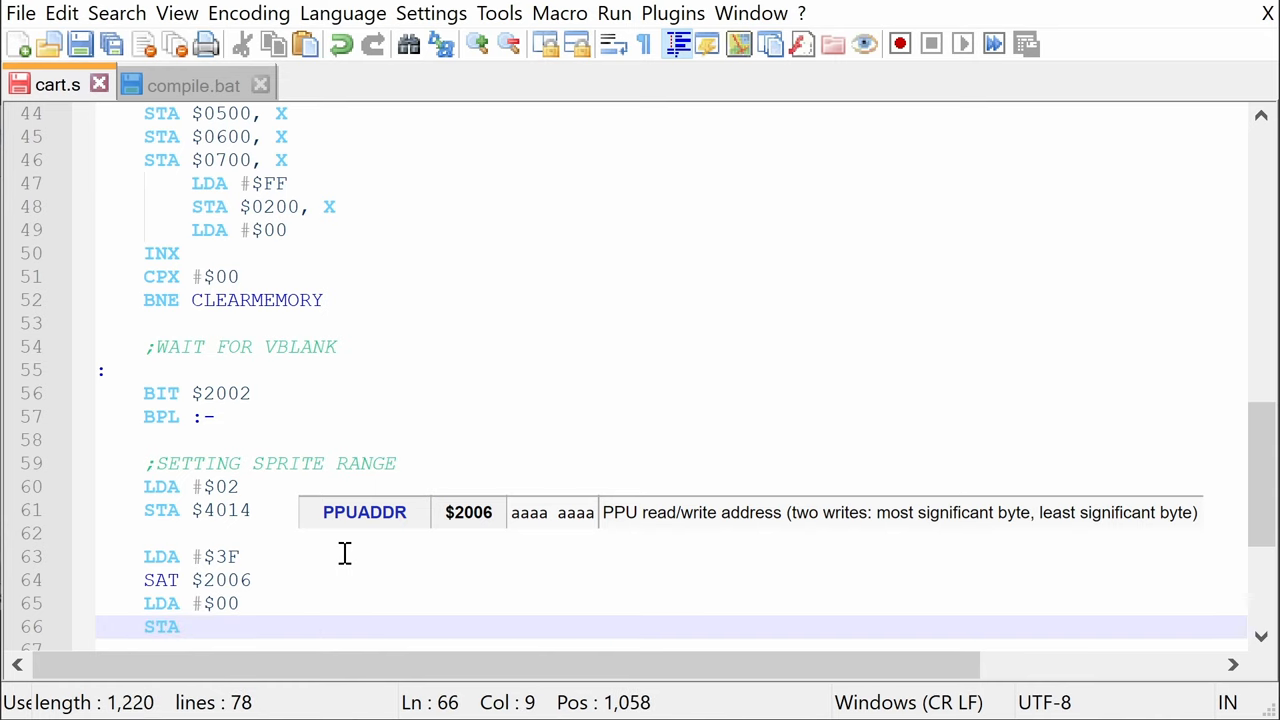
pyautogui.write('$2006')
pyautogui.click(671, 556)
pyautogui.write('    ;$3F00')
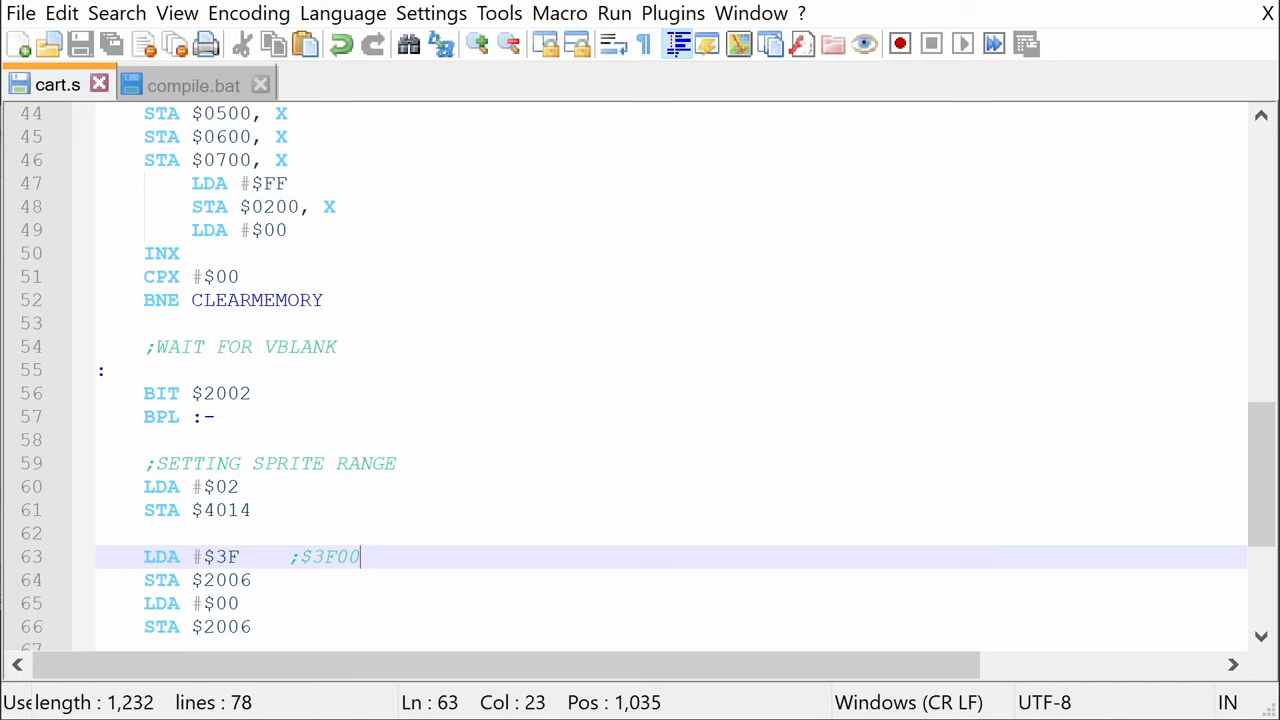
pyautogui.scroll(-3)
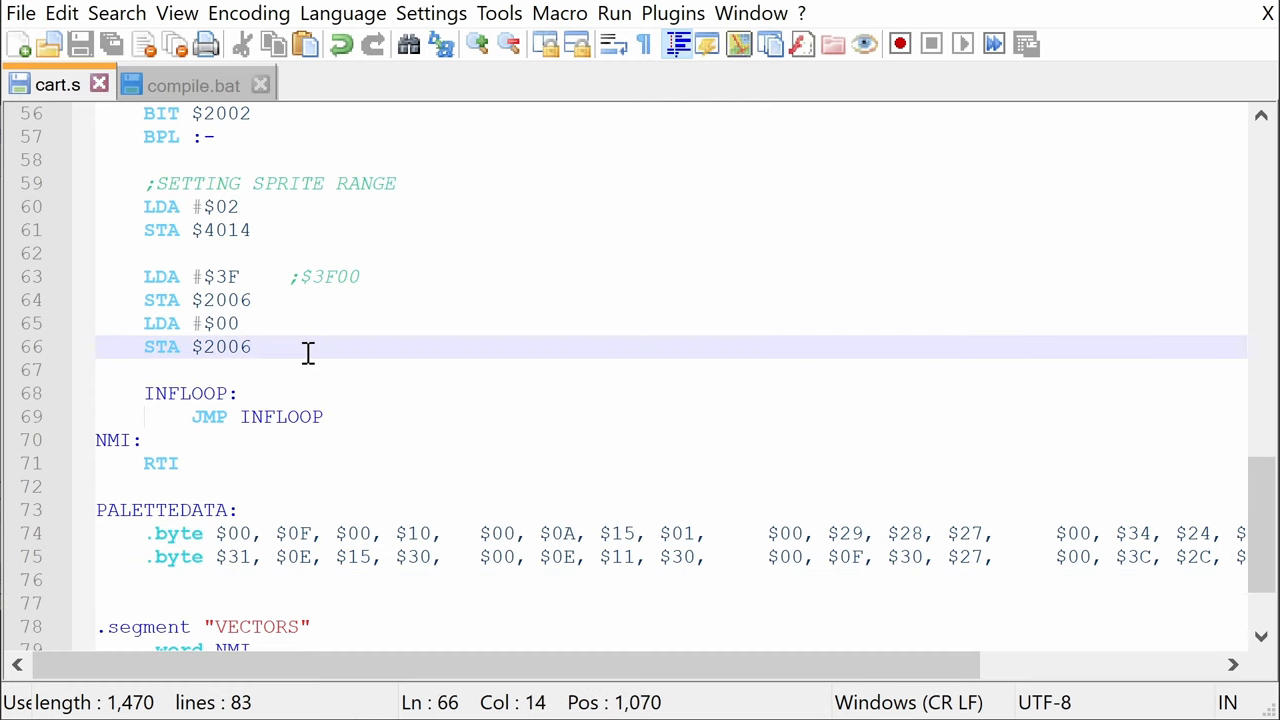
# - Clear X with LDX #$00 after the $2006 writes
pyautogui.press('enter')
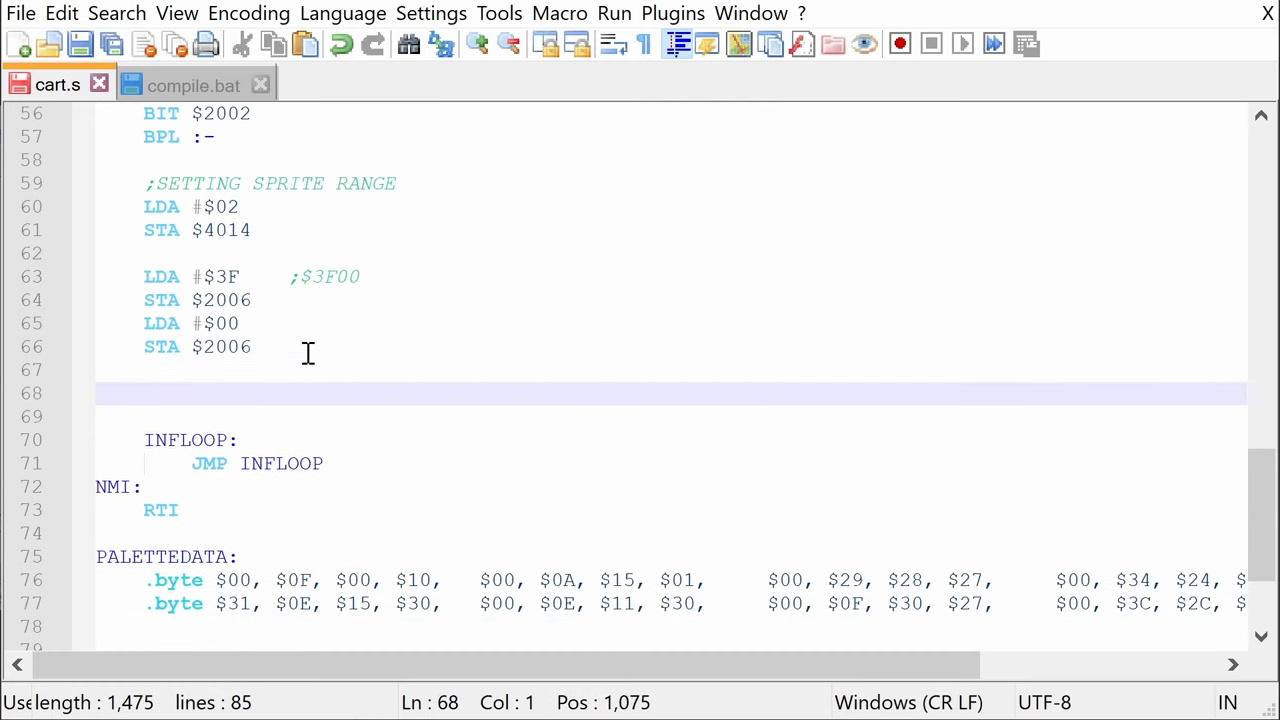
pyautogui.write('LDX')
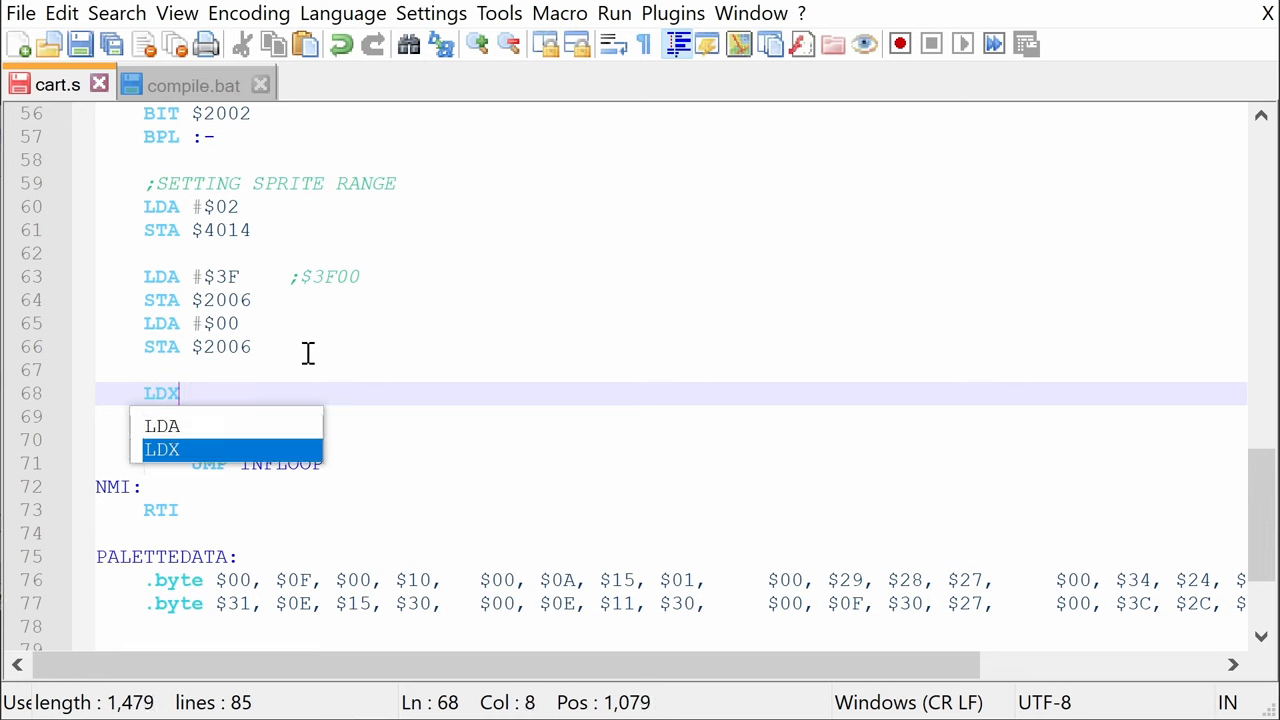
pyautogui.write('#$00')
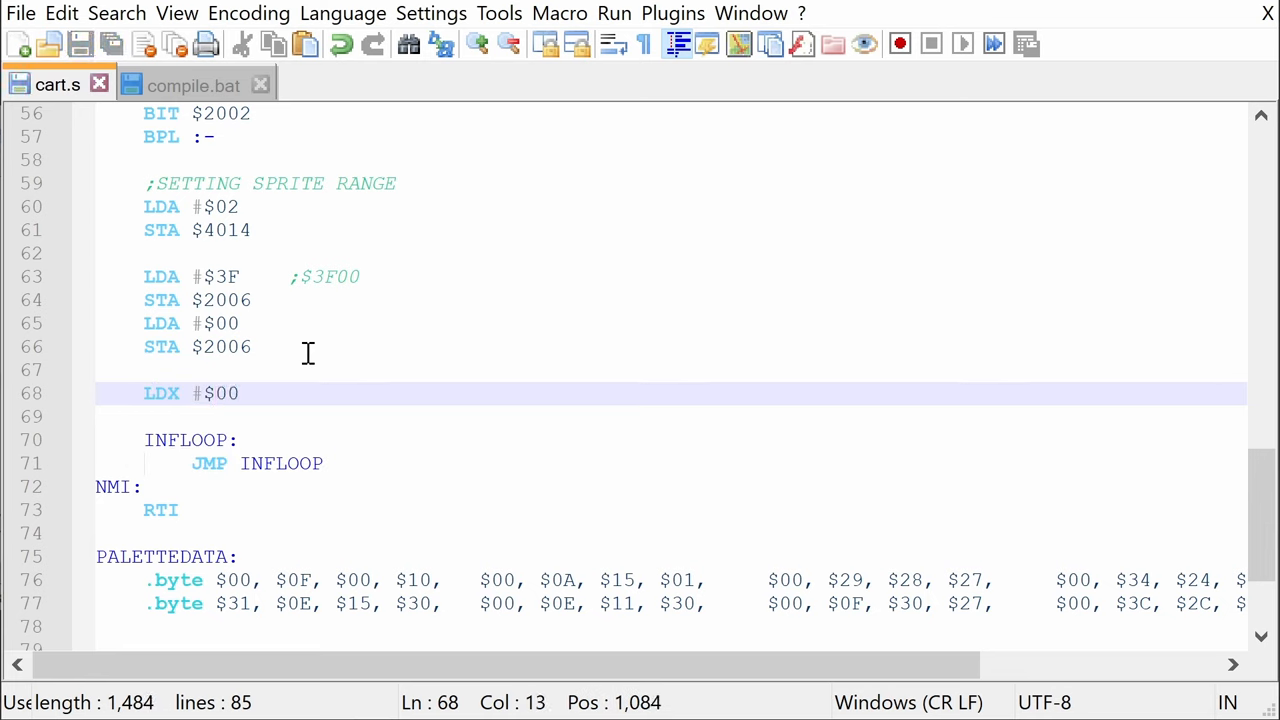
pyautogui.click(240, 393)
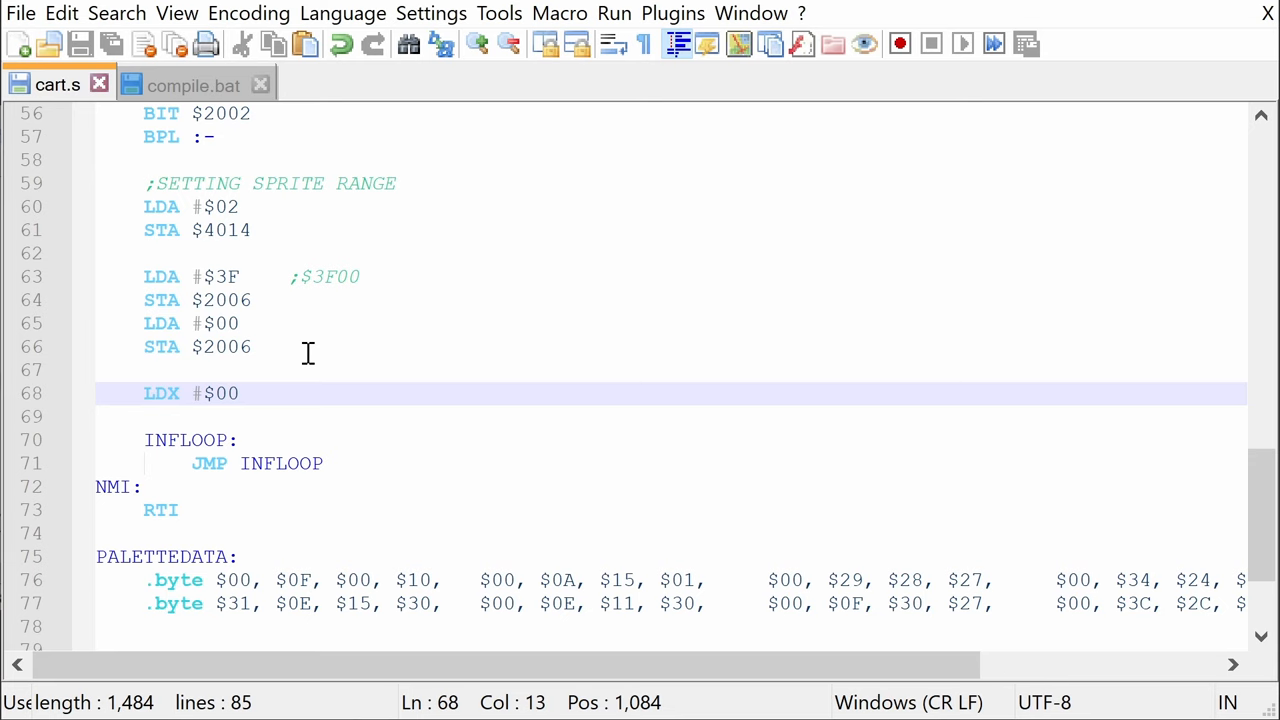
pyautogui.moveTo(308, 353)
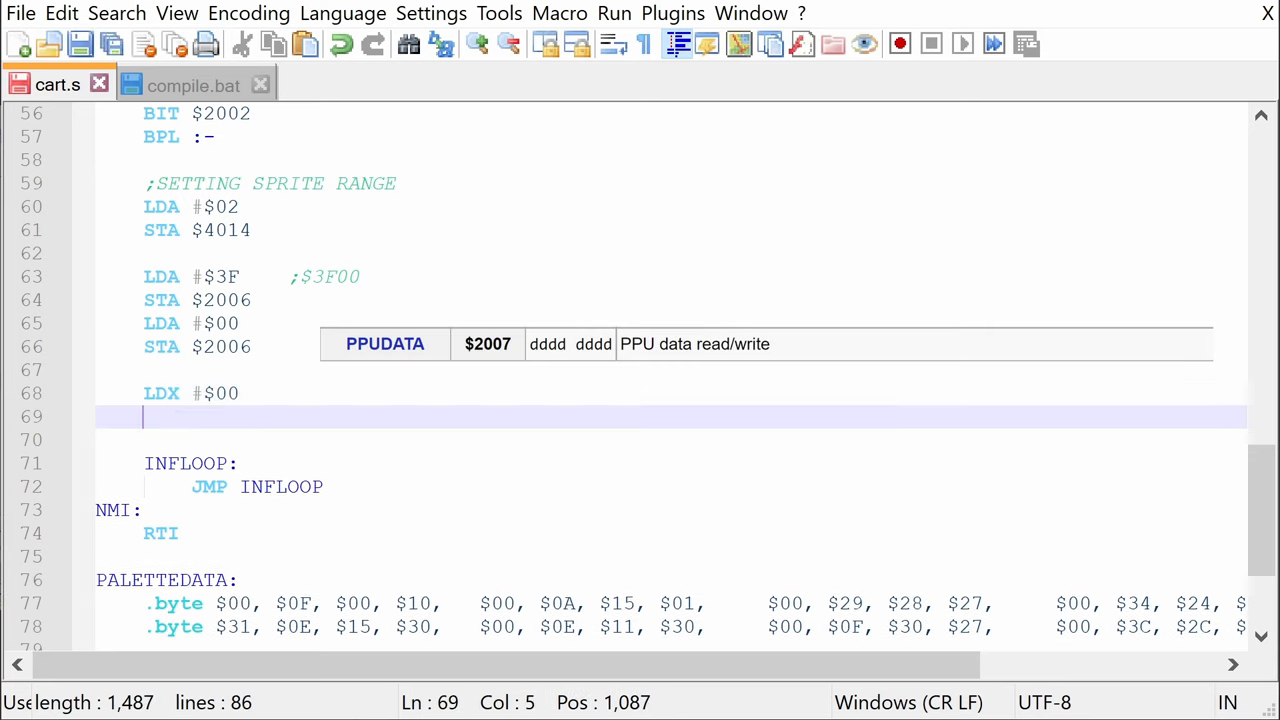
# - Add the LOADPALETTES loop: LDA PALETTEDATA,X, STA $2007, INX, CPX #$20, BNE LOADPALETTES
pyautogui.write('LOADPAL')
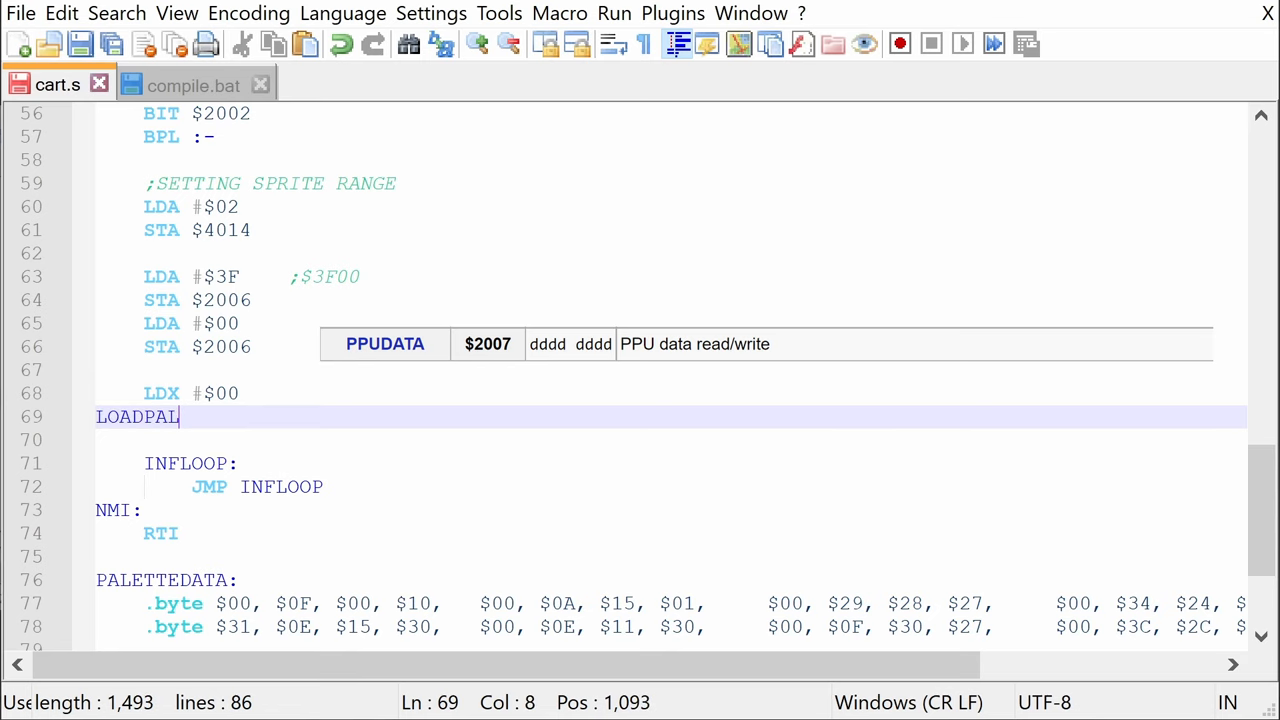
pyautogui.write('ETTES')
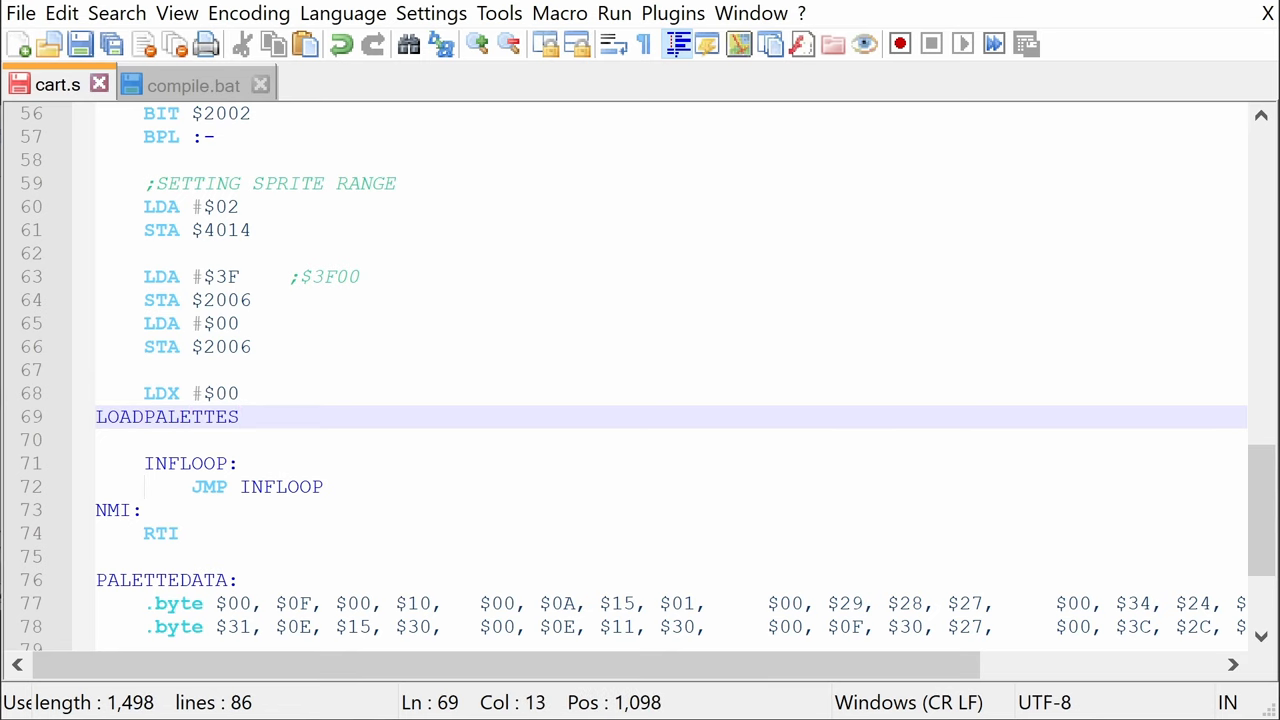
pyautogui.write('L')
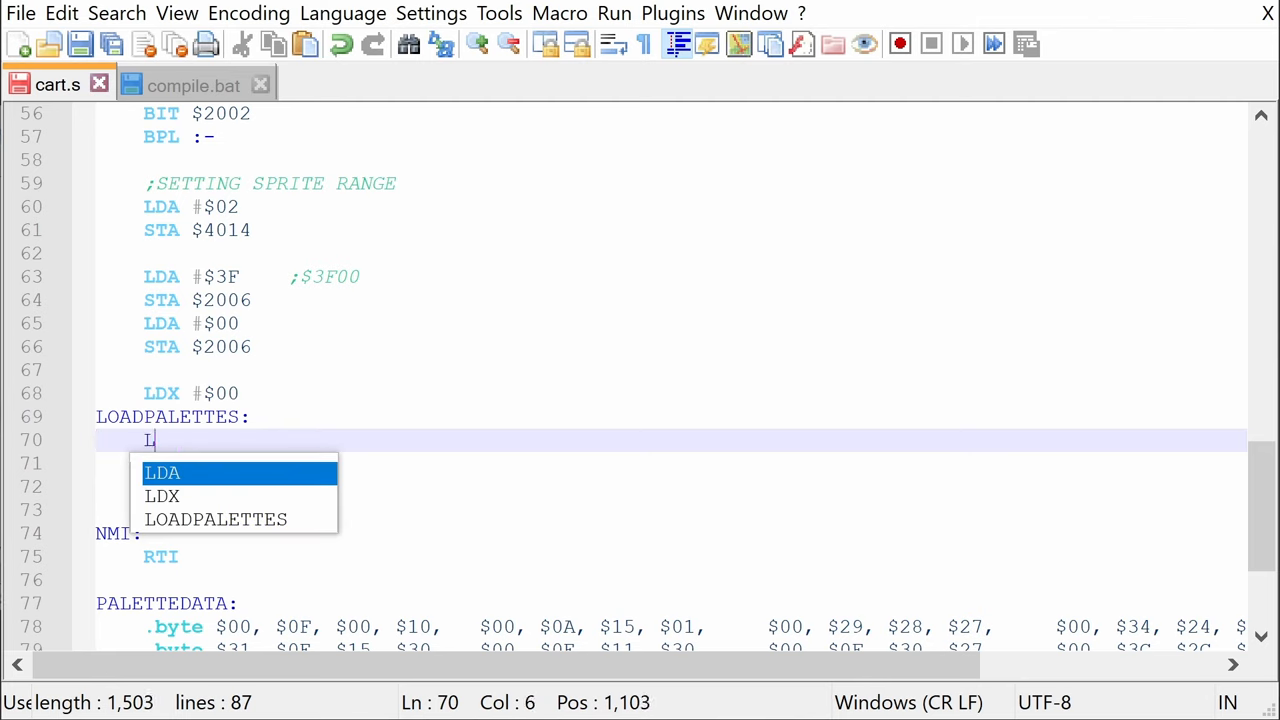
pyautogui.write('DA PALETTEDATA, X')
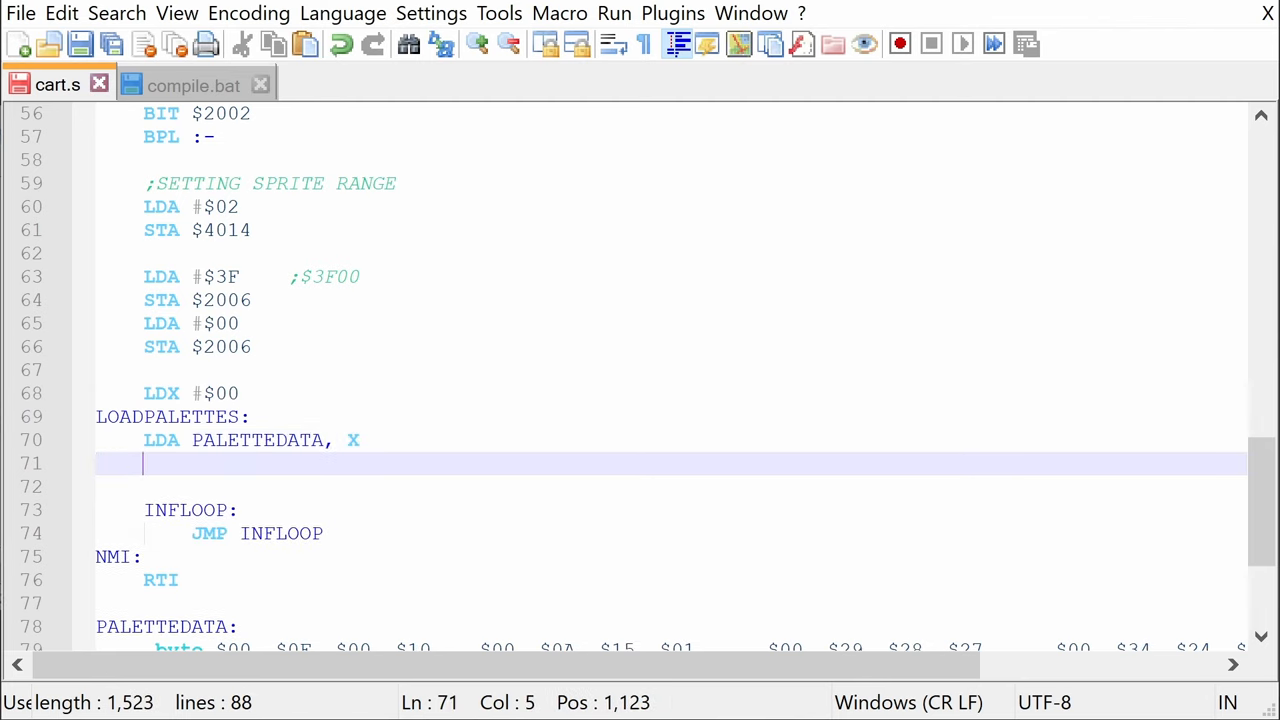
pyautogui.write('STA $2007')
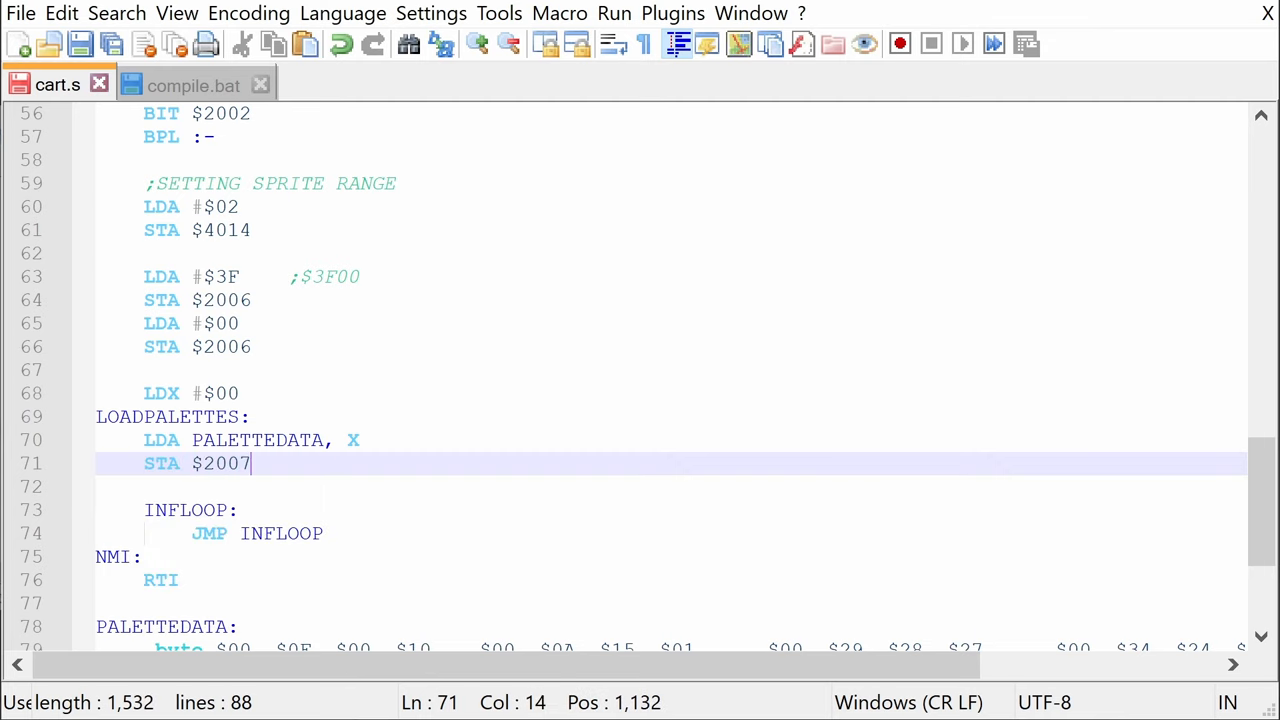
pyautogui.write('INX')
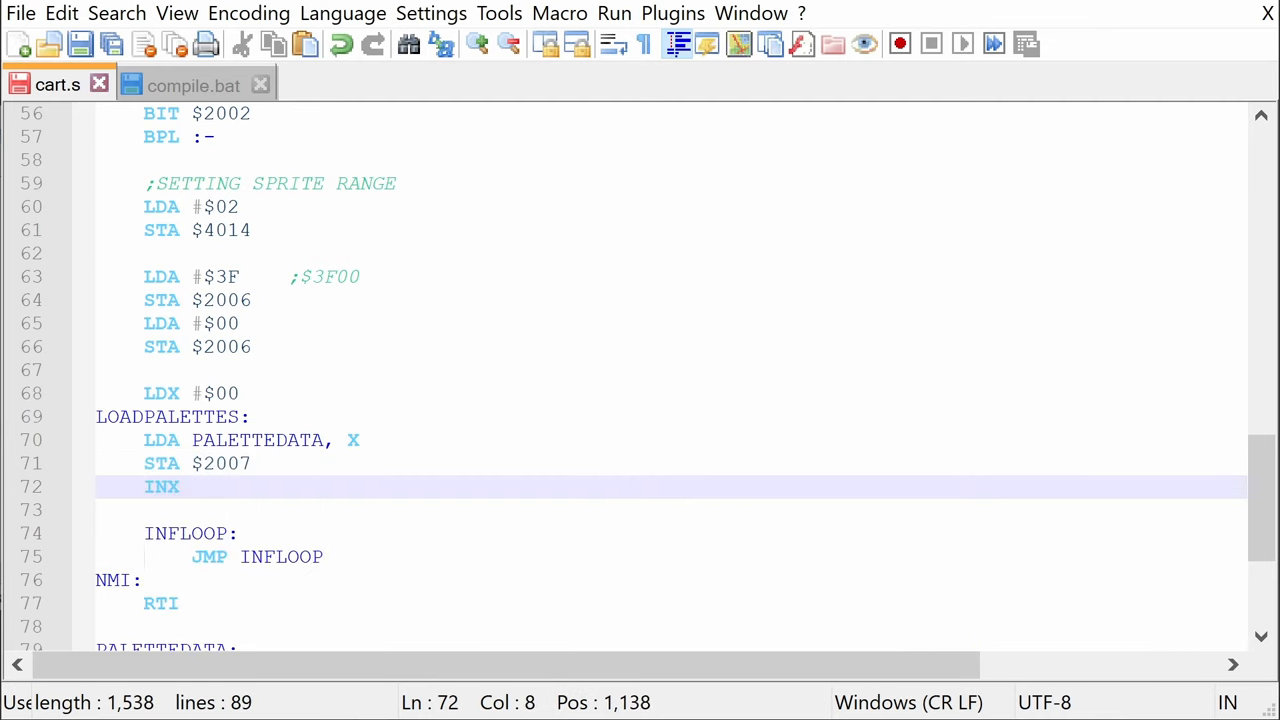
pyautogui.write('CPX #')
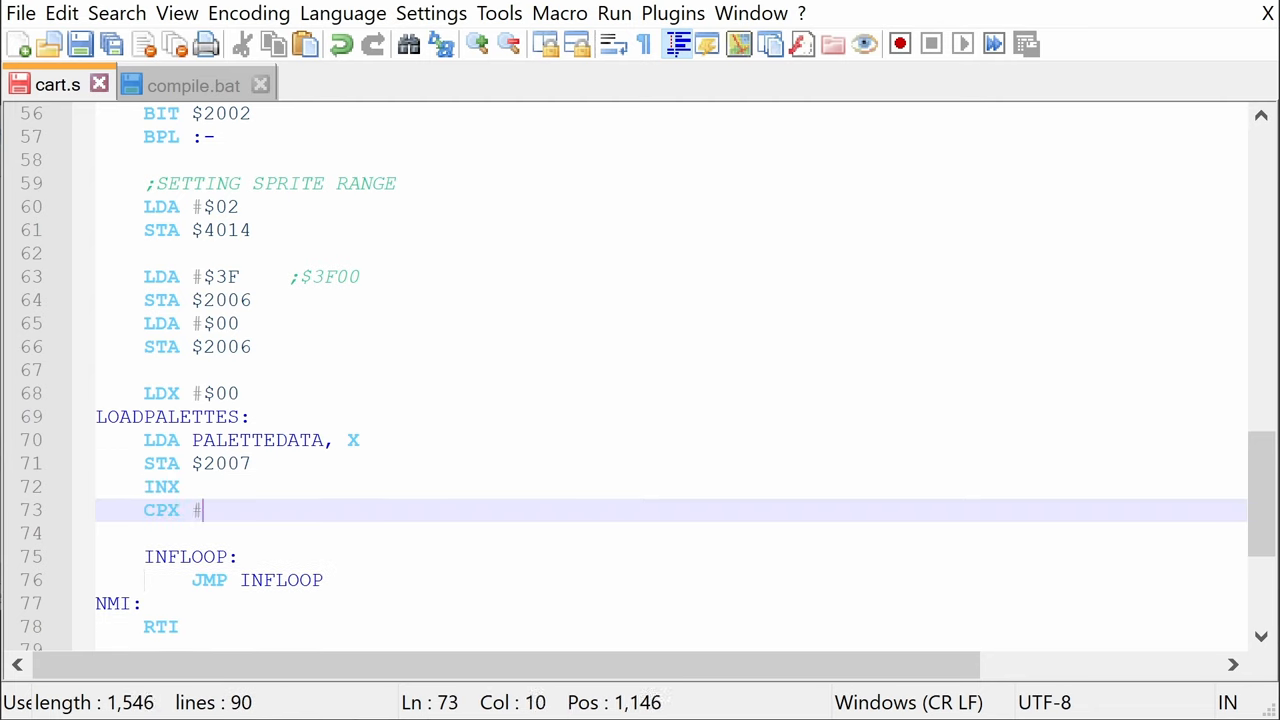
pyautogui.write('$20')
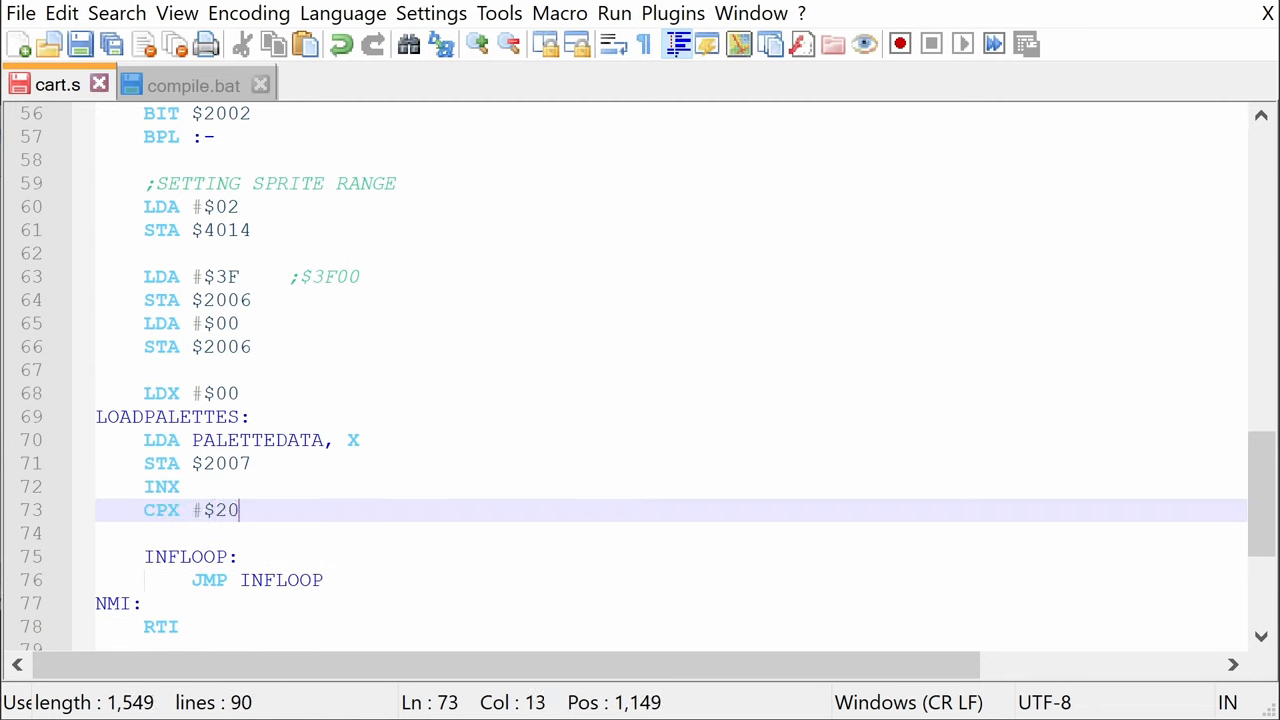
pyautogui.write('BNE LOADPALETTES')
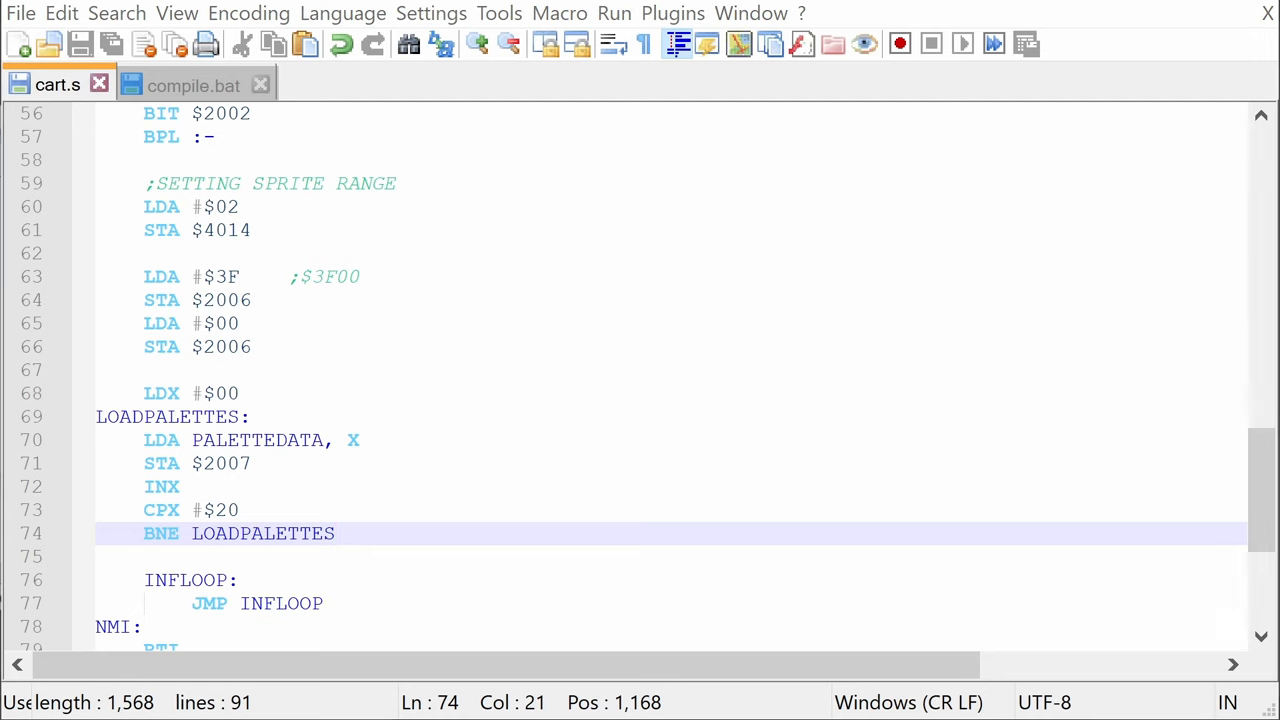
# - Scroll down through cart.s below the palette-loading loop
pyautogui.scroll(-3)
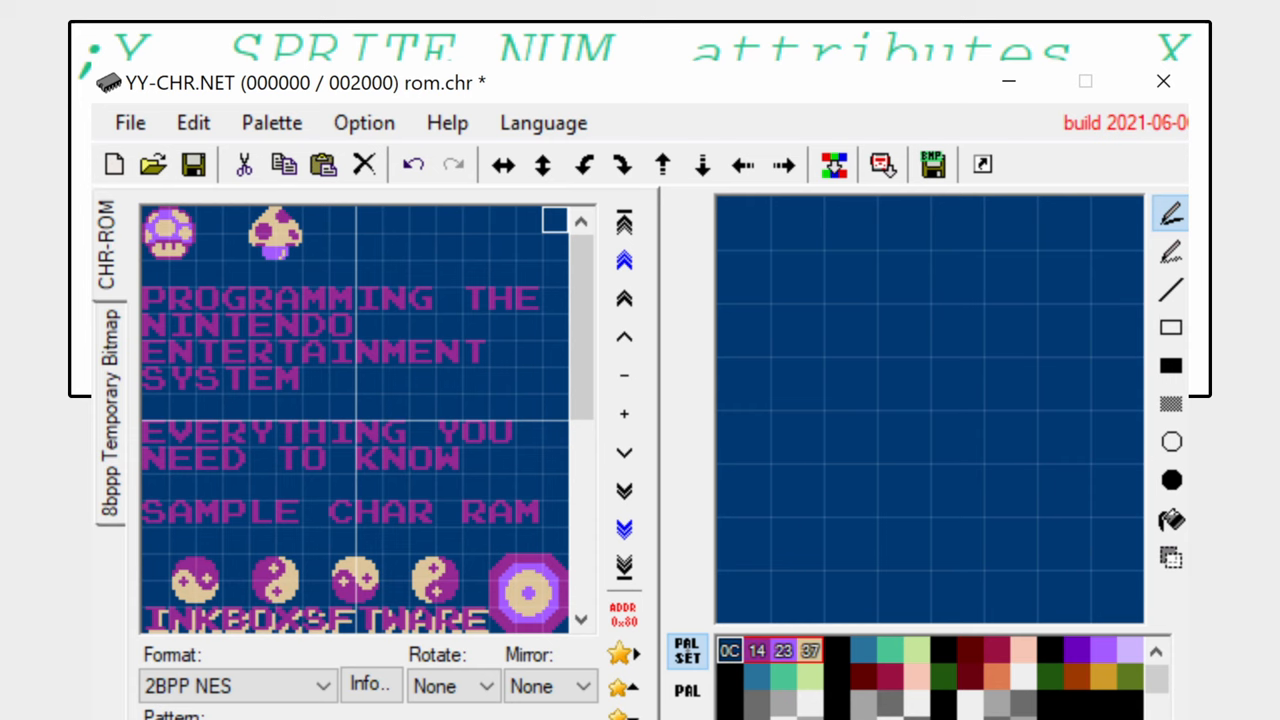
# - Select the first mushroom tile in YY-CHR's CHR-ROM tile sheet
pyautogui.click(168, 233)
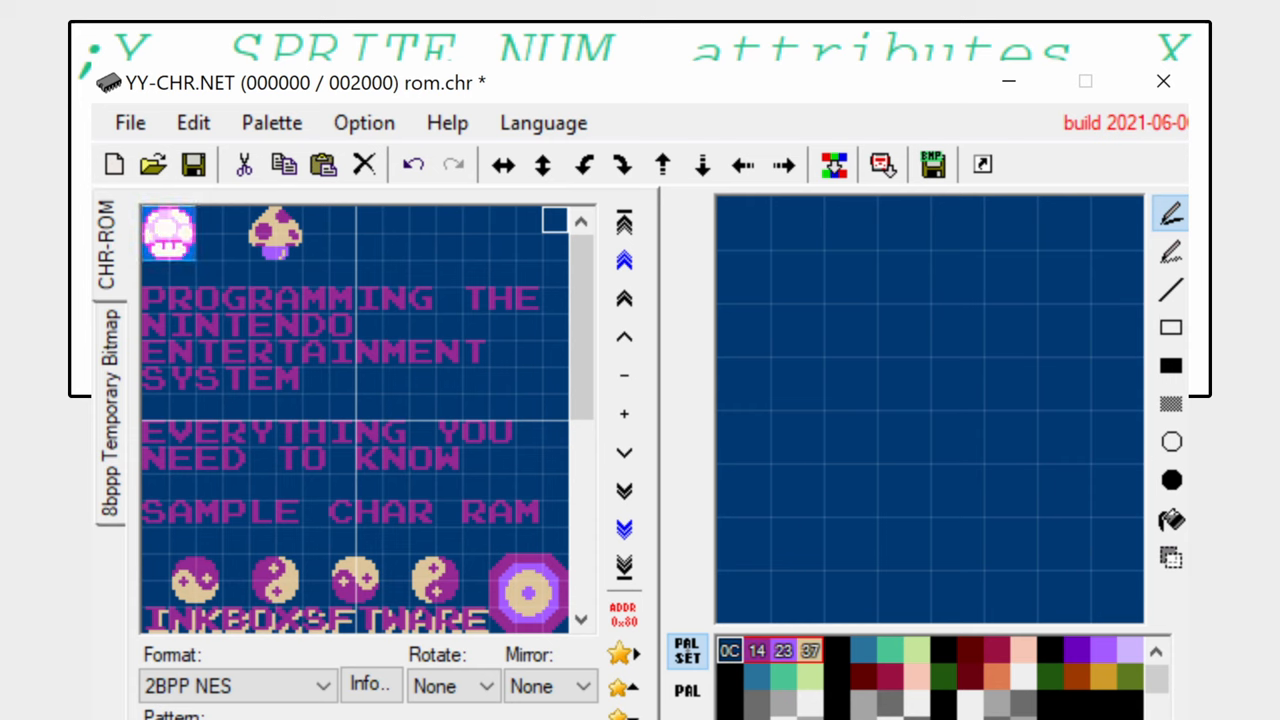
pyautogui.click(168, 232)
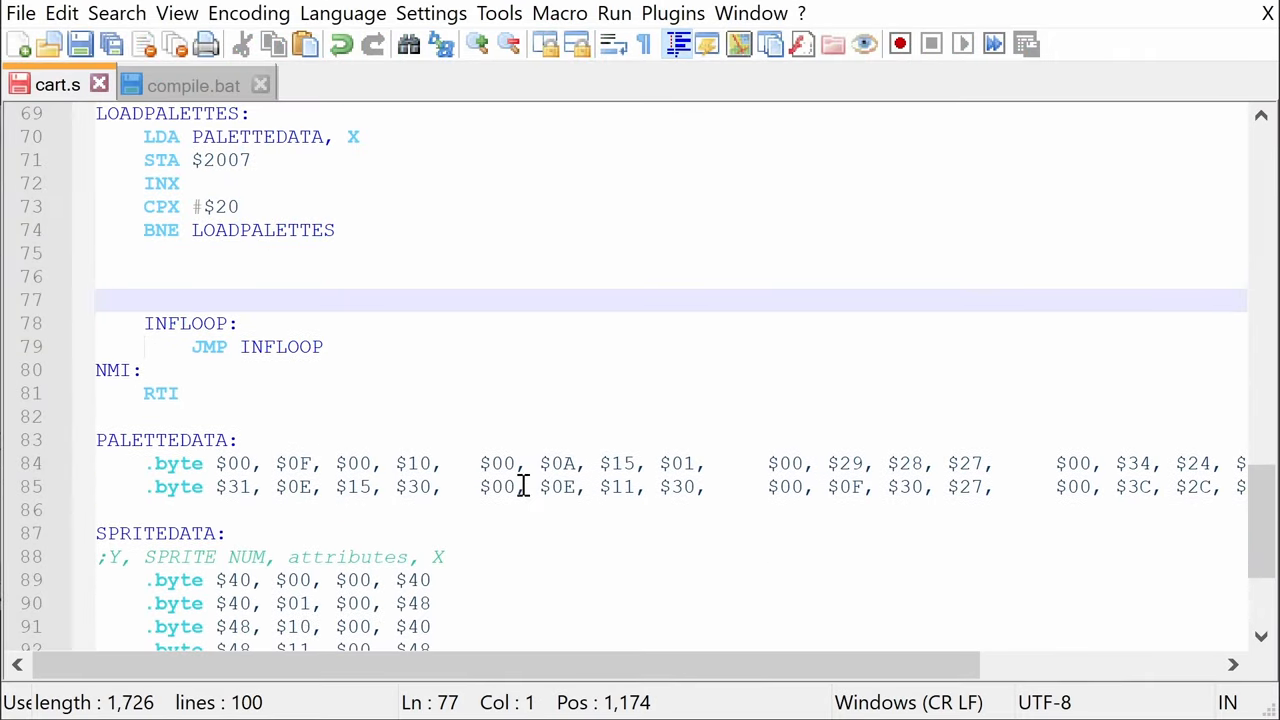
# - Write the LOADSPRITES loop copying SPRITEDATA into $0200,X until X reaches $10
pyautogui.write('LDX #$00')
pyautogui.write('LOADSP')
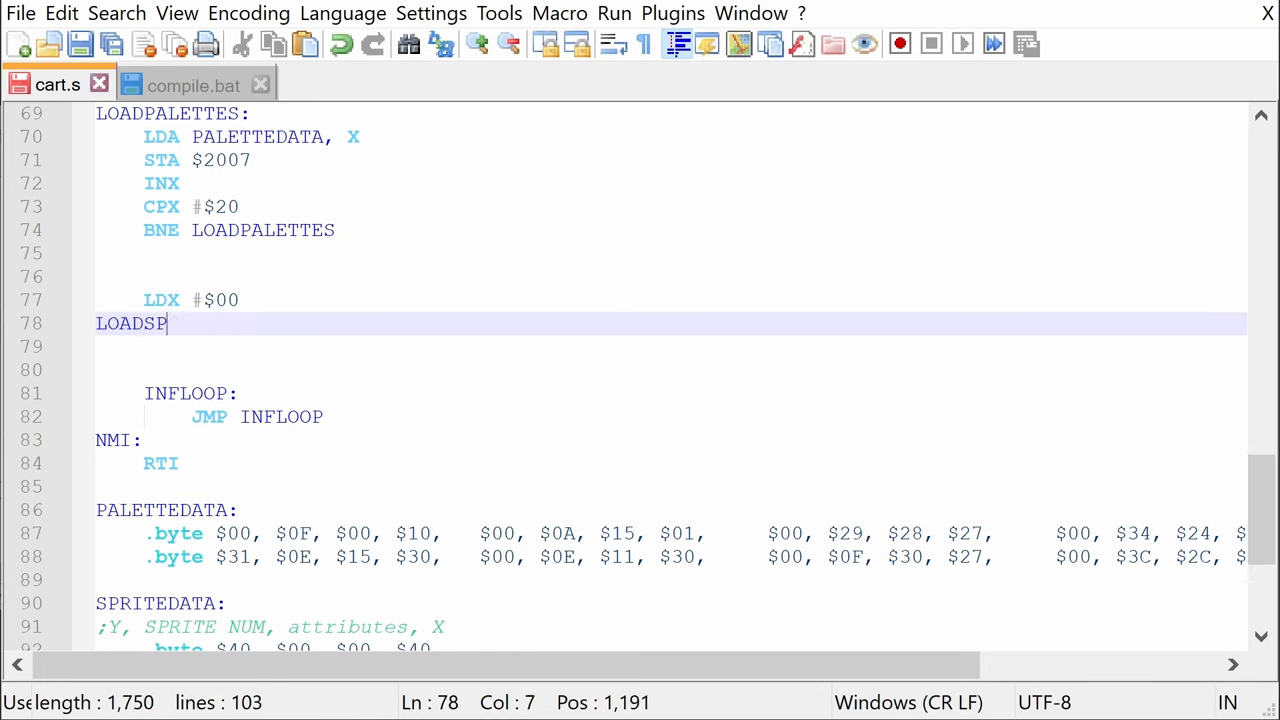
pyautogui.write('RITES:')
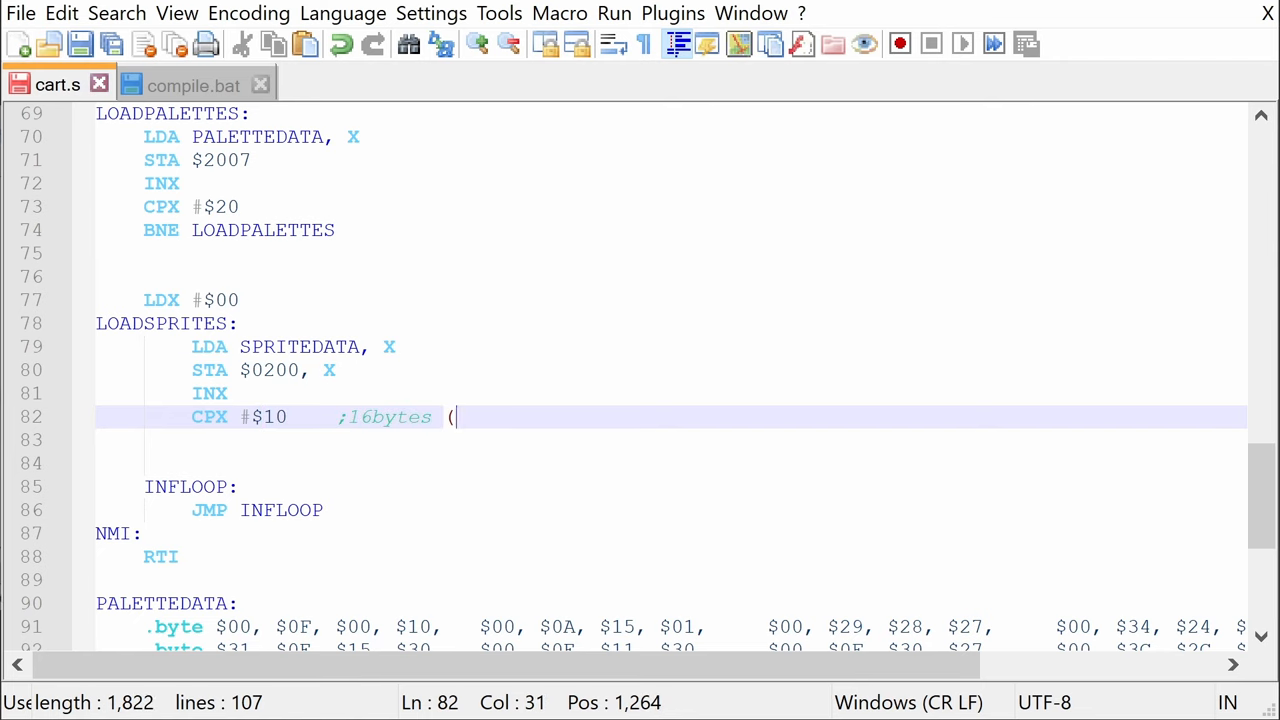
pyautogui.write('4 bytes per sprite, 4 sprites total)')
pyautogui.click(672, 440)
pyautogui.write('BNE LOADSPRITES')
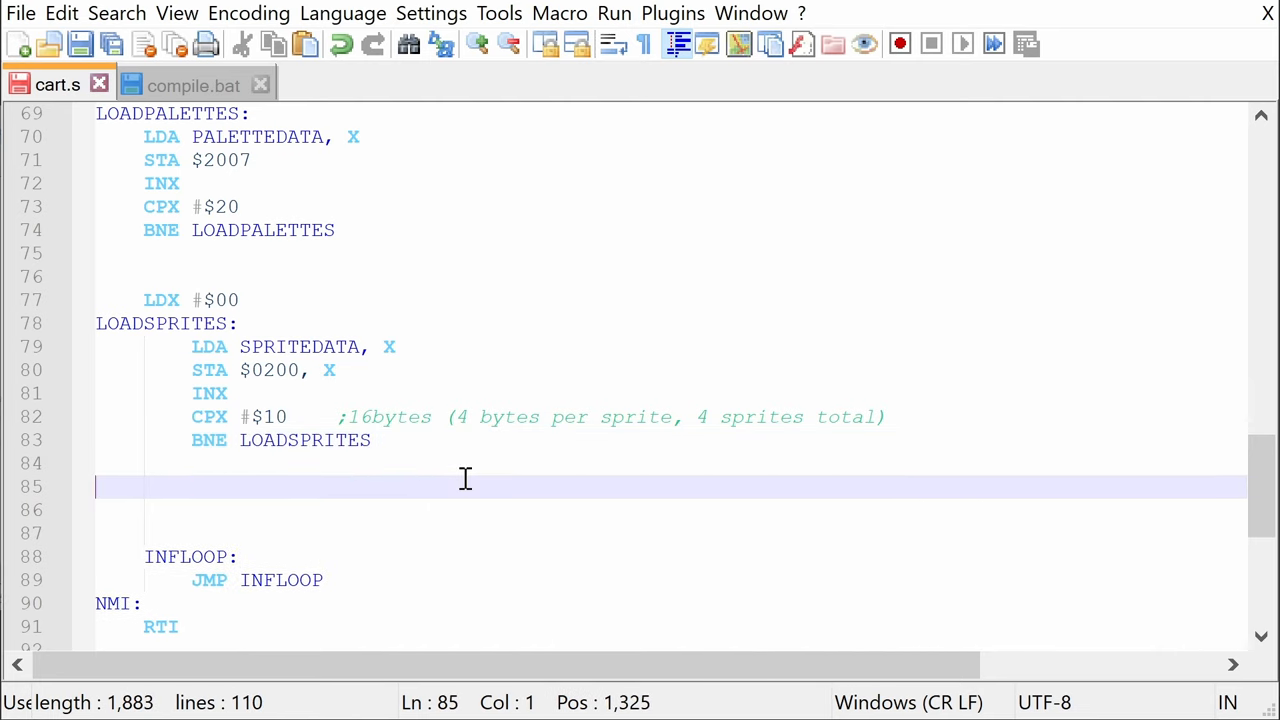
# - Enable interrupts with CLI and write %10010000 to $2000 for NMI on vblank
pyautogui.write(';ENABLE')
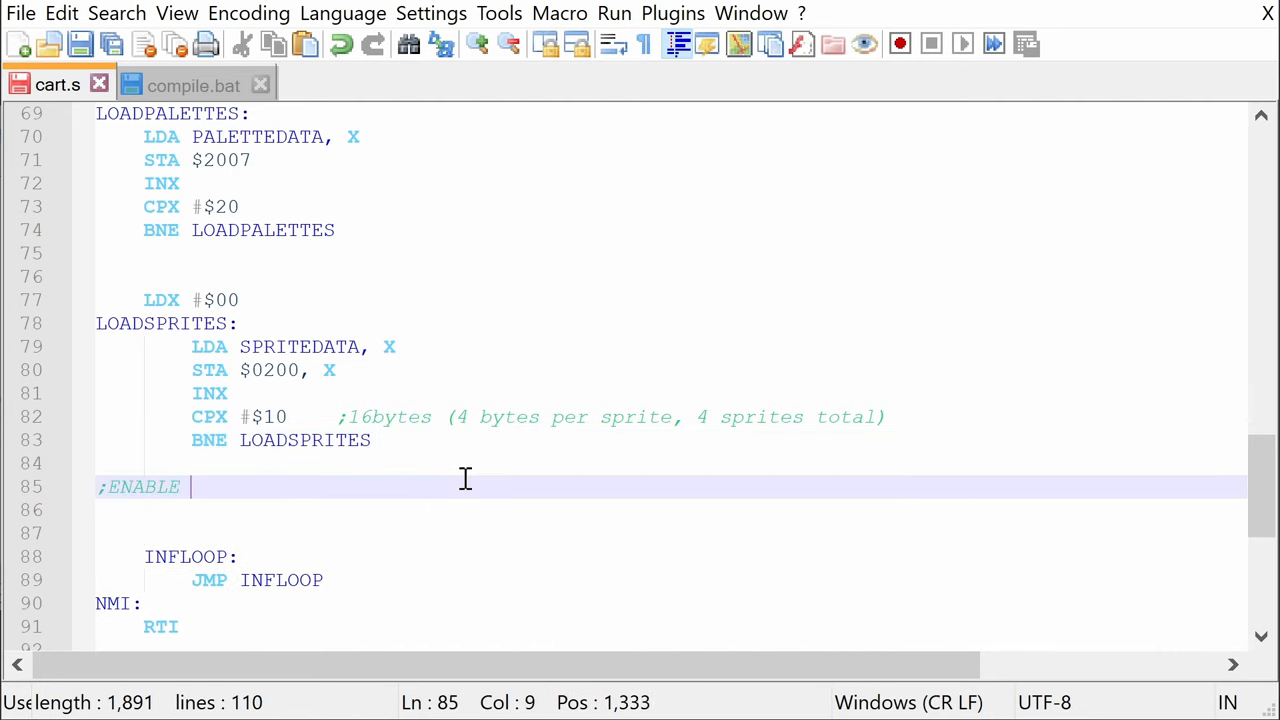
pyautogui.write('INTERUPT')
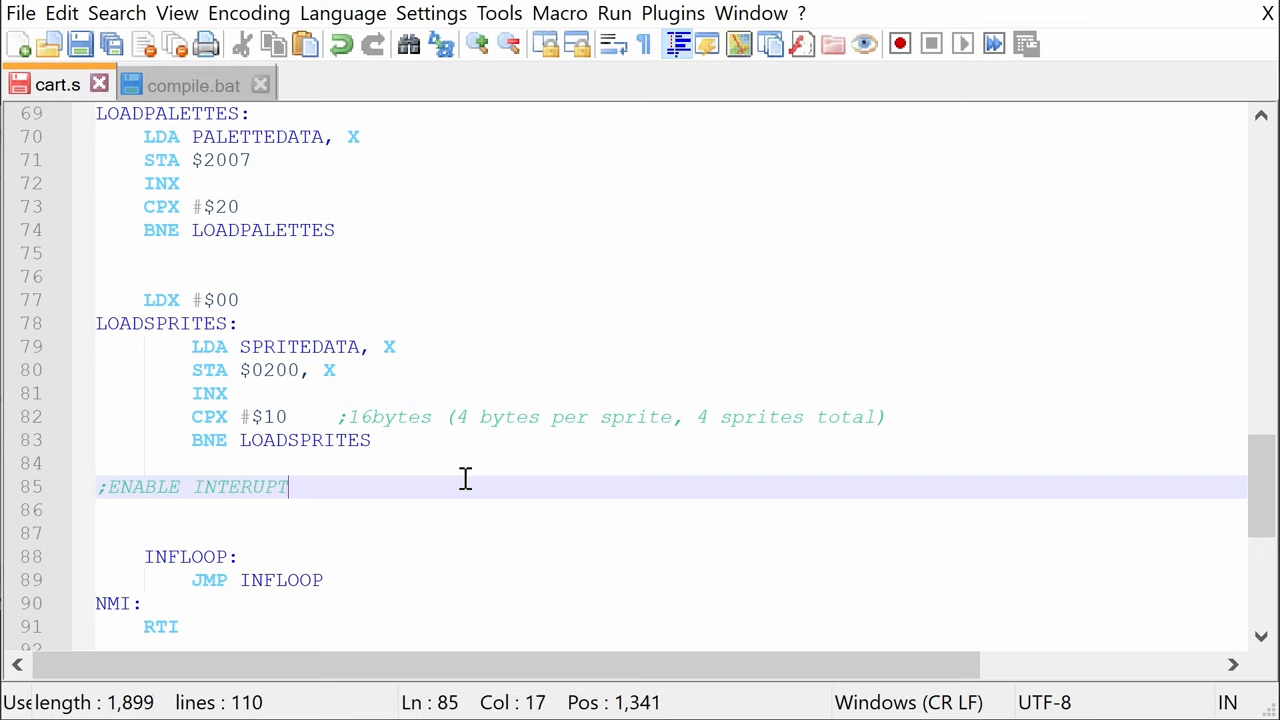
pyautogui.write('S')
pyautogui.write('LDA')
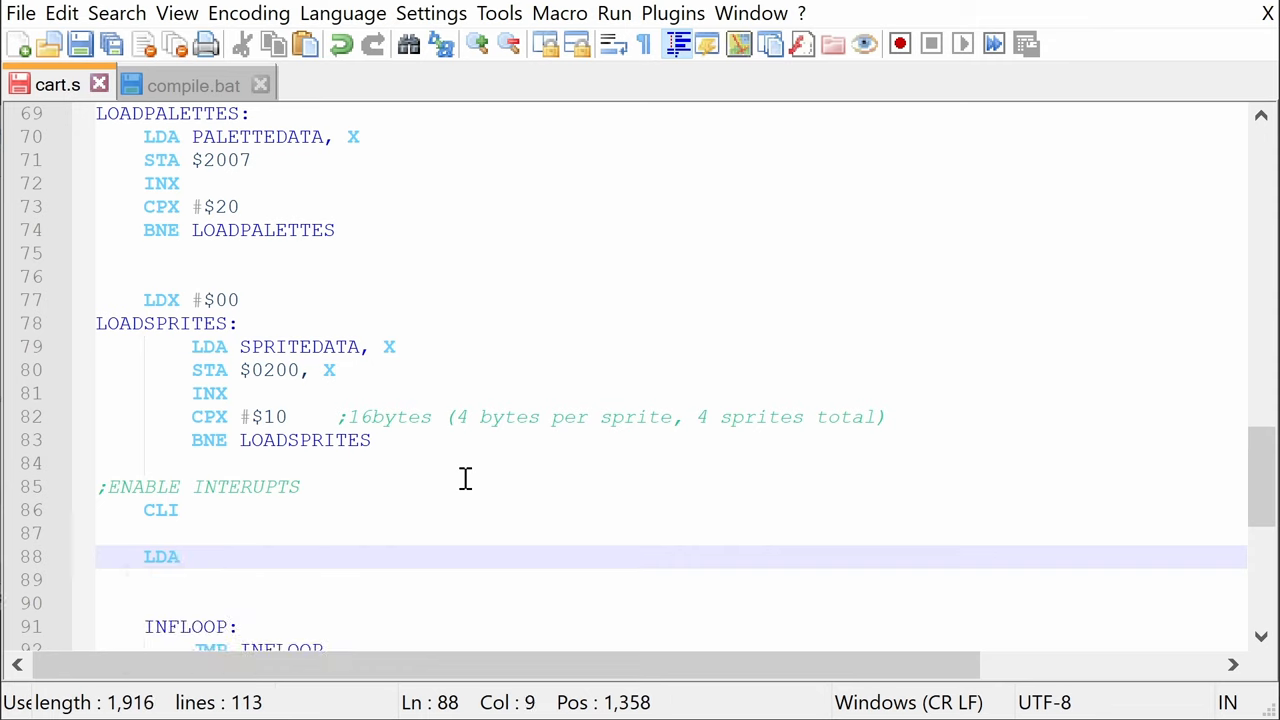
pyautogui.write('#%1')
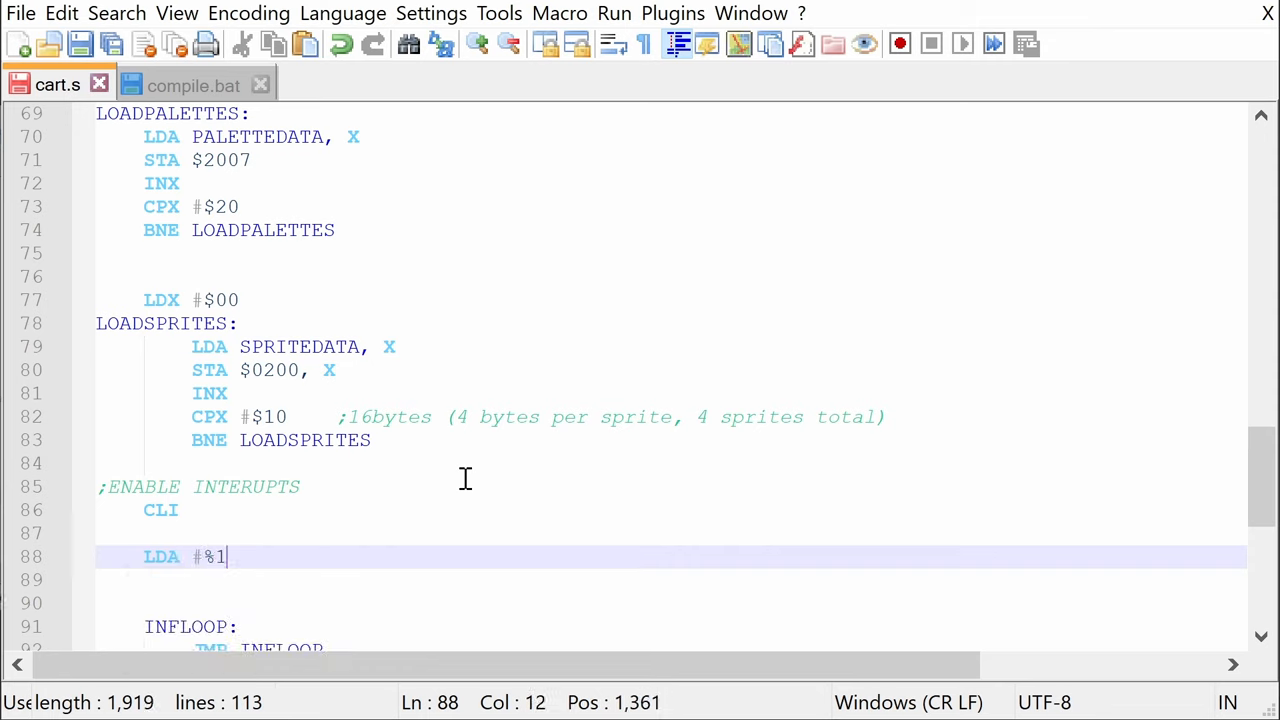
pyautogui.write('0010')
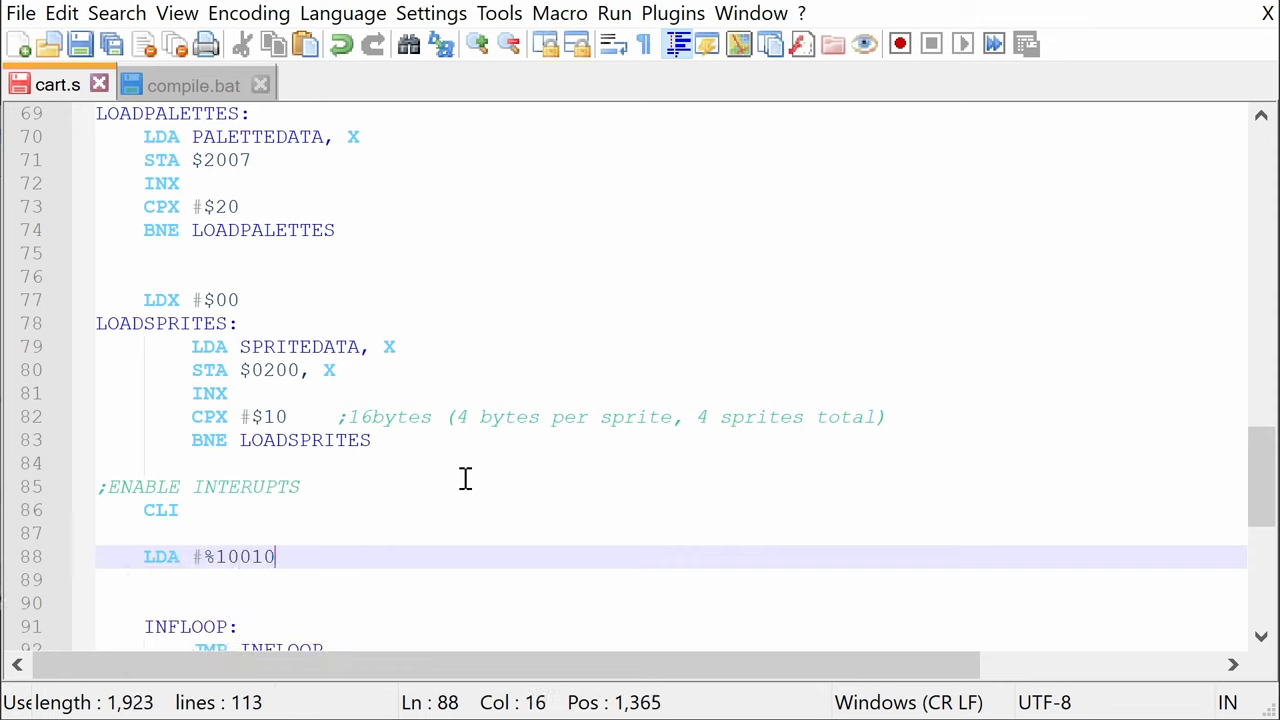
pyautogui.write('000\\nS')
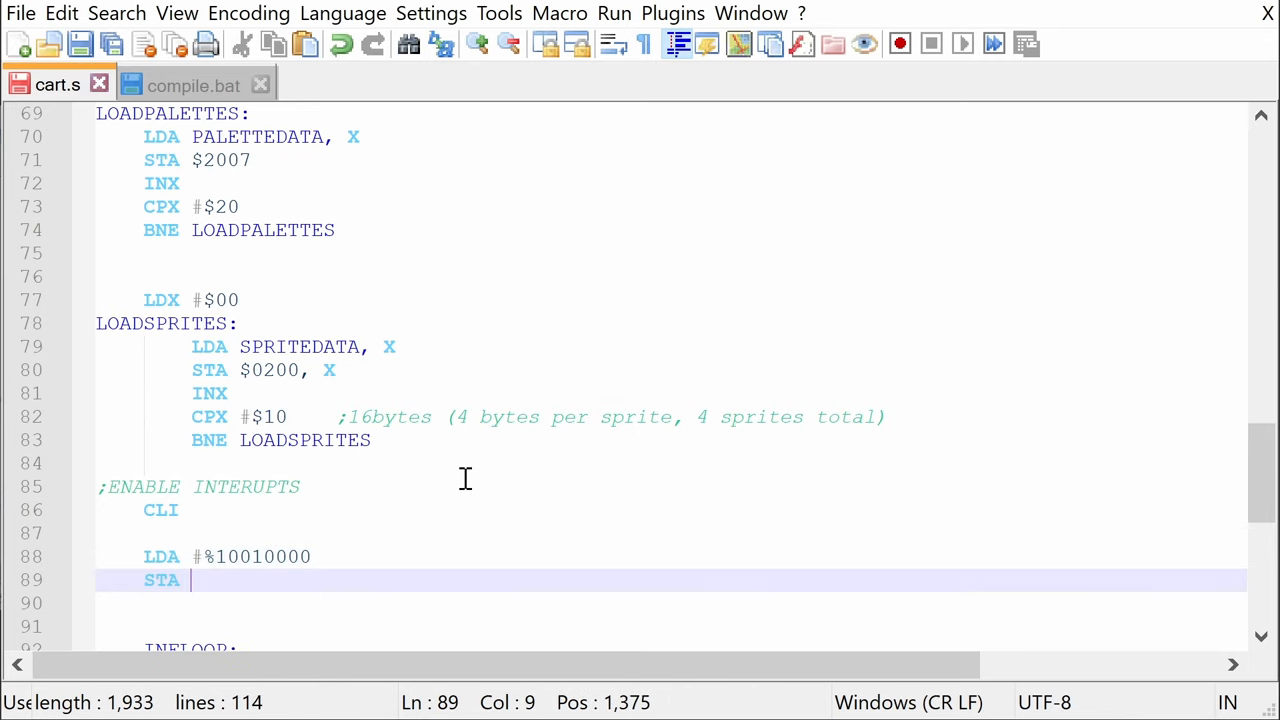
pyautogui.write('$2000')
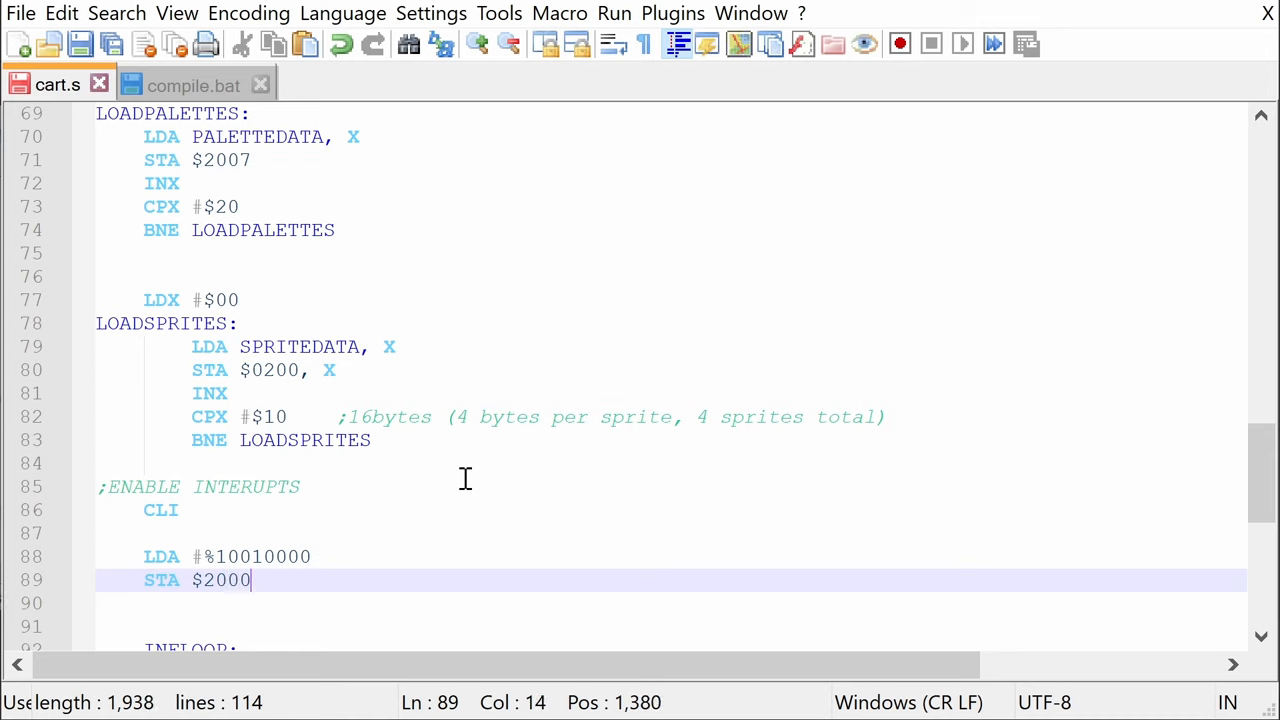
pyautogui.write(';WHEN VBLANK OCCURS CALL')
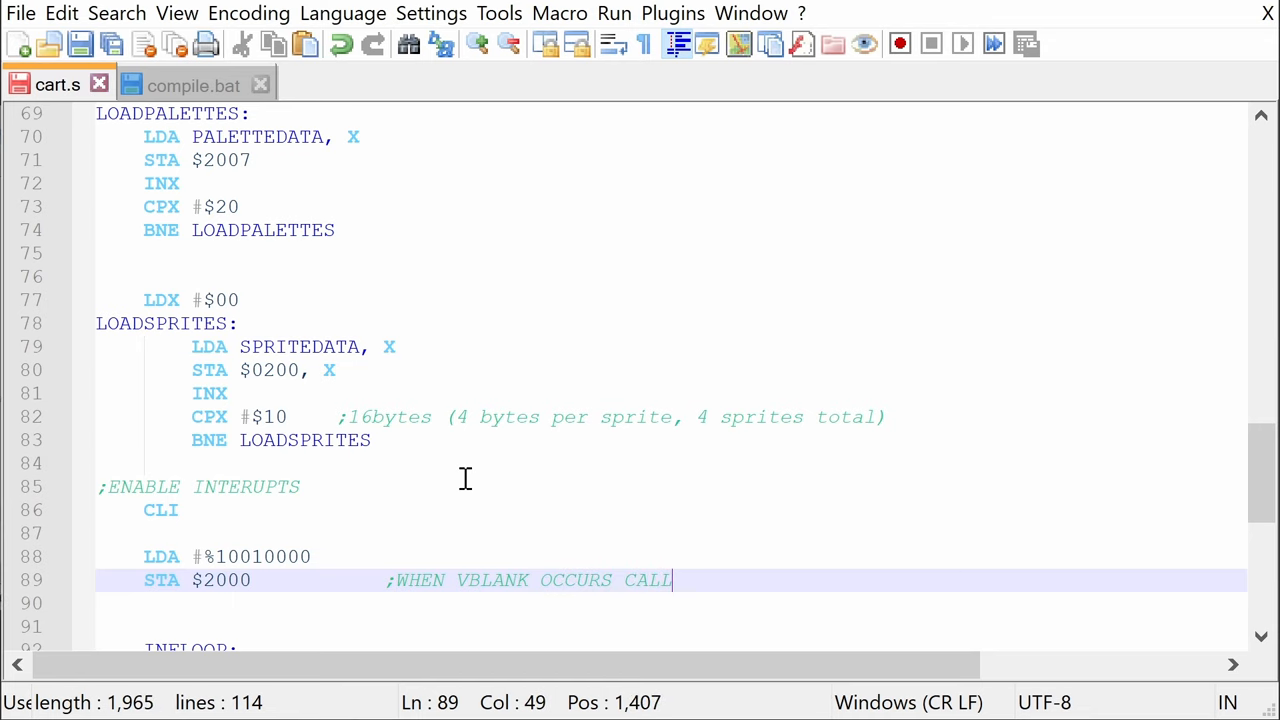
pyautogui.write('S')
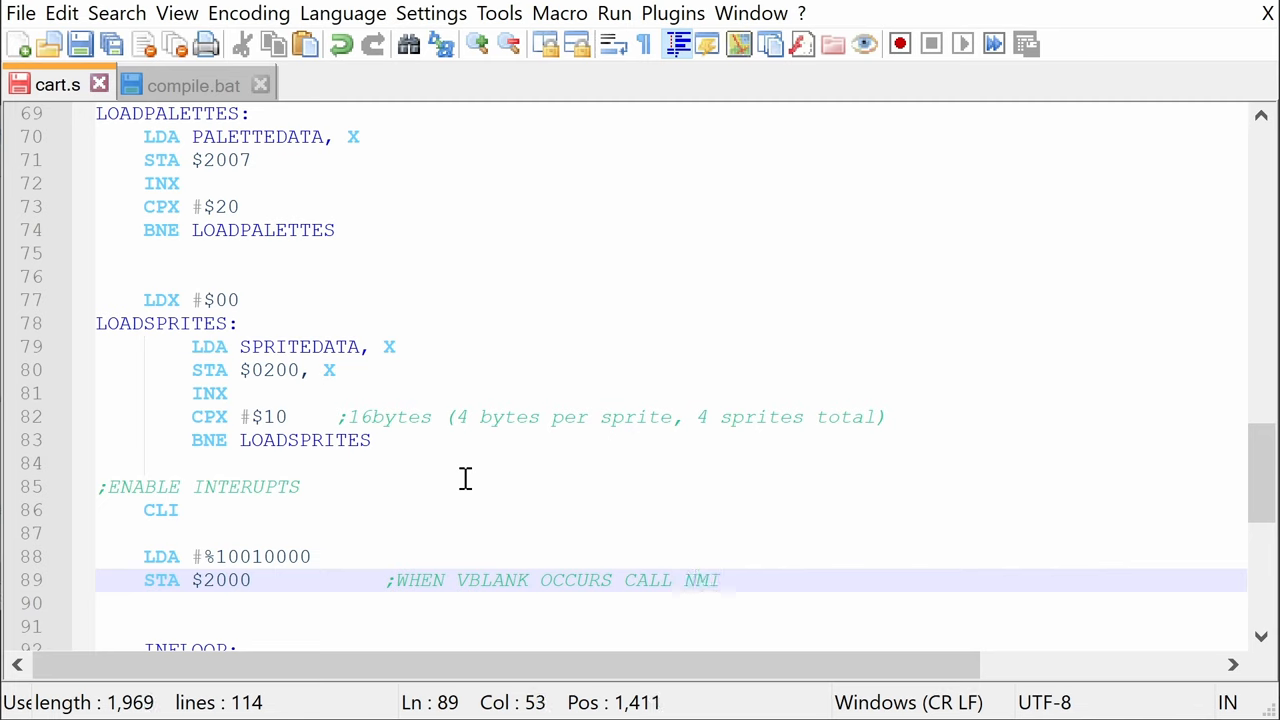
# - Write %00011110 to $2001, commented ';show sprites and background'
pyautogui.write('LDA')
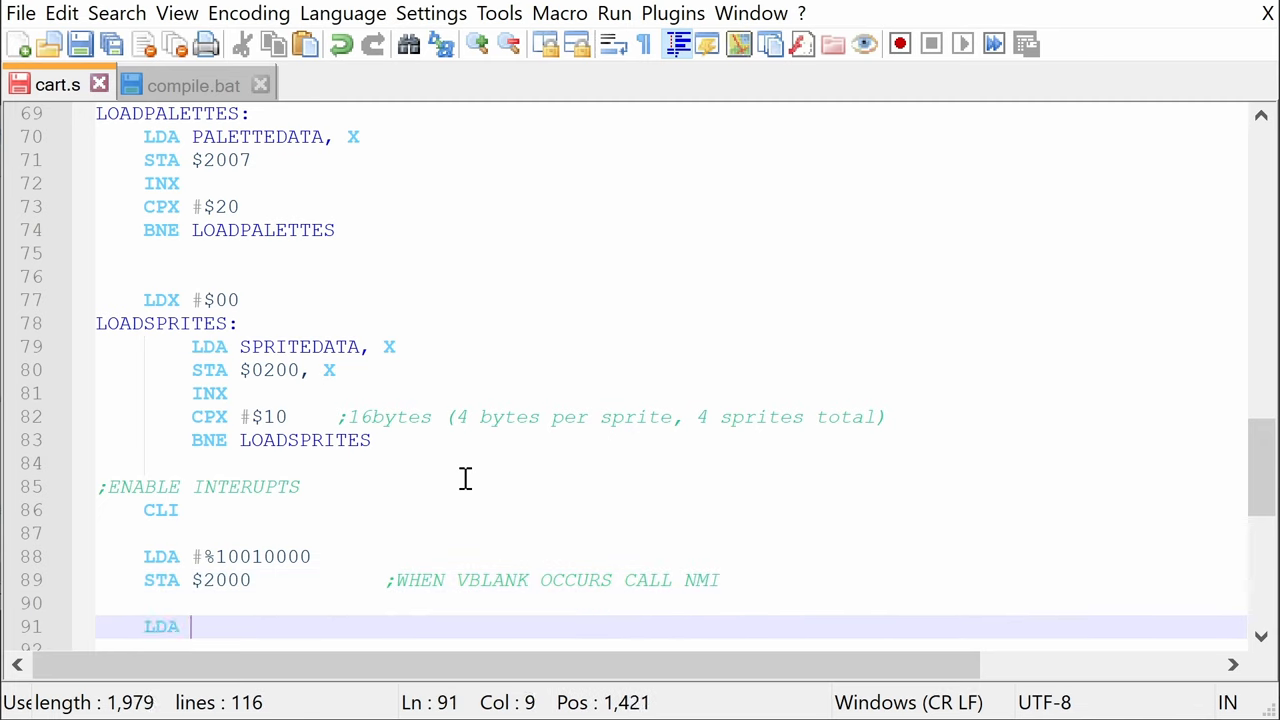
pyautogui.write('#%000011110')
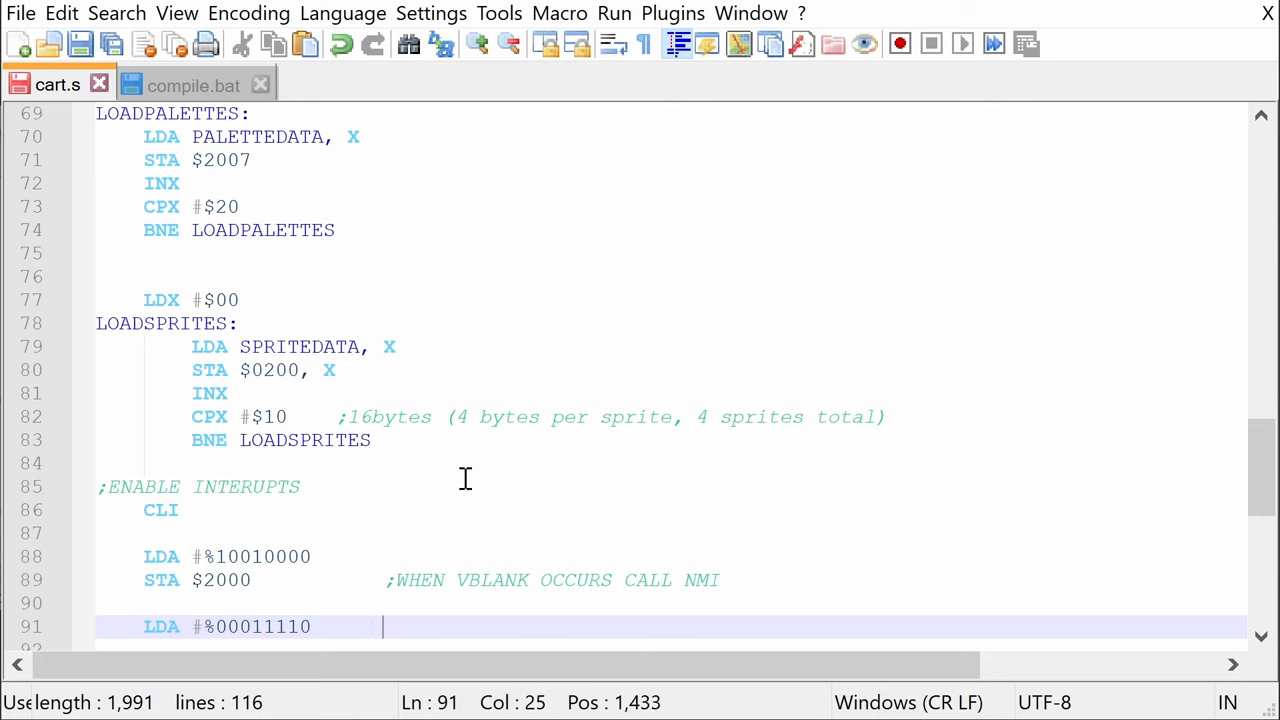
pyautogui.write(';show sprites and background')
pyautogui.write('STA')
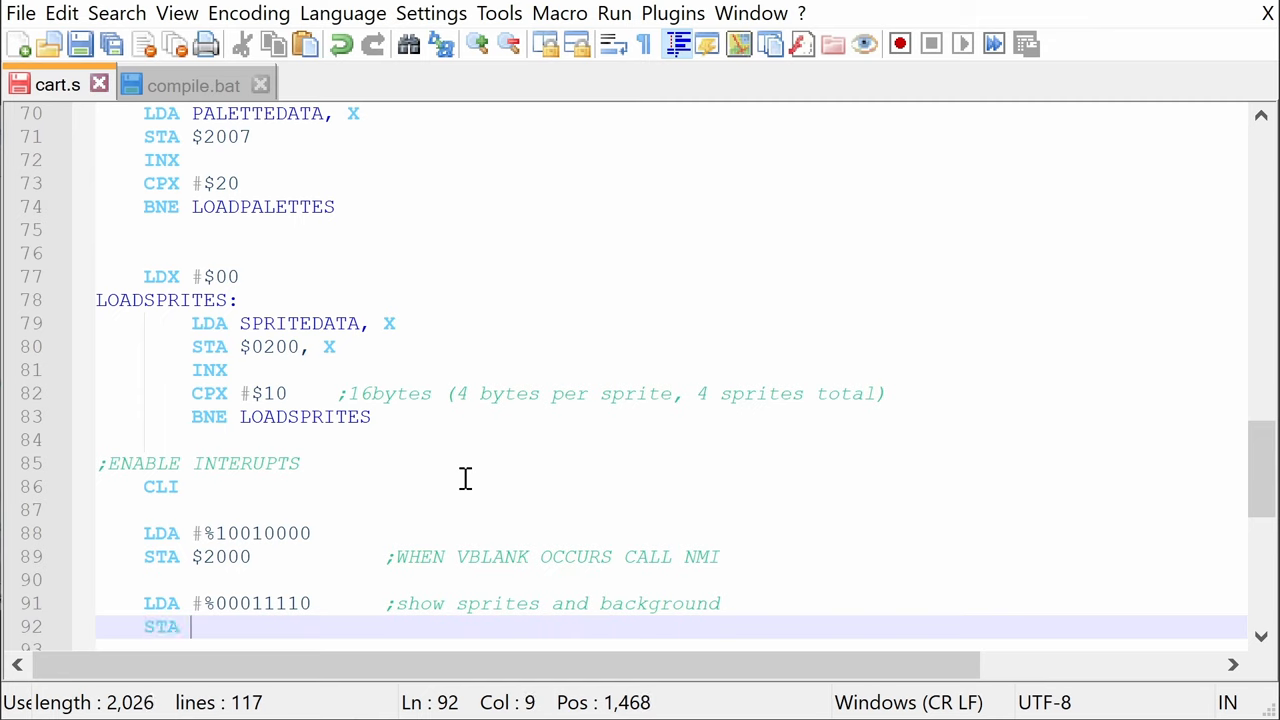
pyautogui.write('$2001')
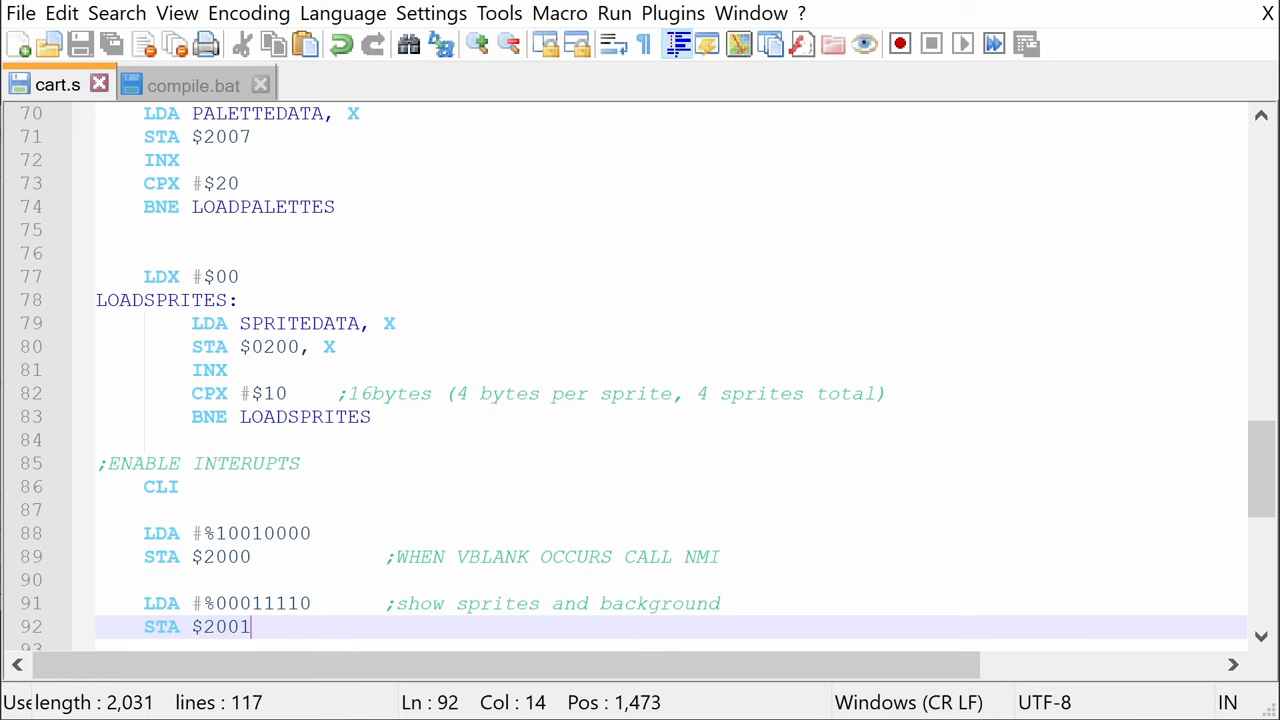
pyautogui.scroll(-3)
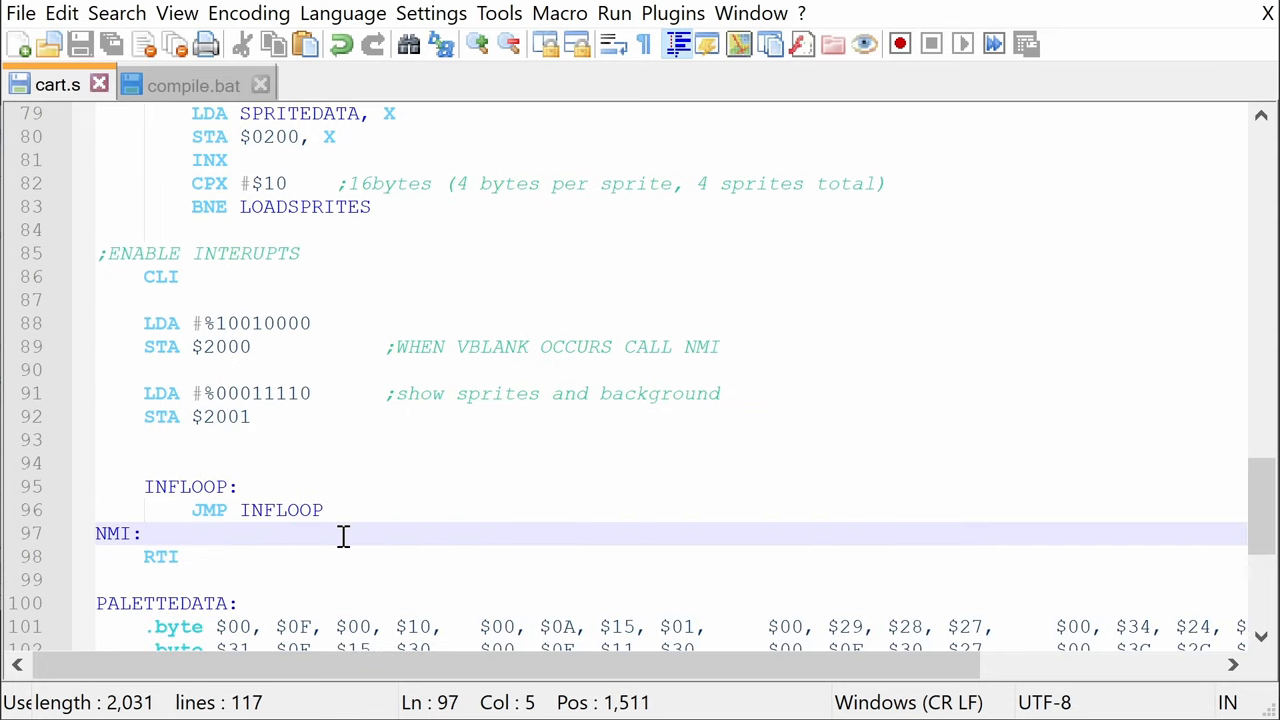
# - Add LDA #$02 and STA $4014 to the NMI handler before RTI
pyautogui.write('LDA #$02')
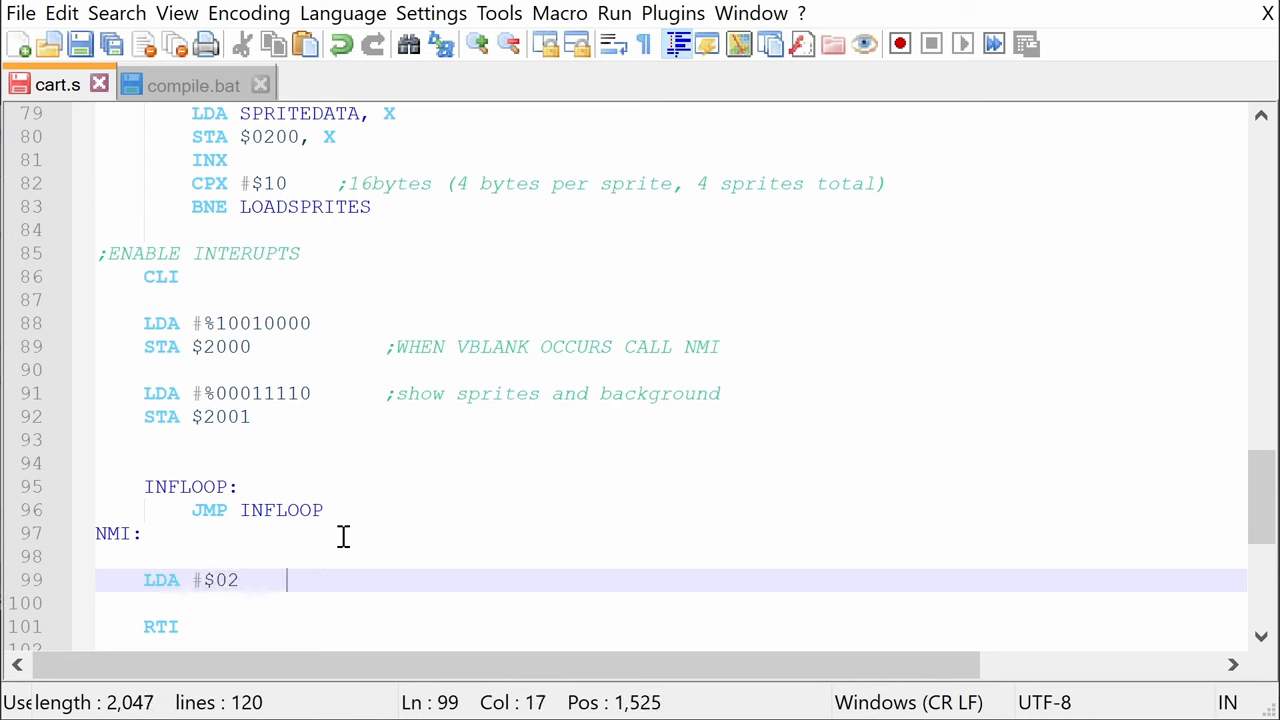
pyautogui.write('STA')
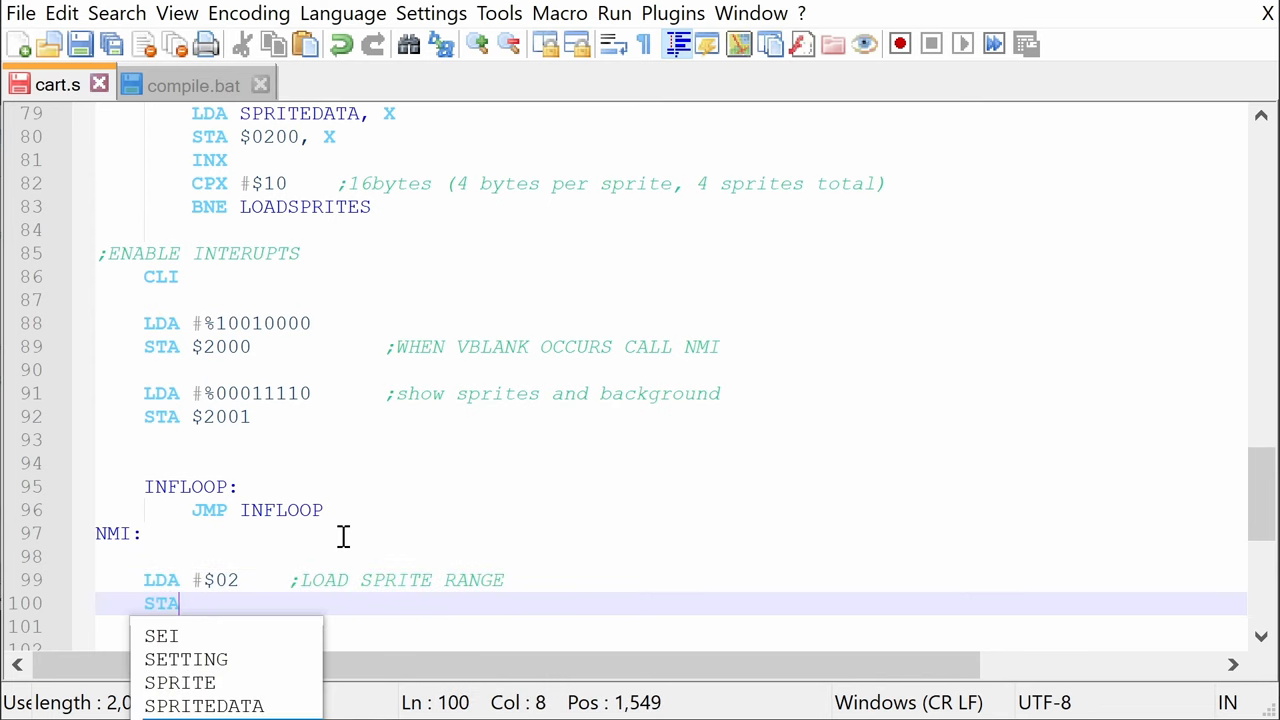
pyautogui.write('$4014')
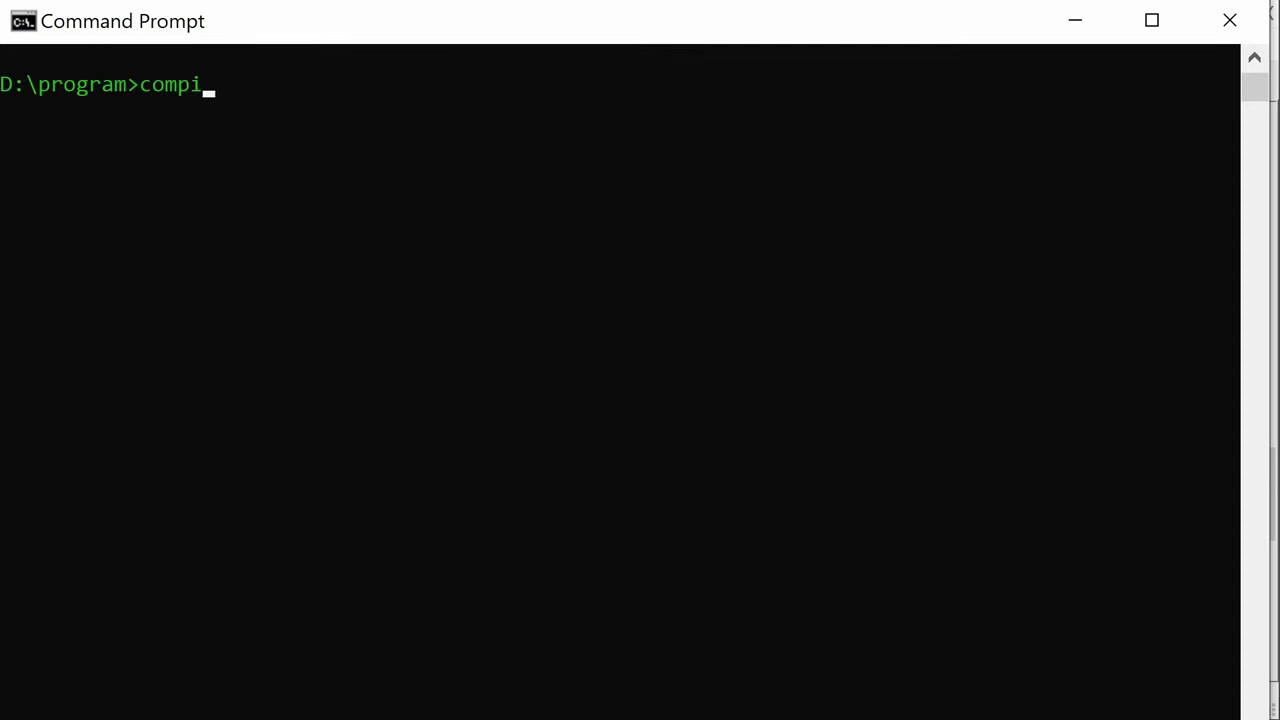
pyautogui.press('enter')
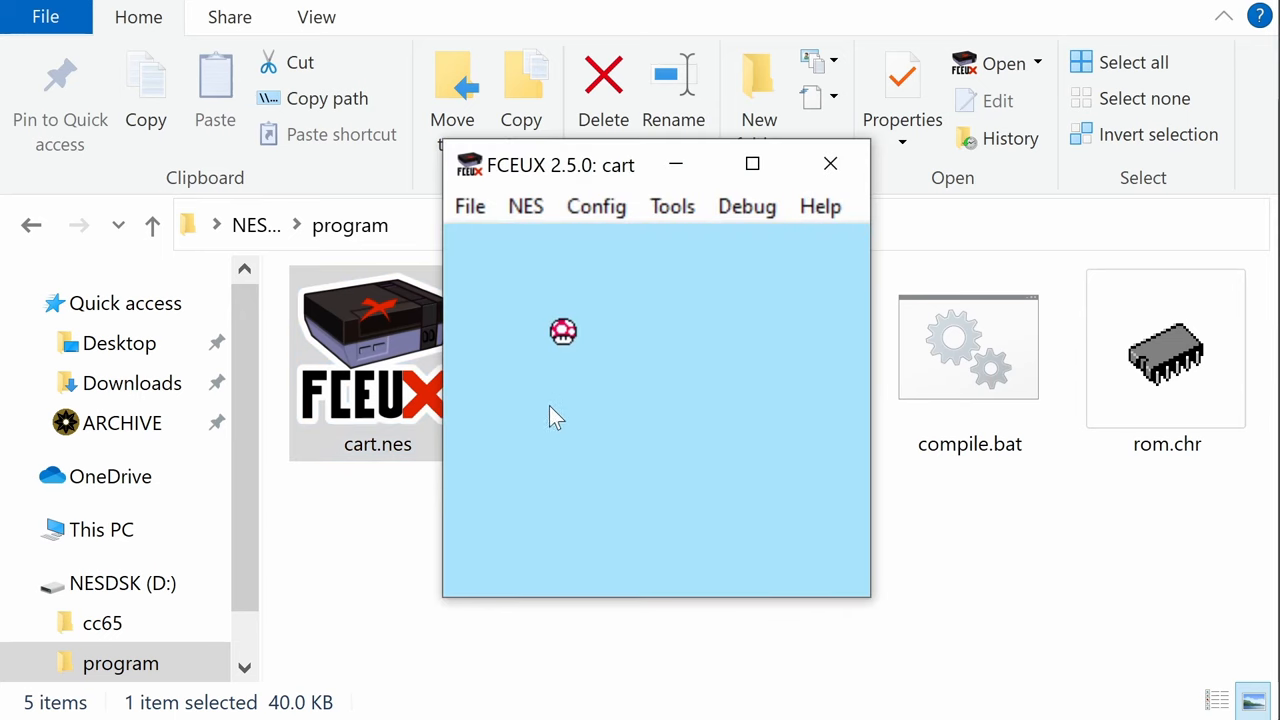
pyautogui.moveTo(912, 486)
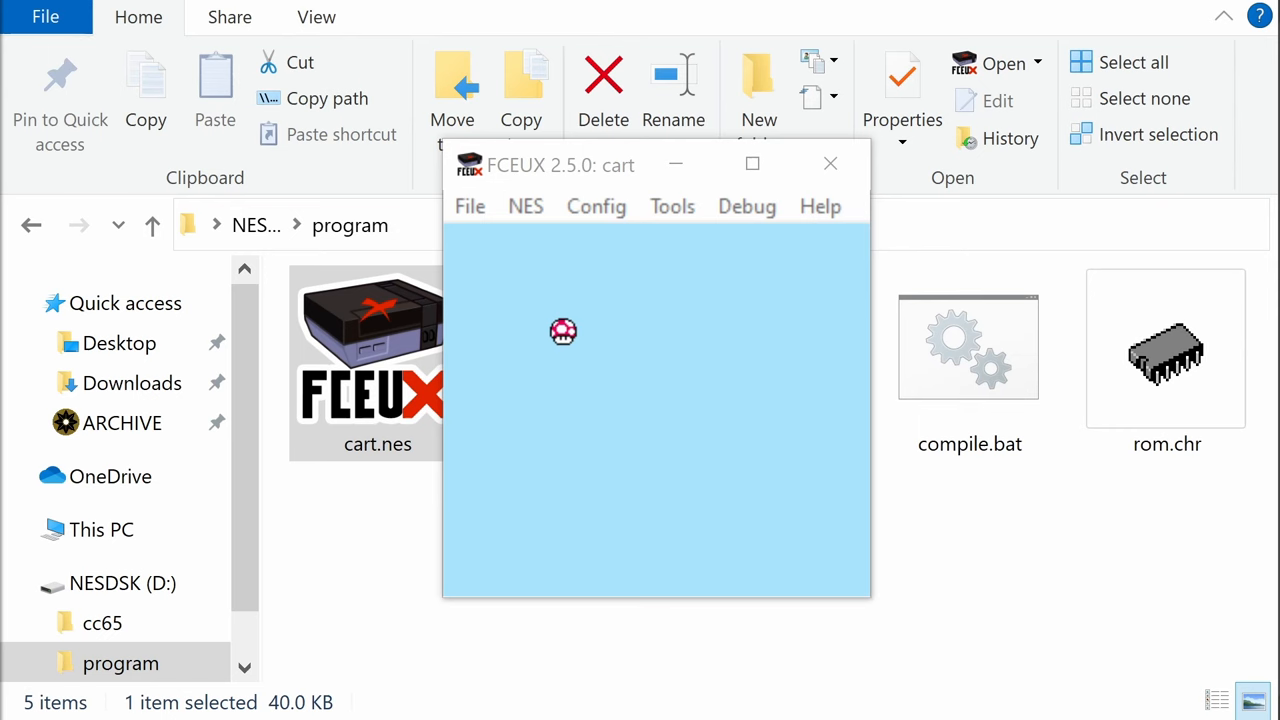
# - Open one of the viewers from FCEUX's Debug menu
pyautogui.click(747, 206)
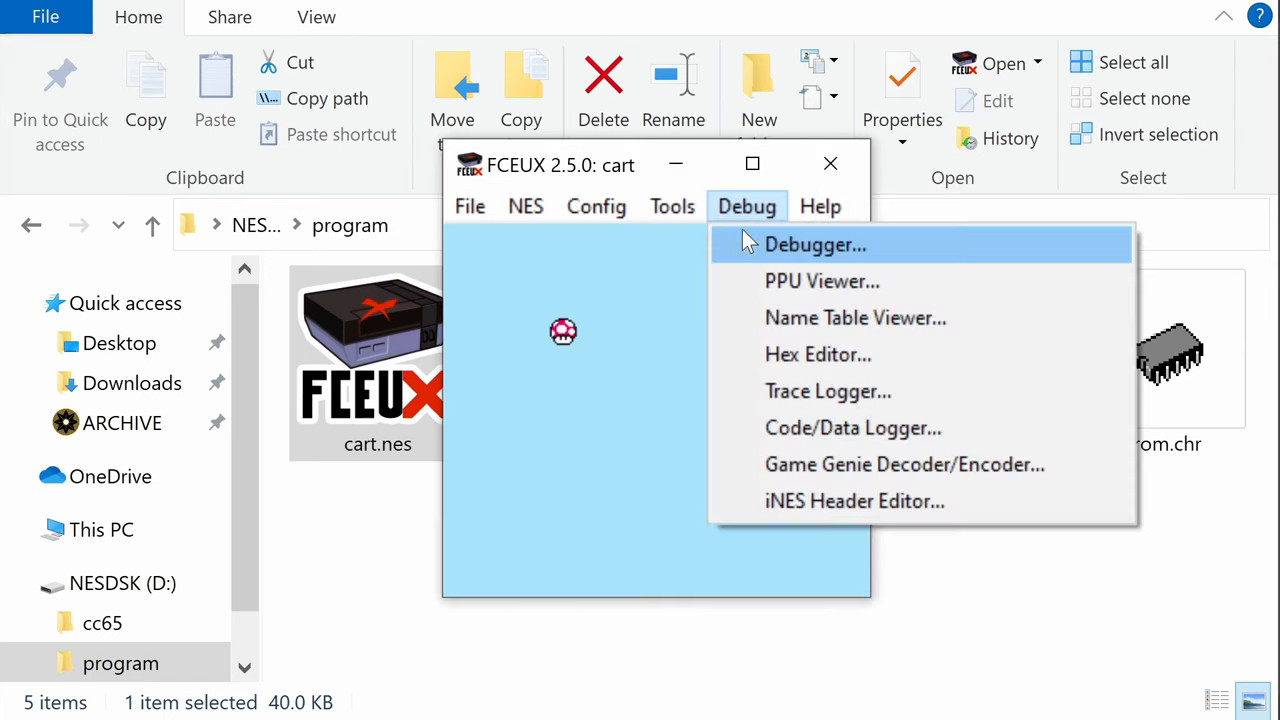
pyautogui.click(821, 281)
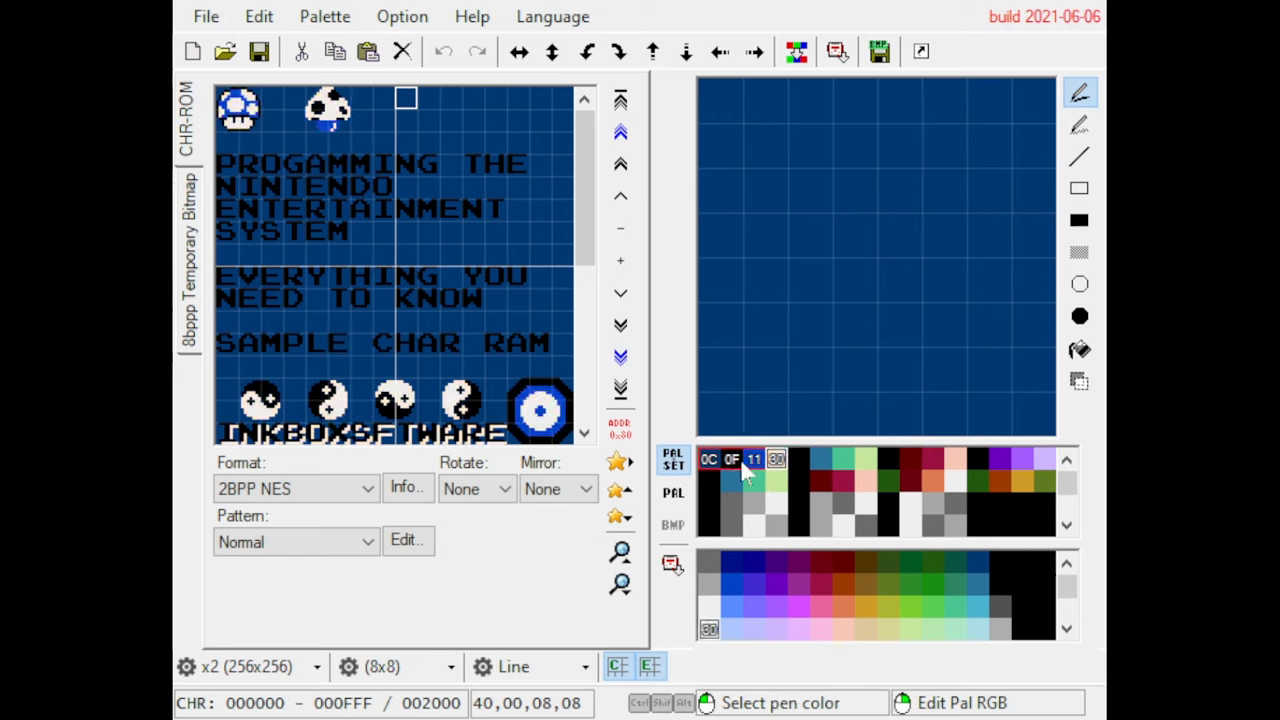
# - Select the sword tile in YY-CHR's sheet and view it in the editing grid
pyautogui.click(777, 459)
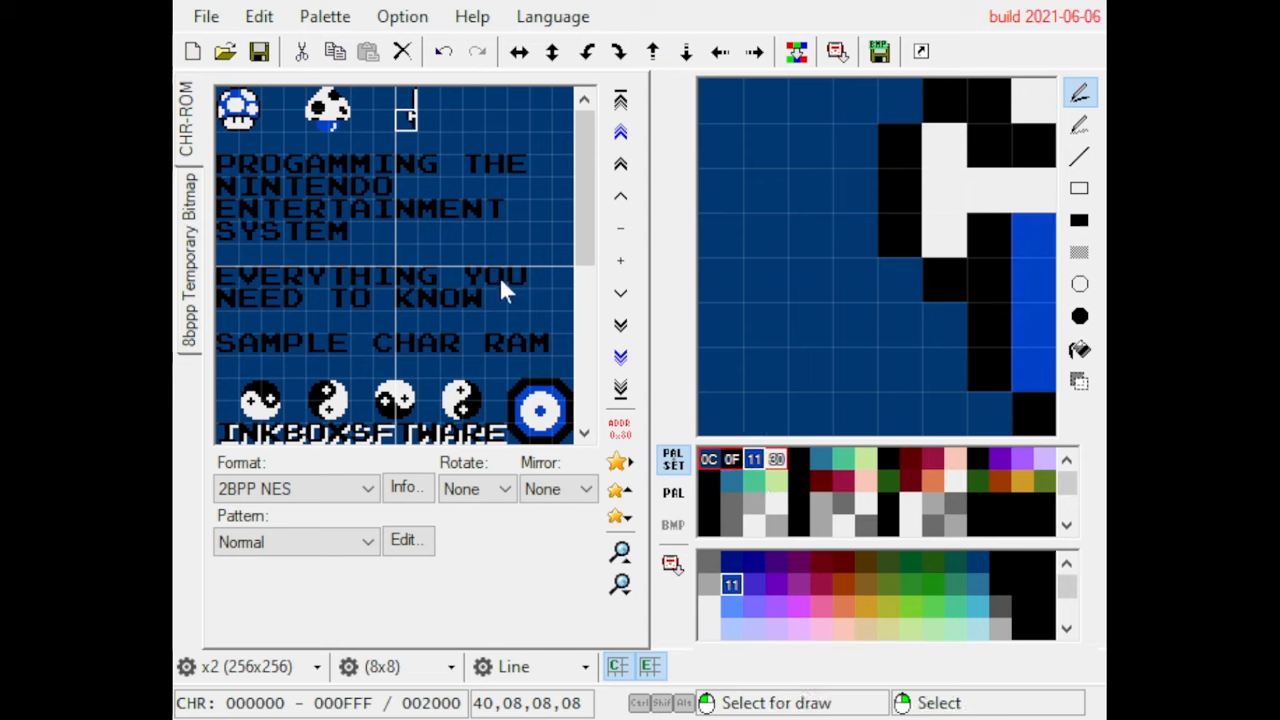
pyautogui.moveTo(425, 200)
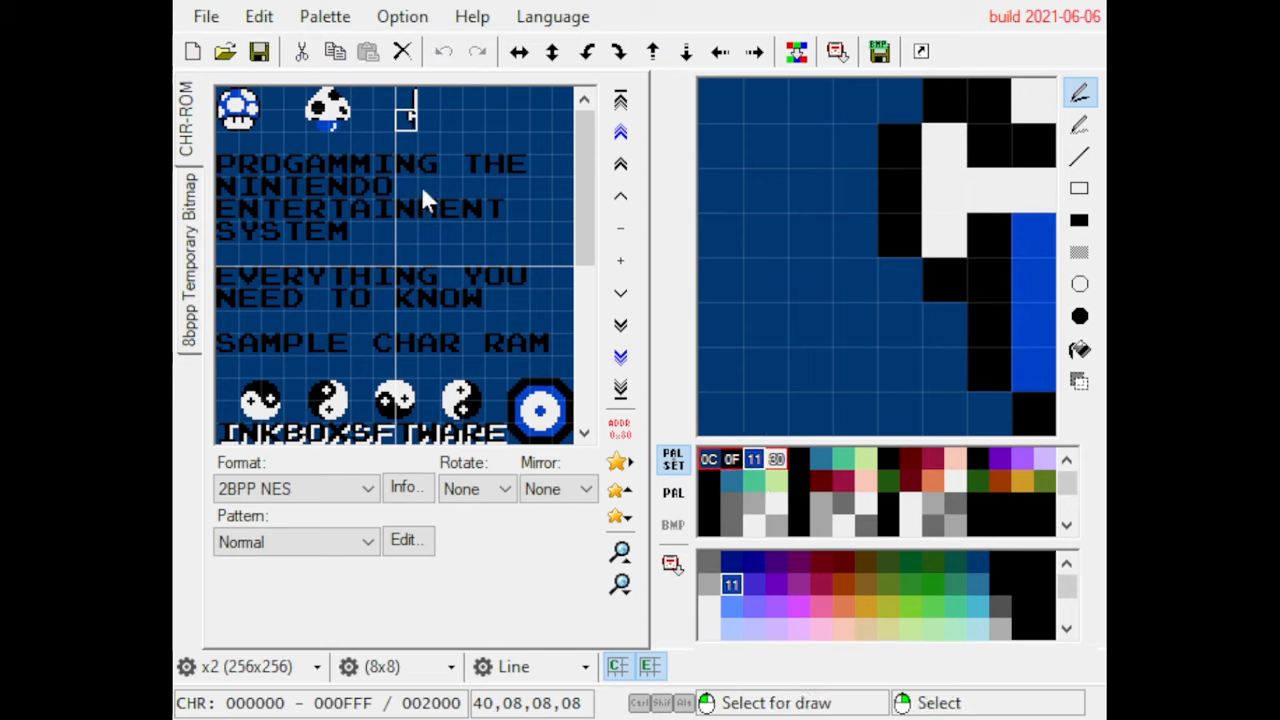
pyautogui.click(405, 110)
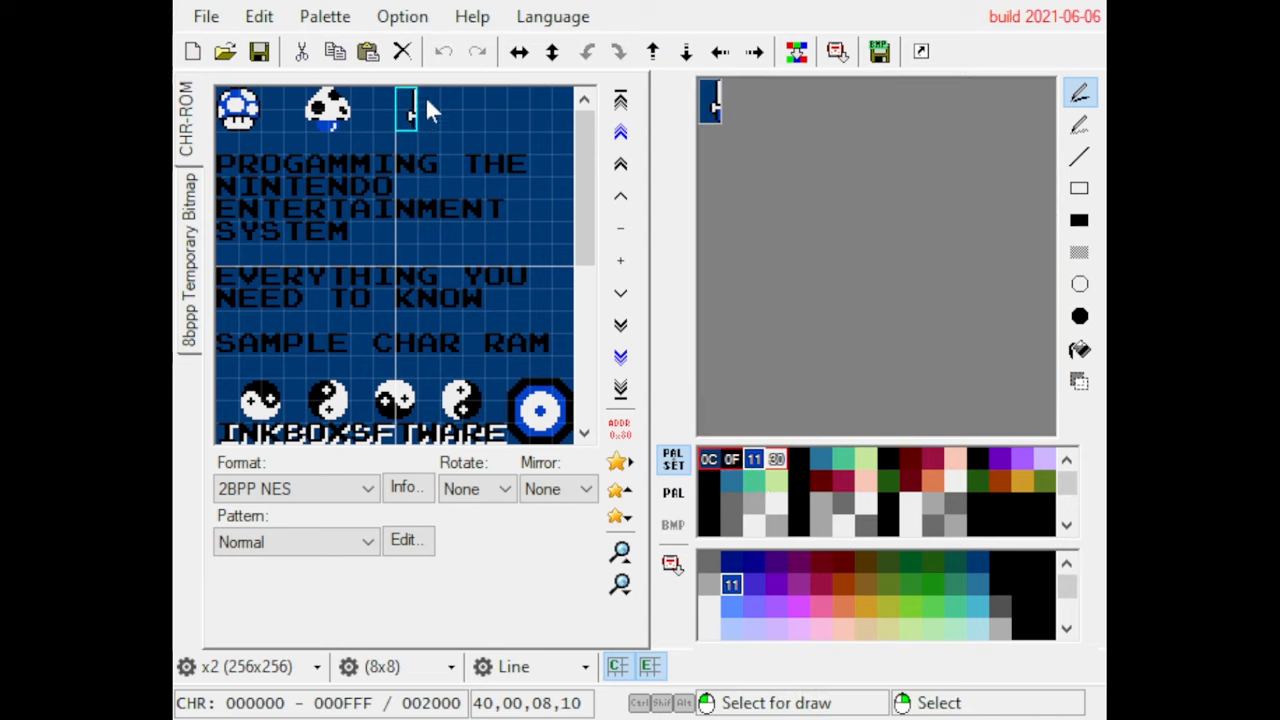
pyautogui.click(420, 107)
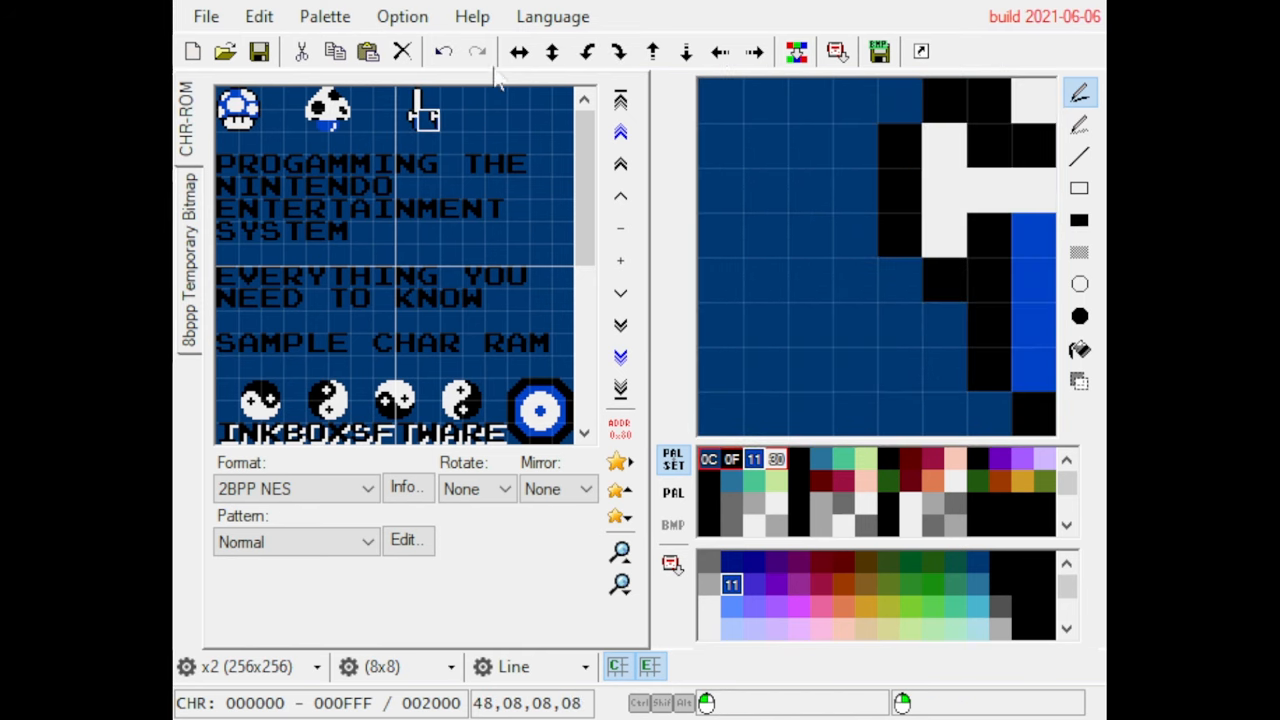
pyautogui.click(425, 108)
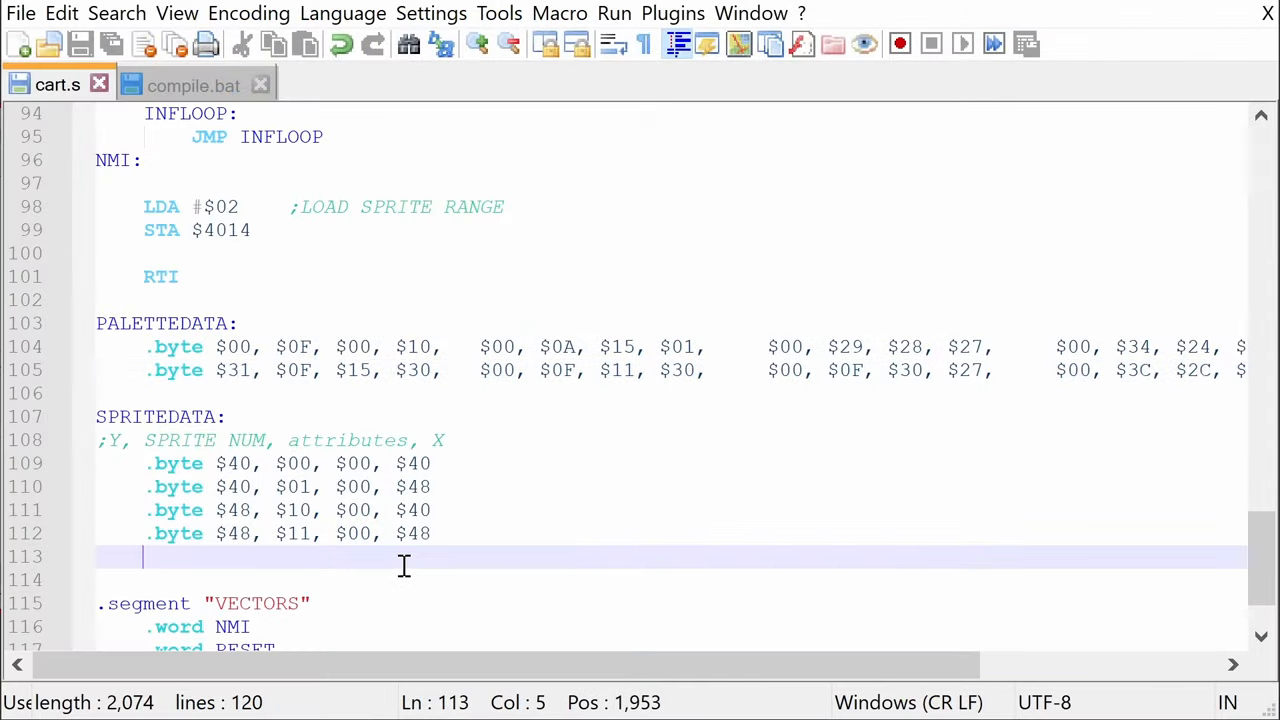
# - Add a ;sword comment with four '.byte $50, $08, $00, $80/$88' entries below the mushroom data
pyautogui.press('Enter')
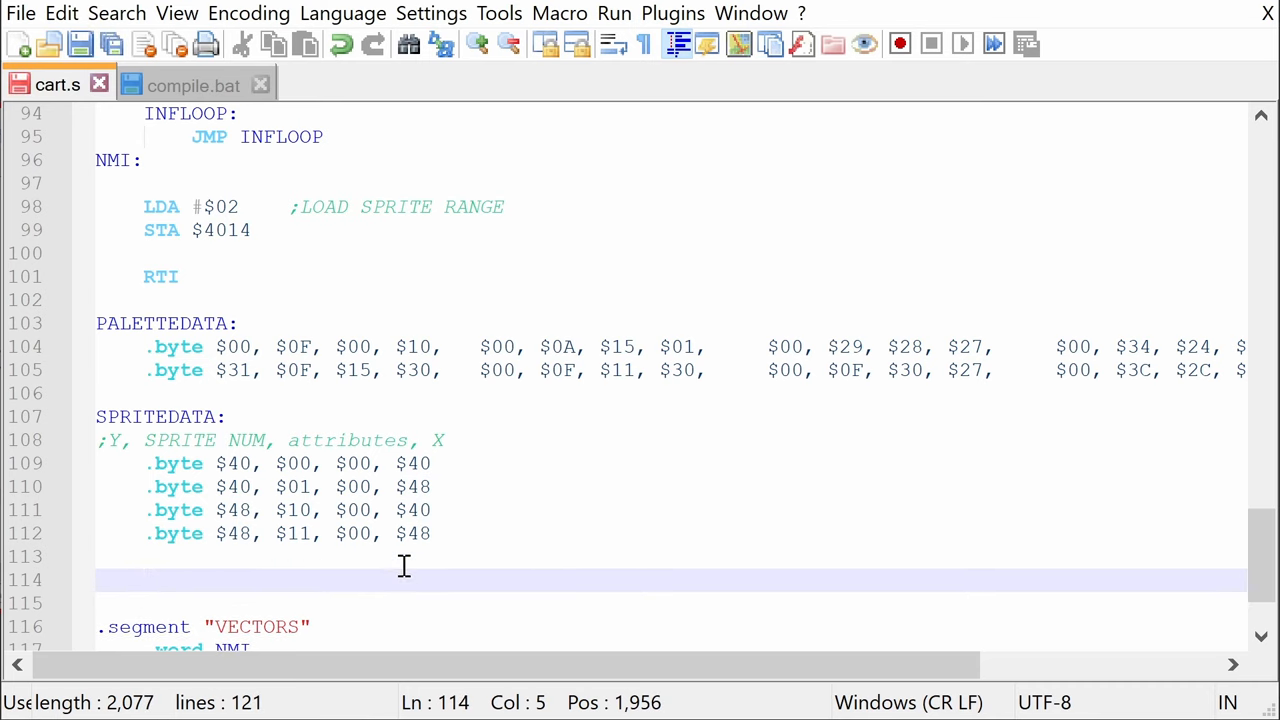
pyautogui.write(';sword')
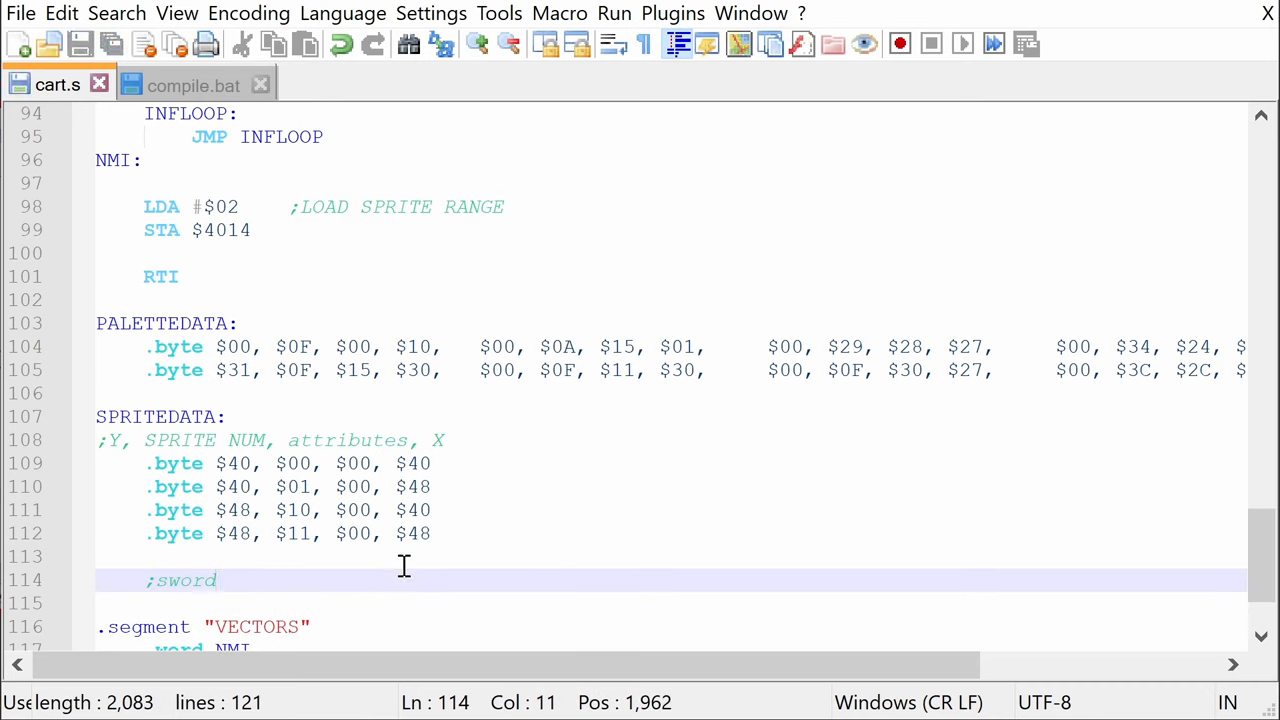
pyautogui.press('enter')
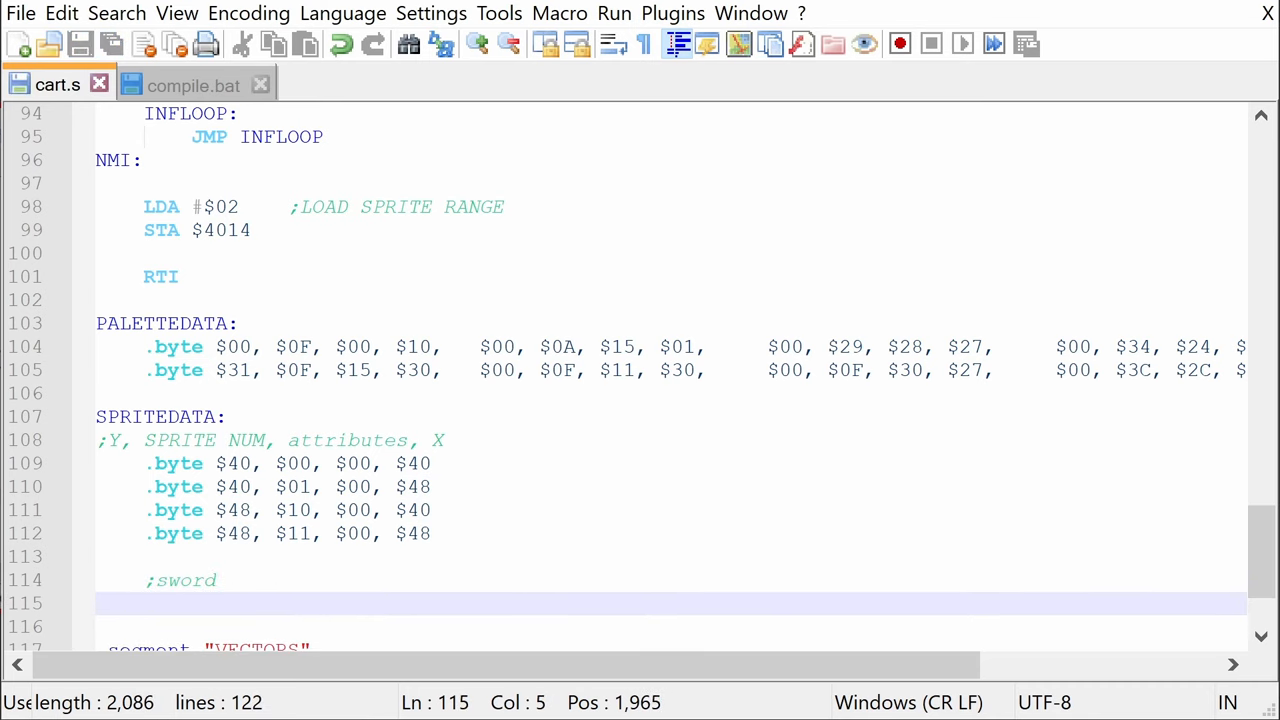
pyautogui.write('.')
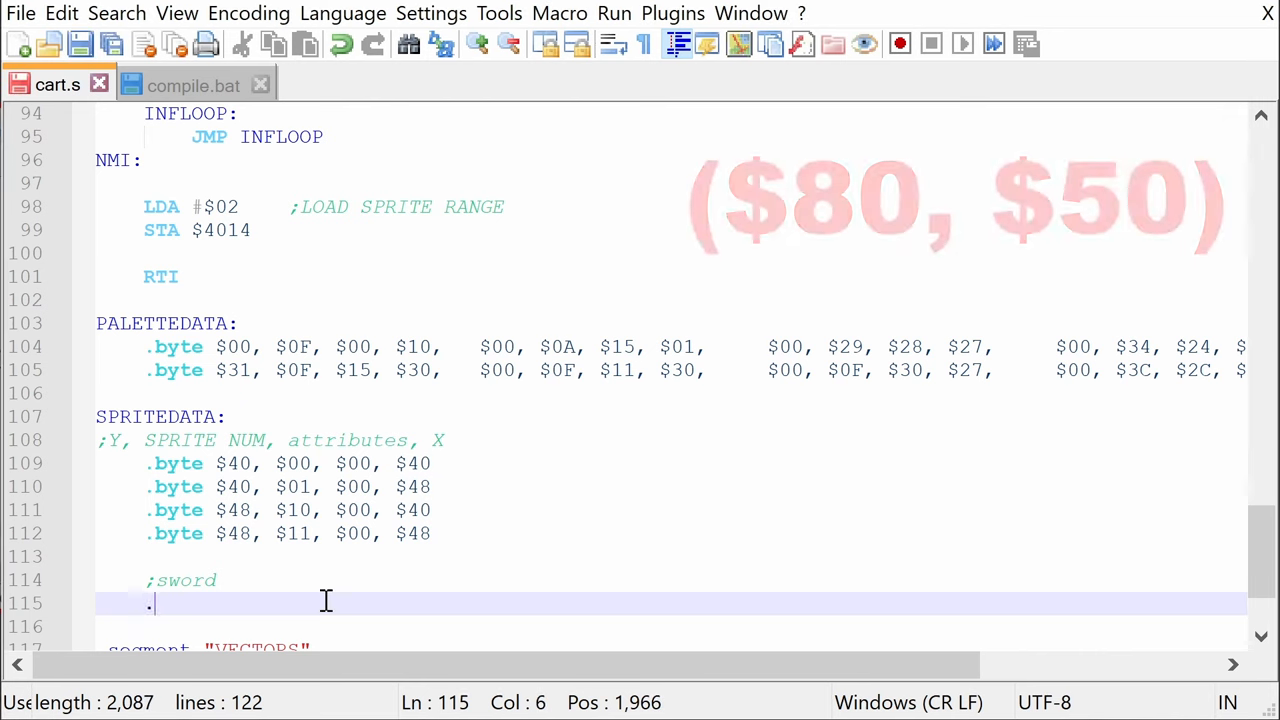
pyautogui.write('byte $')
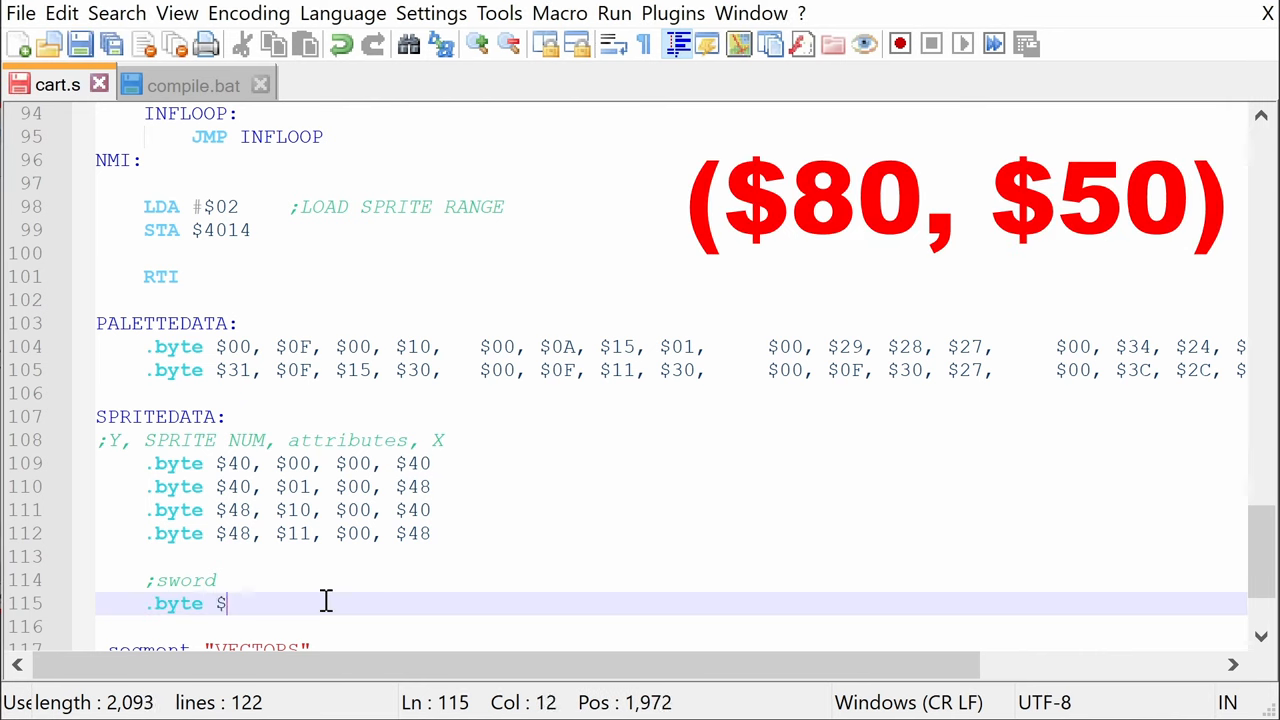
pyautogui.write('50')
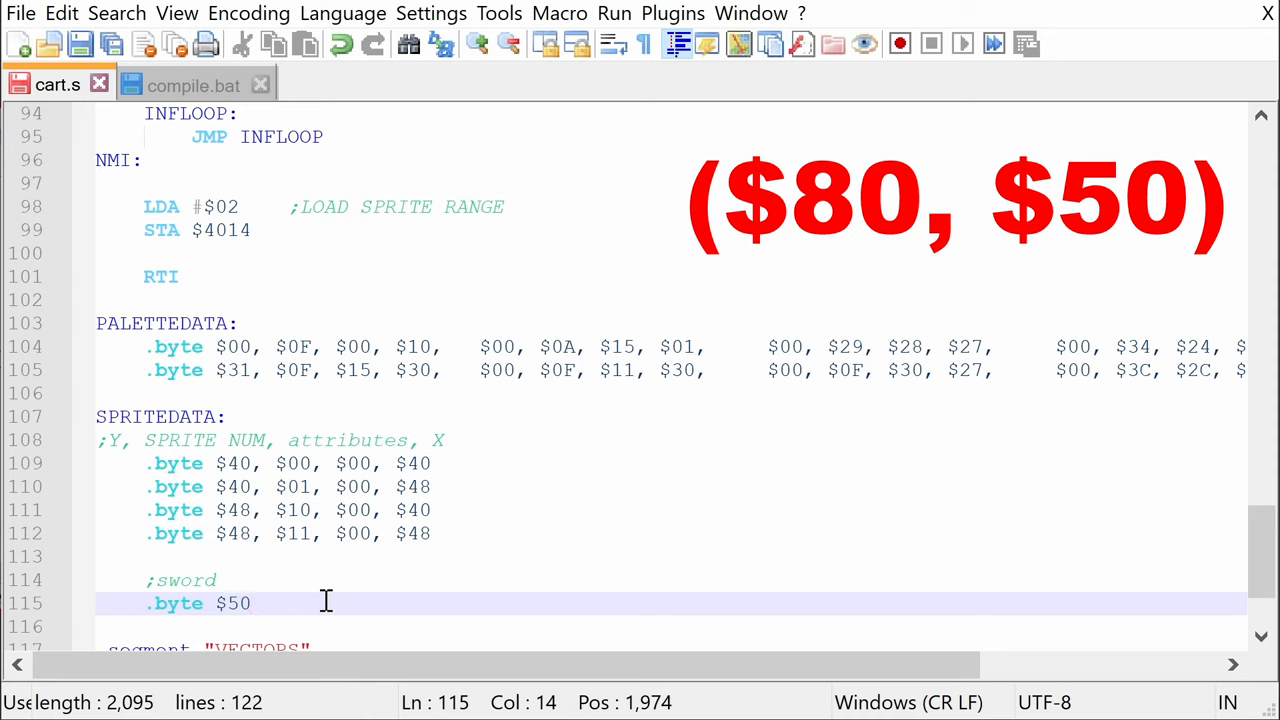
pyautogui.write(', $0')
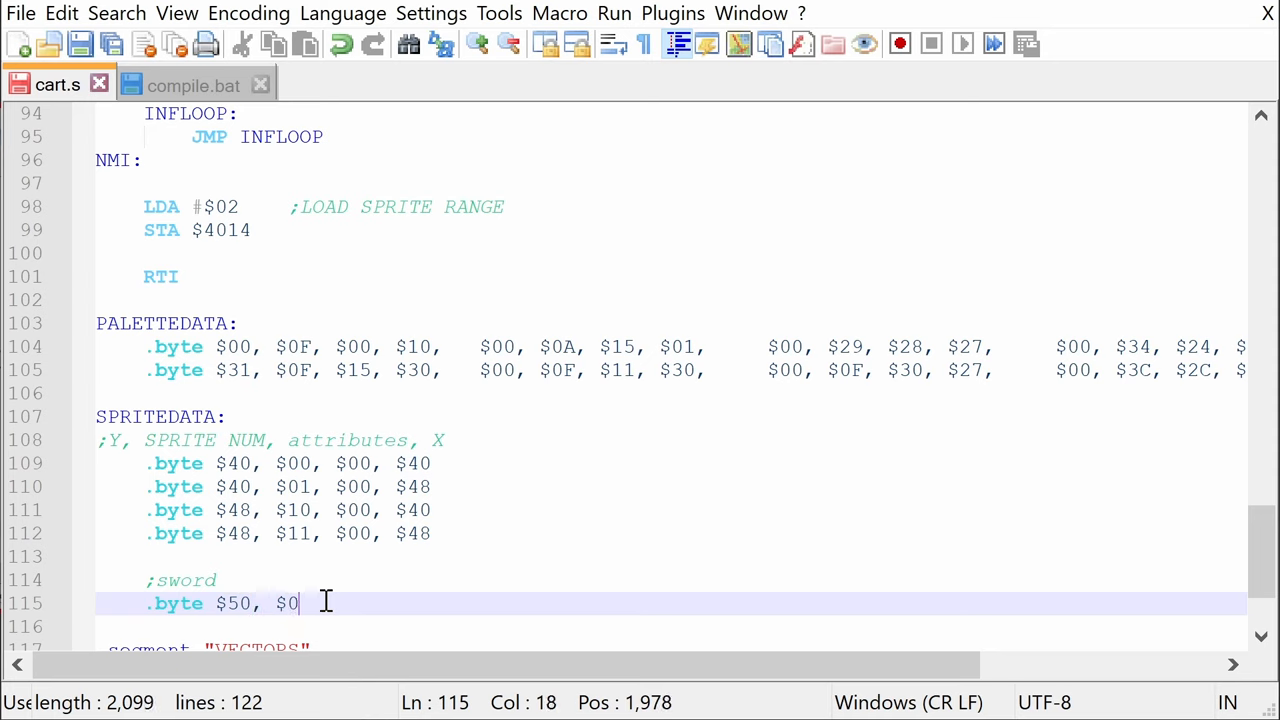
pyautogui.write('8, $00,')
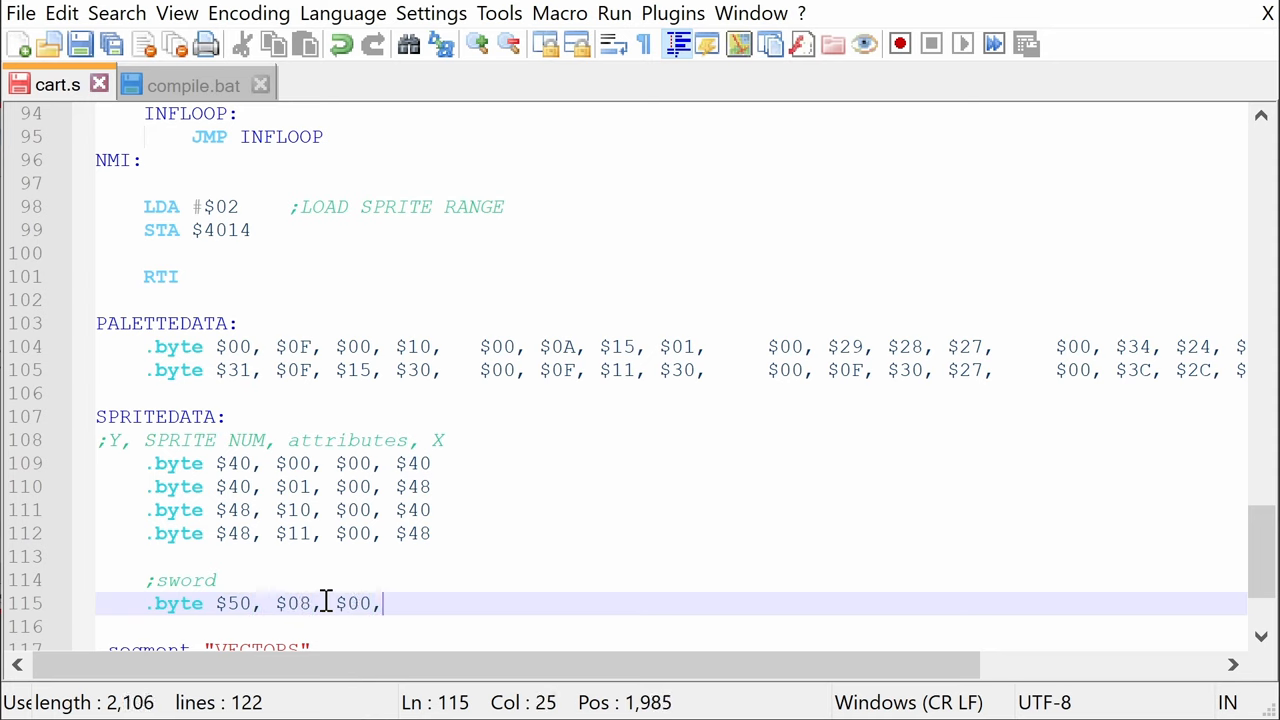
pyautogui.write('$80')
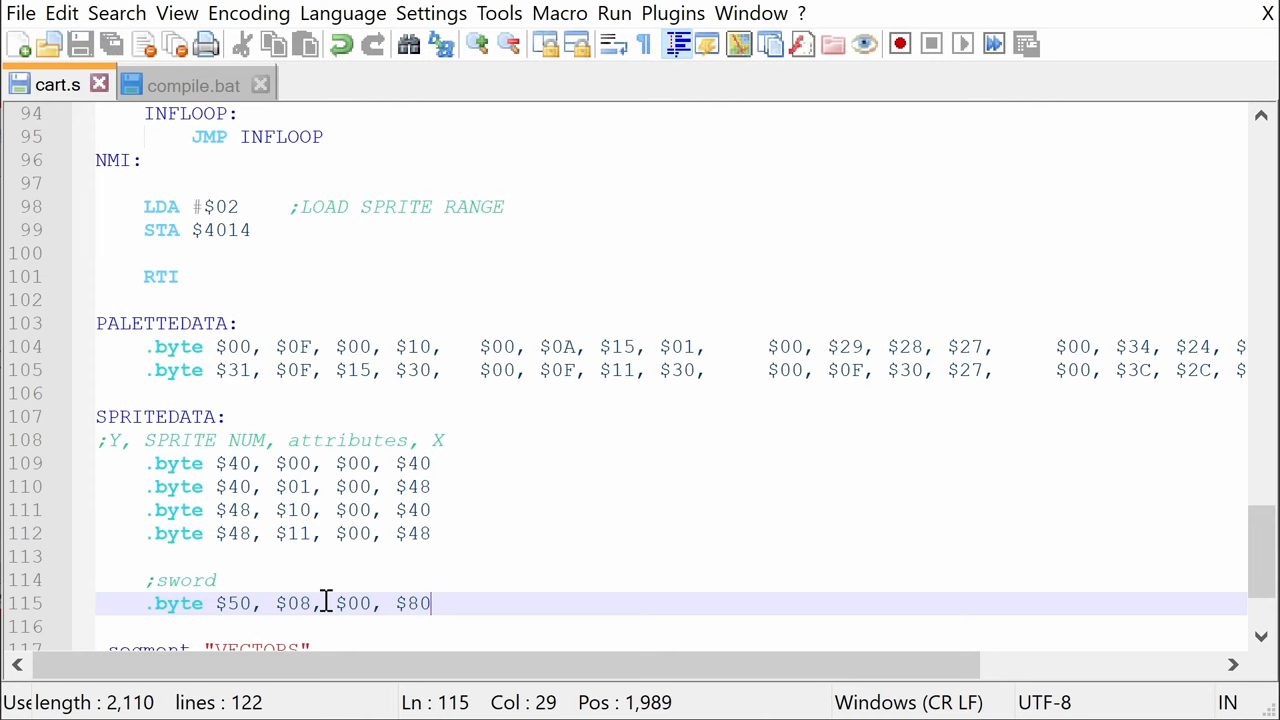
pyautogui.scroll(-3)
pyautogui.write('.byte $50, $08, $00, $')
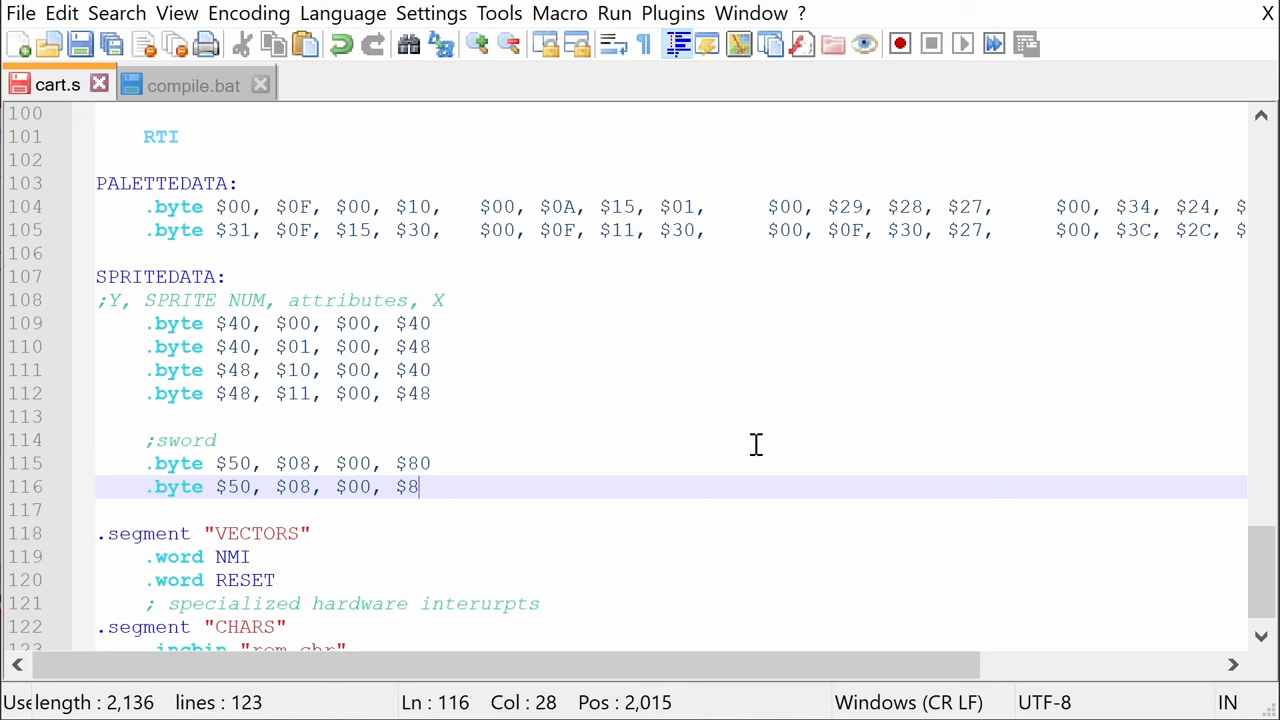
pyautogui.write('8')
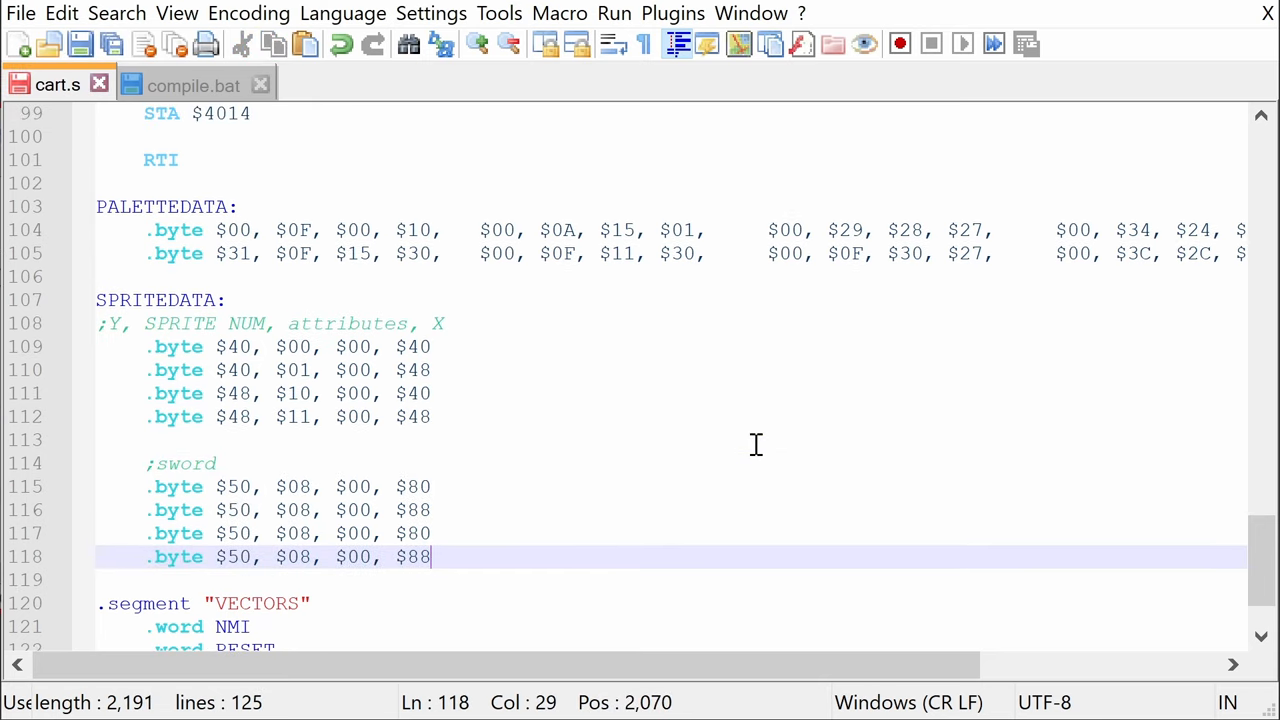
# - Give sword sprites attribute %00000001, with entries two and four flipped as %01000001
pyautogui.click(250, 557)
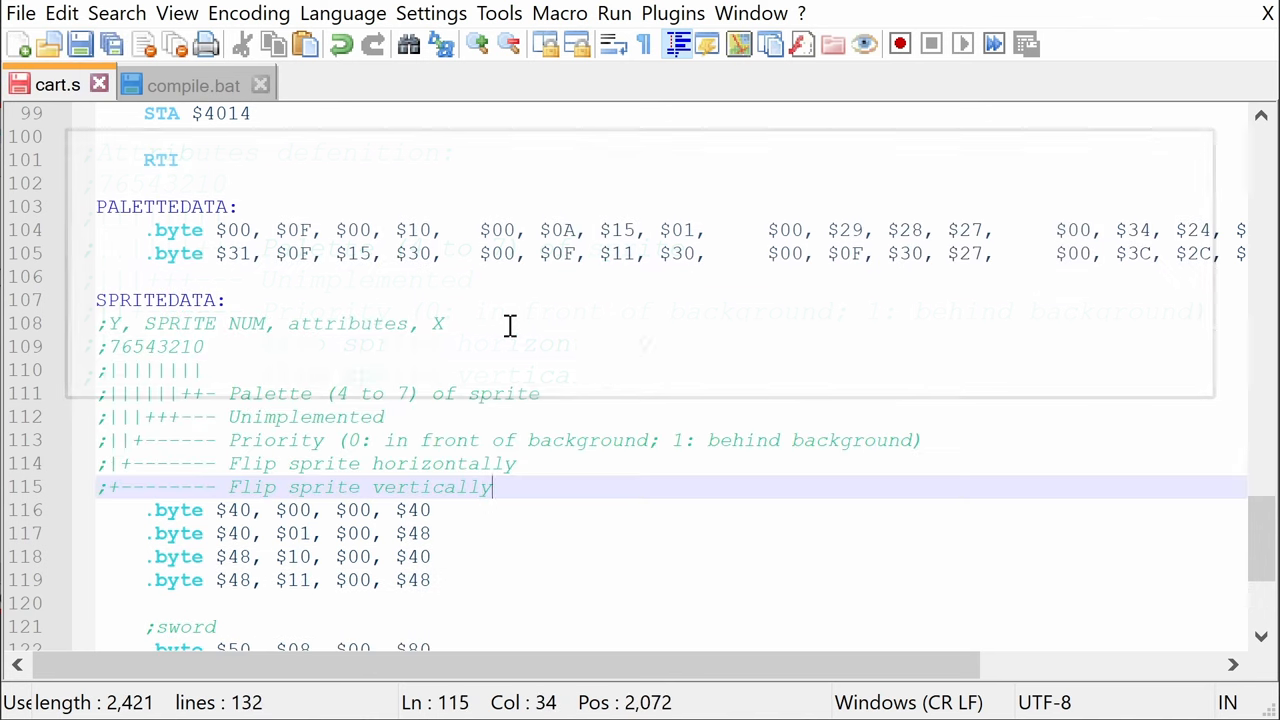
pyautogui.press('enter')
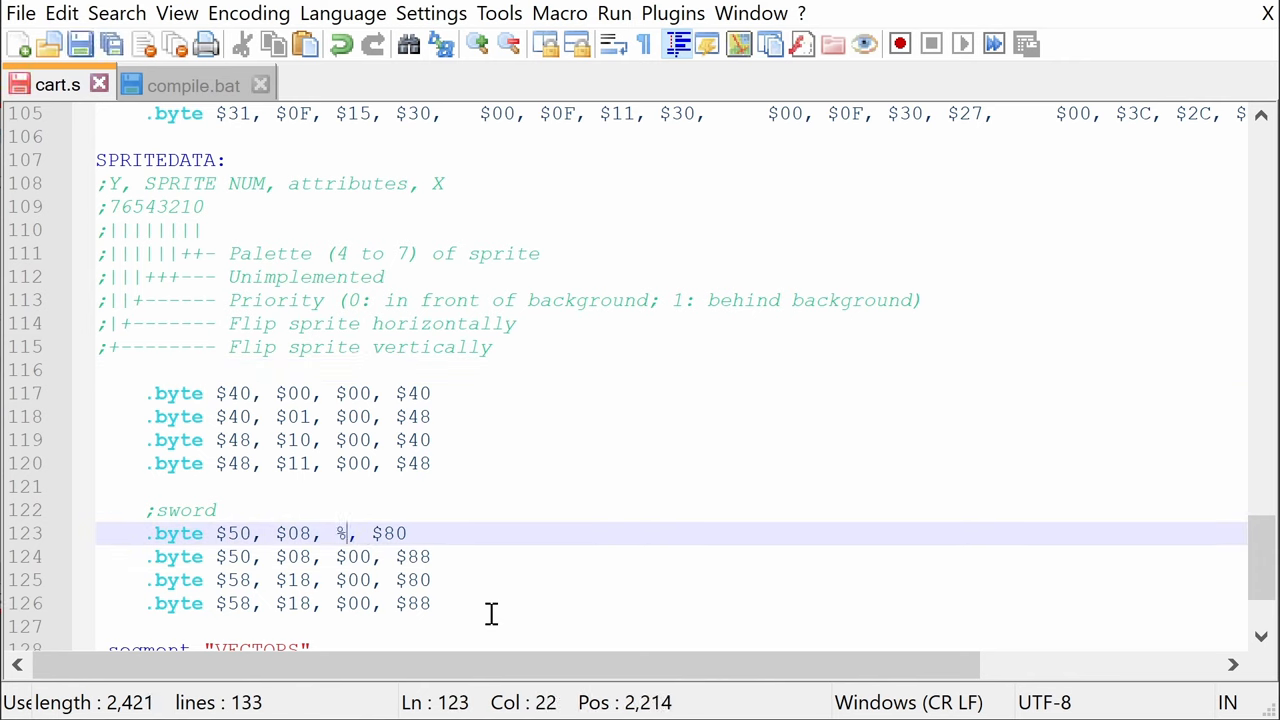
pyautogui.write('00000001')
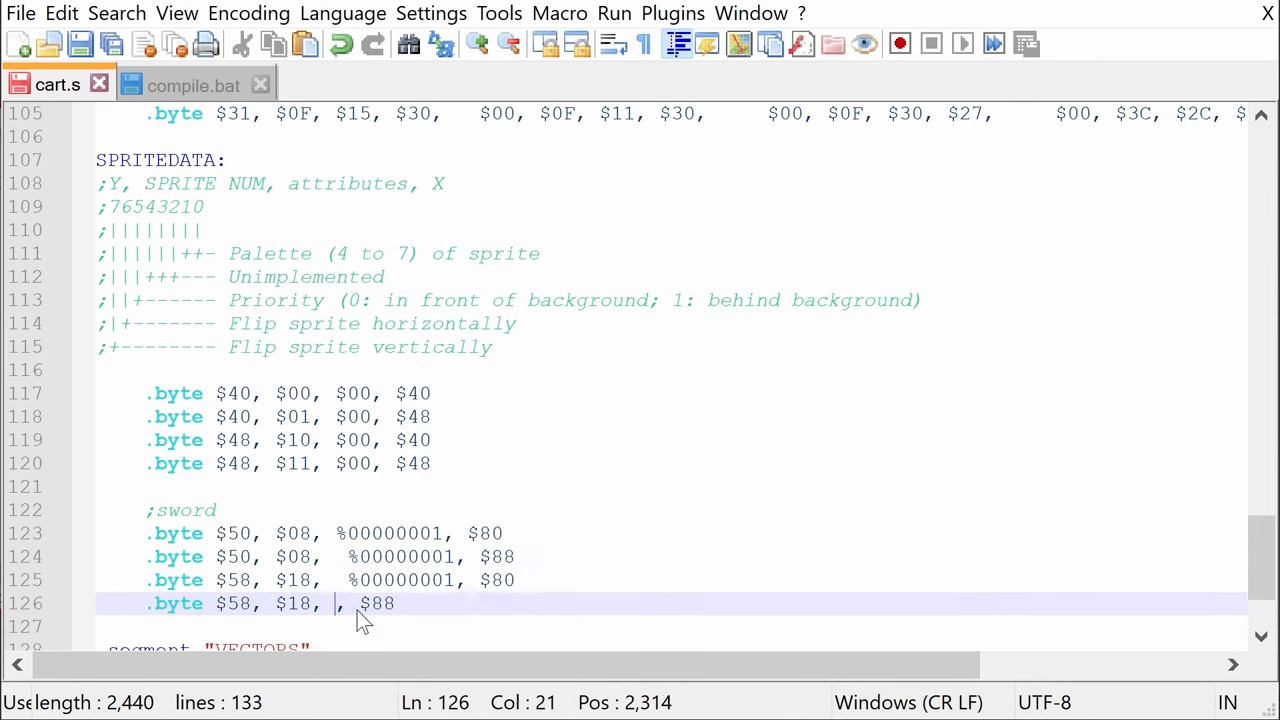
pyautogui.write('%00000001')
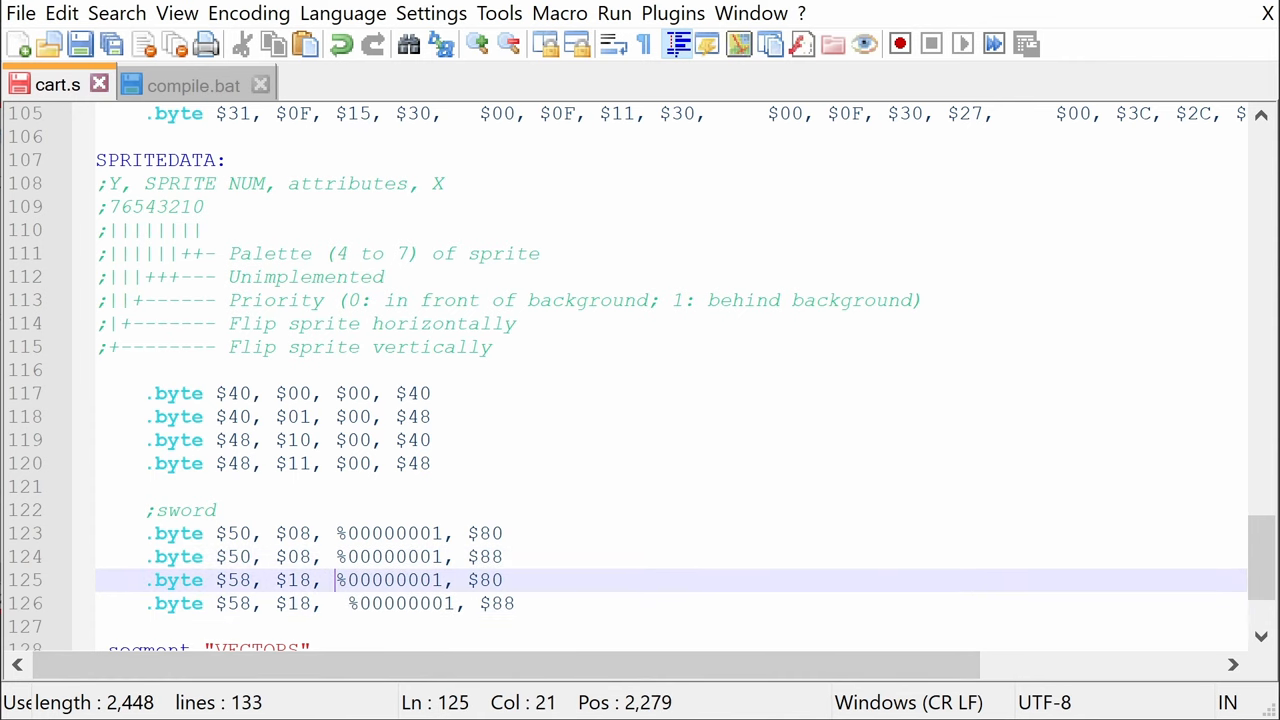
pyautogui.press('Down')
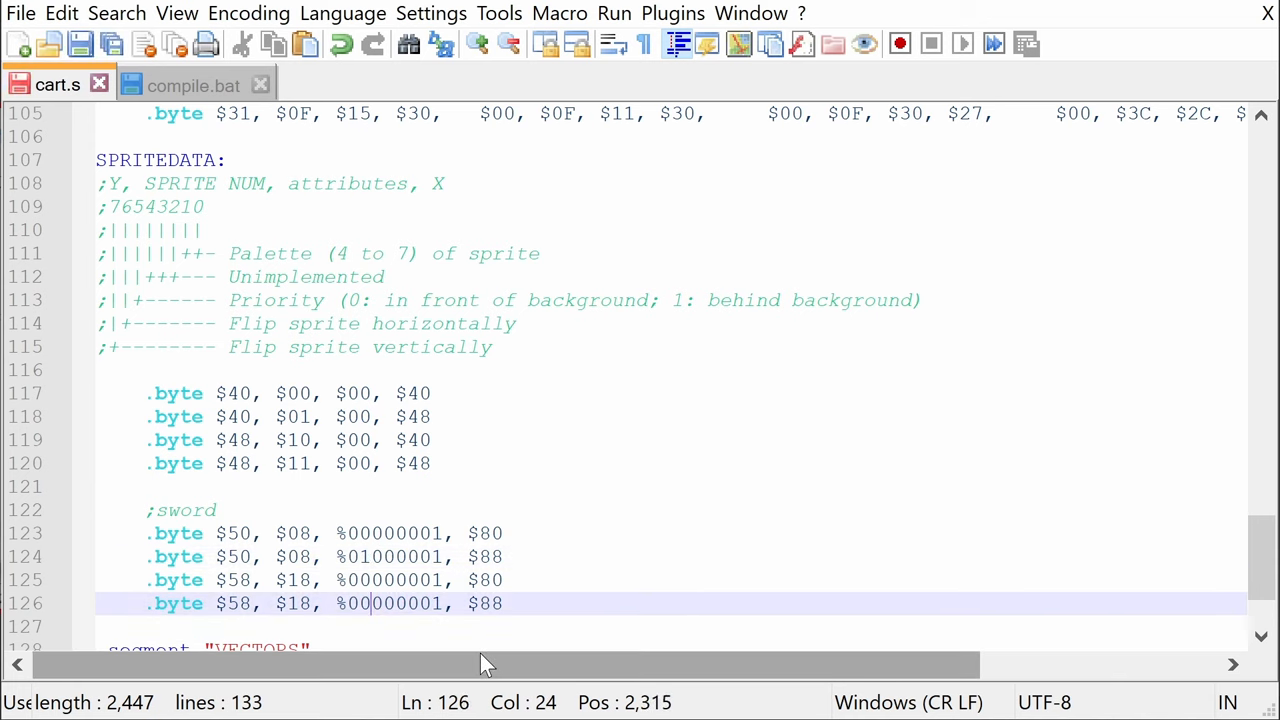
pyautogui.write('1')
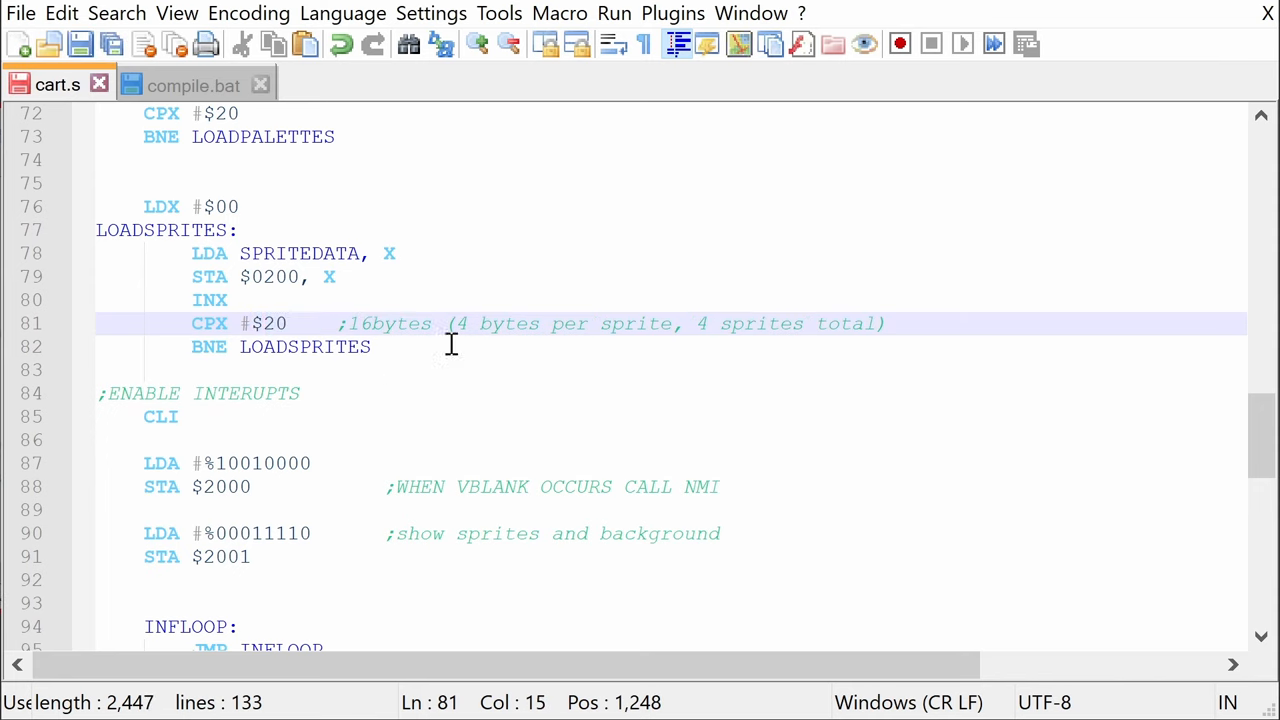
pyautogui.click(710, 323)
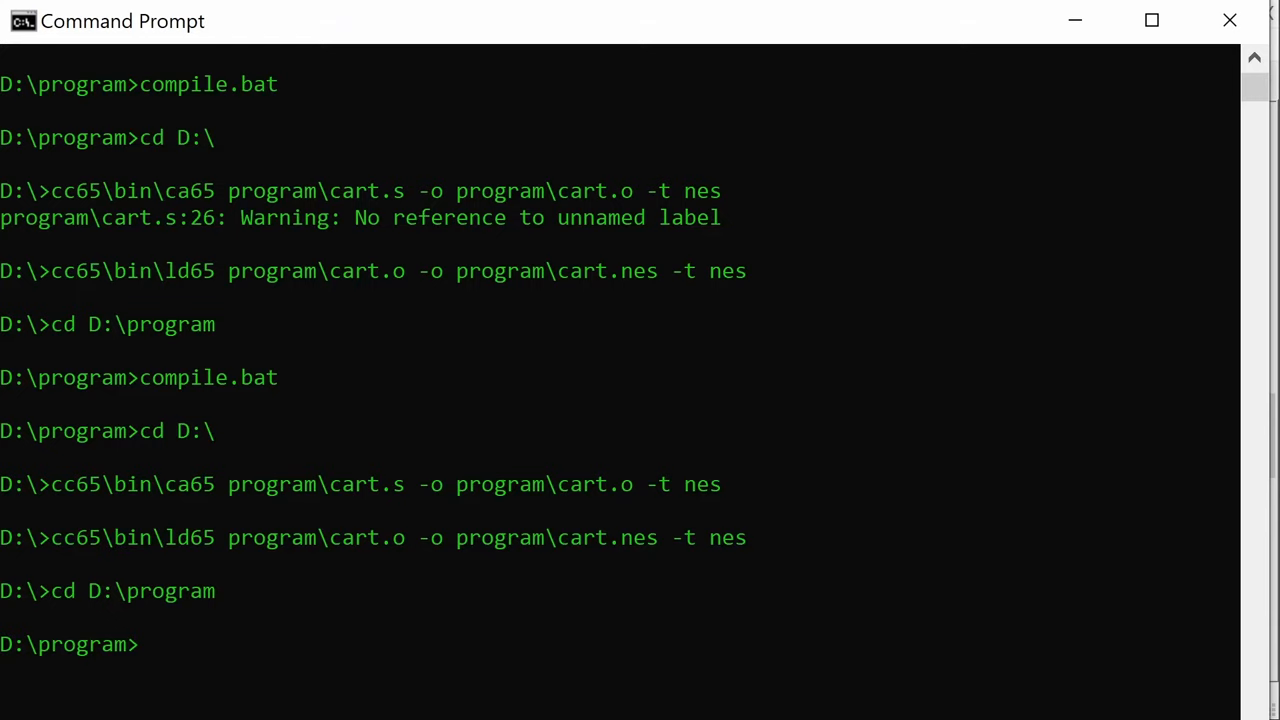
# - Launch the rebuilt cart.nes in FCEUX from File Explorer
pyautogui.scroll(-3)
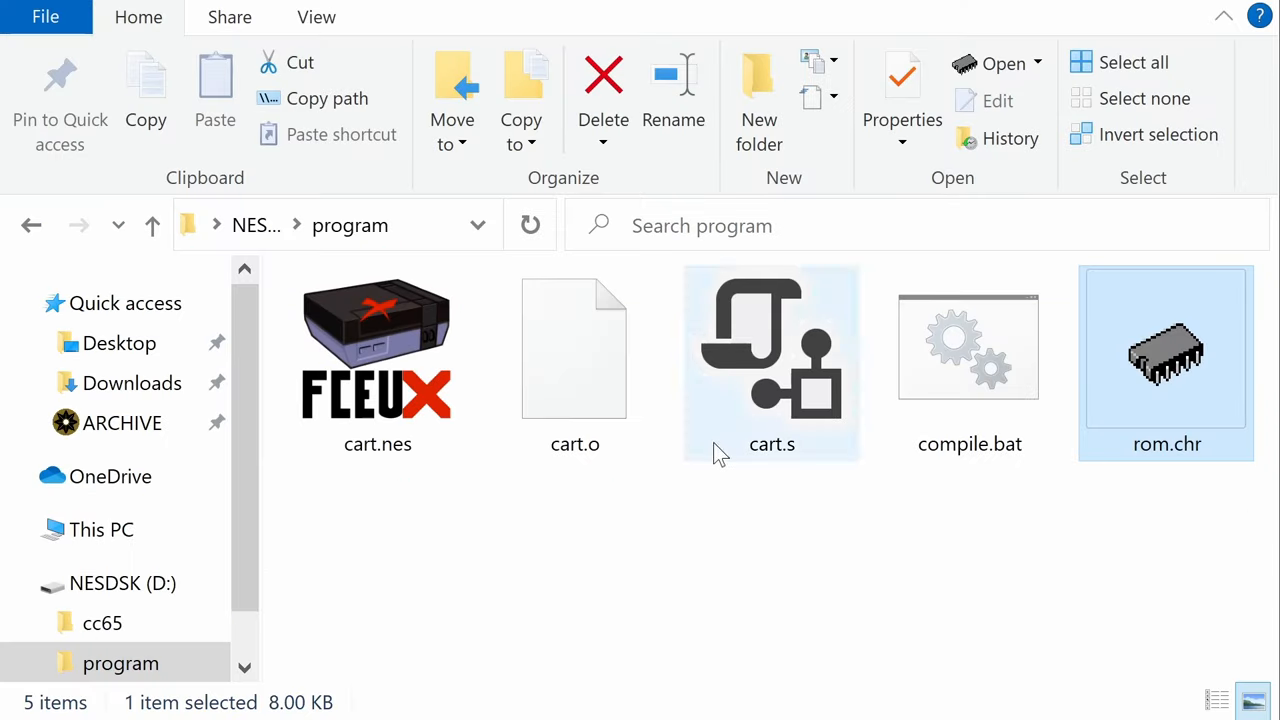
pyautogui.doubleClick(377, 347)
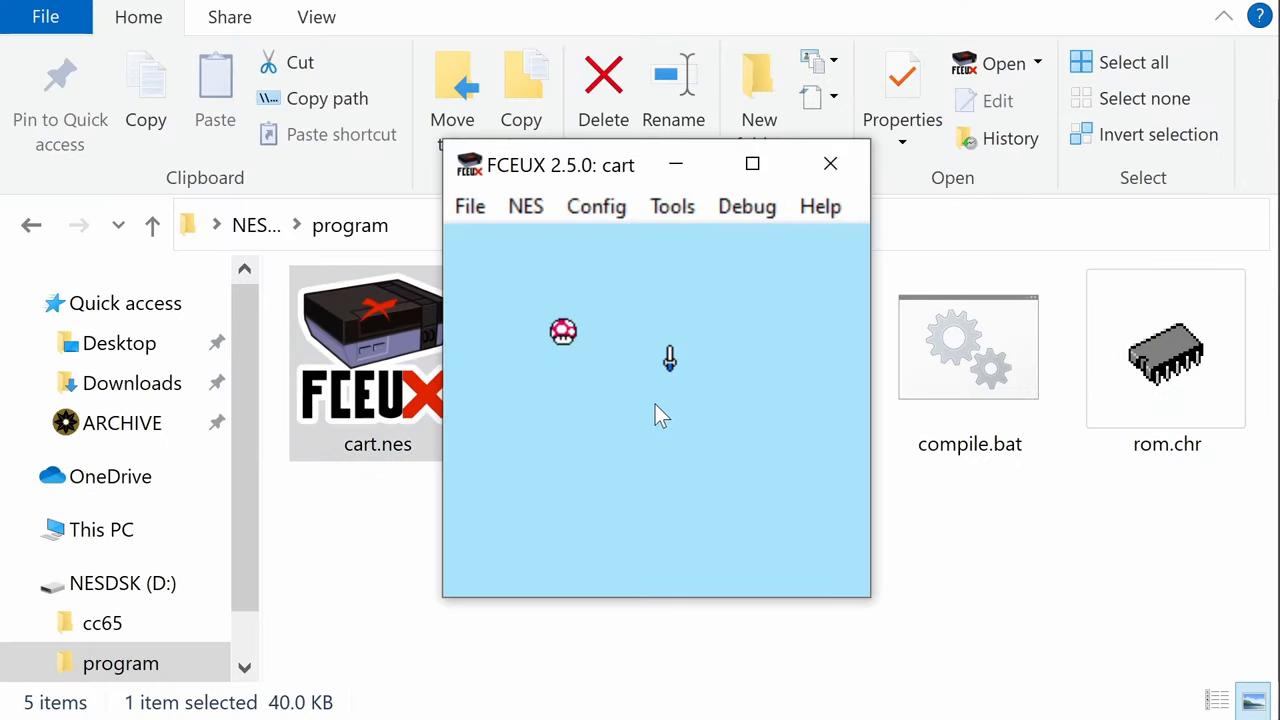
pyautogui.moveTo(752, 418)
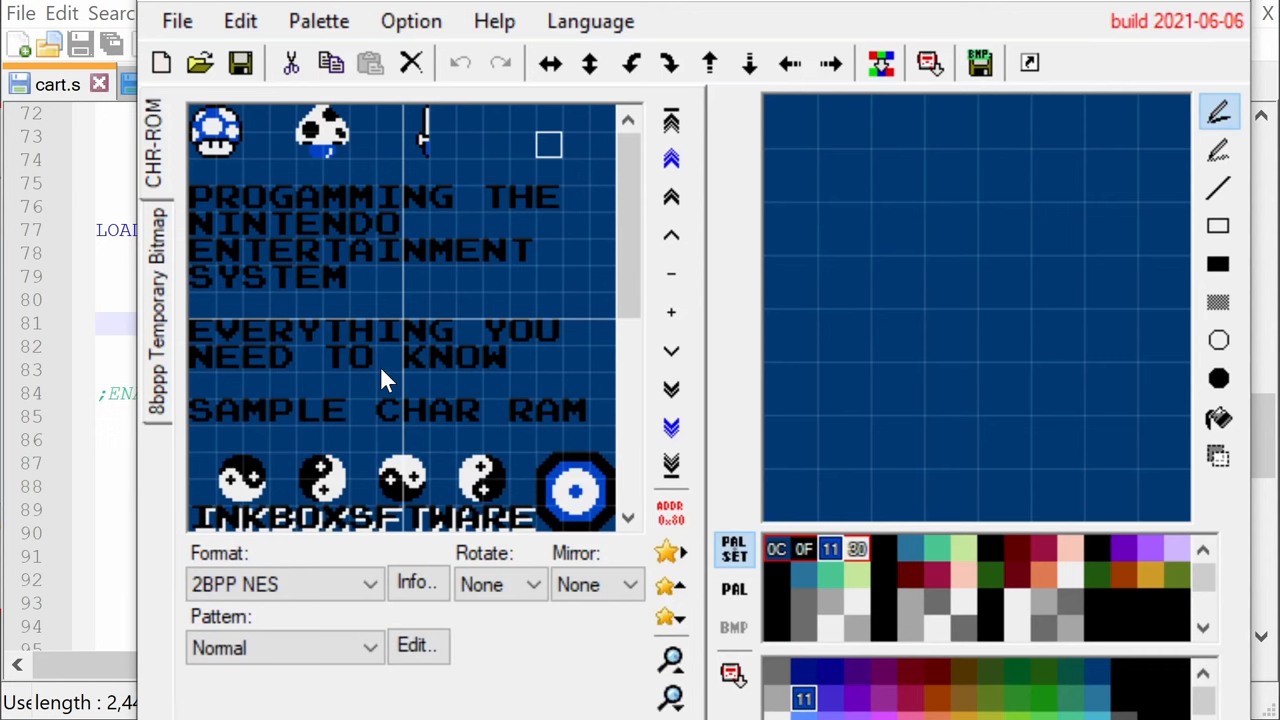
# - Scroll the rom.chr tile view down to the map background tiles, digits and alphabet
pyautogui.scroll(-3)
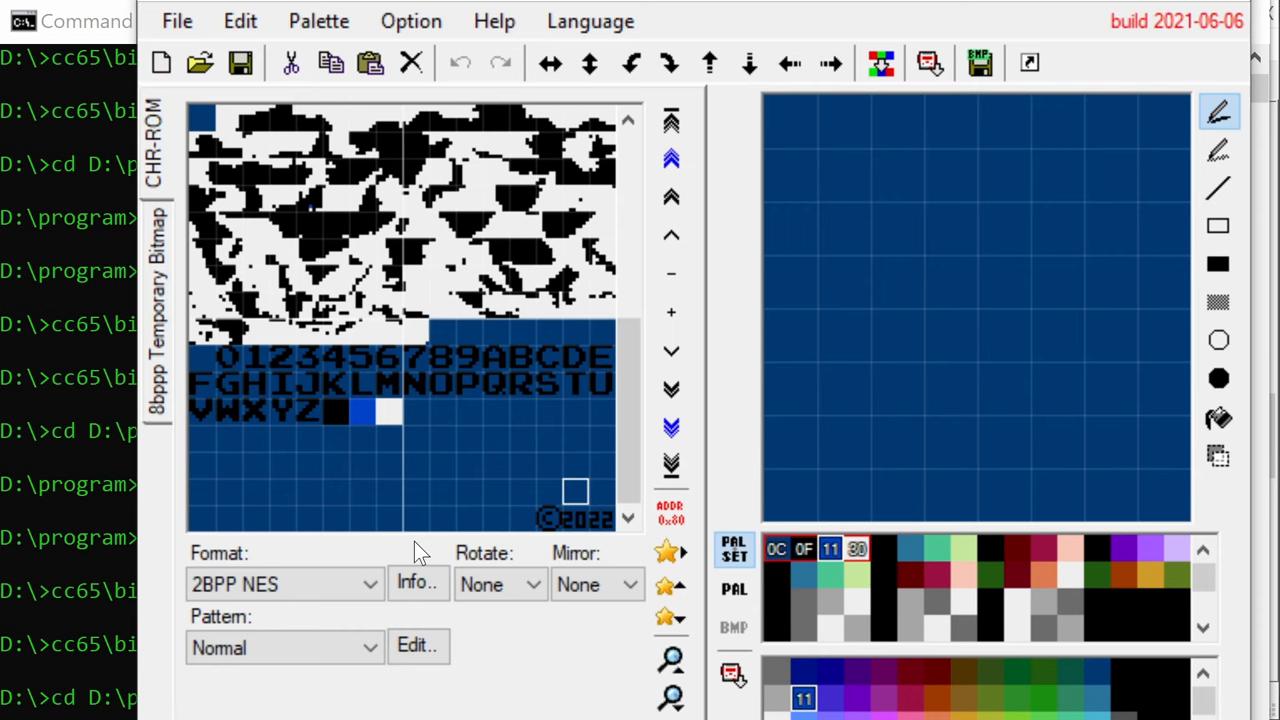
pyautogui.moveTo(325, 150)
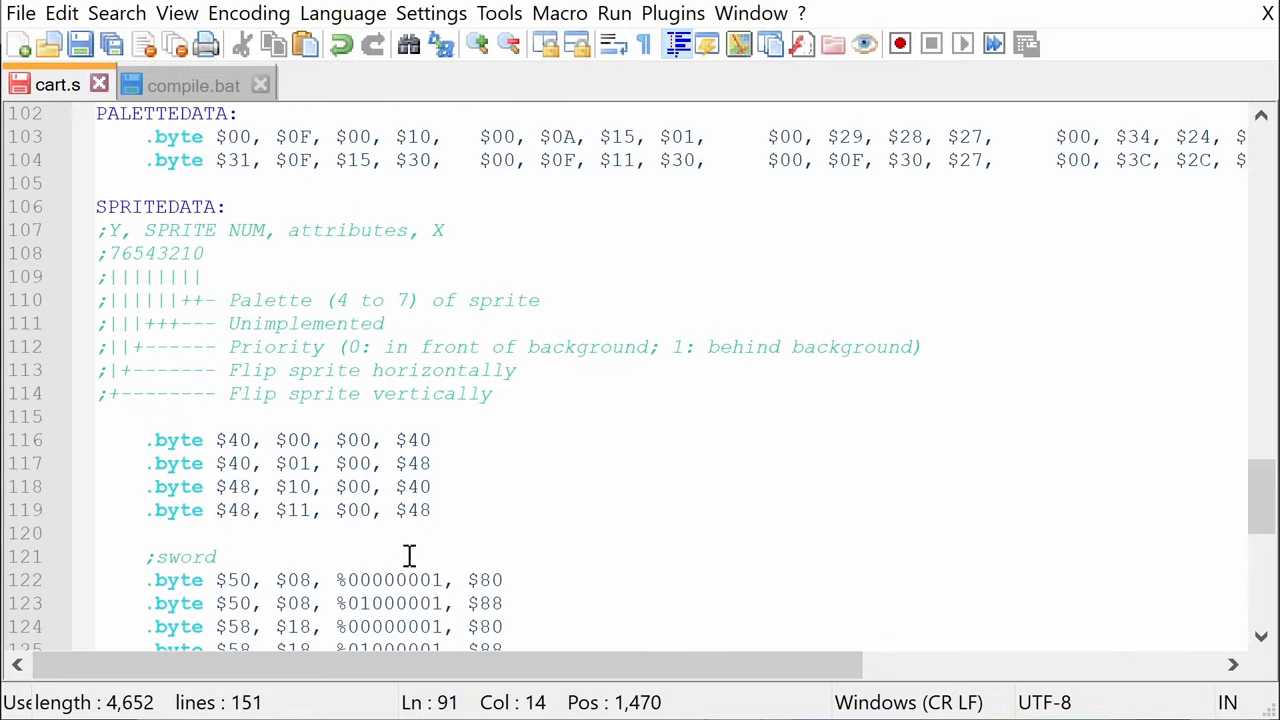
# - Add LOADBACKGROUND below LOADSPRITES: PPU address $2100, loop BACKGROUNDDATA into $2007
pyautogui.scroll(3)
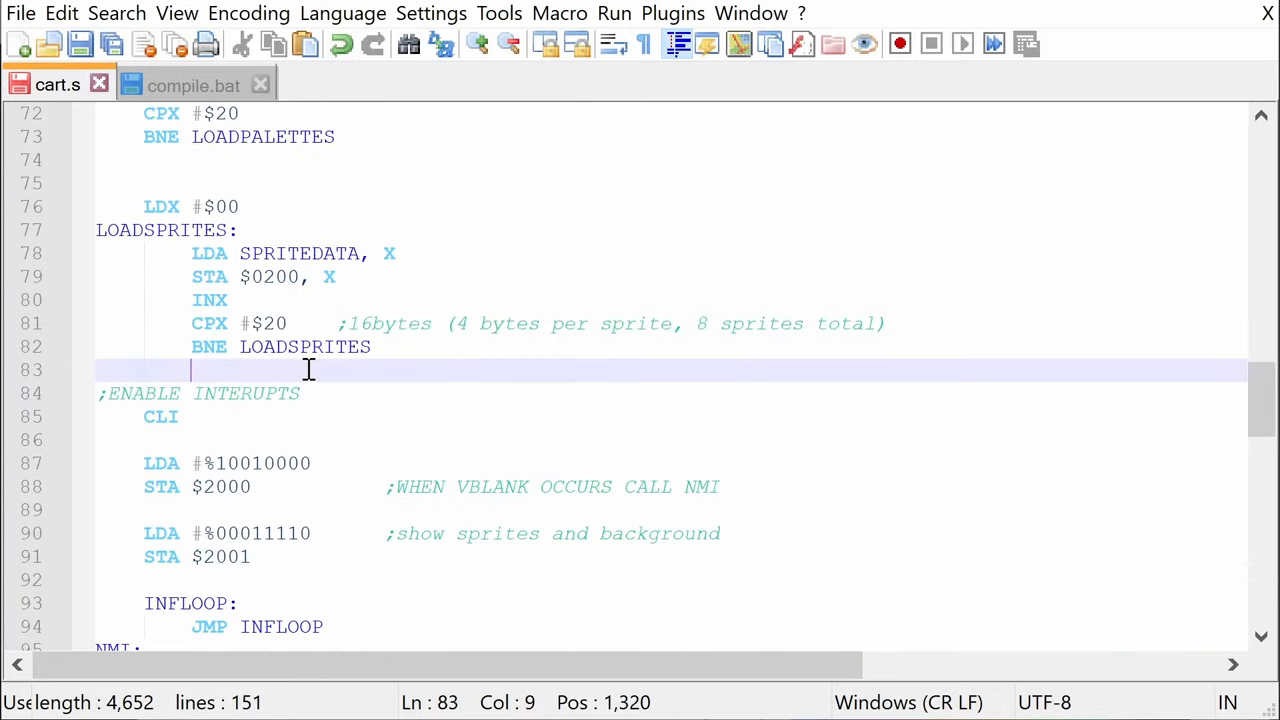
pyautogui.press('Enter')
pyautogui.write('LOADBACKGROUND:')
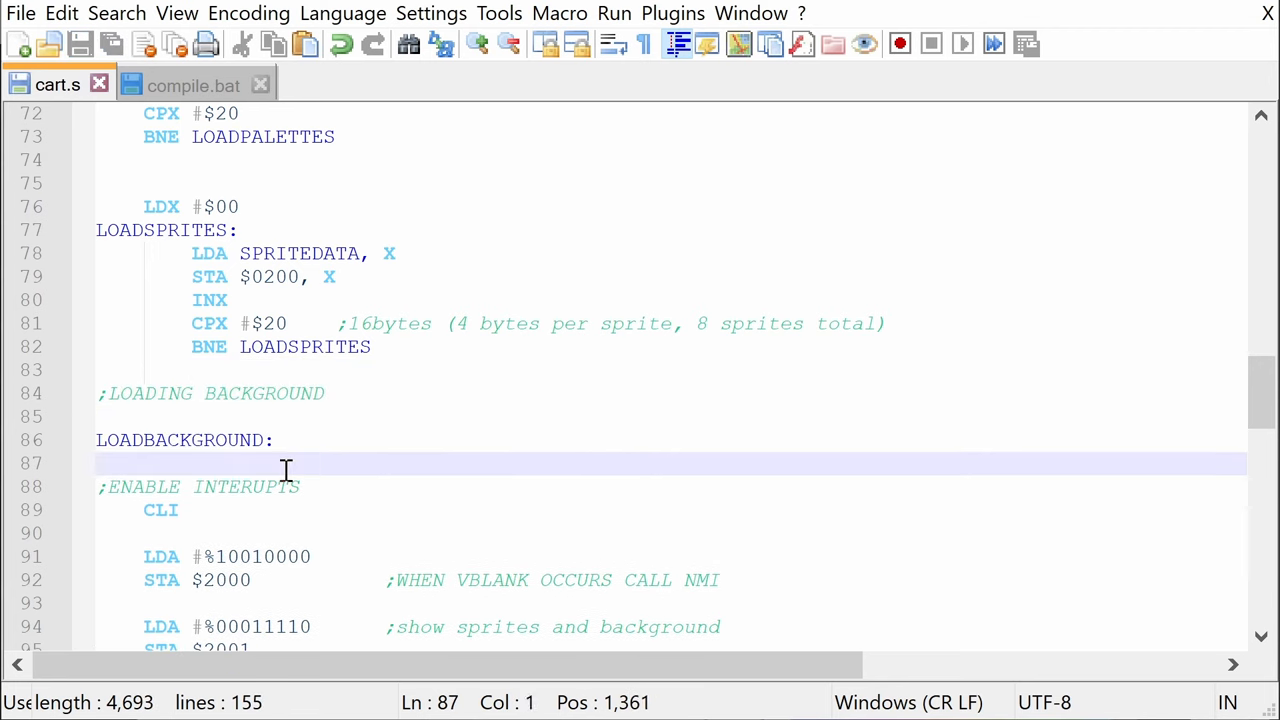
pyautogui.write('LDA $2002       ;read PPU status to reset high/low latch')
pyautogui.write('LDA BACKGROUNDDATA, X')
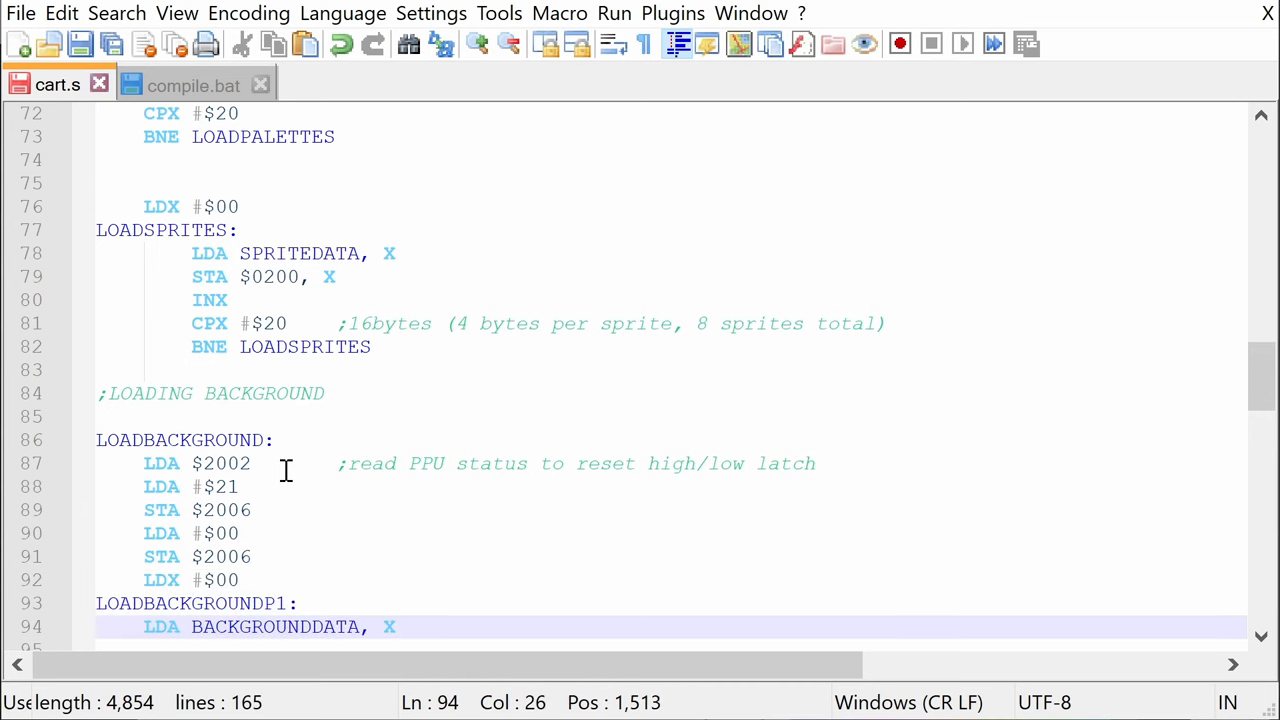
pyautogui.write('STA $2007')
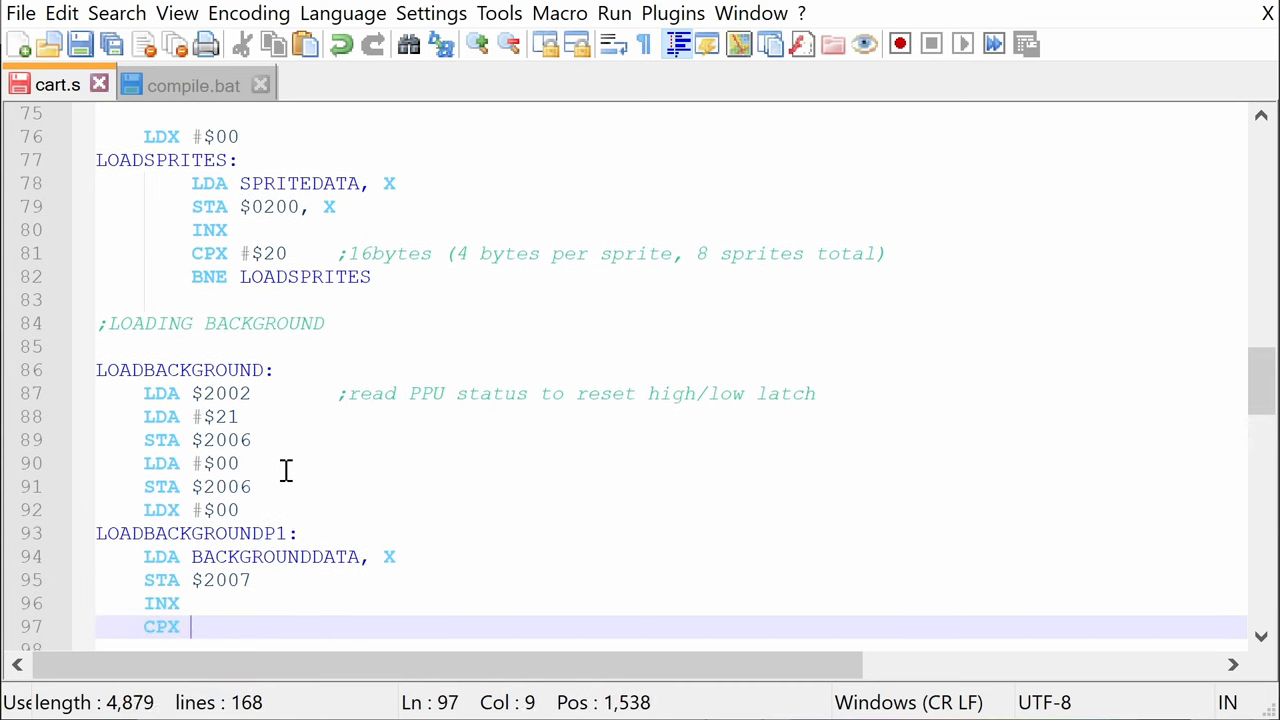
pyautogui.write('#$00')
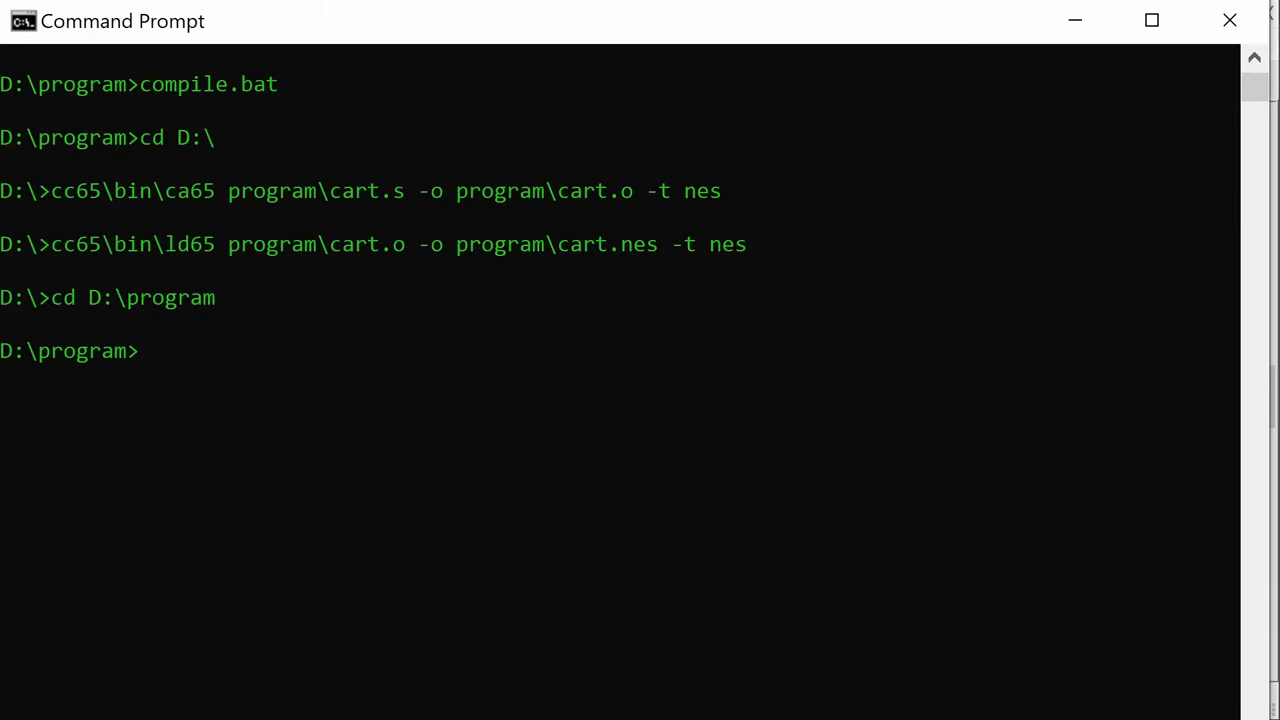
# - Run compile.bat to assemble and link cart.s into cart.nes
pyautogui.write('compile.bat')
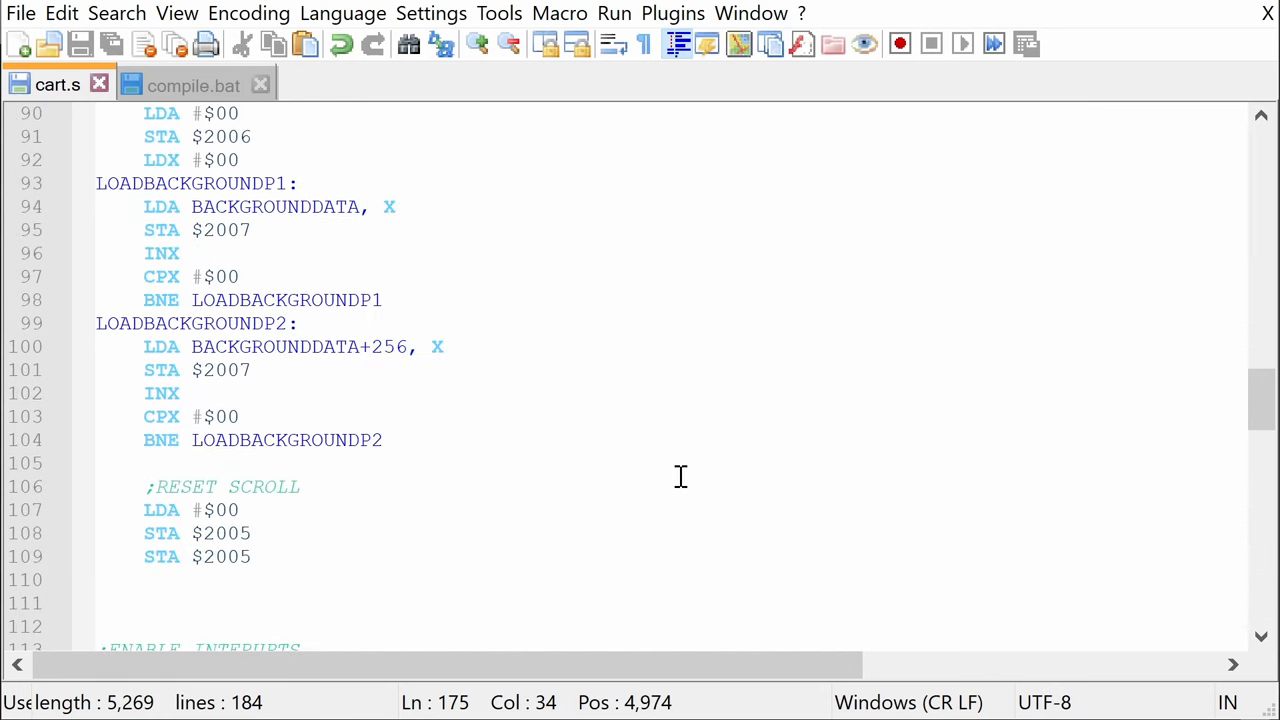
# - Add the LOAD BACKGROUND PALETTEDATA block writing to PPU address $23D0 with its loop
pyautogui.write('LOAD BACKGROUND PALETTEDATA')
pyautogui.write('LDA #$23      ;23')
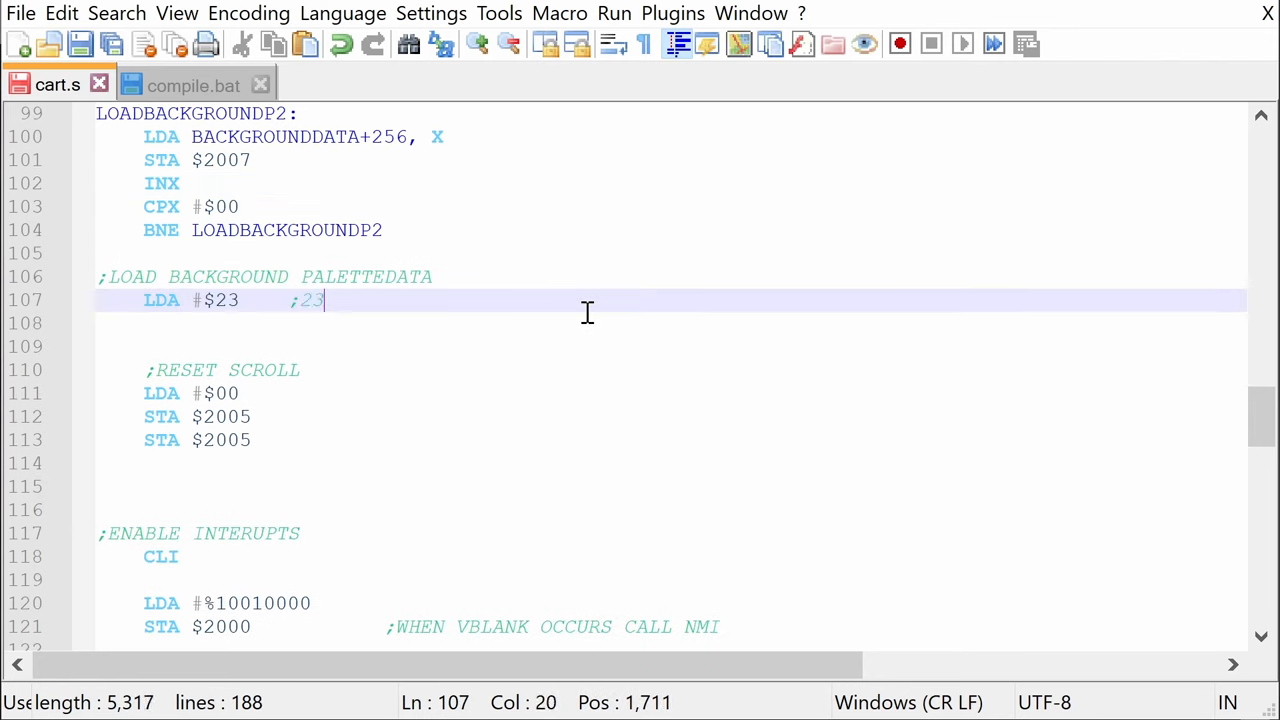
pyautogui.write('D0')
pyautogui.write('CPX')
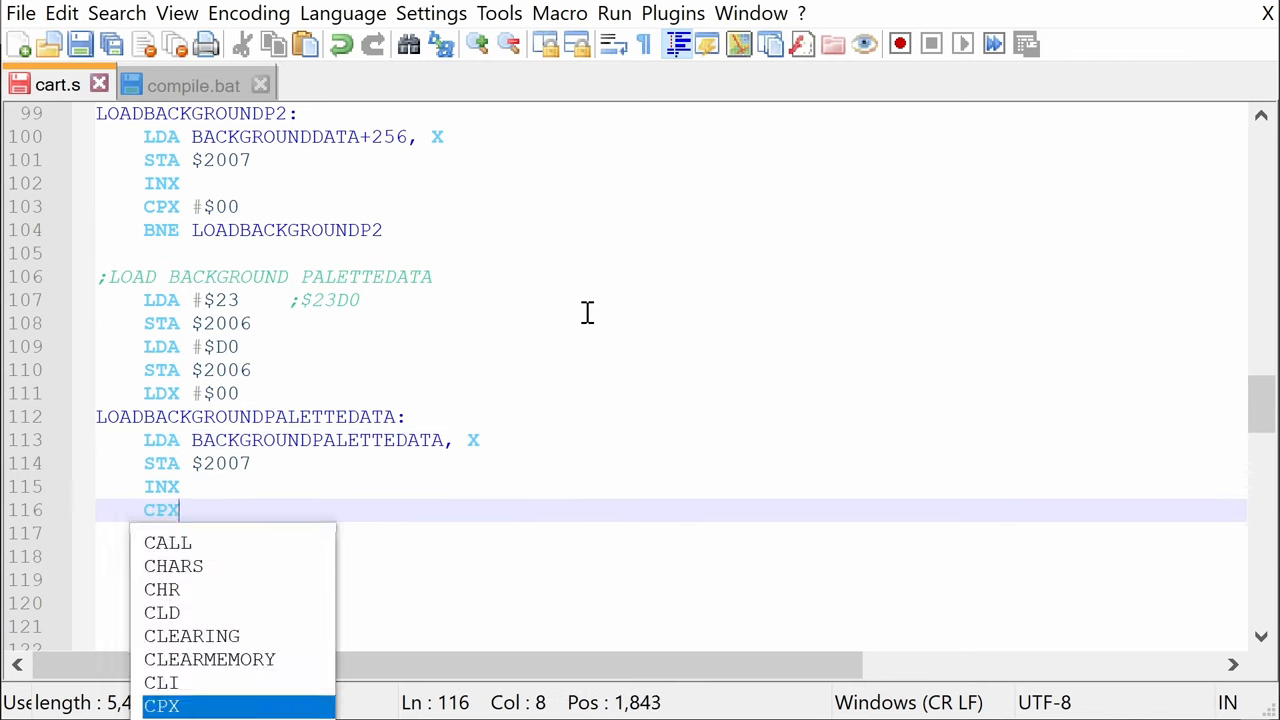
pyautogui.write('#$20')
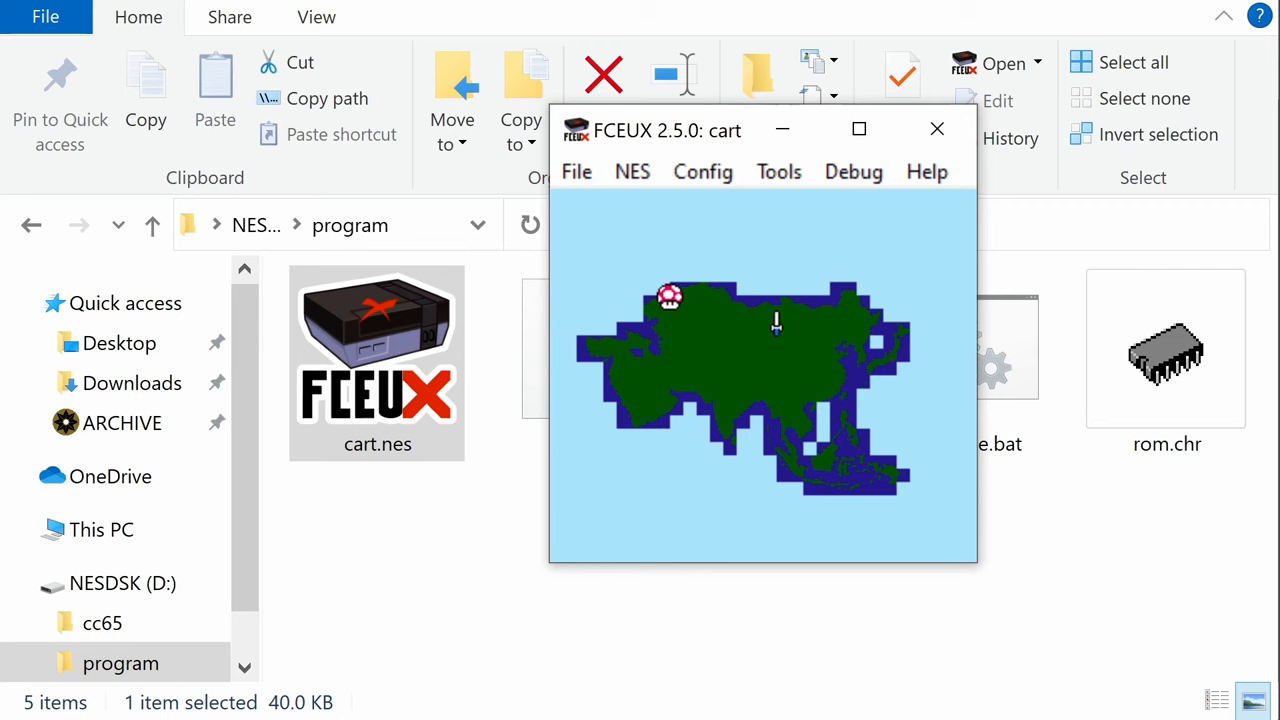
pyautogui.moveTo(590, 620)
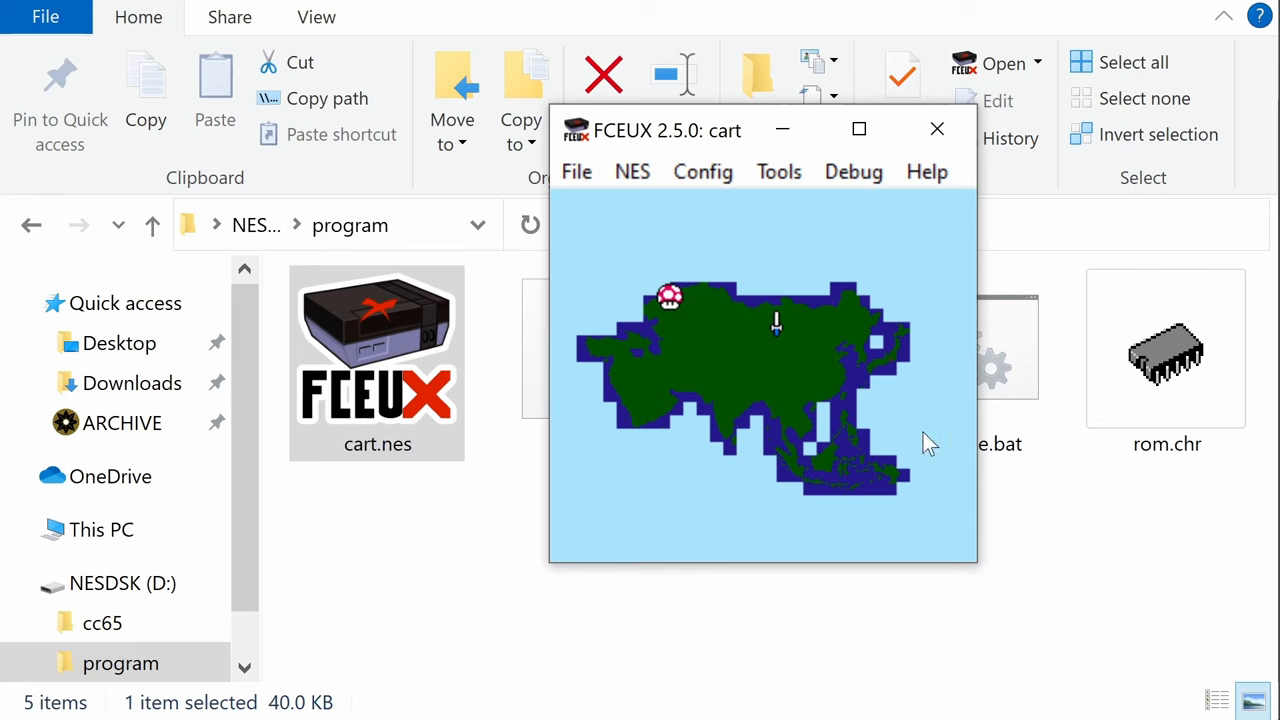
pyautogui.moveTo(897, 445)
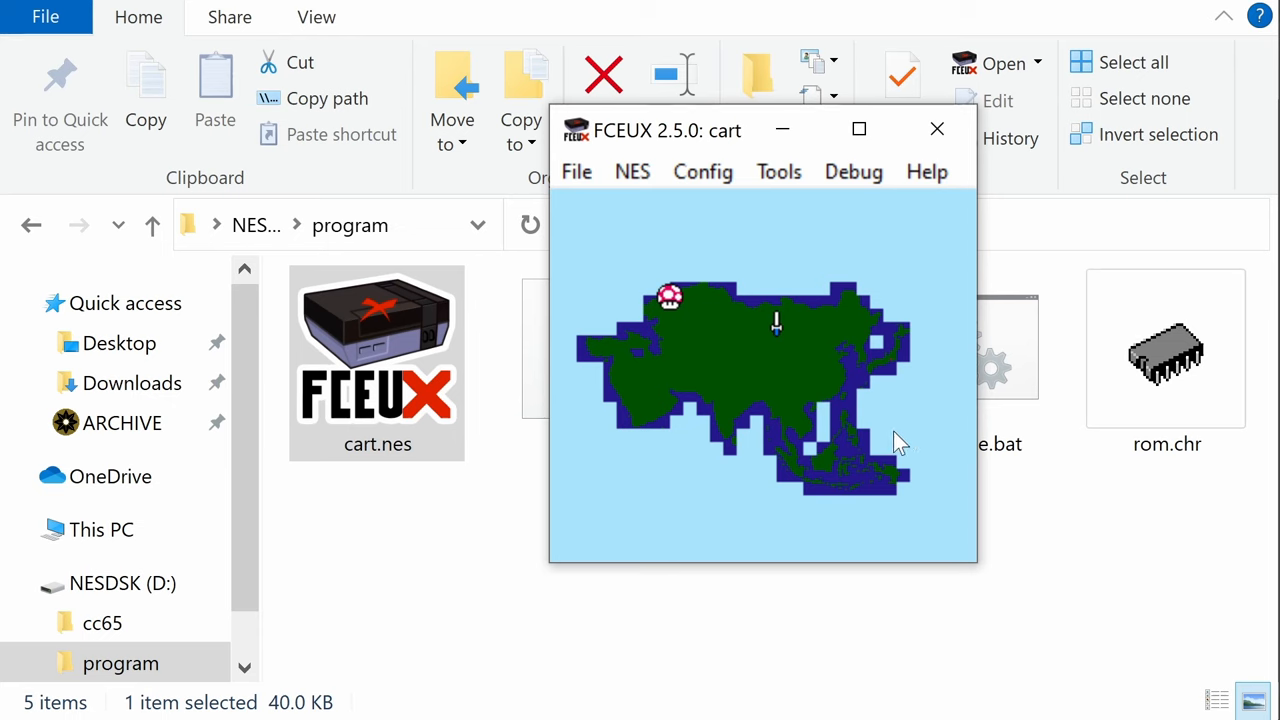
pyautogui.moveTo(890, 420)
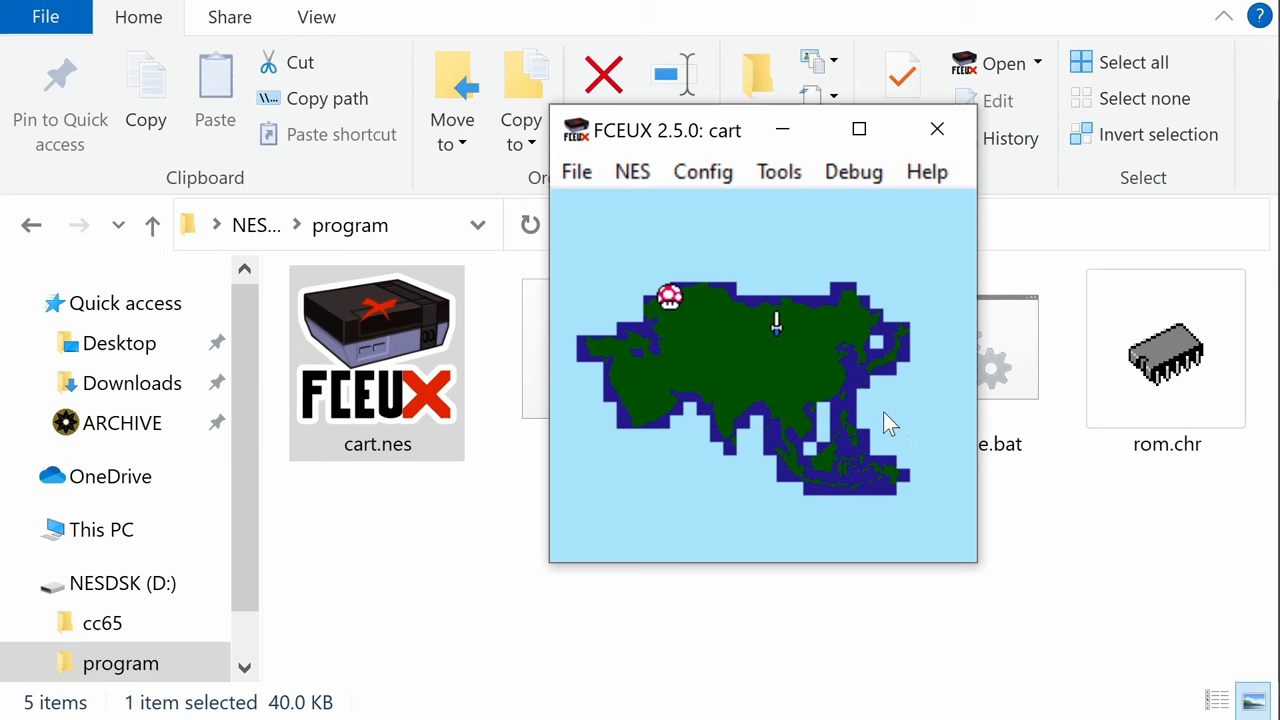
pyautogui.moveTo(895, 320)
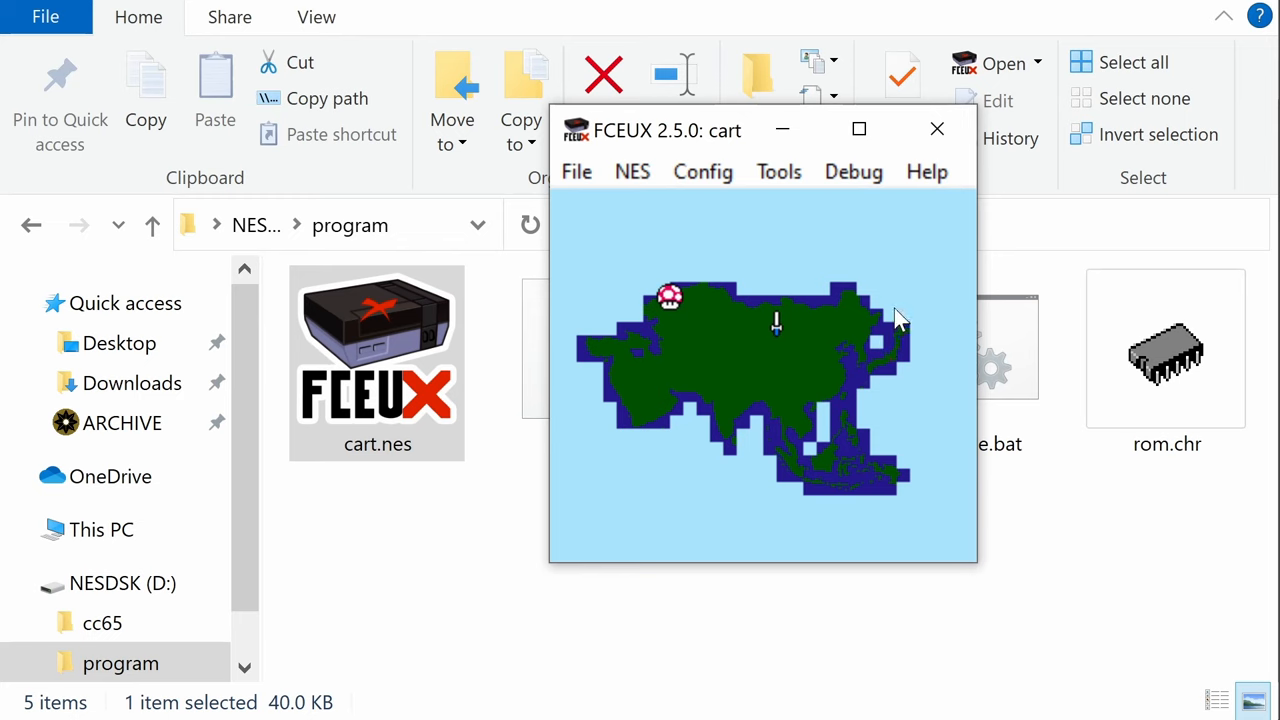